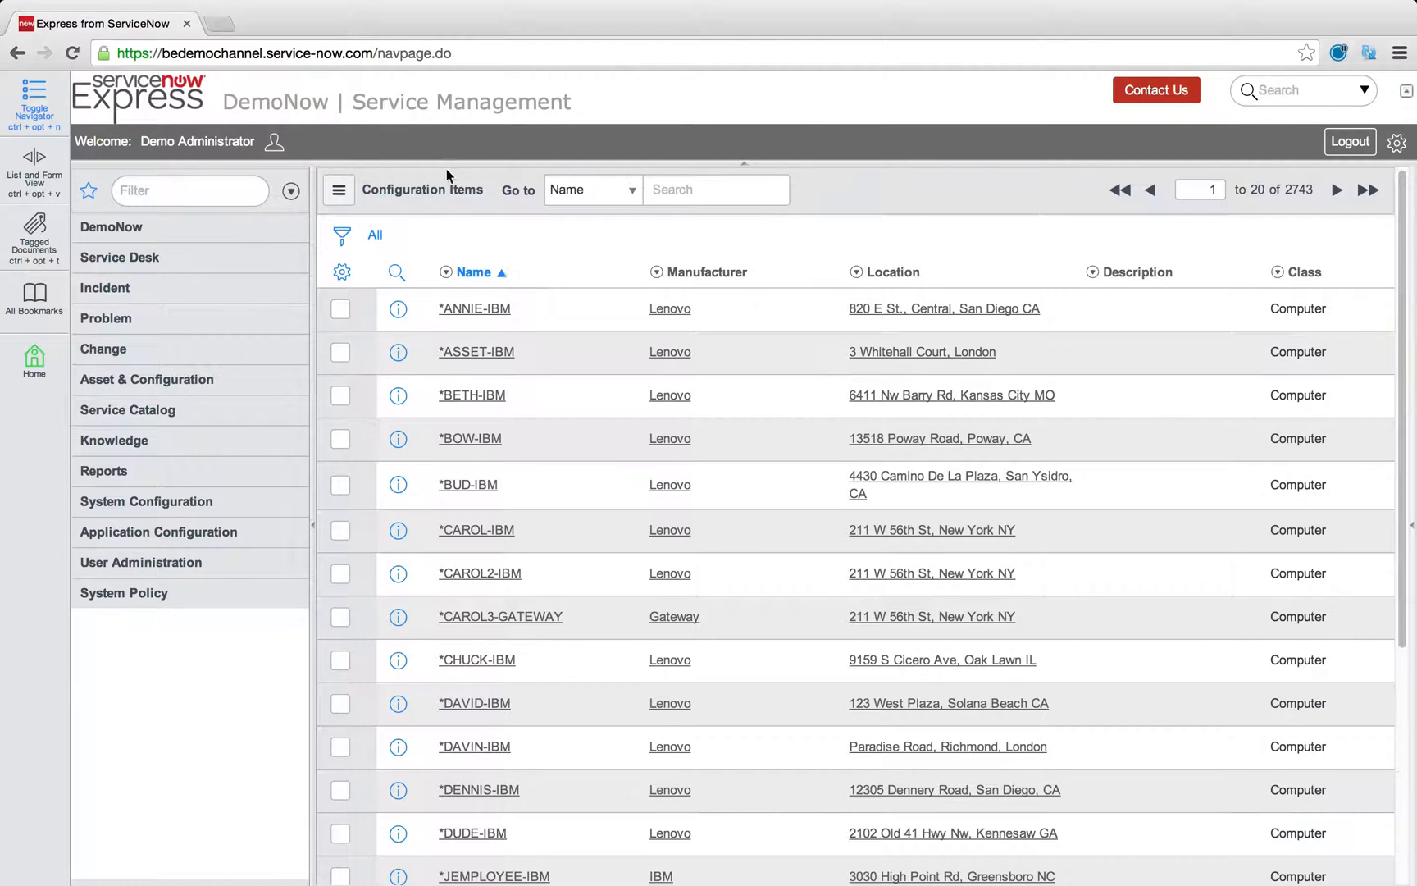
Step: Open the *ANNIE-IBM computer record and expand the Asset & Configuration modules
left_click(397, 308)
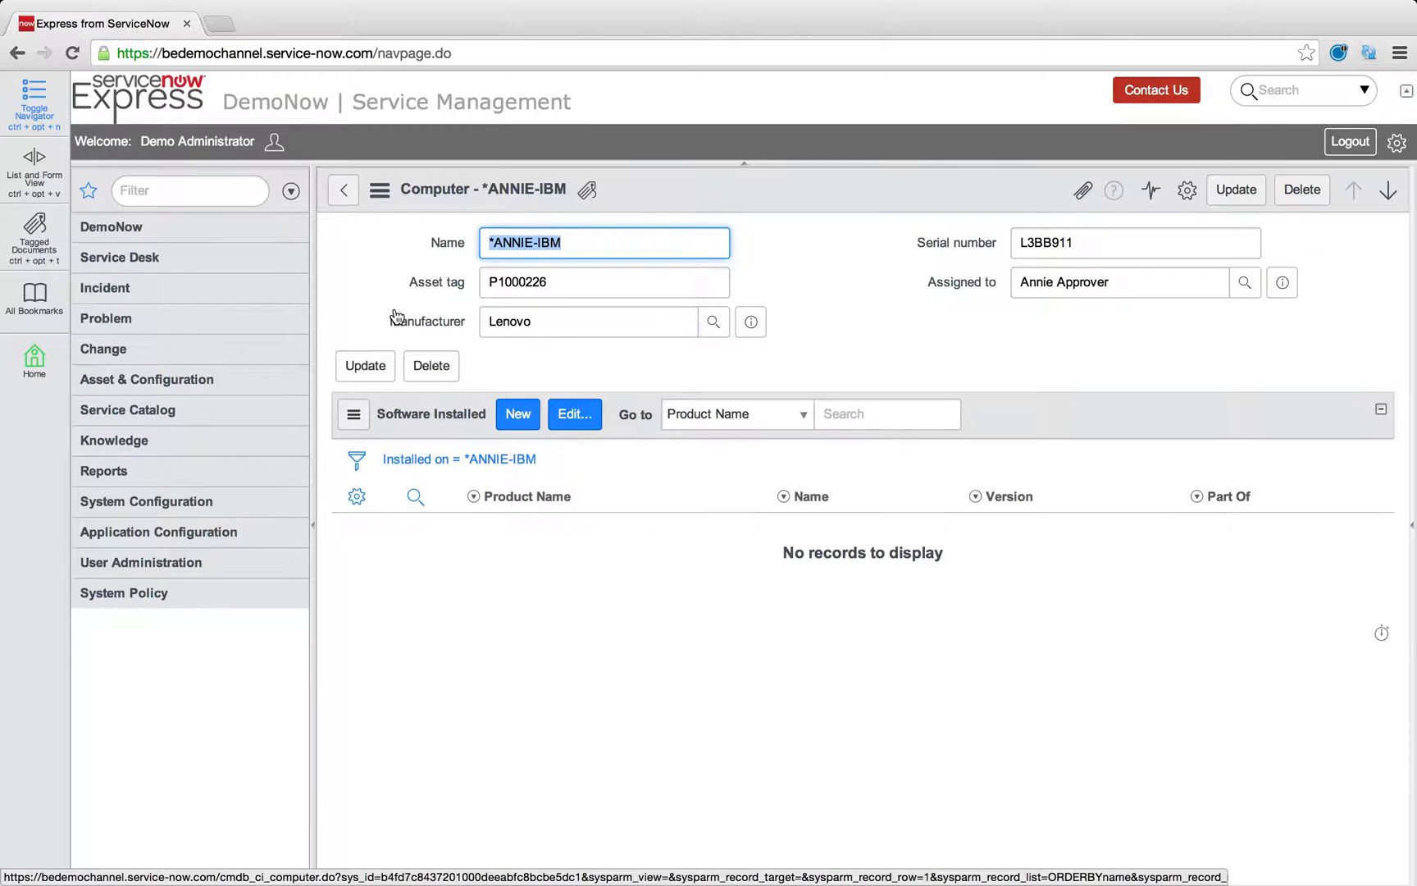
mouse_move(993, 212)
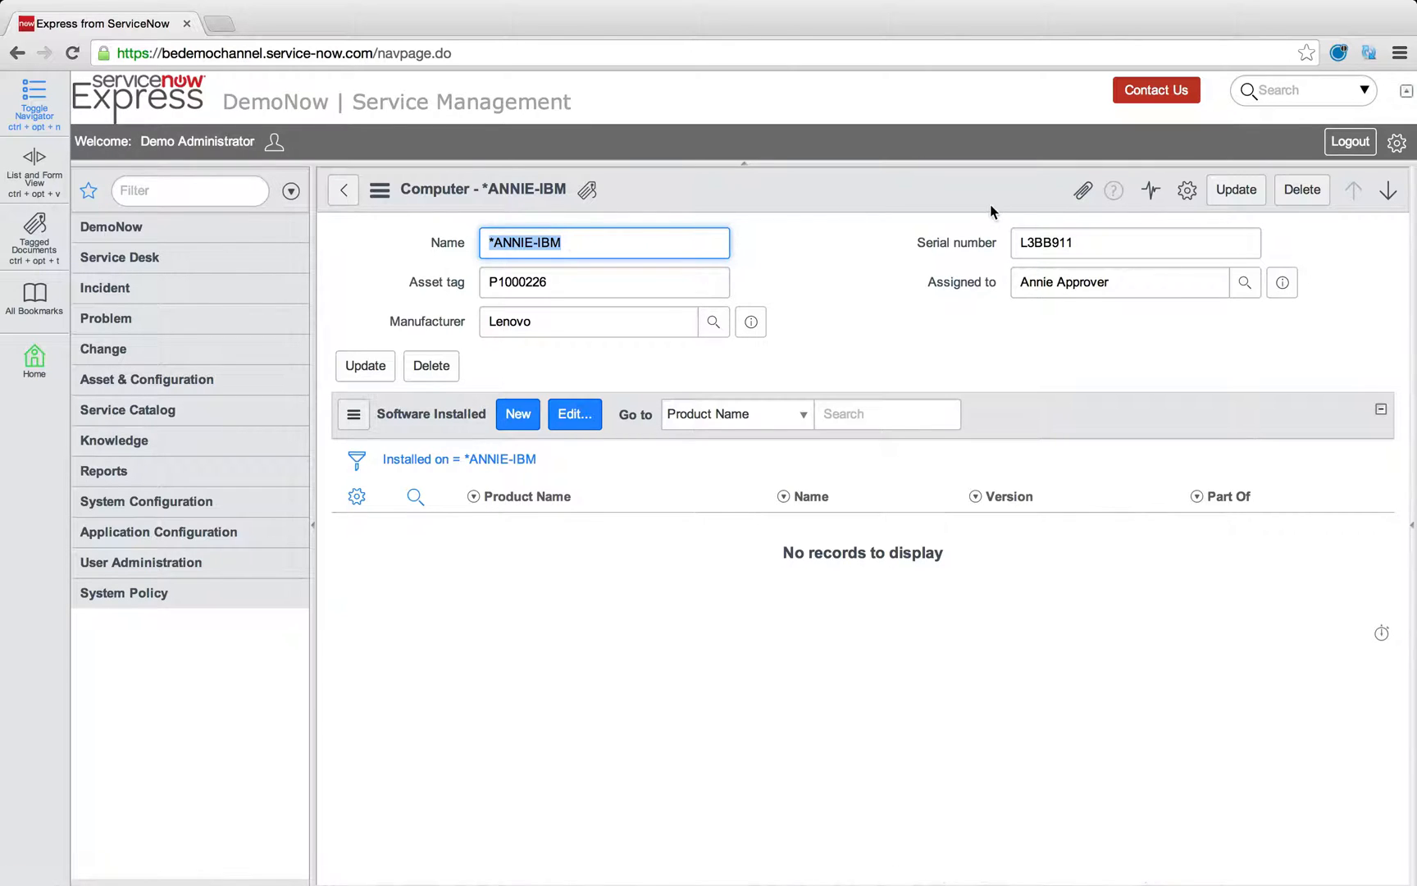
mouse_move(196, 287)
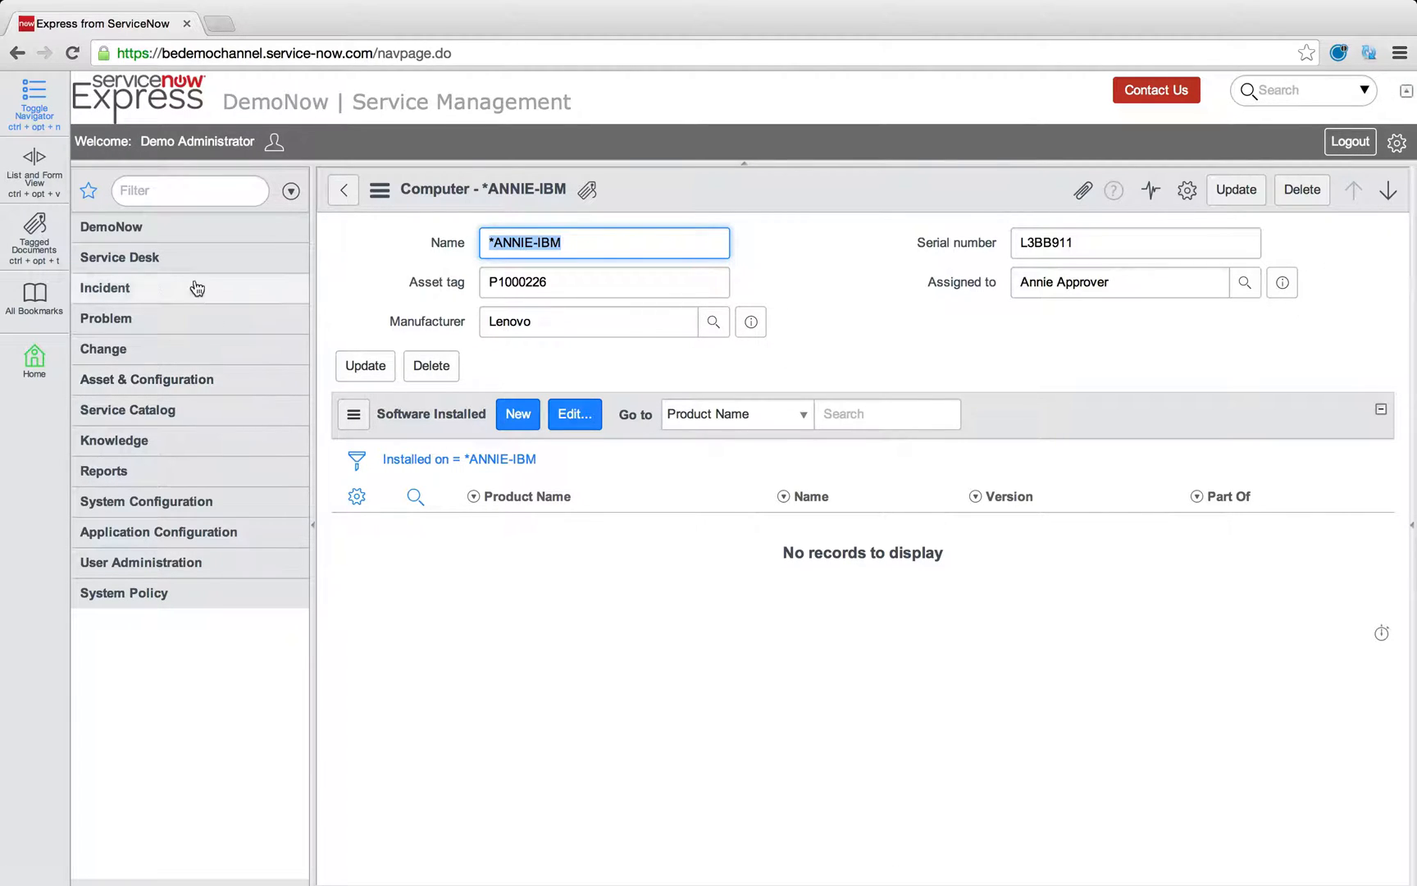
left_click(147, 378)
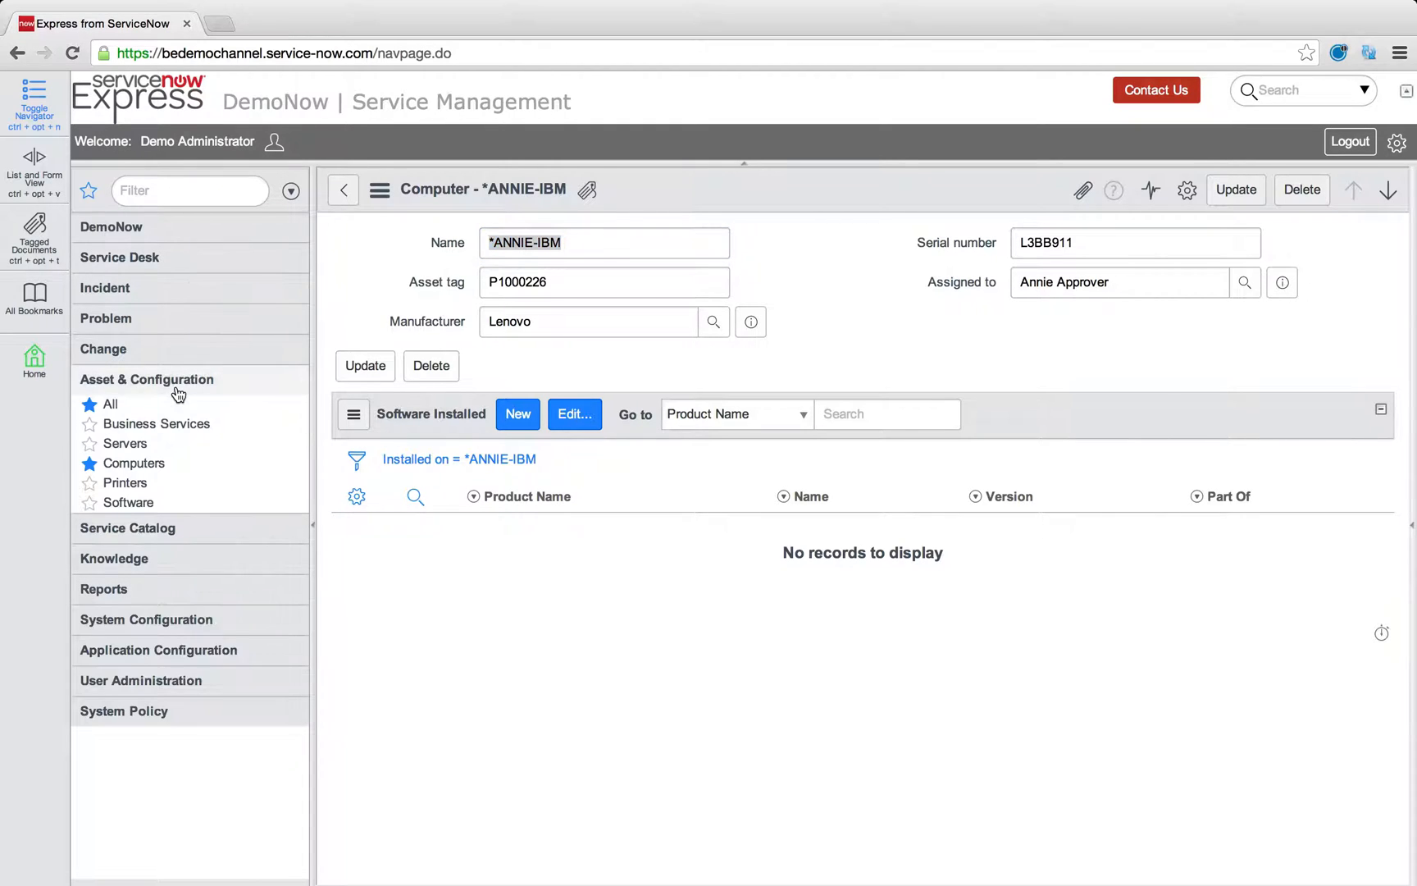
mouse_move(835, 264)
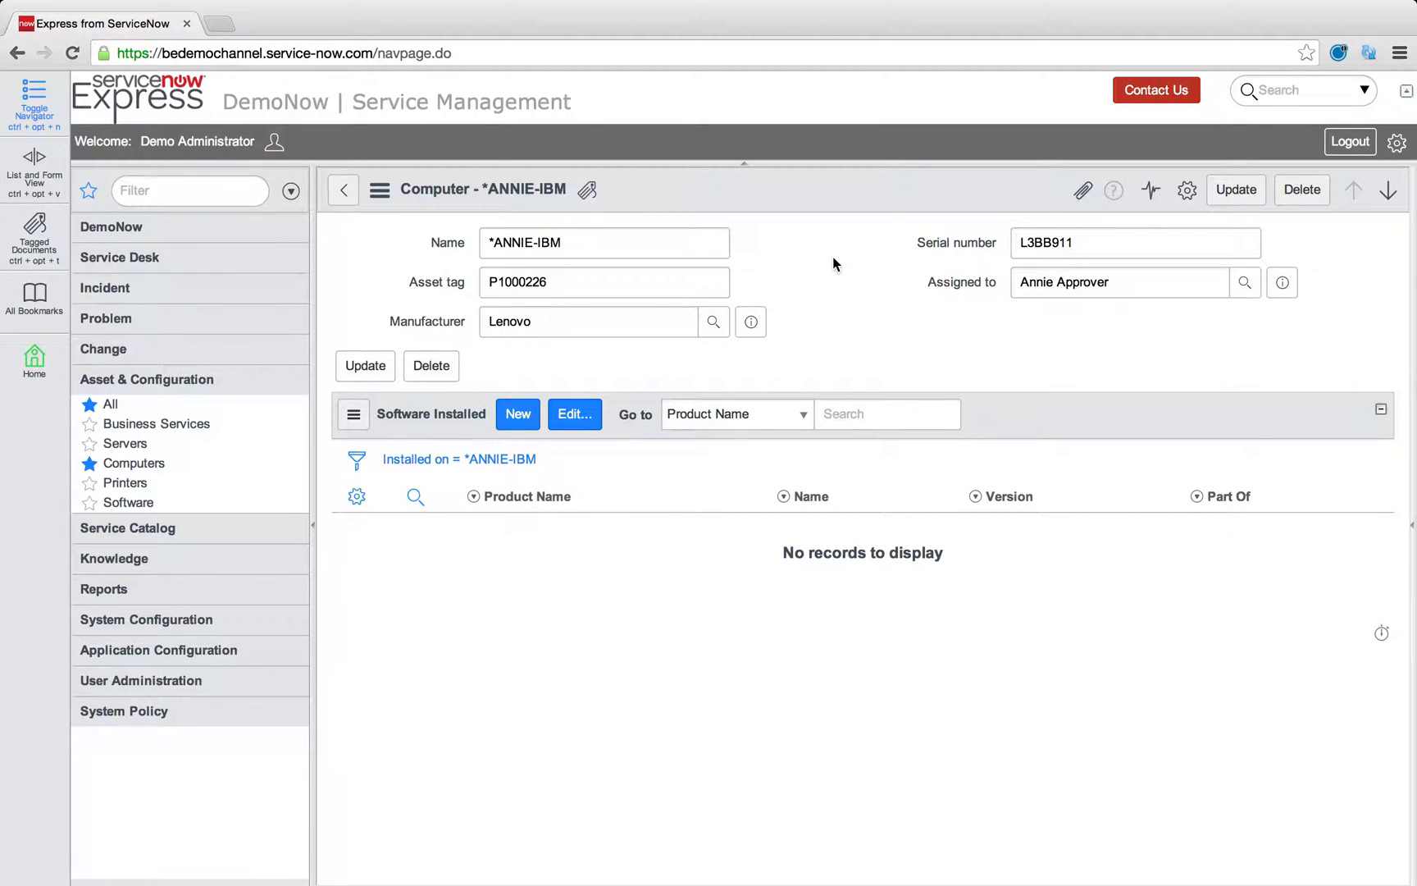
mouse_move(777, 224)
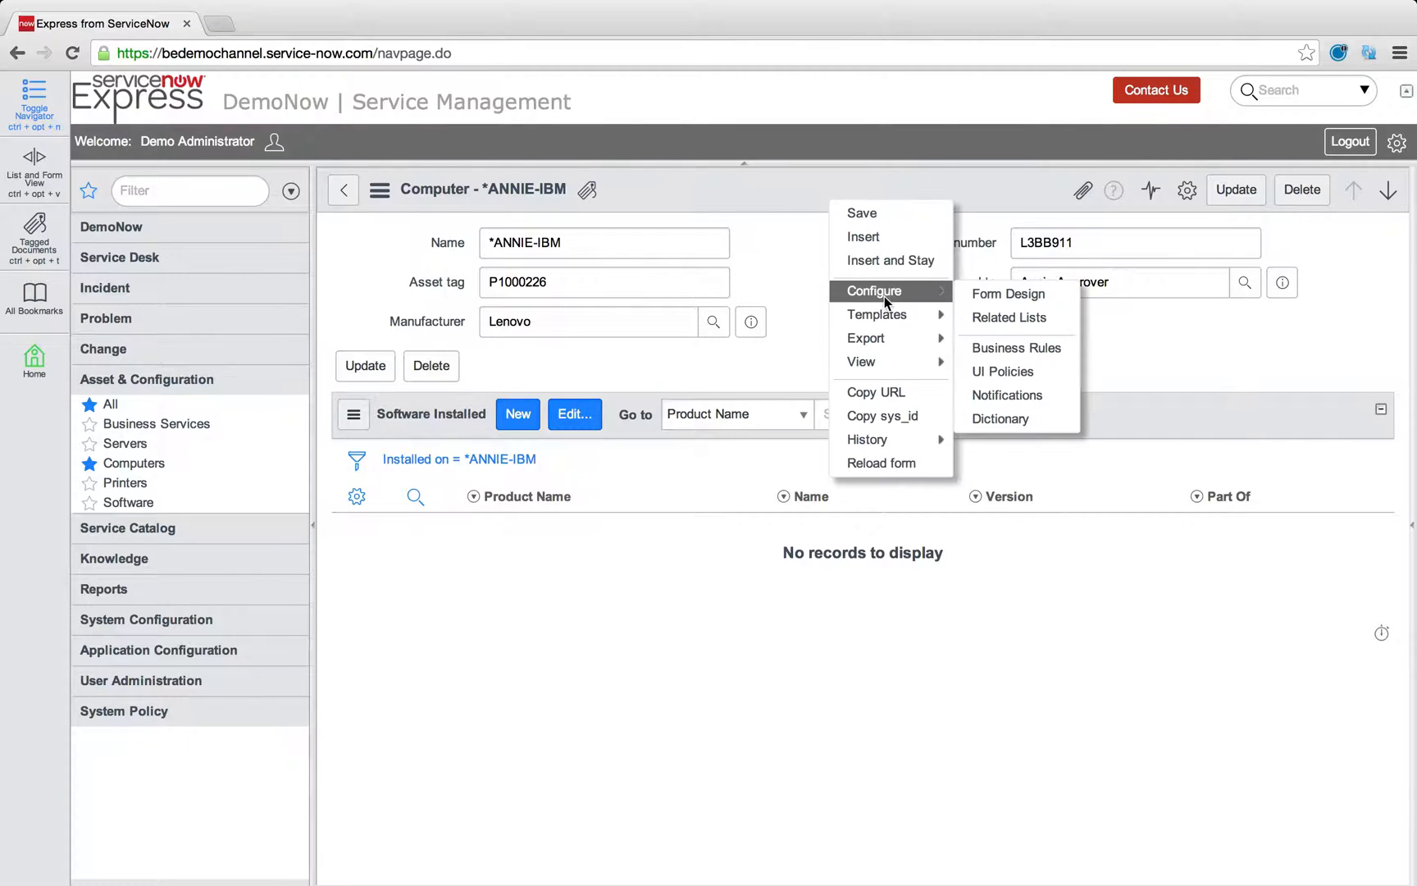
Step: In Form Design, add a Choice field labelled Lifecycle with the name life_cycle to the Computer form
left_click(1008, 294)
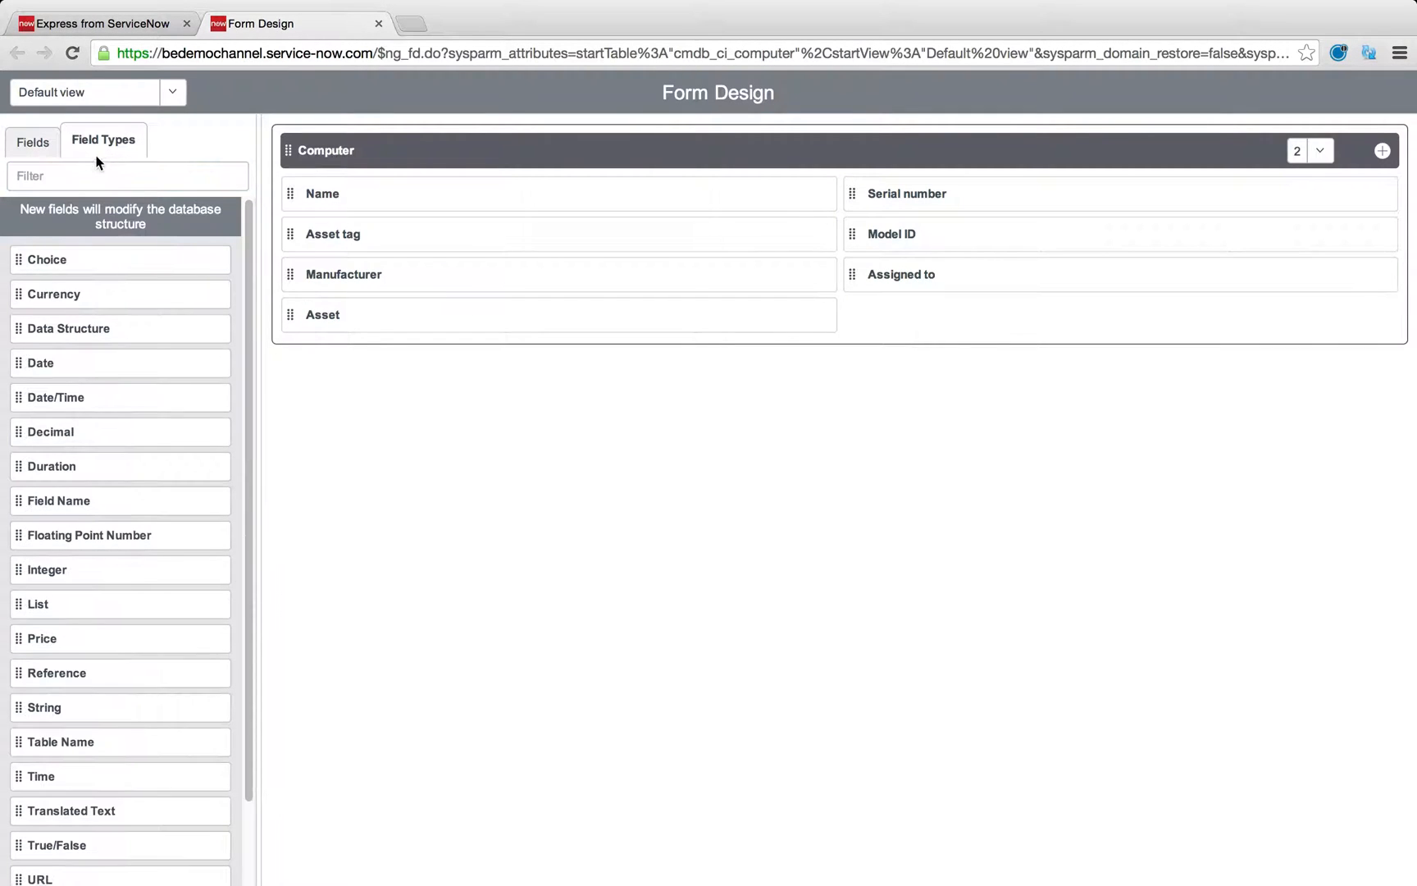
type("choi")
type("Life")
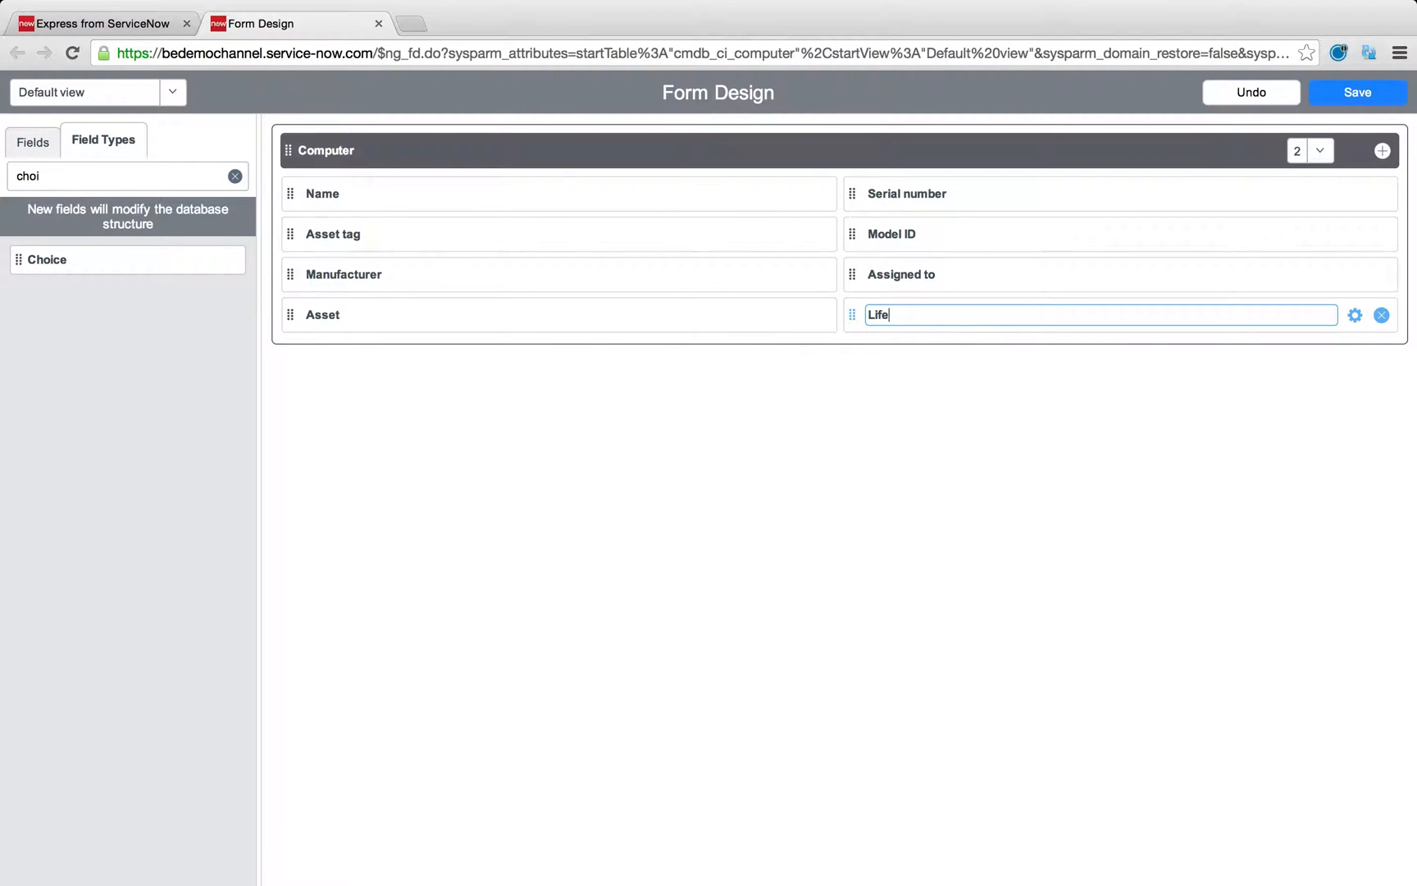
type("cycle")
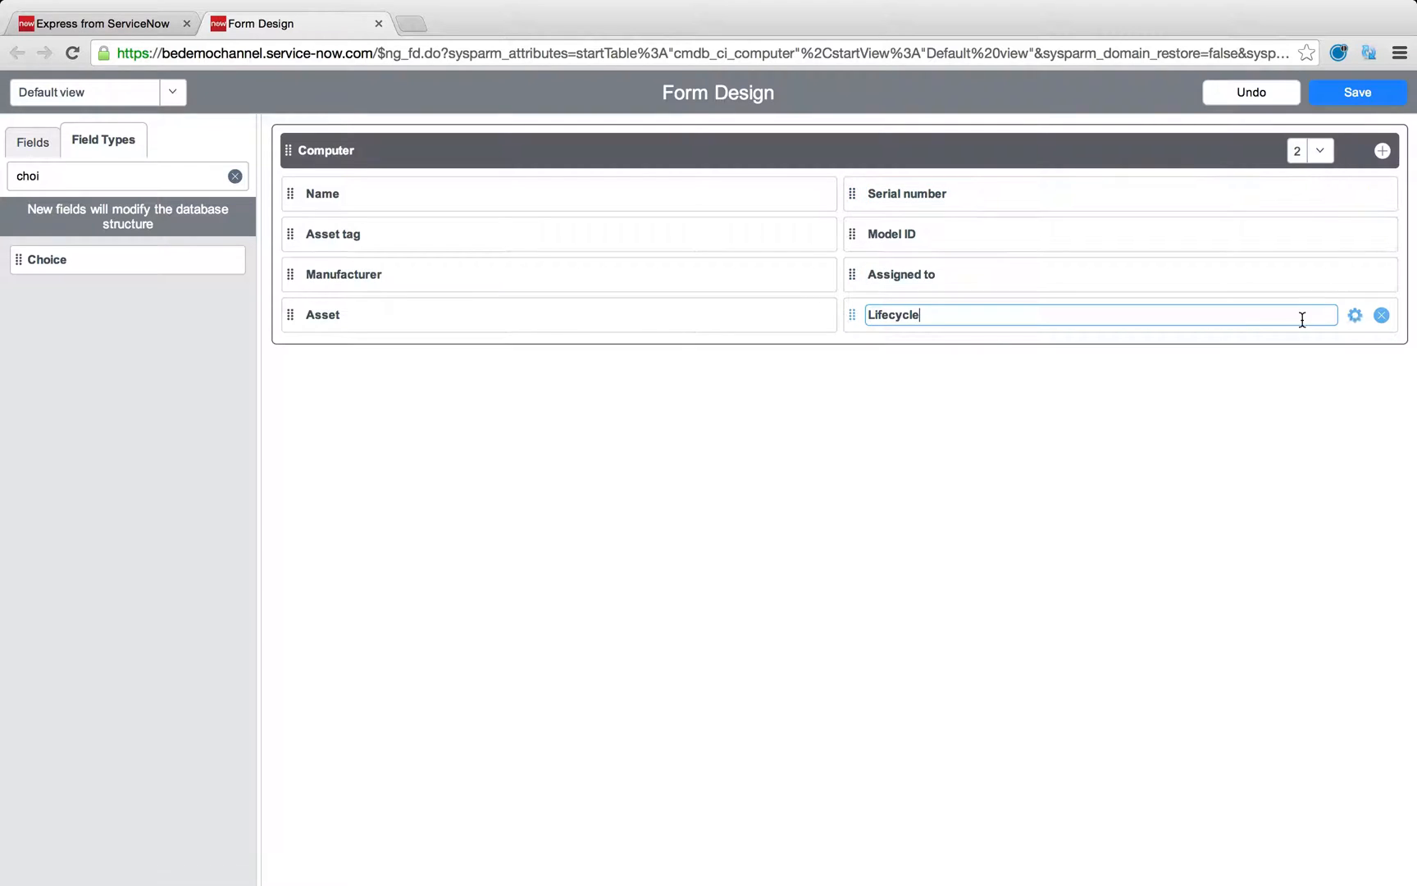
left_click(1361, 315)
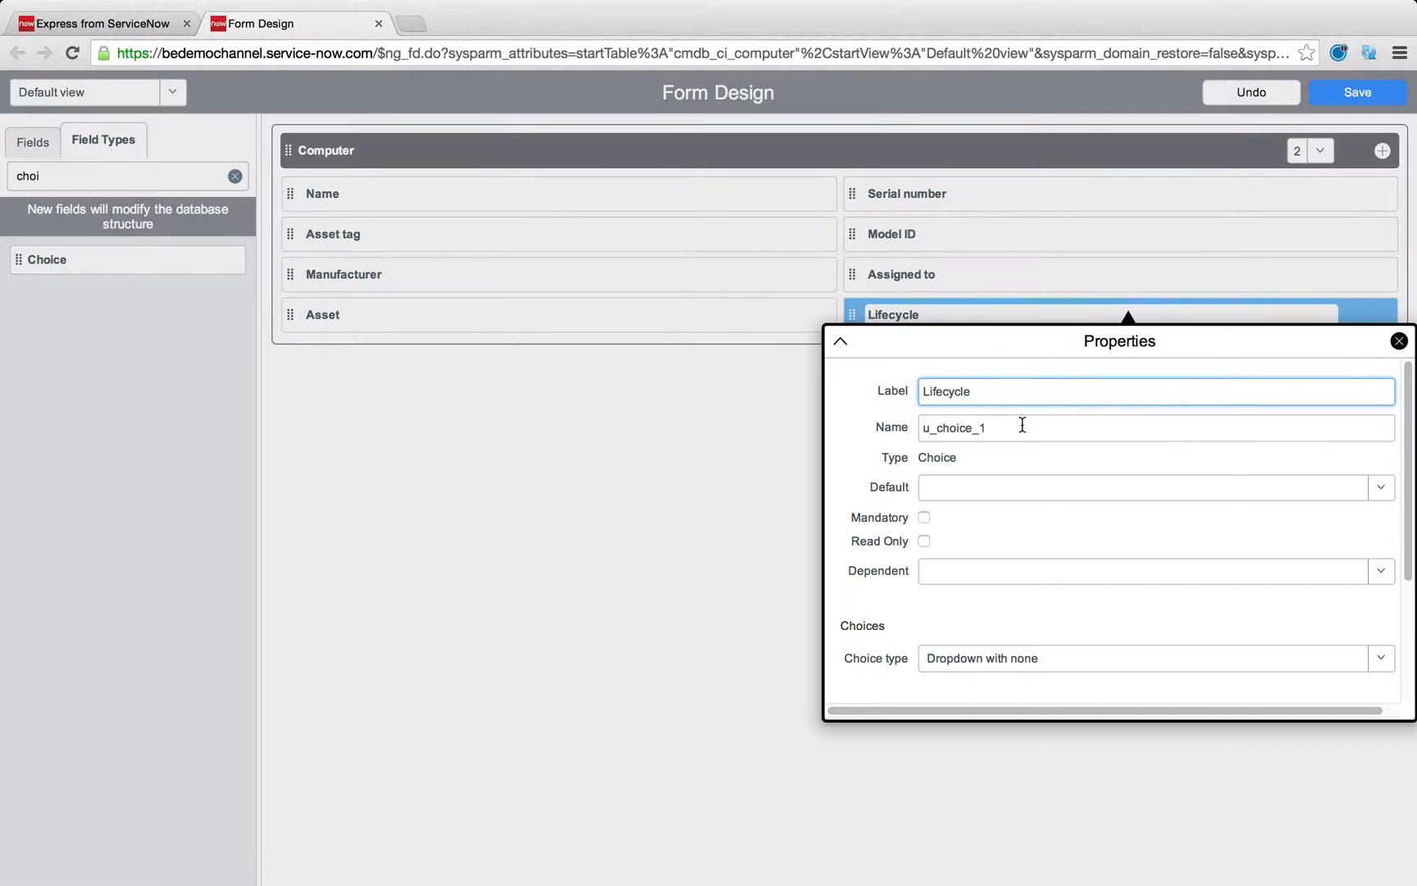
type("life_cycle")
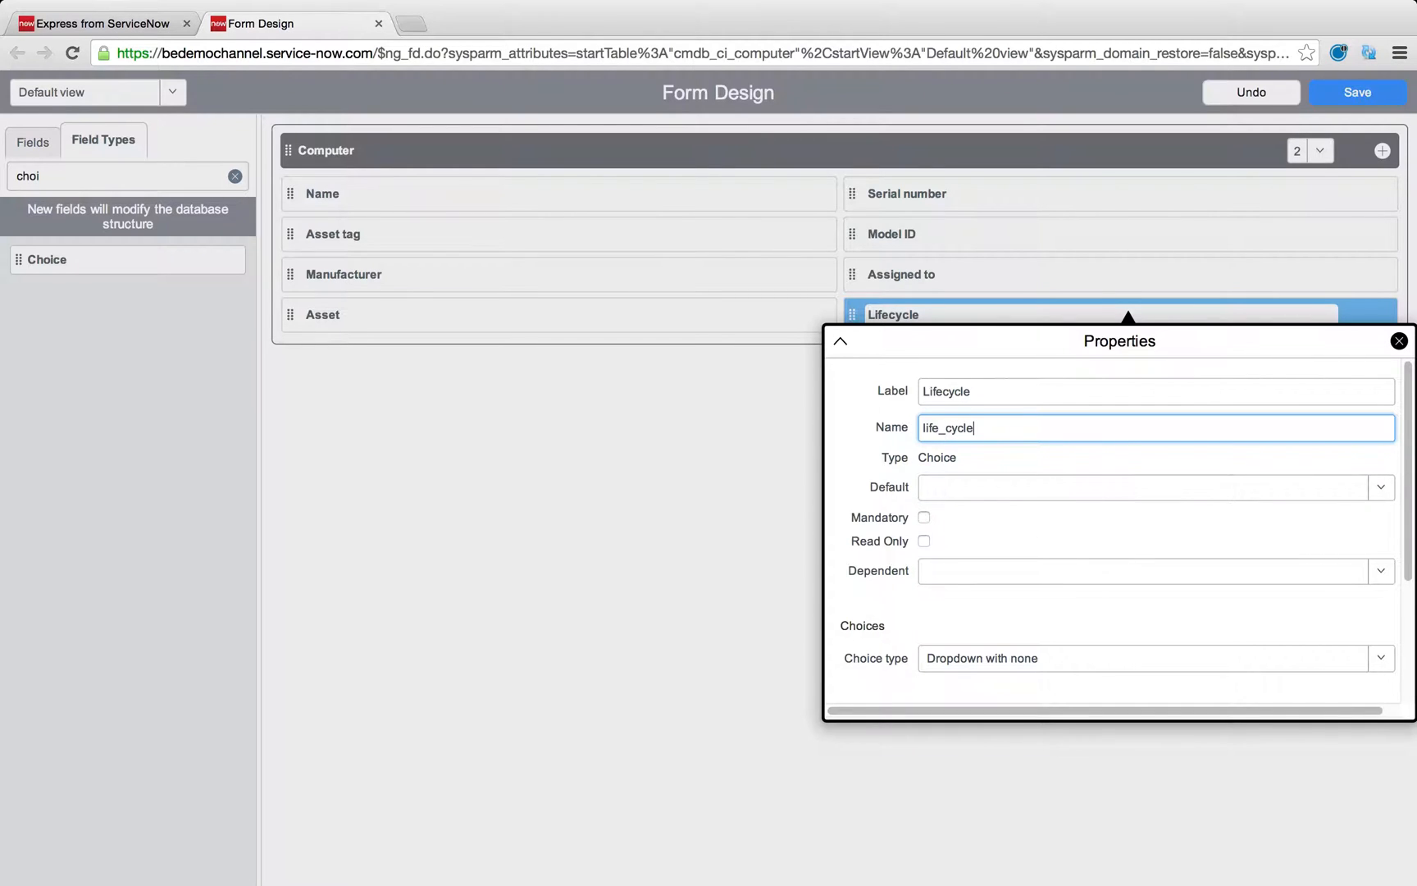
left_click(1399, 342)
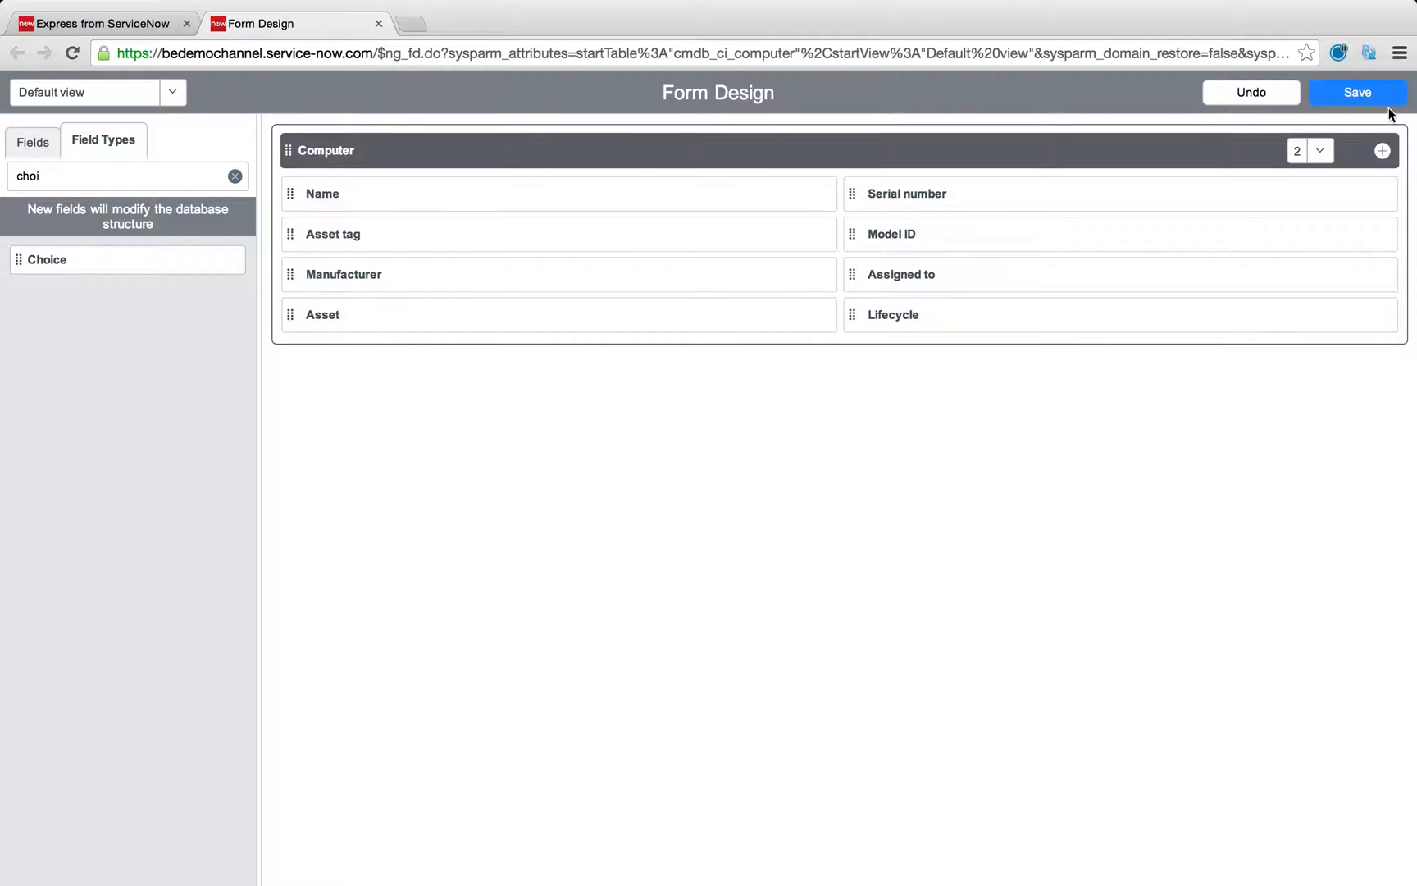
Step: Save the layout, check the Lifecycle dropdown on the record and bring up its configuration options
left_click(1361, 91)
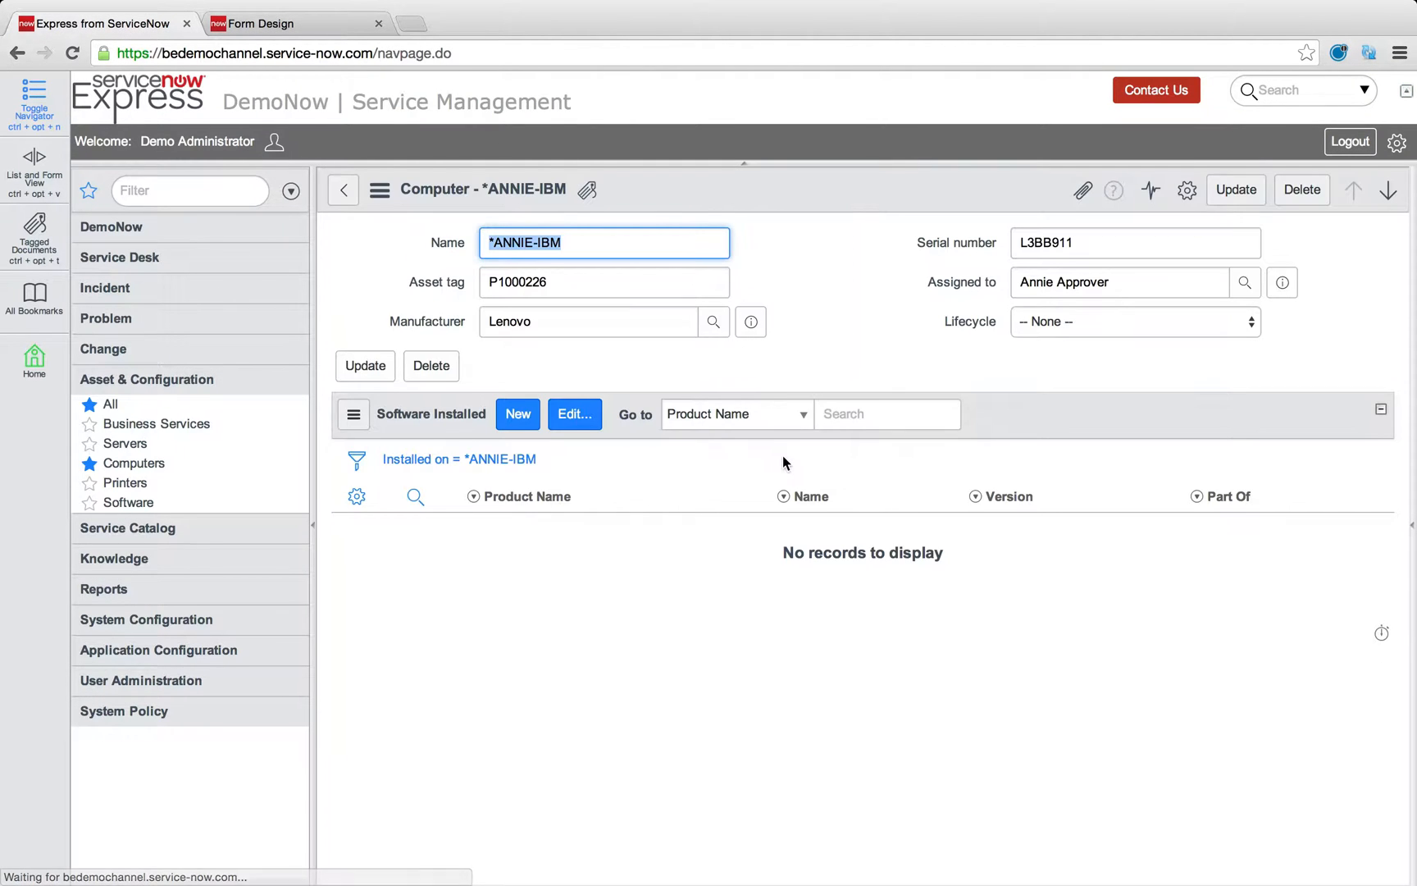
left_click(1135, 321)
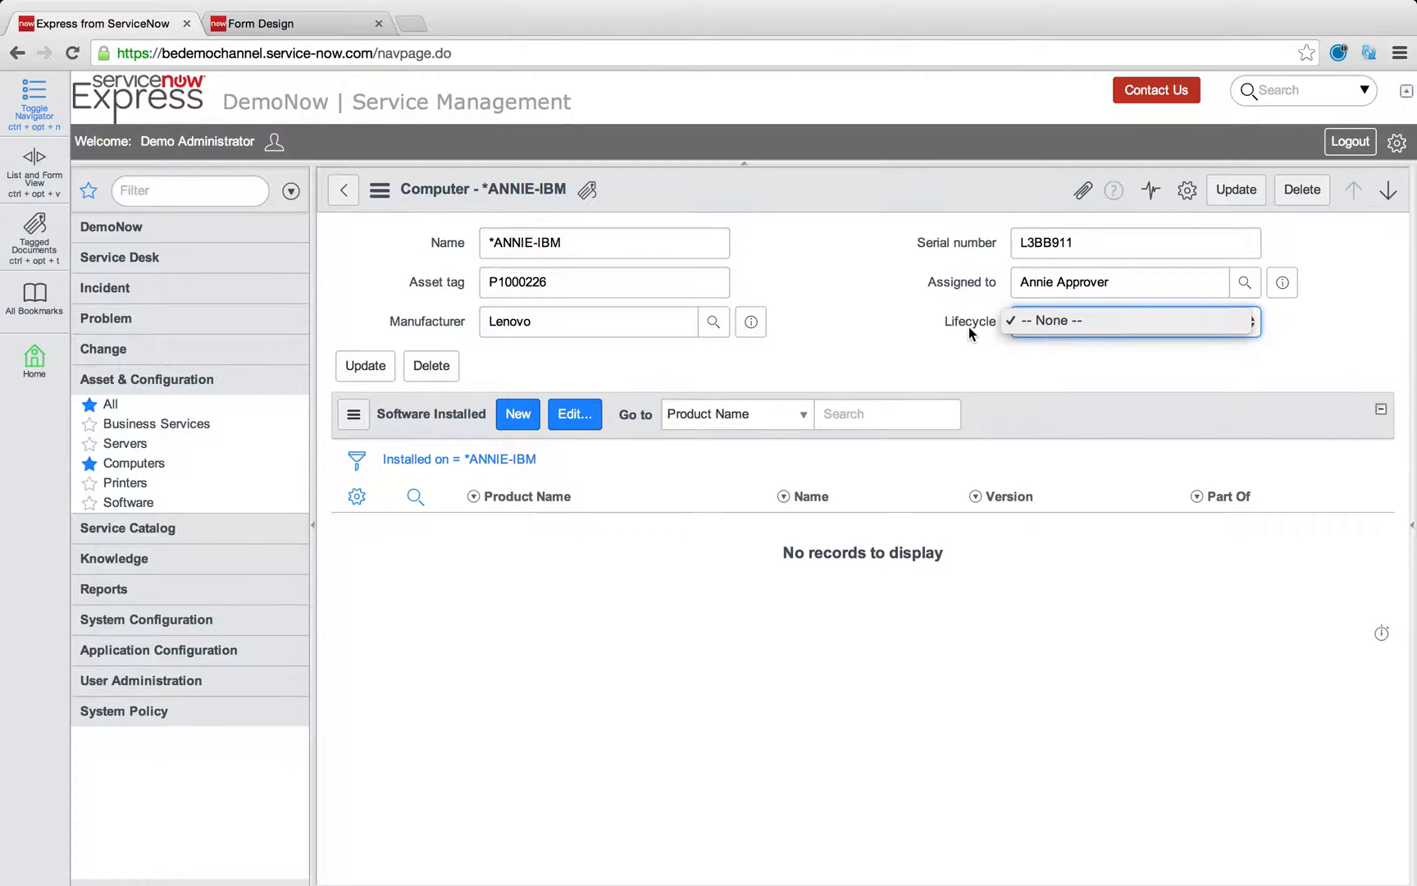
right_click(969, 322)
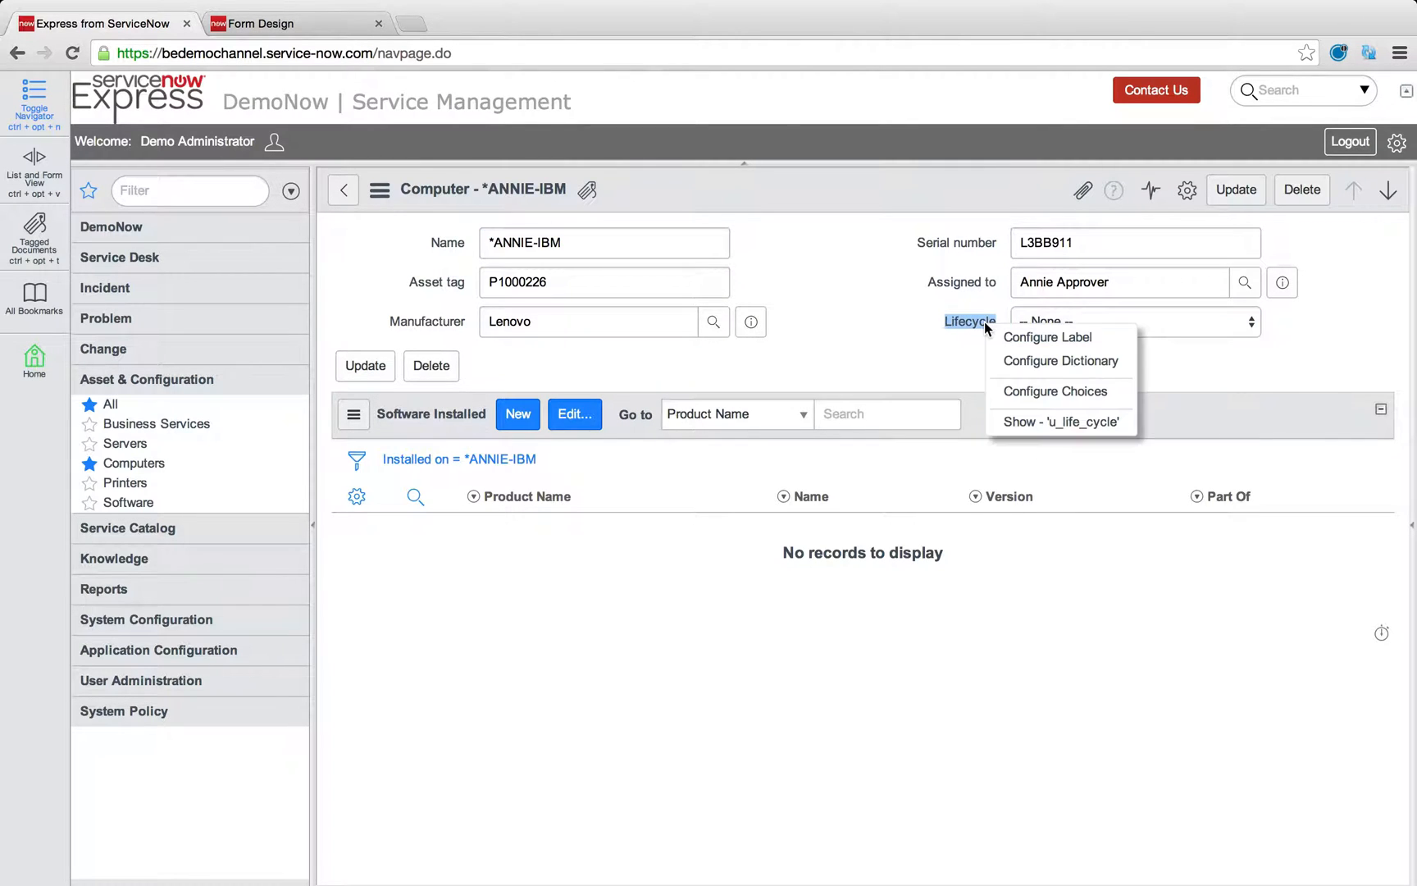
mouse_move(1050, 361)
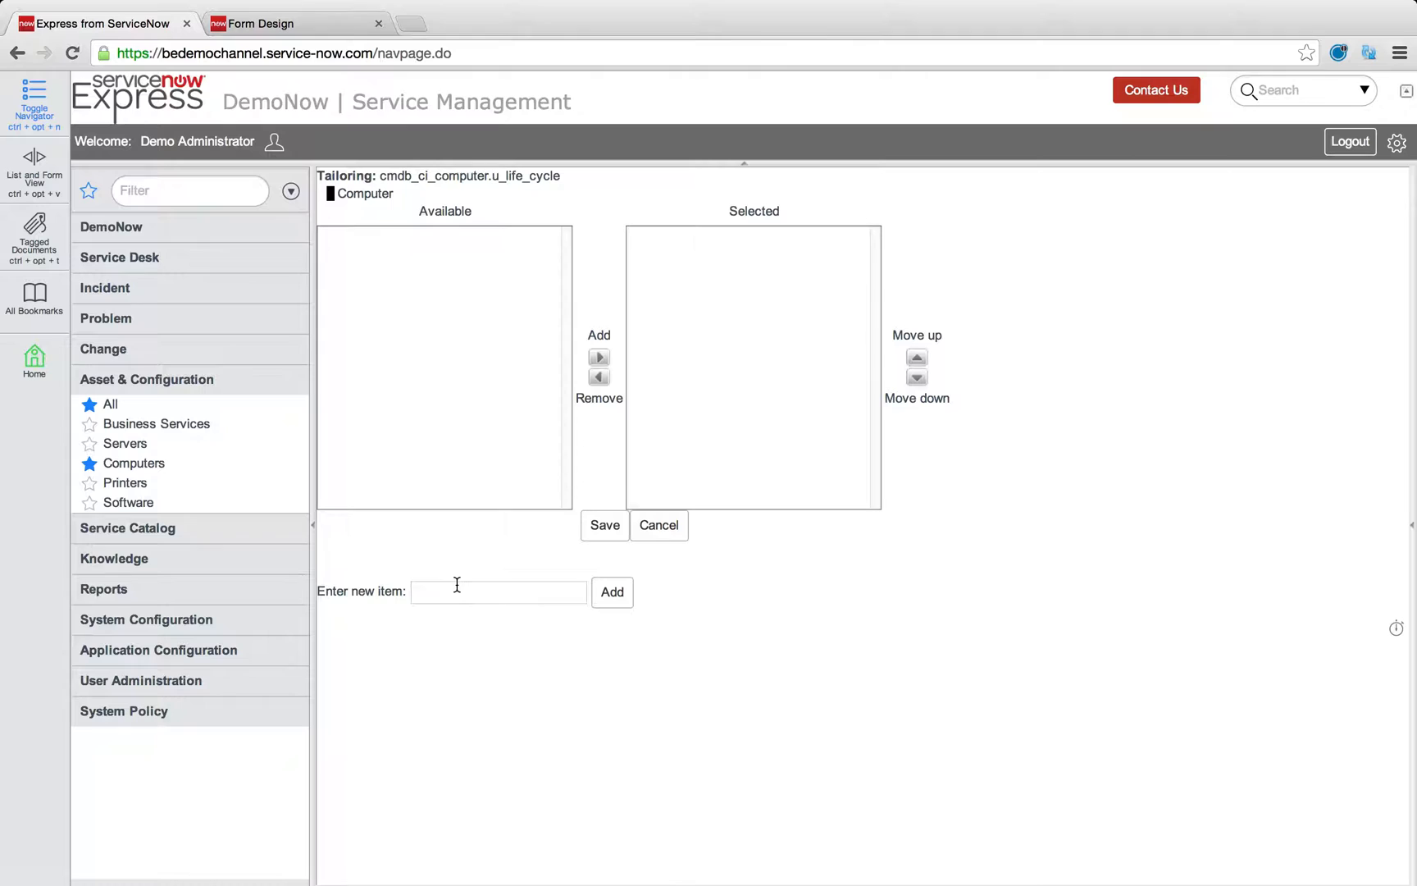
Step: Add the Lifecycle choices Inventory, In Use, Maintenance and Retired and save the choice list
left_click(498, 592)
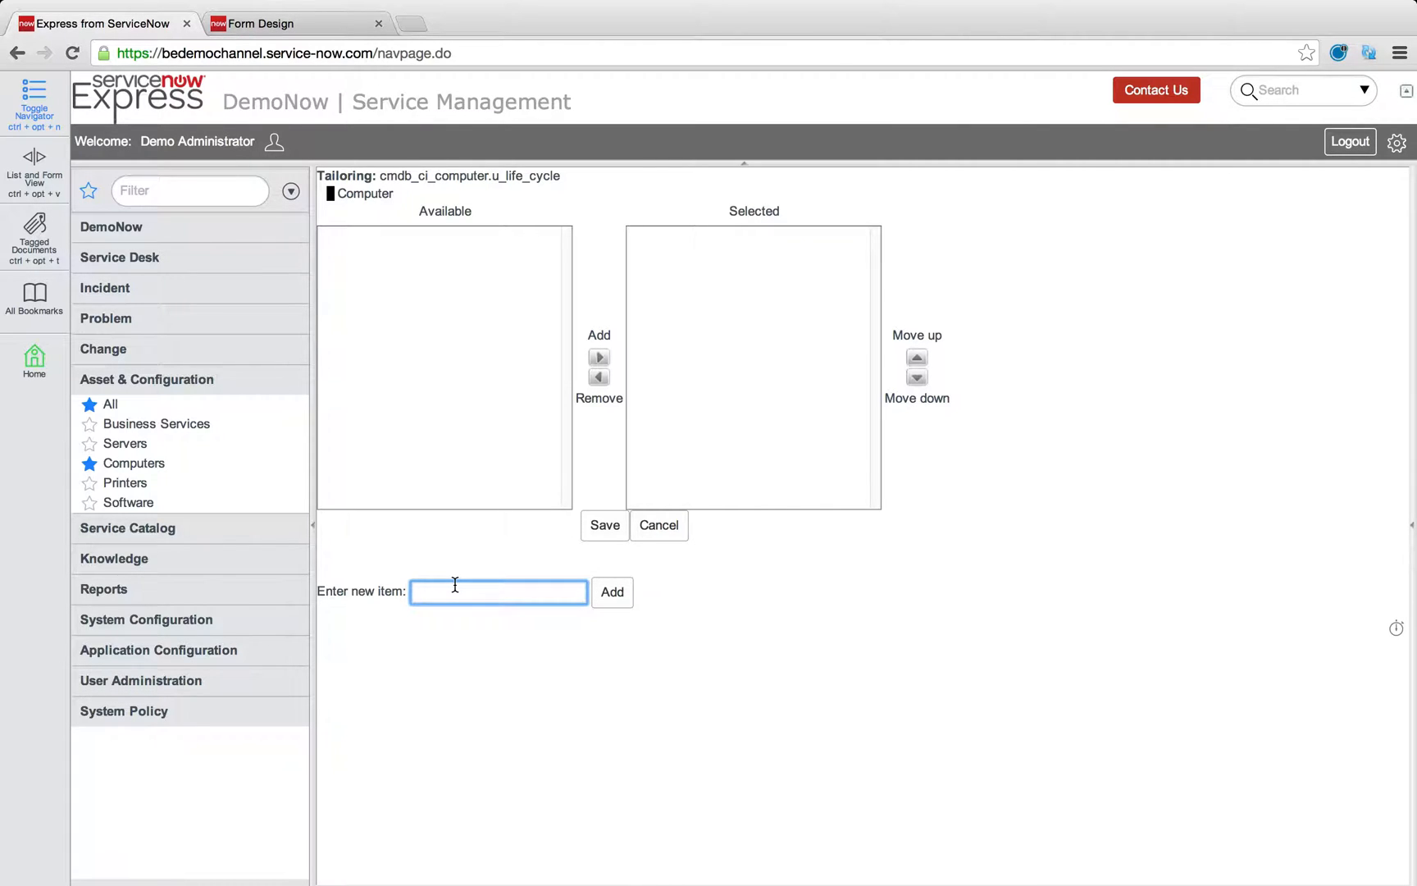
type("Inventory")
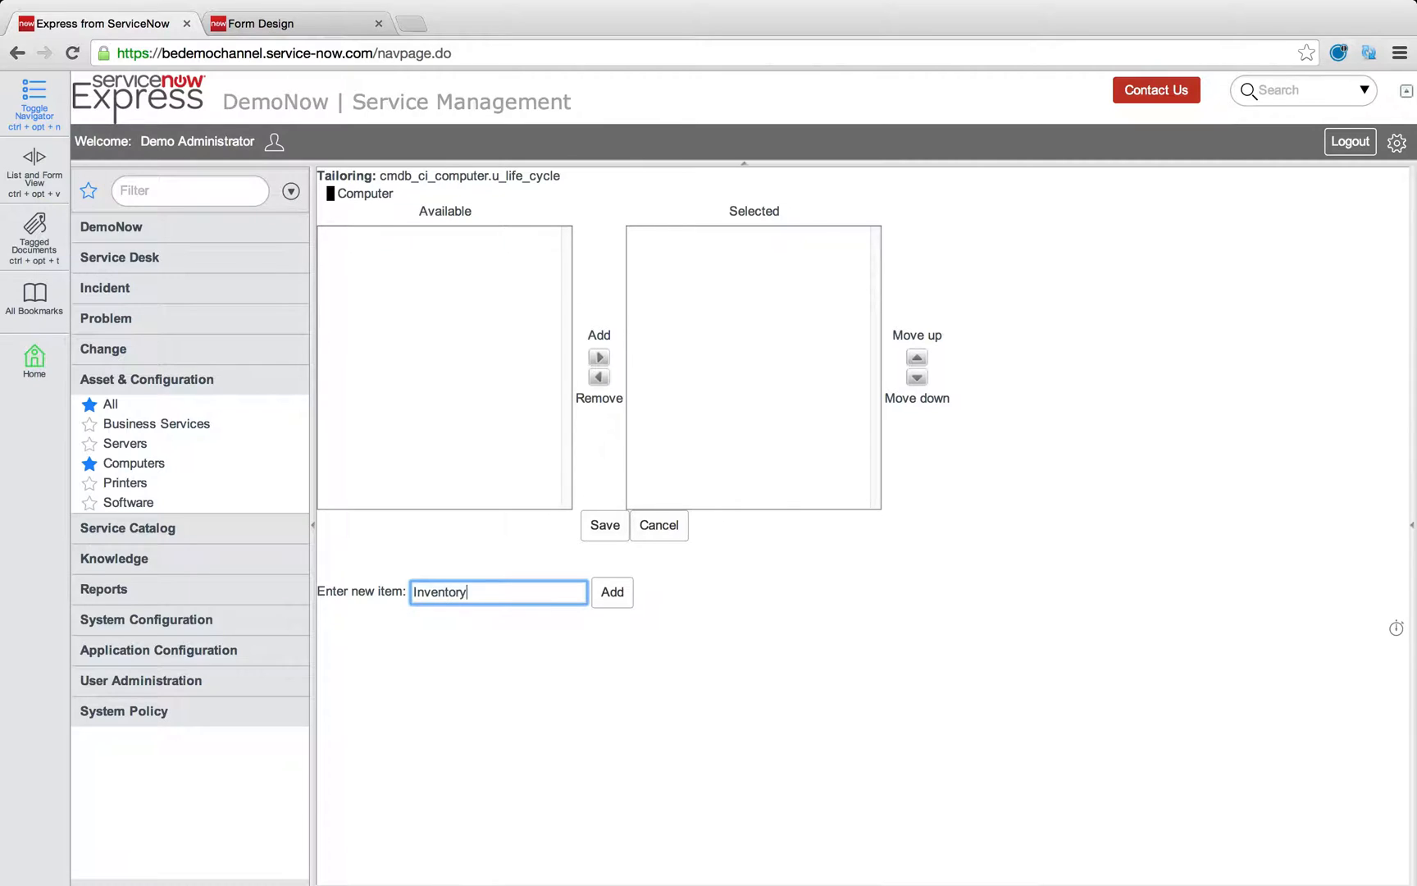
left_click(612, 592)
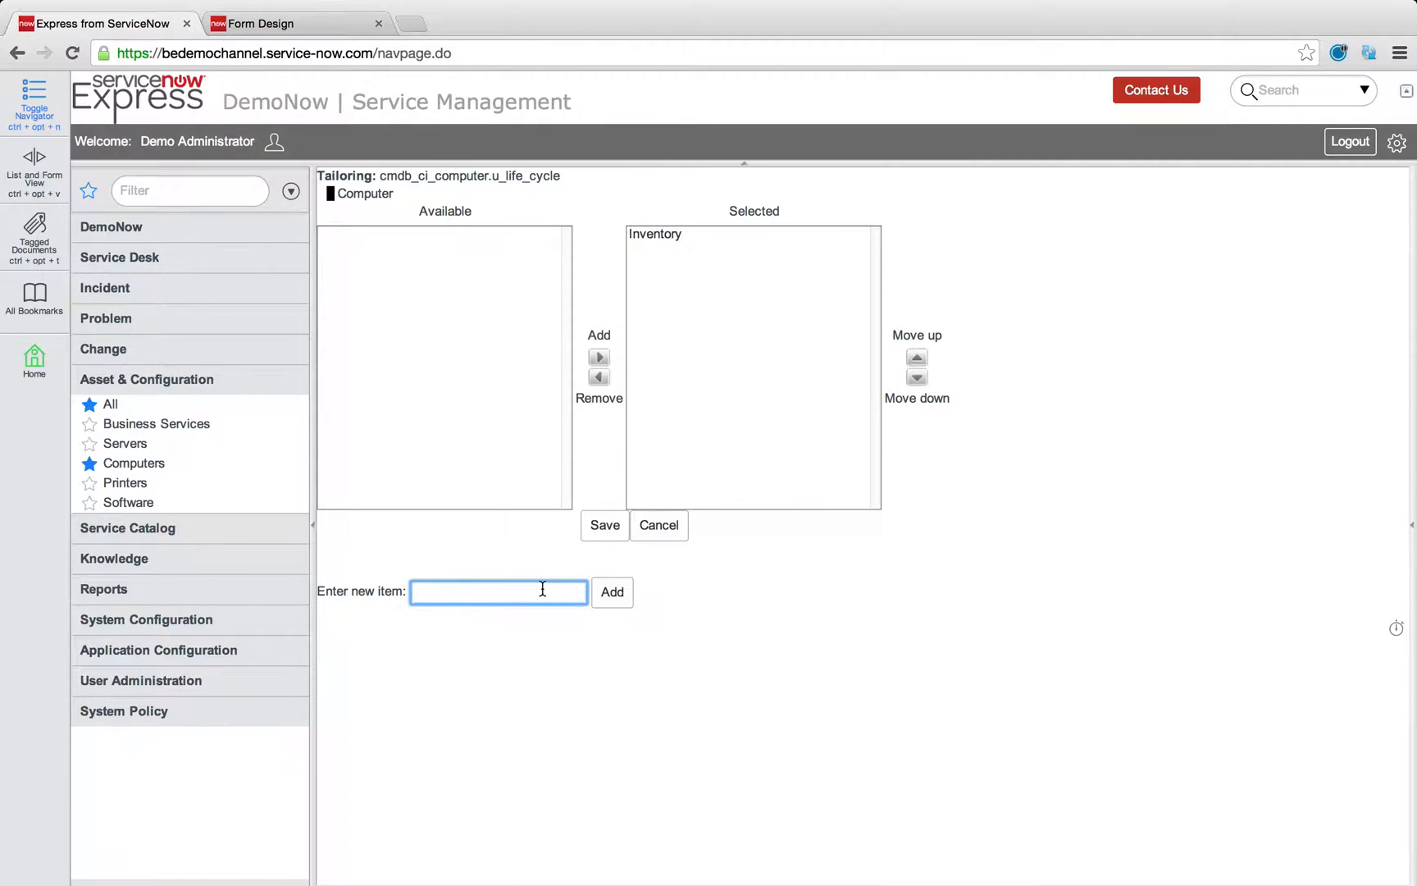
type("In Use")
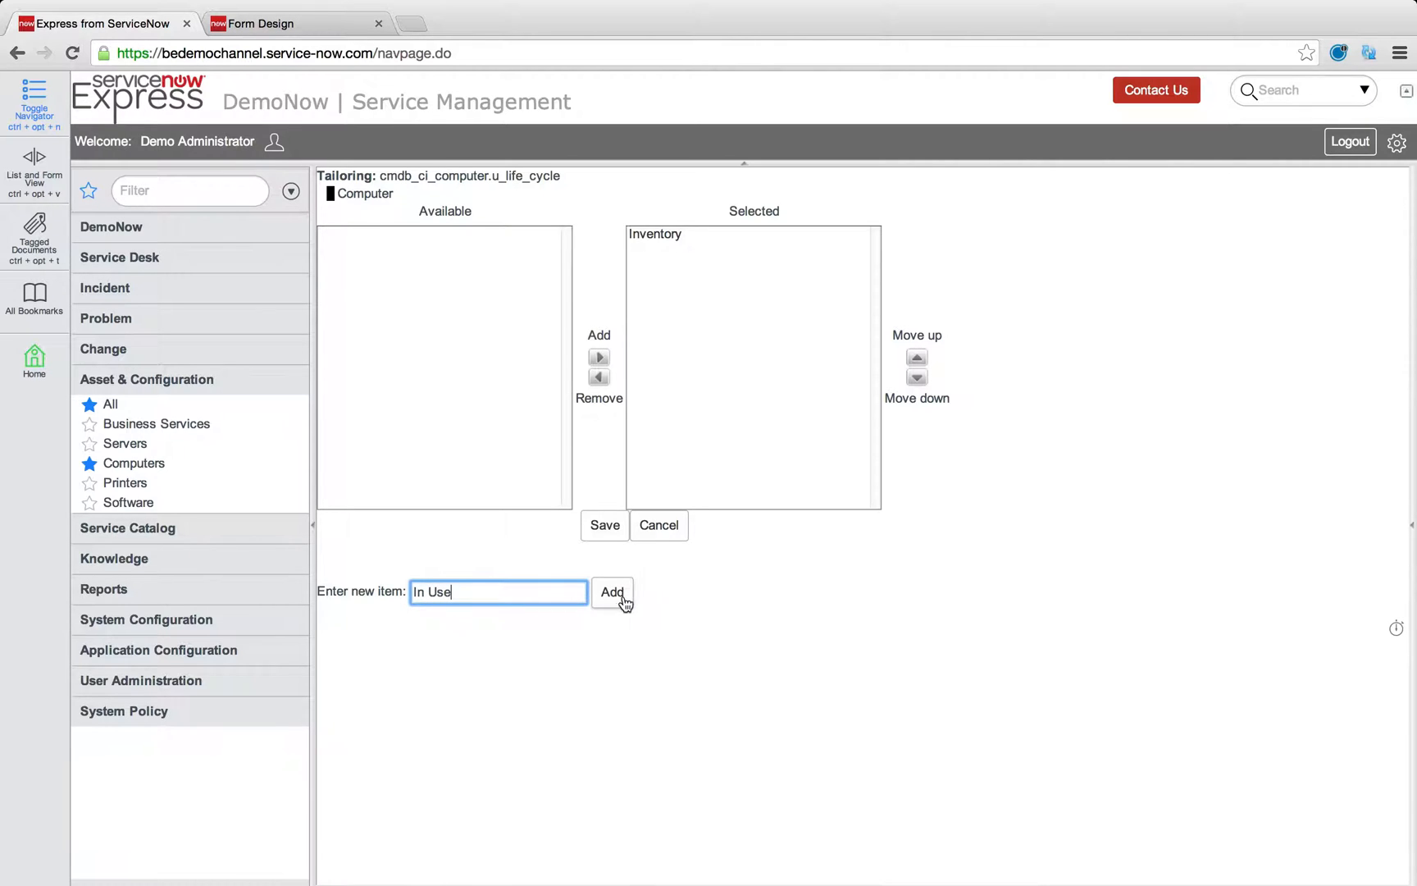
left_click(612, 593)
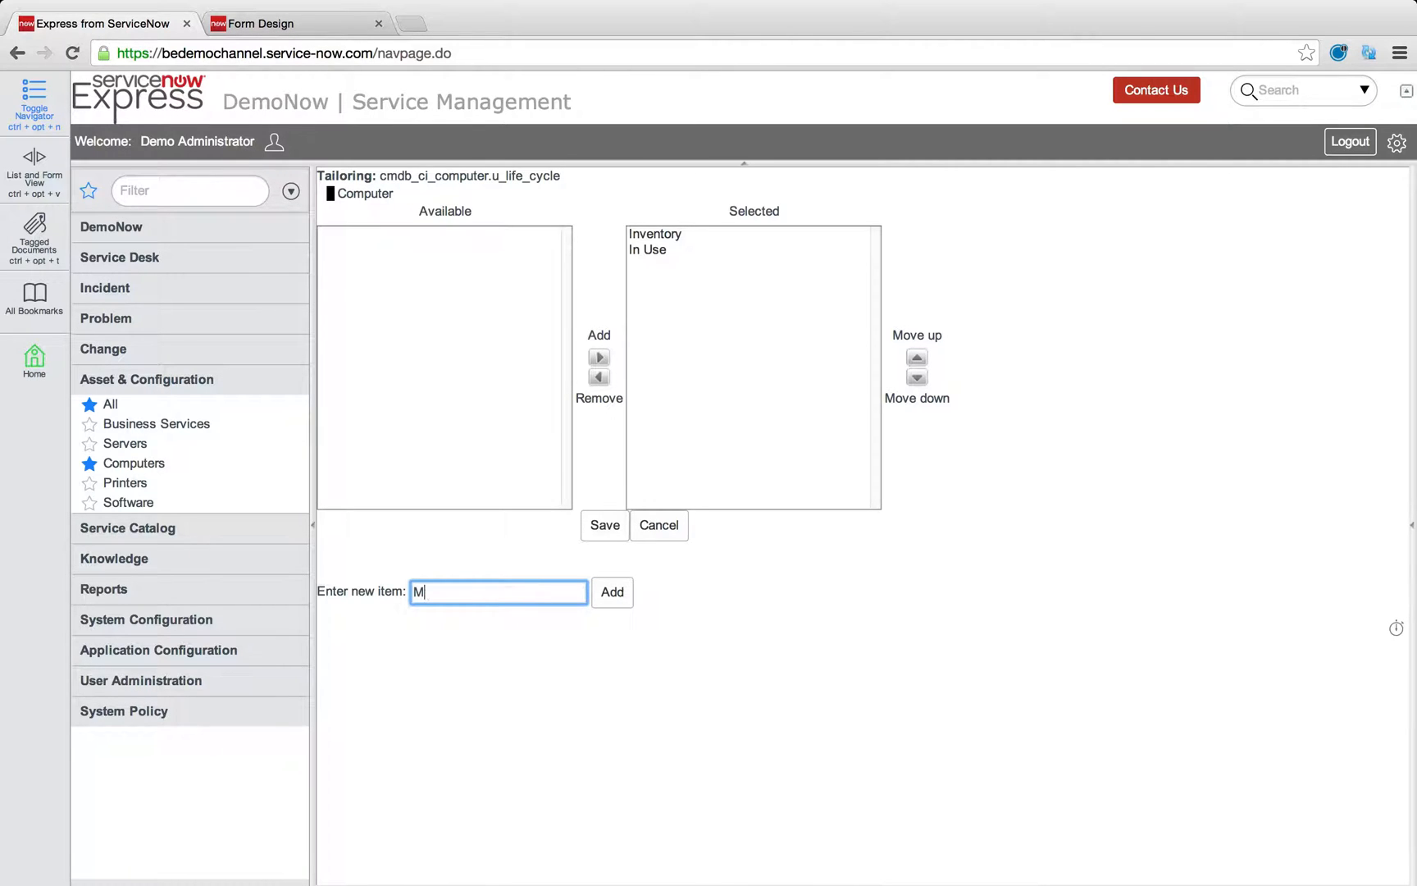
type("aintenance")
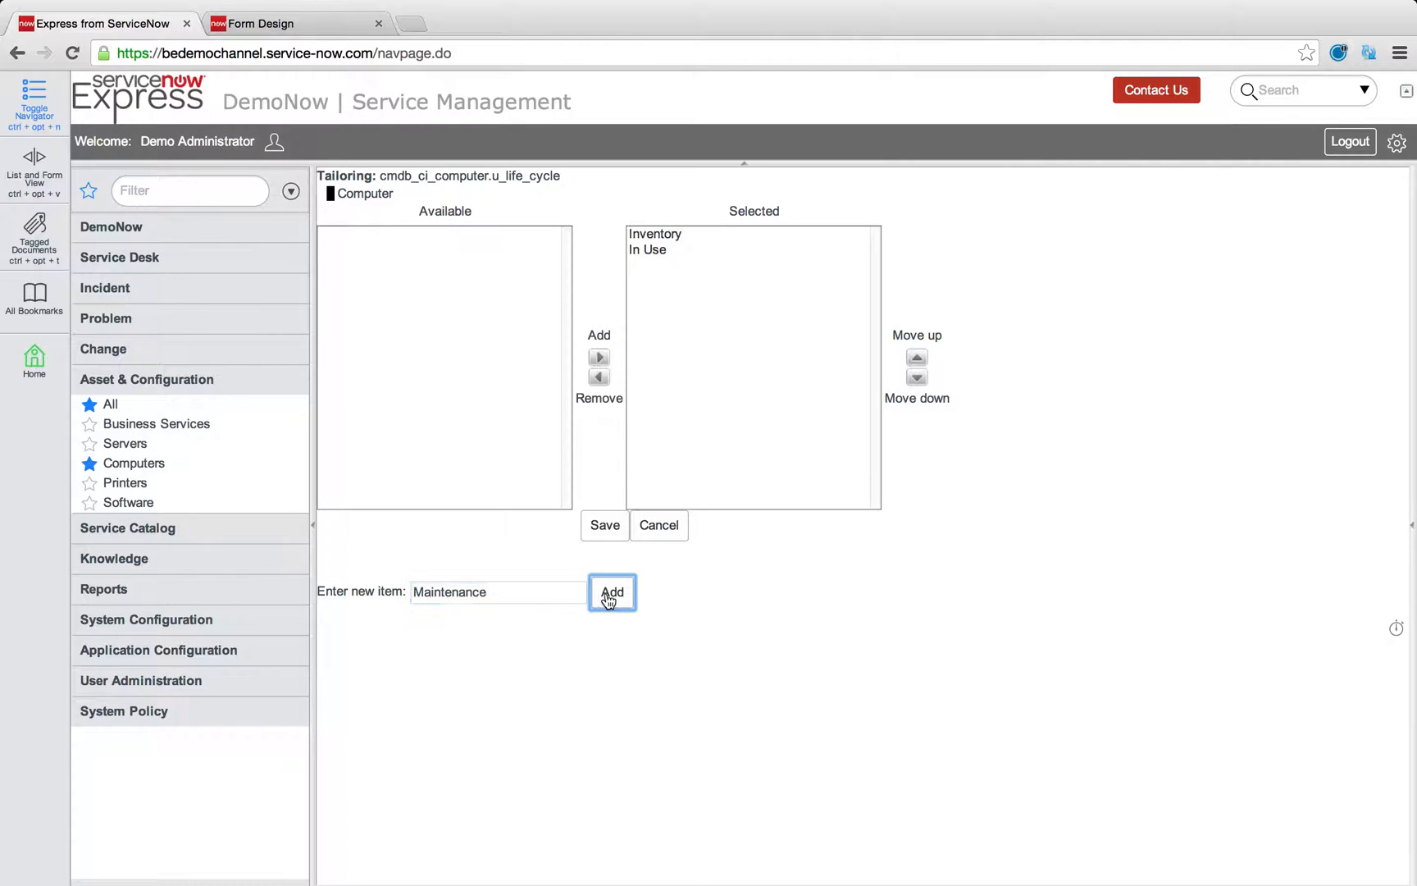
left_click(612, 592)
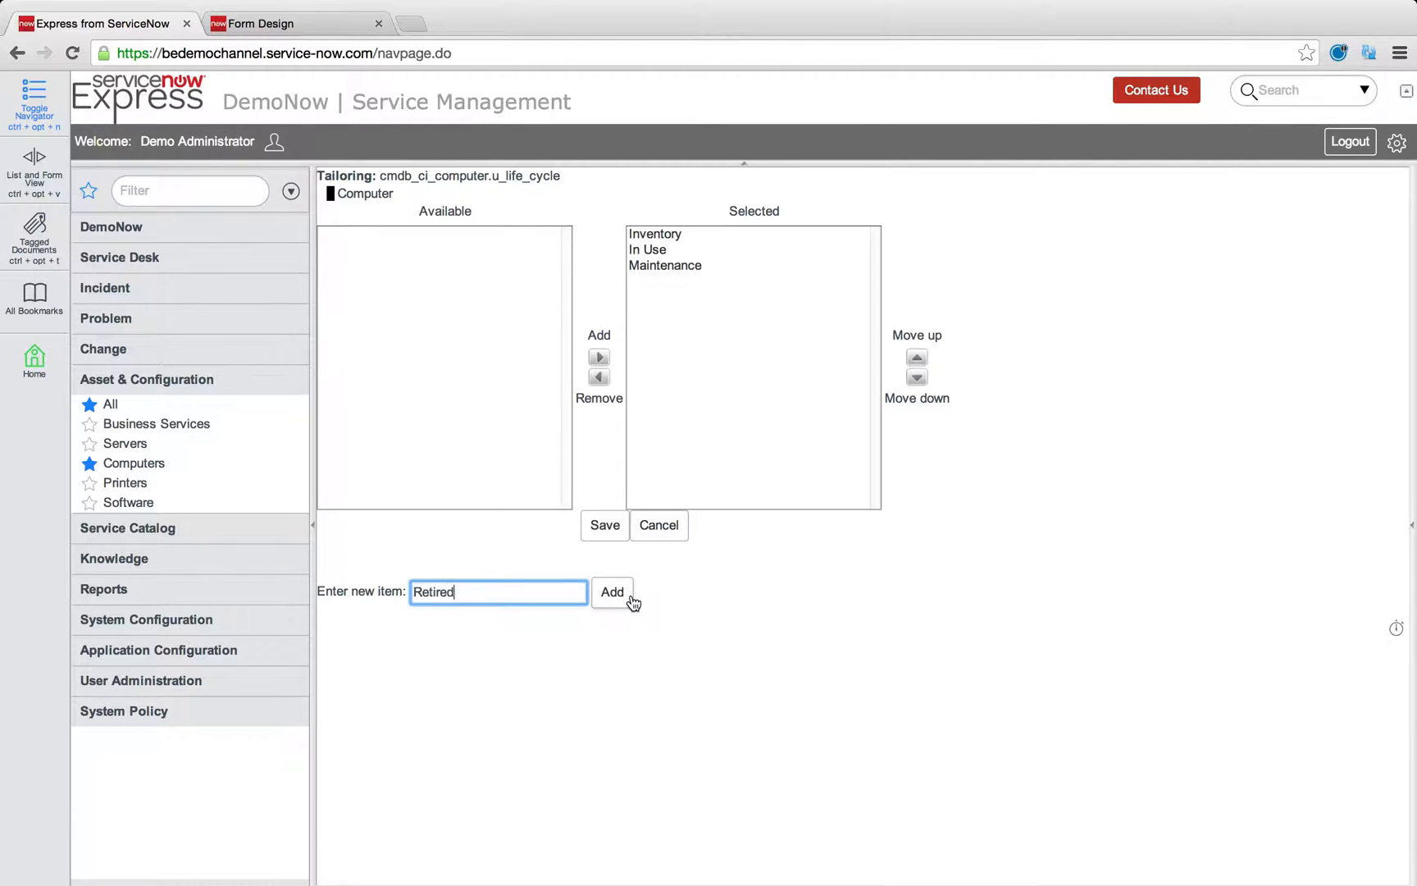
left_click(605, 525)
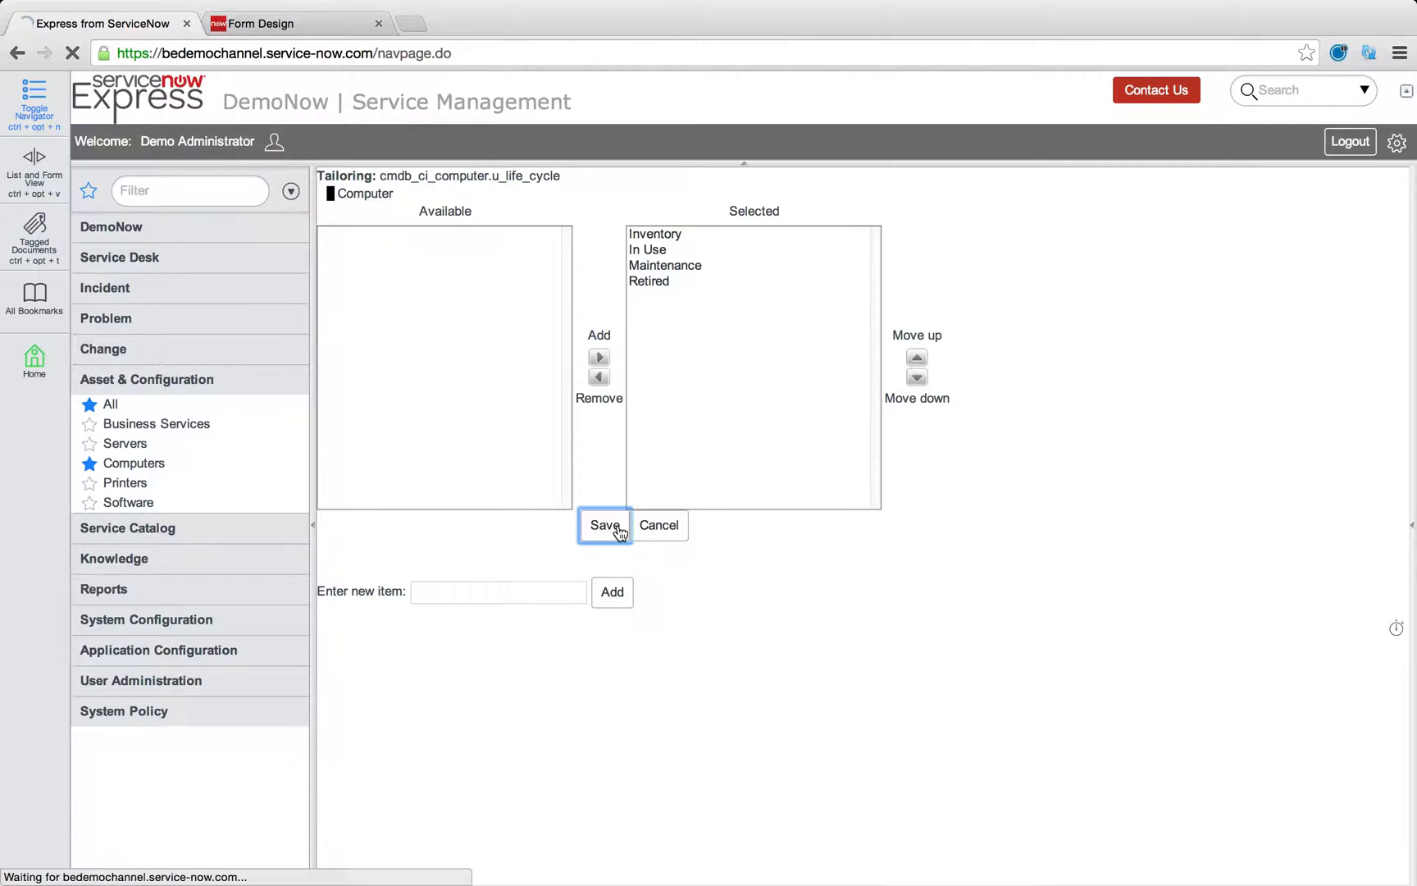
left_click(605, 526)
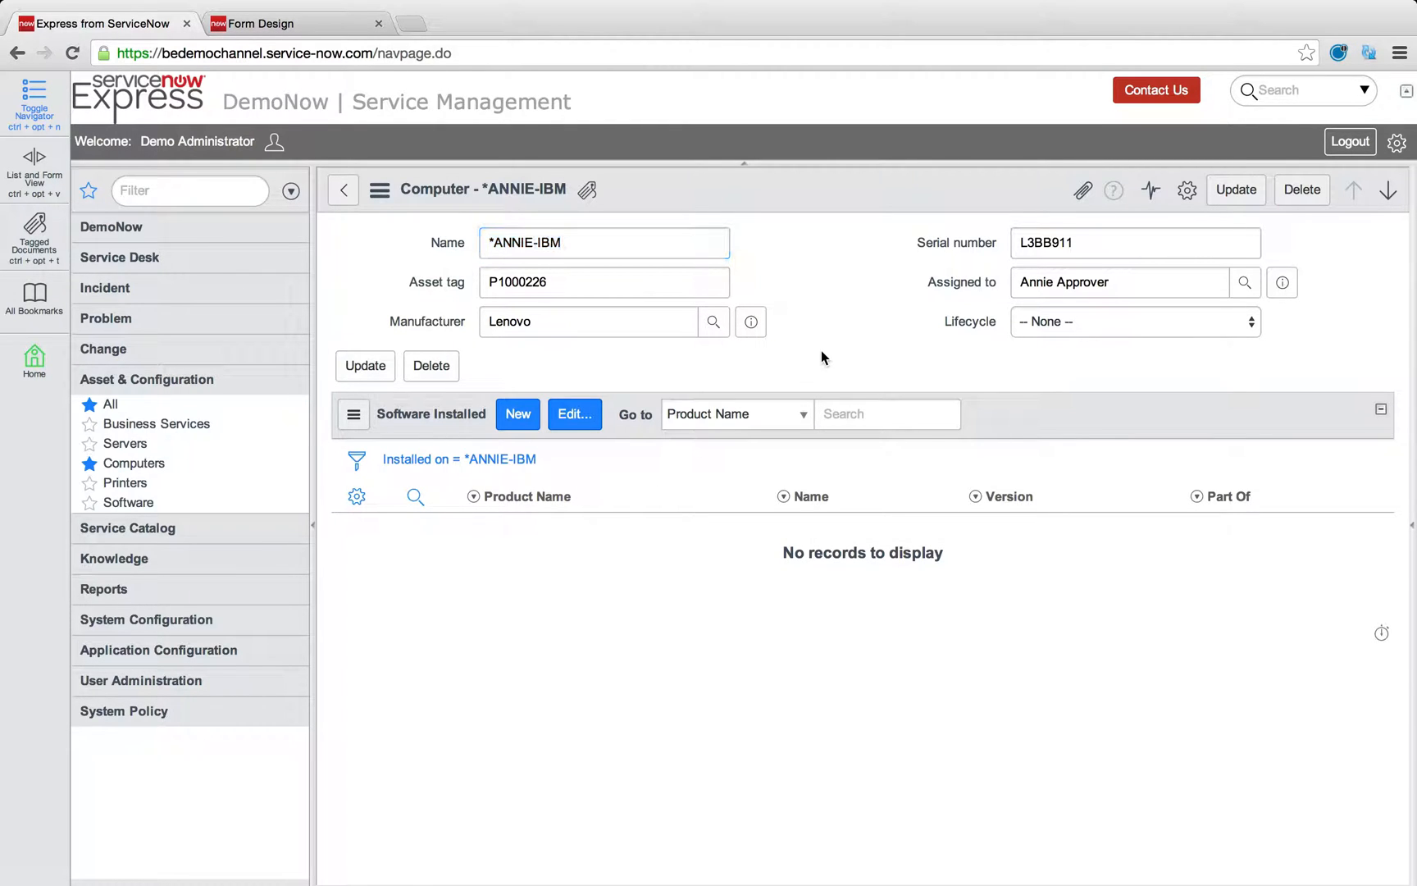
Step: Return to the Computer Form Design and filter the Fields list by 'ac'
left_click(379, 188)
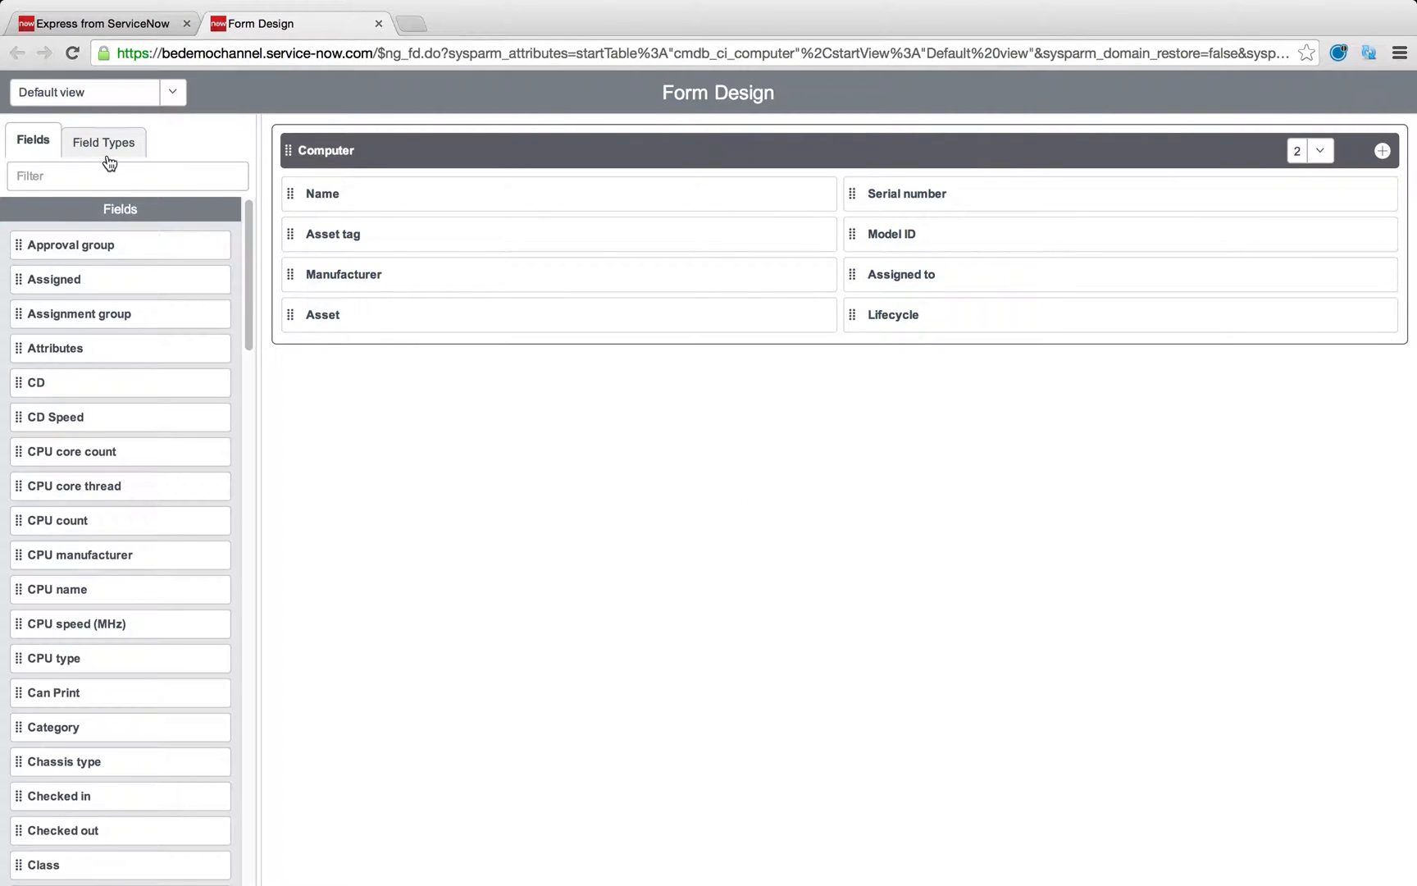
left_click(127, 175)
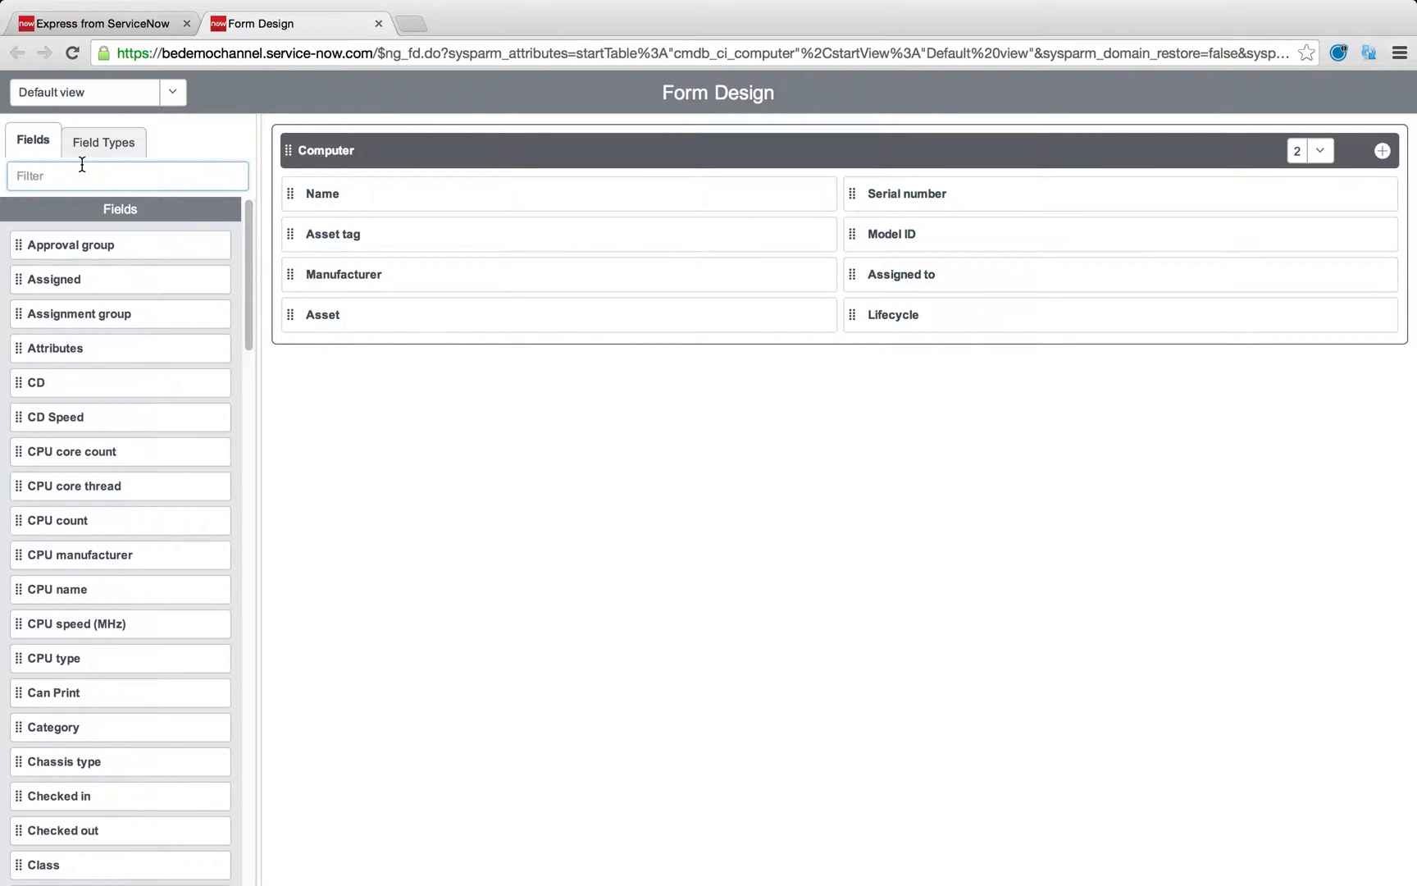
type("ac")
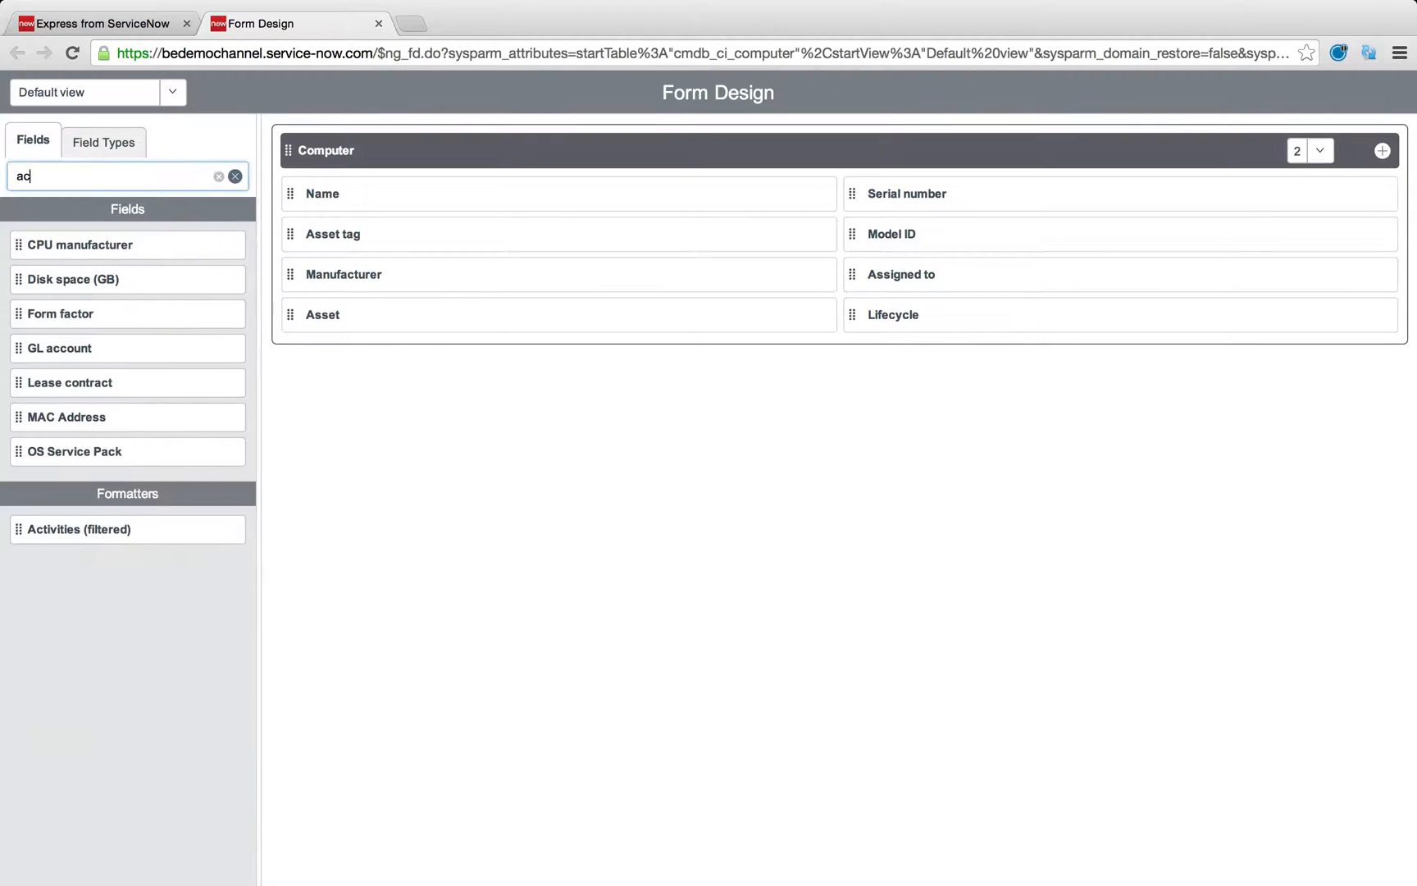
mouse_move(104, 516)
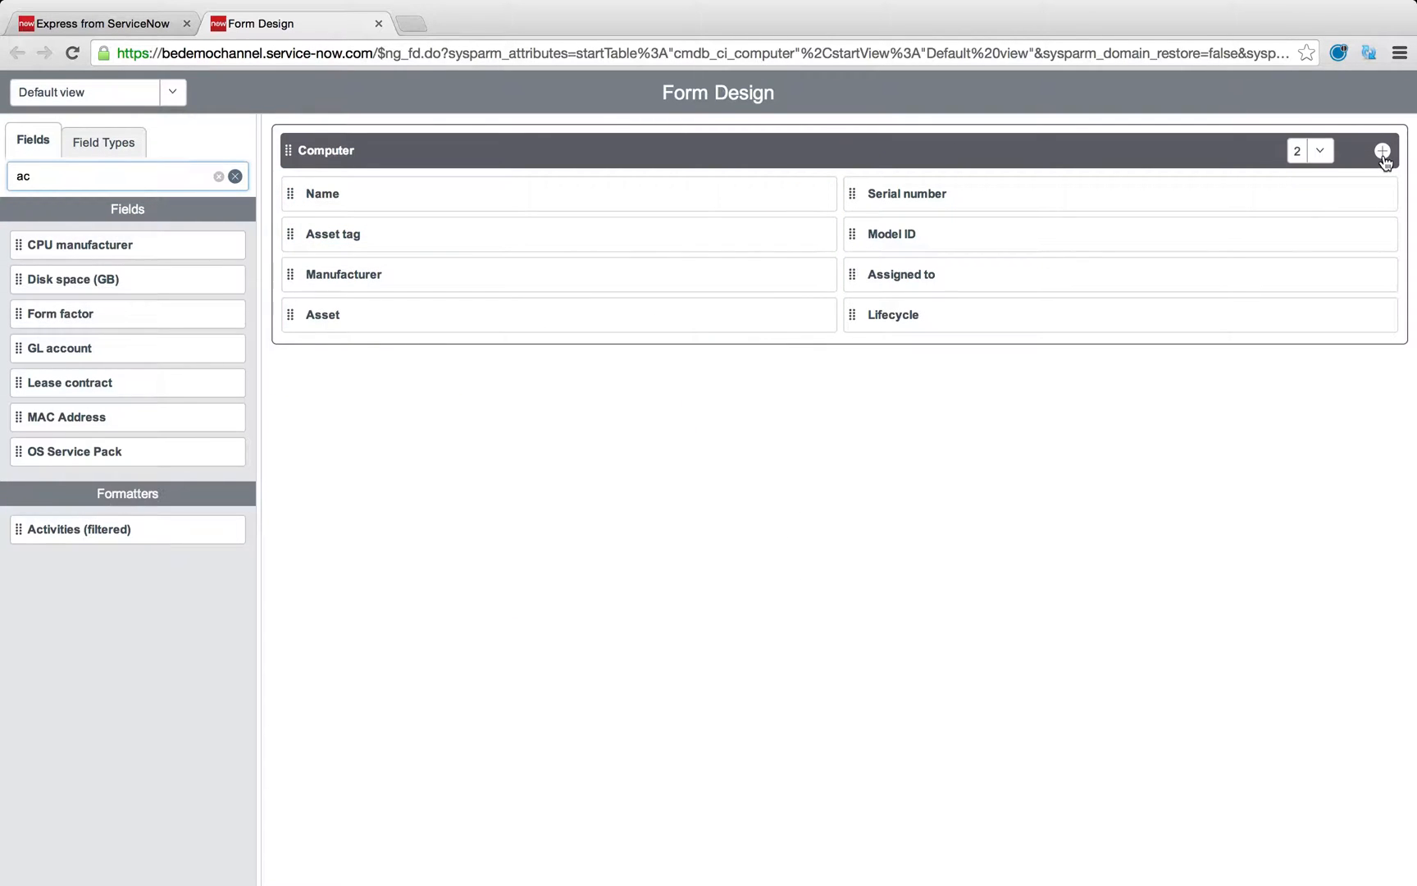
Step: Make the new section one column and drag the Activities and CI Relations formatters into it
left_click(1382, 151)
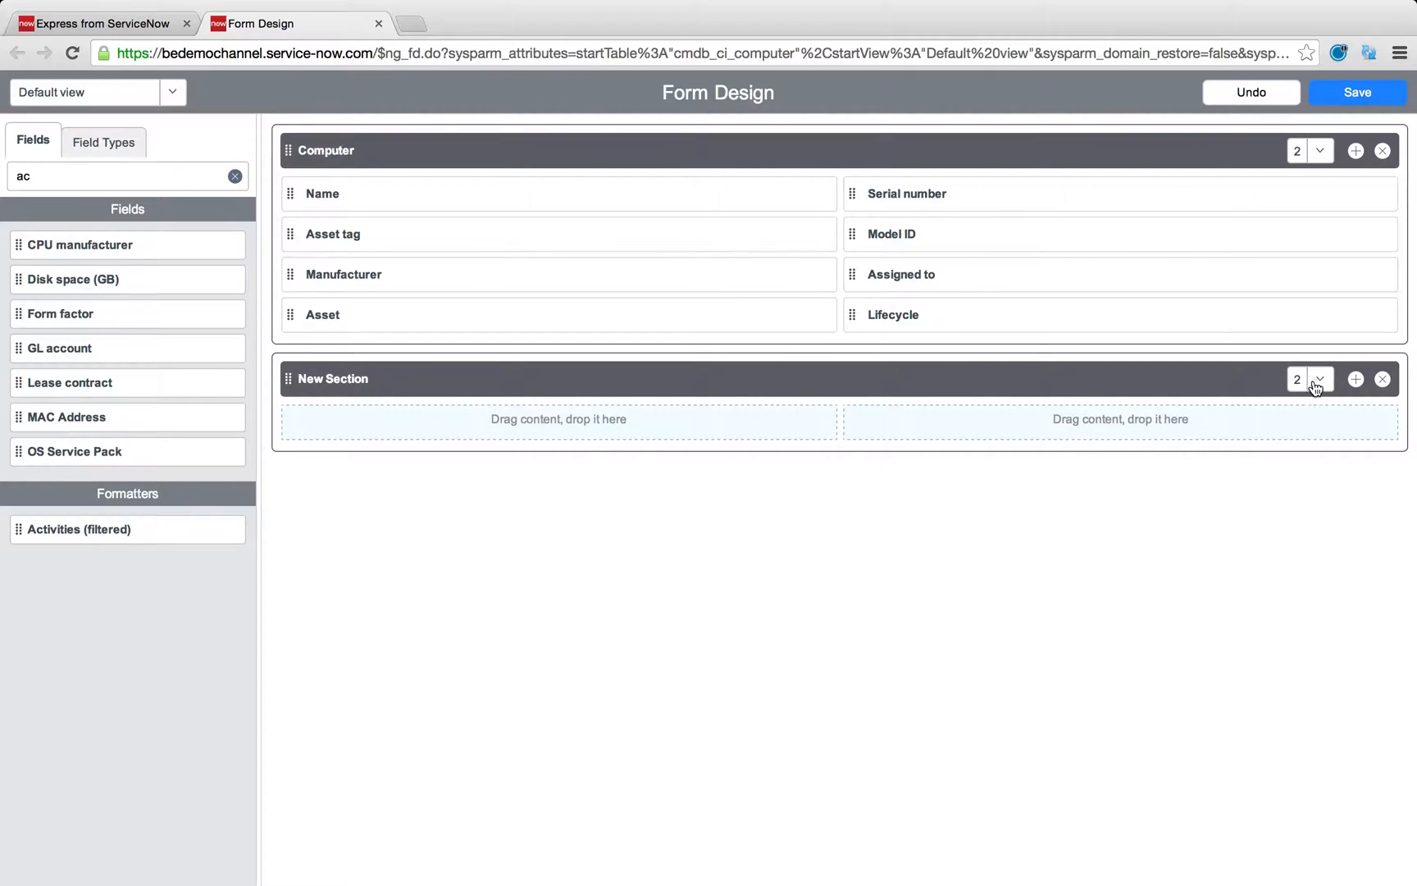
left_click(1319, 380)
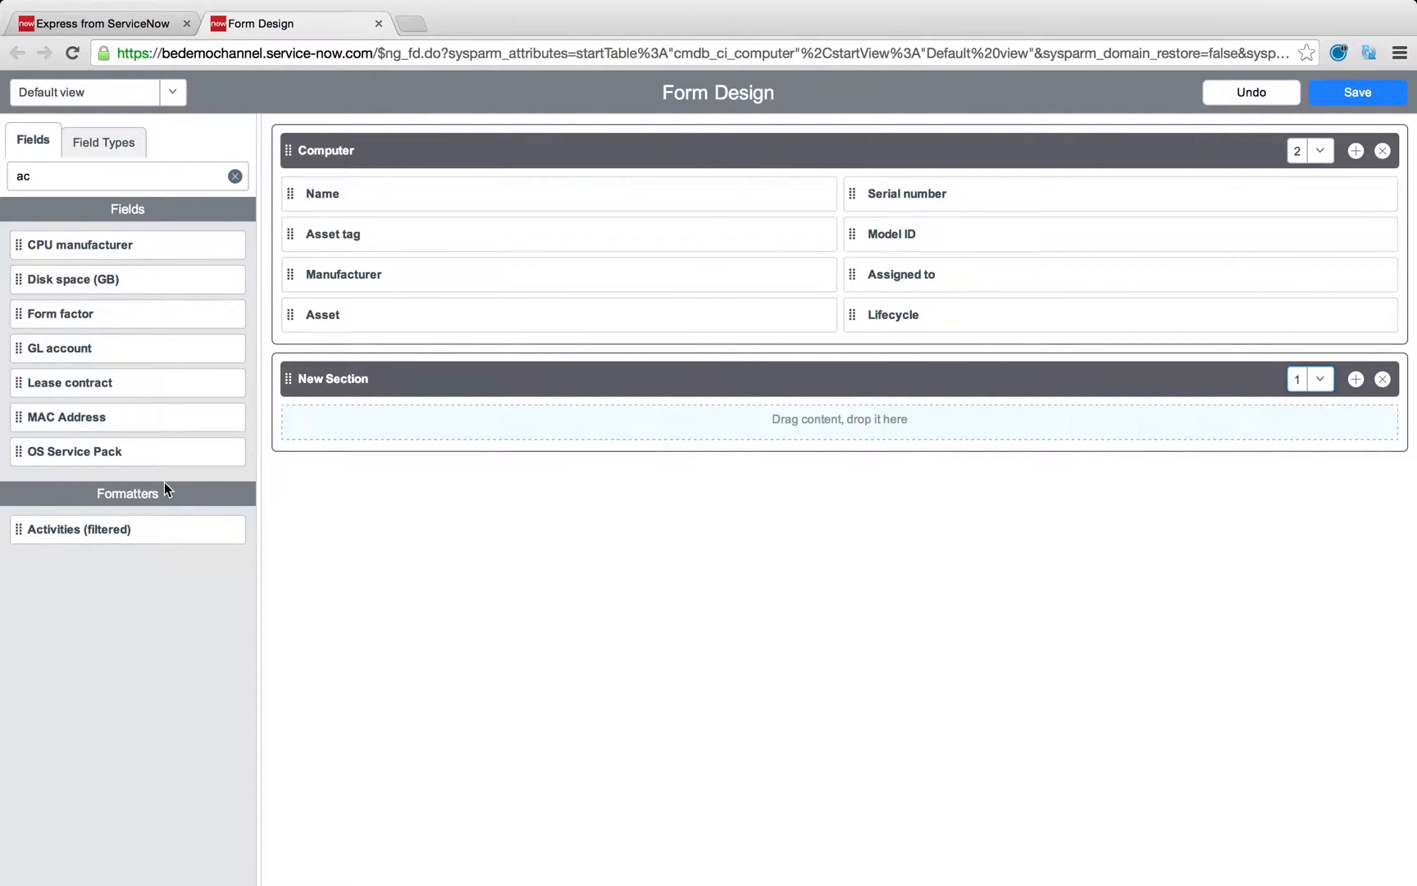
left_click_drag(79, 529, 389, 421)
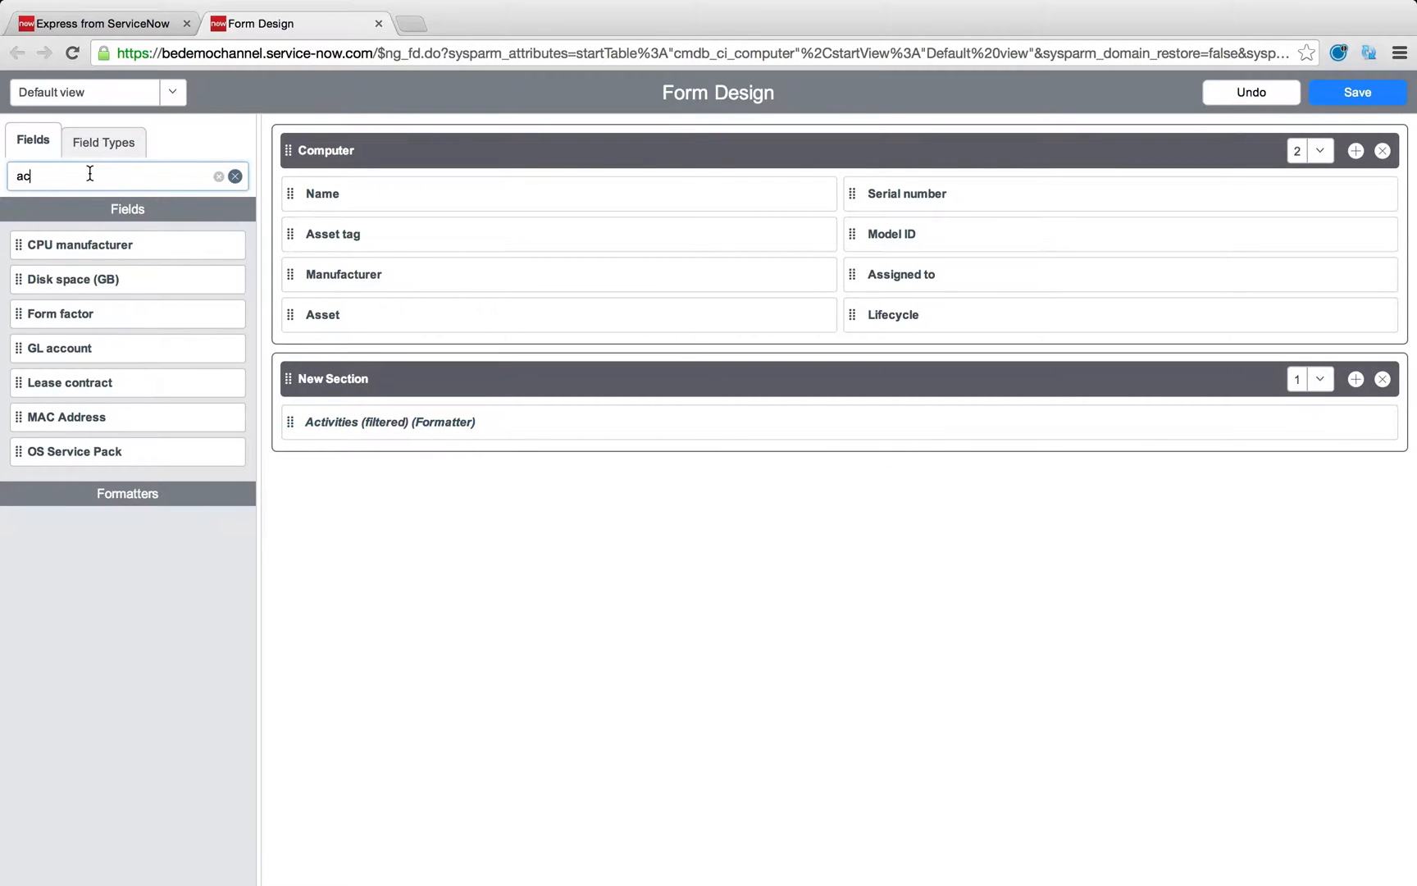
type("rel")
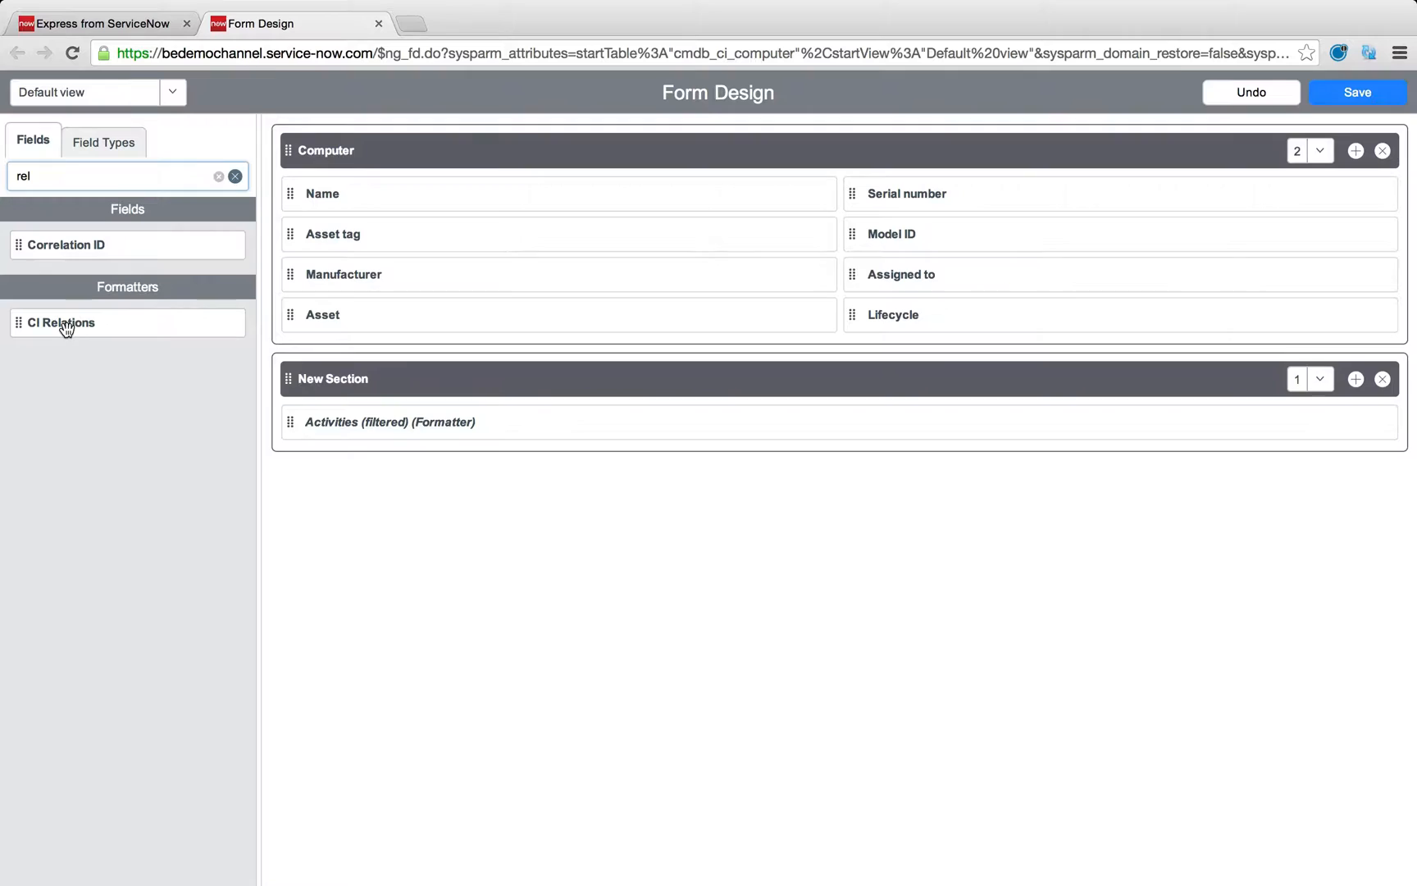
left_click_drag(61, 323, 372, 421)
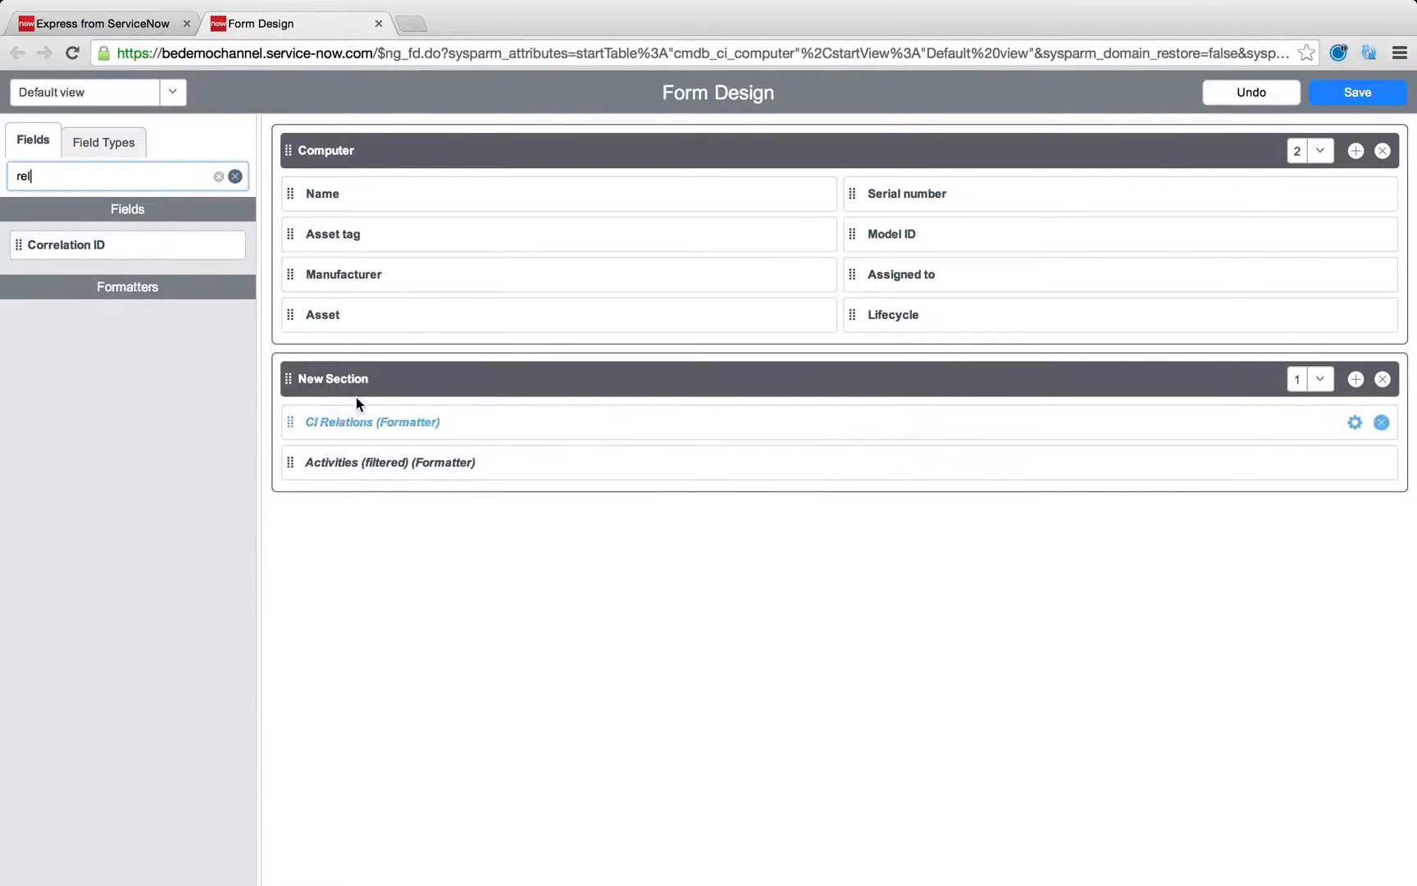
Step: Rename the section Asset Details, save the form layout and return to the computer record
double_click(333, 379)
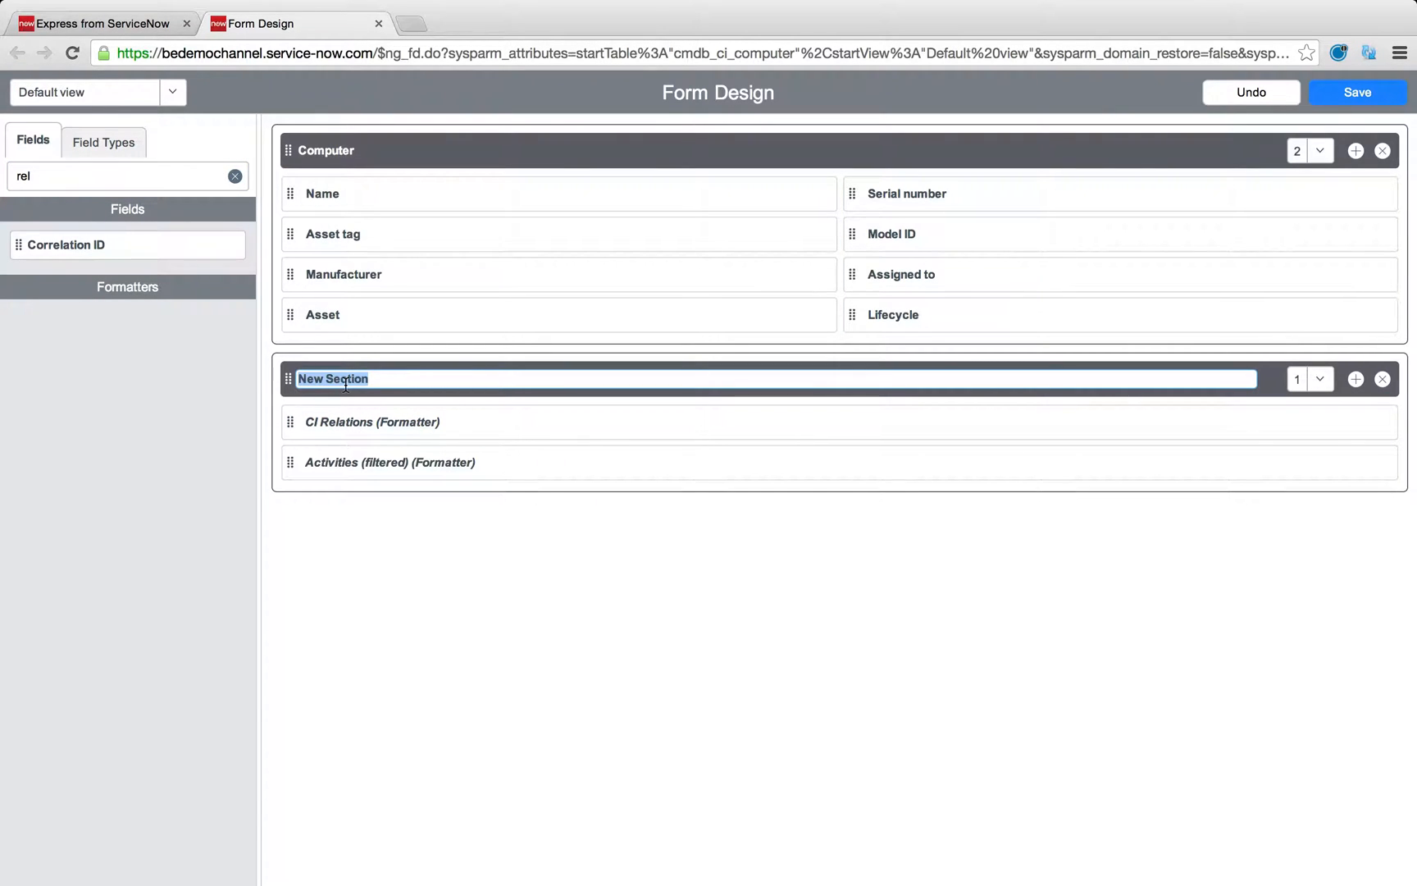
type("Asset Details")
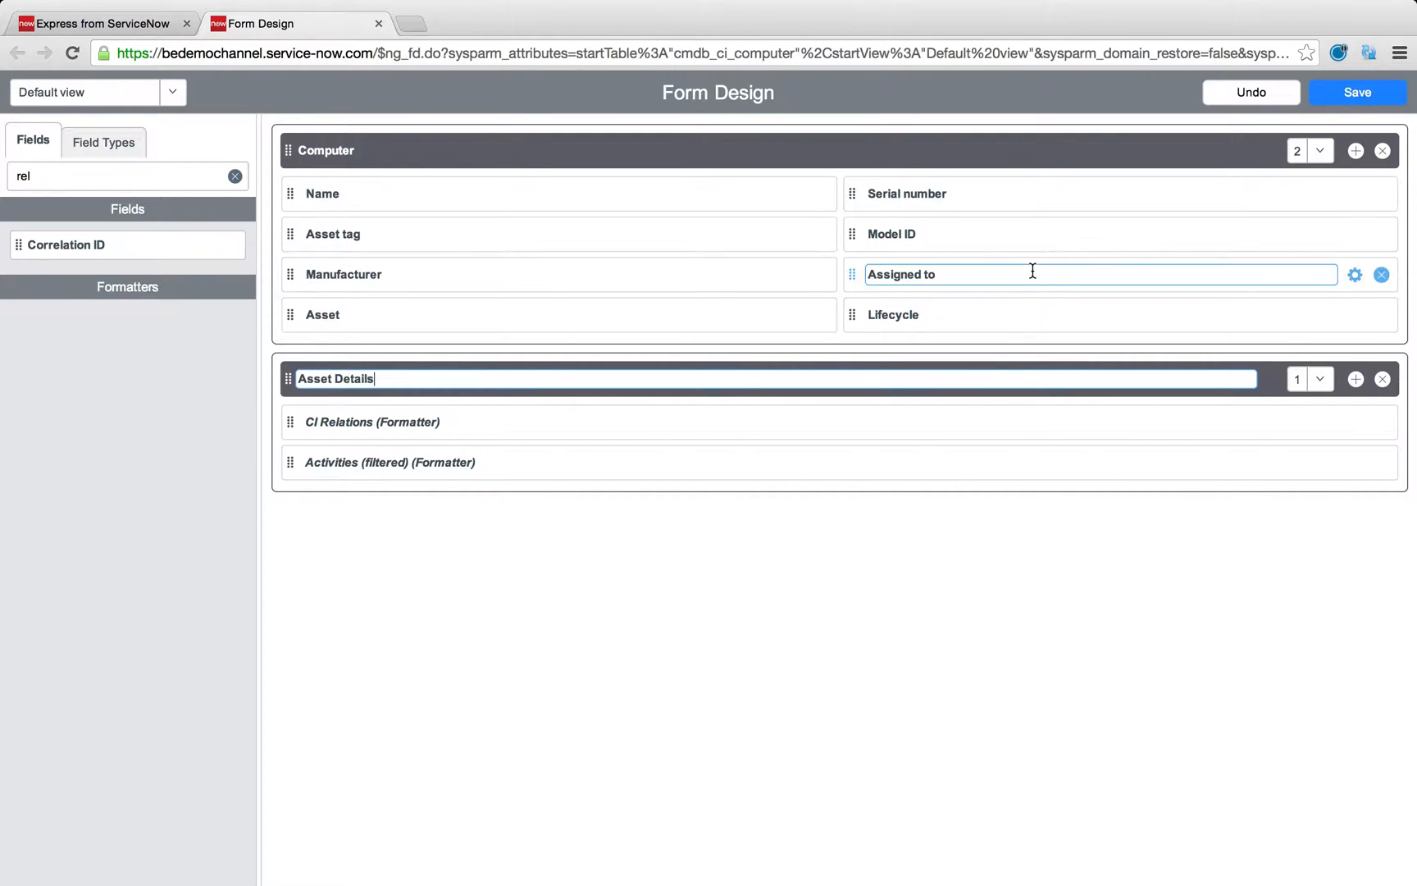
left_click(1358, 92)
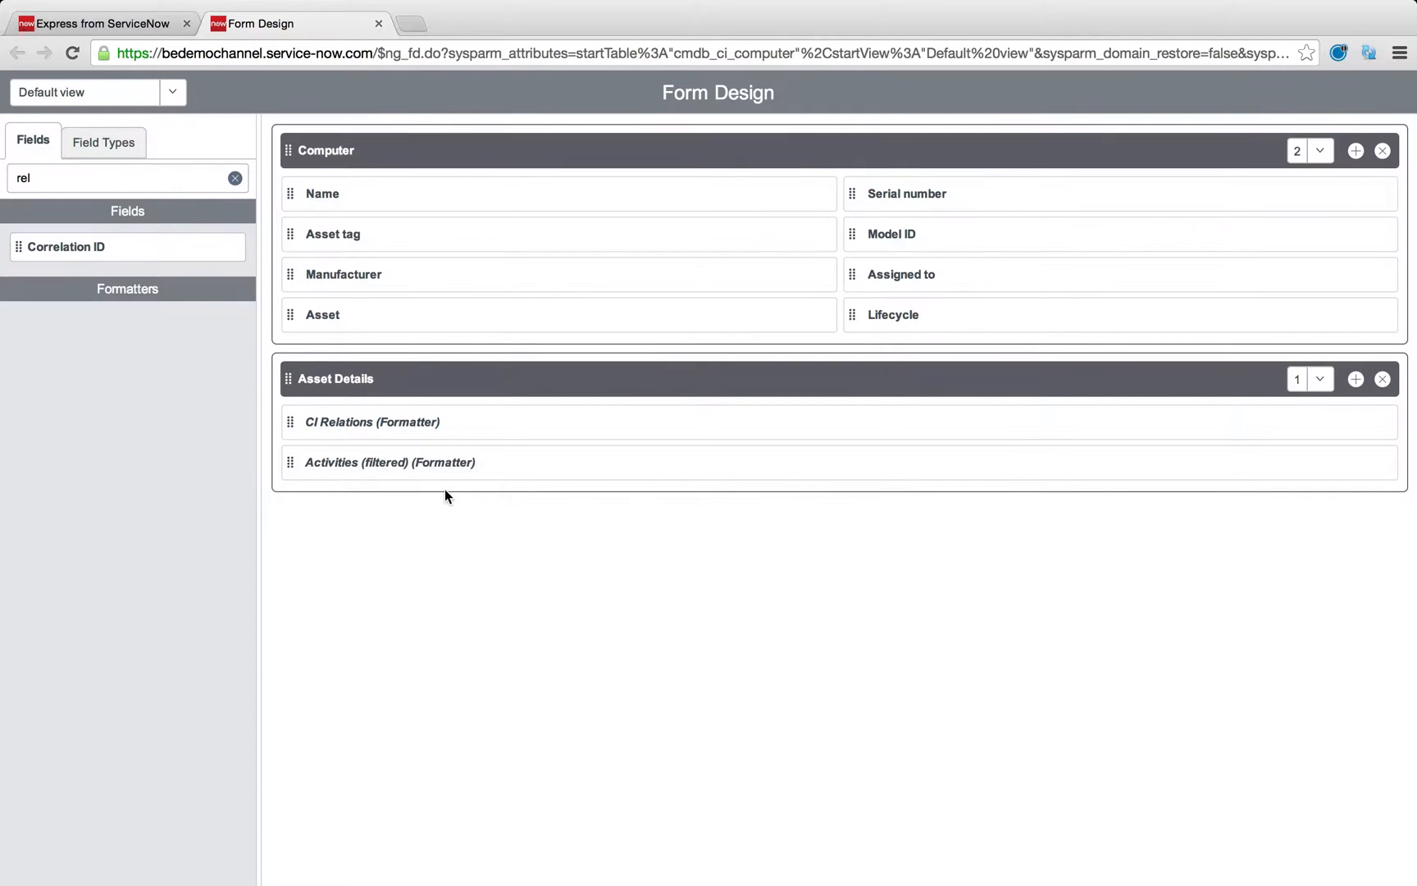
mouse_move(476, 466)
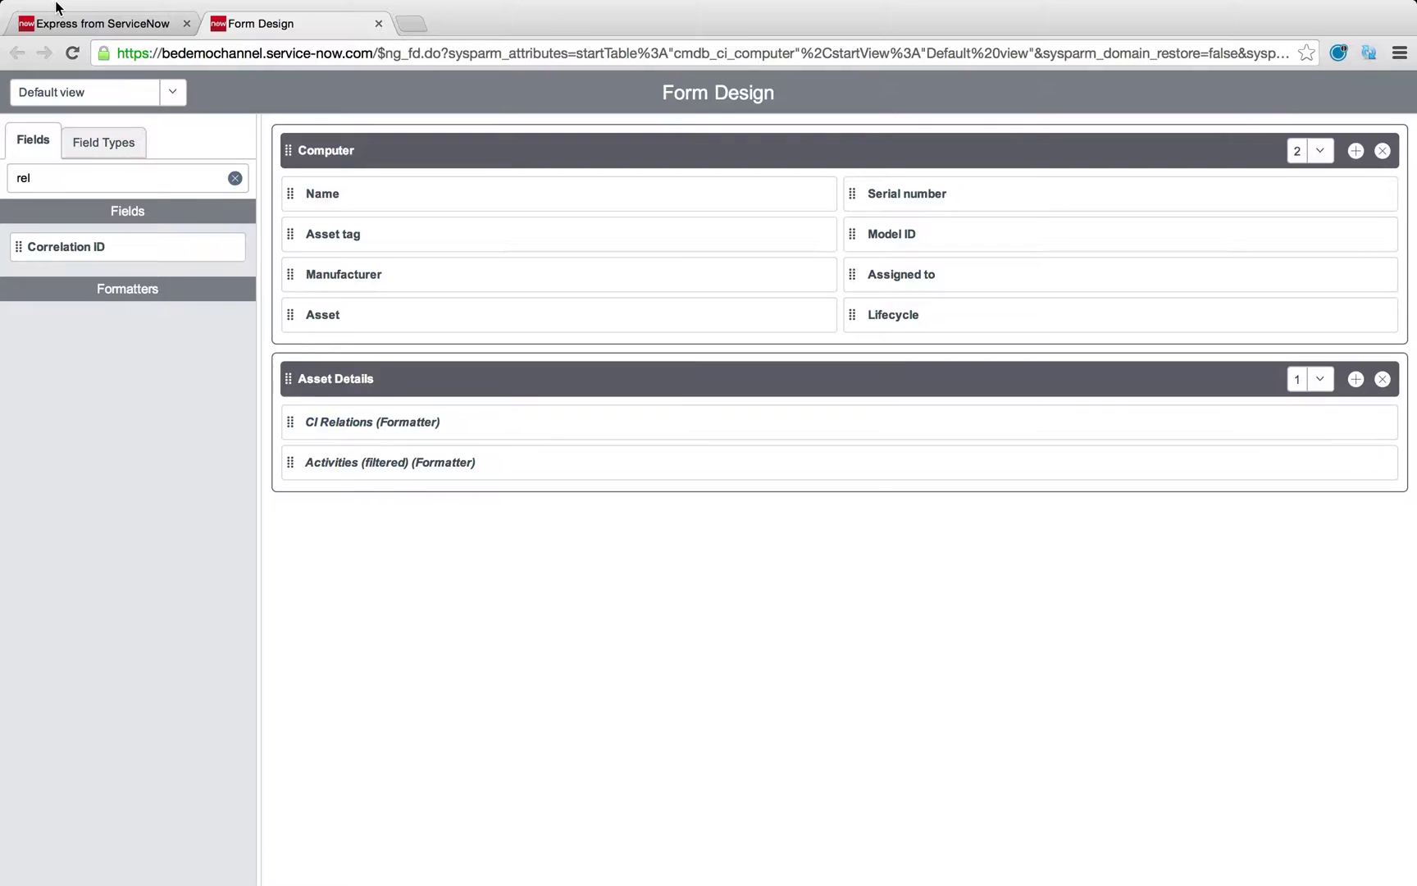
left_click(107, 23)
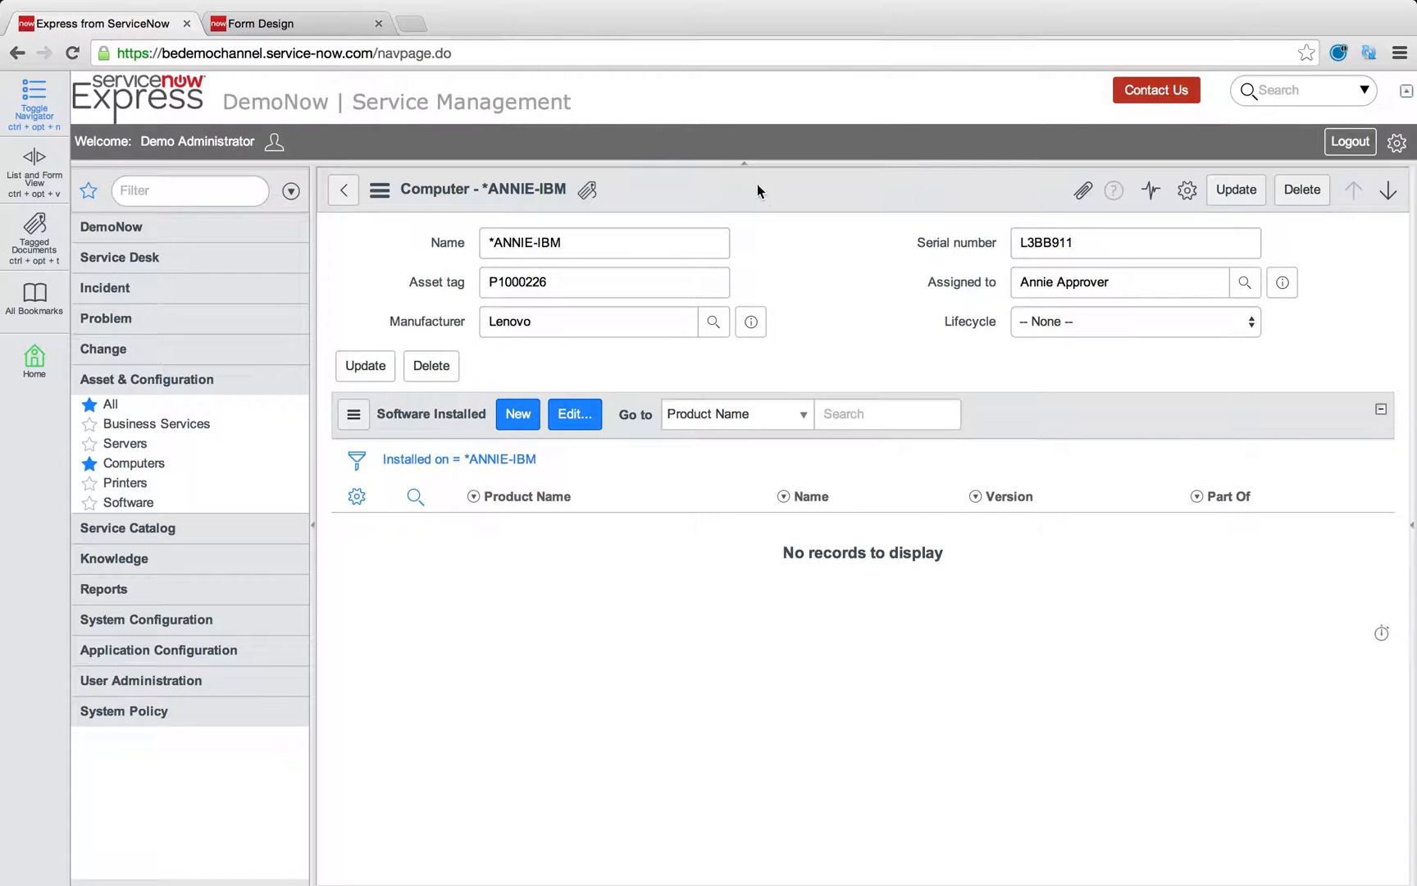
Step: Reload the *ANNIE-IBM form so the Asset Details section appears
left_click(377, 189)
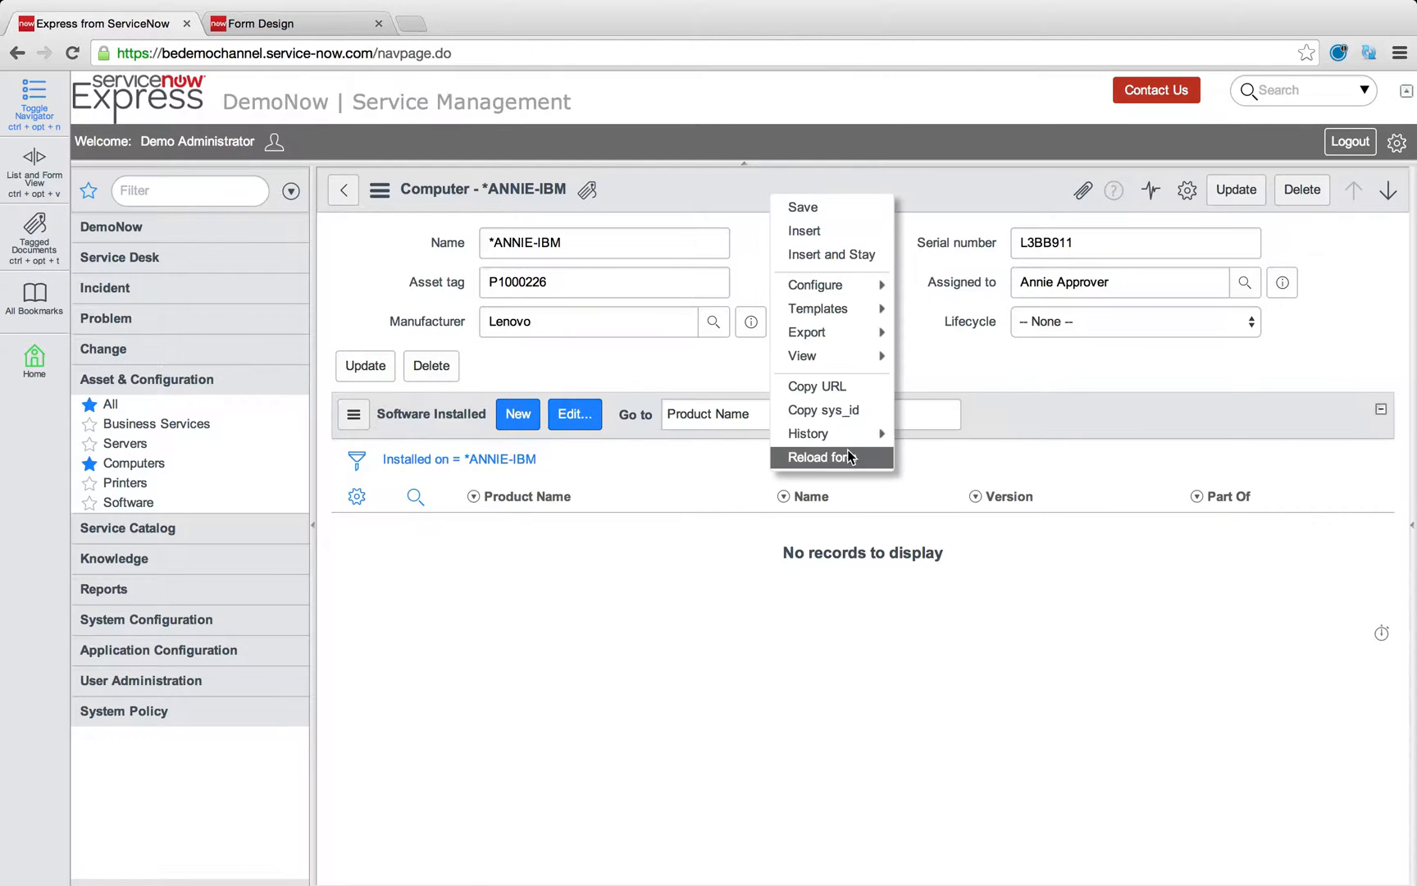
left_click(817, 457)
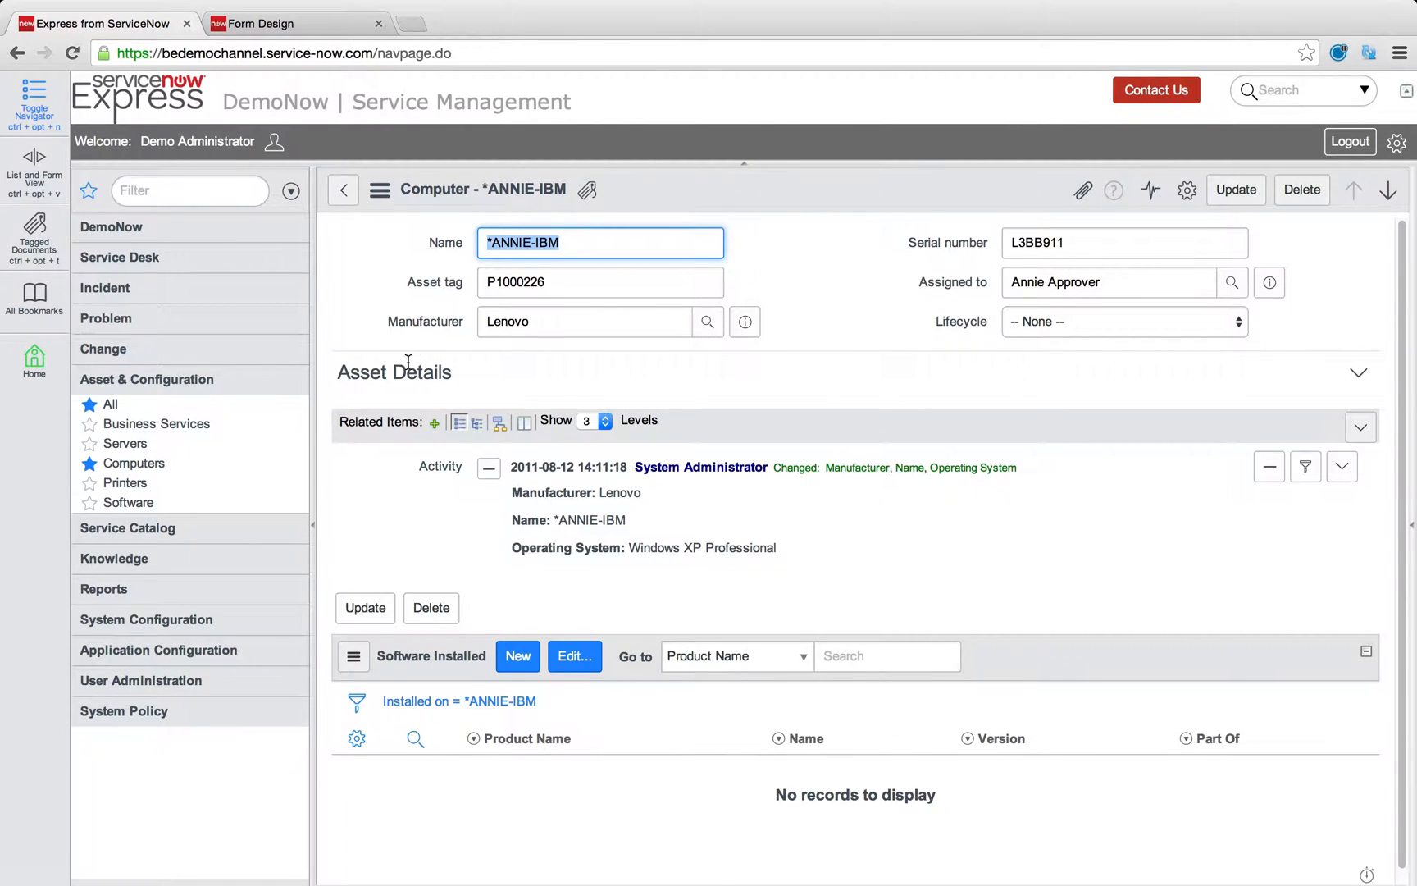
mouse_move(590, 519)
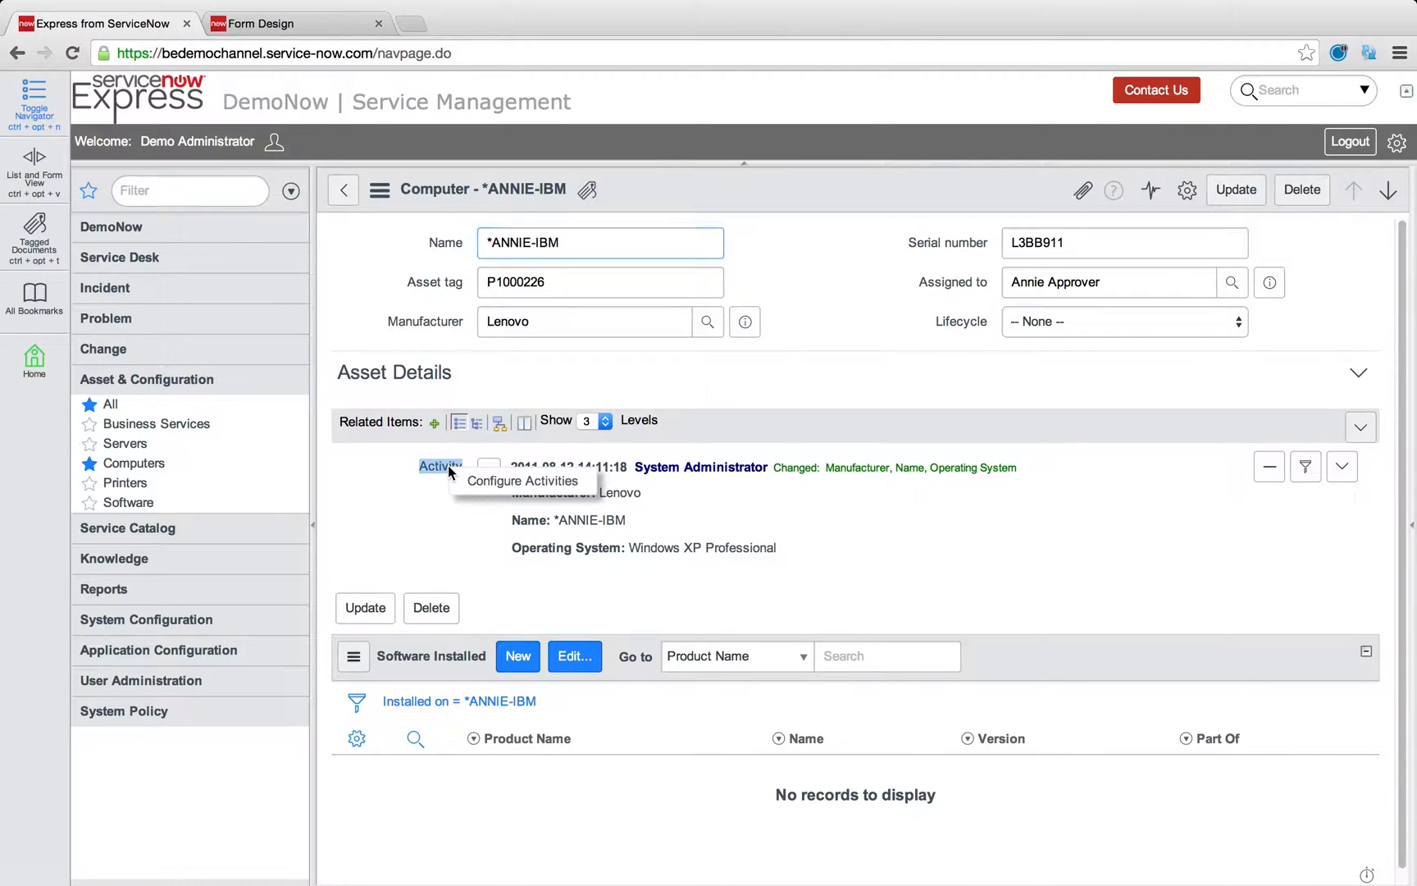
Step: In Configure Activities, add Lifecycle to the tracked activity fields and save
left_click(522, 480)
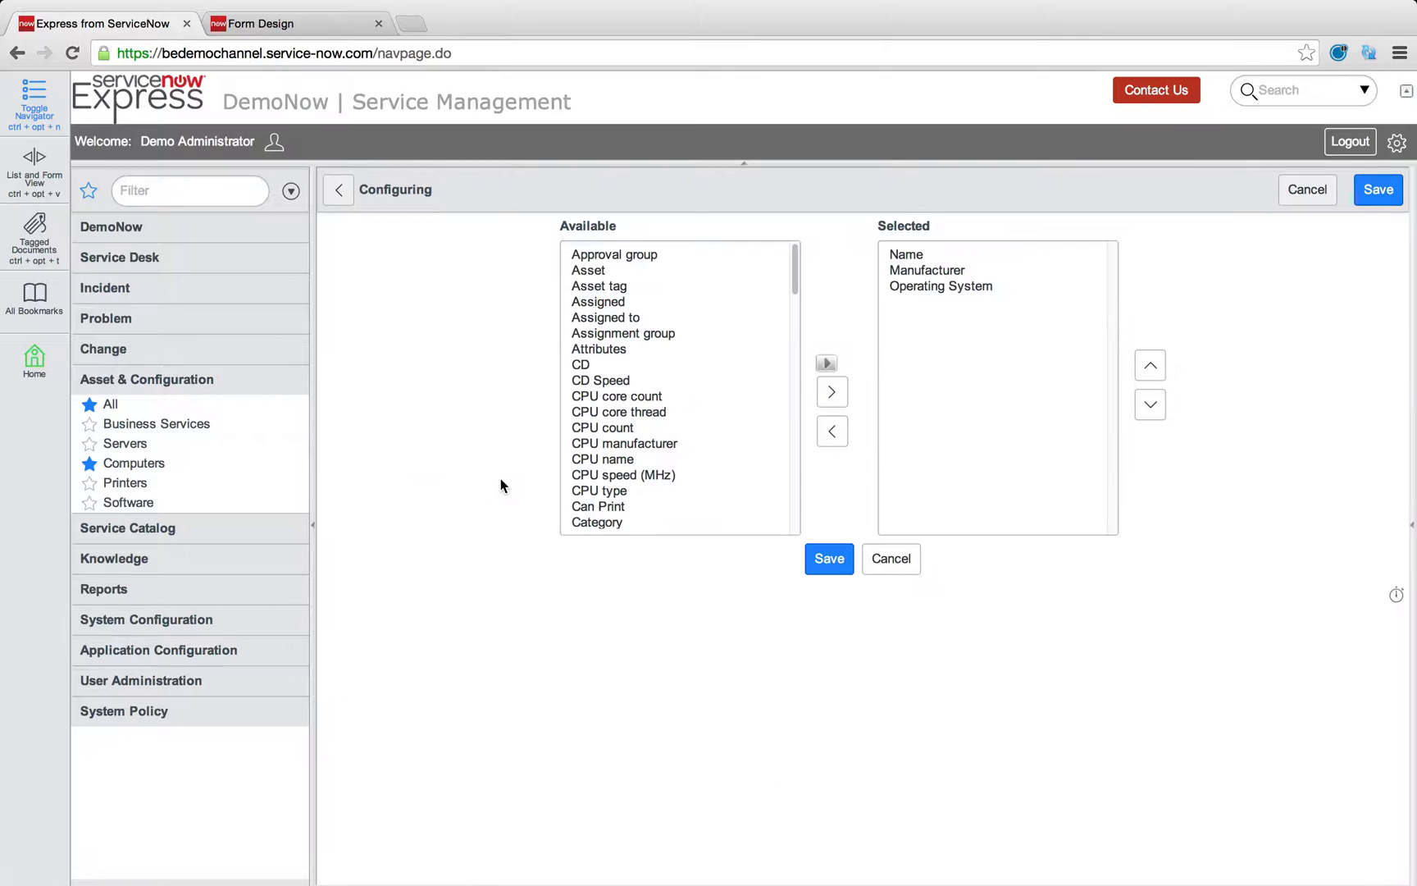
scroll("down", 3)
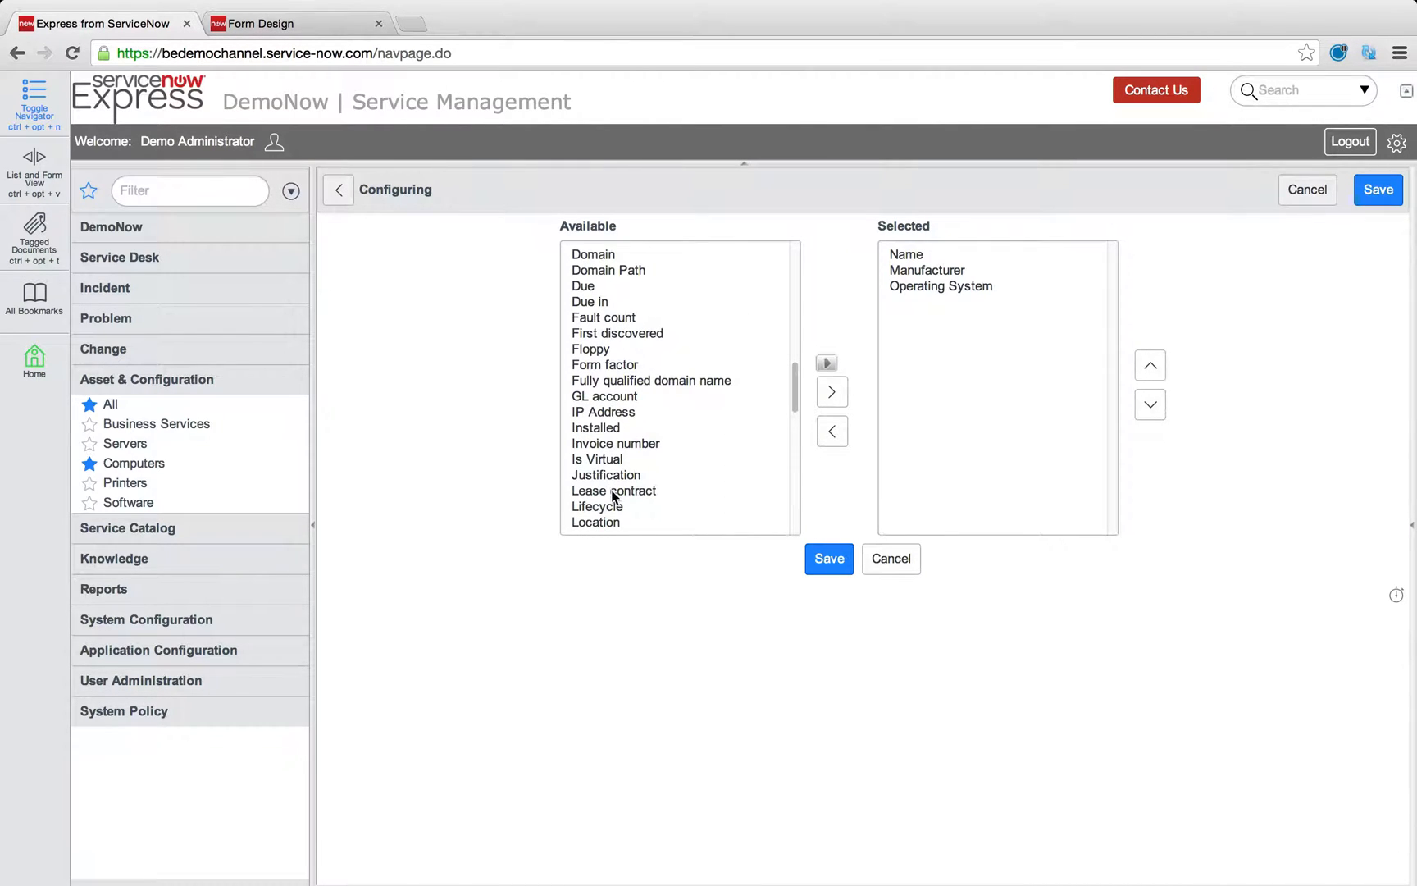
left_click(829, 559)
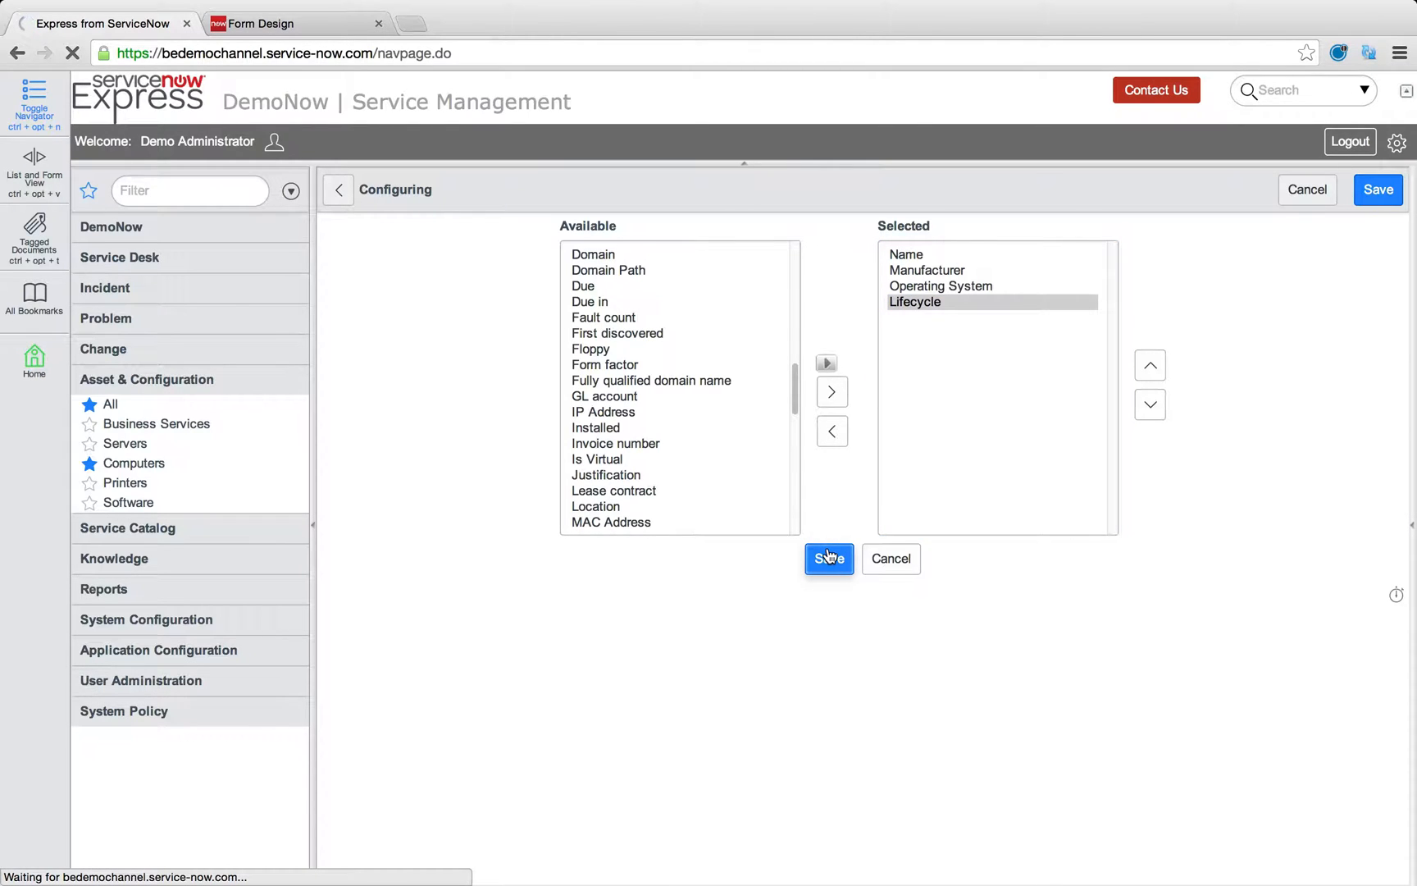
left_click(828, 558)
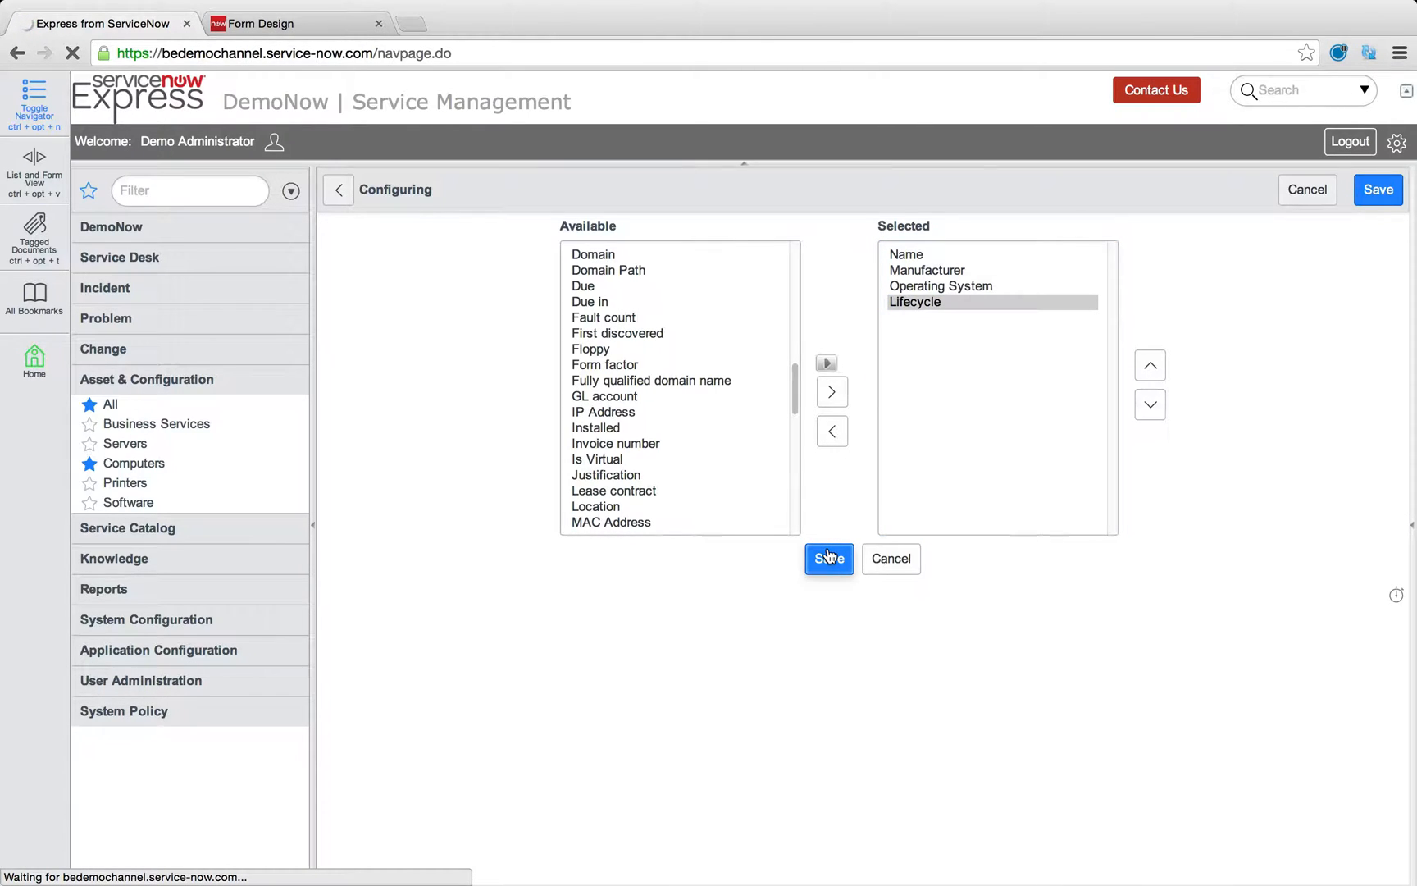
left_click(829, 558)
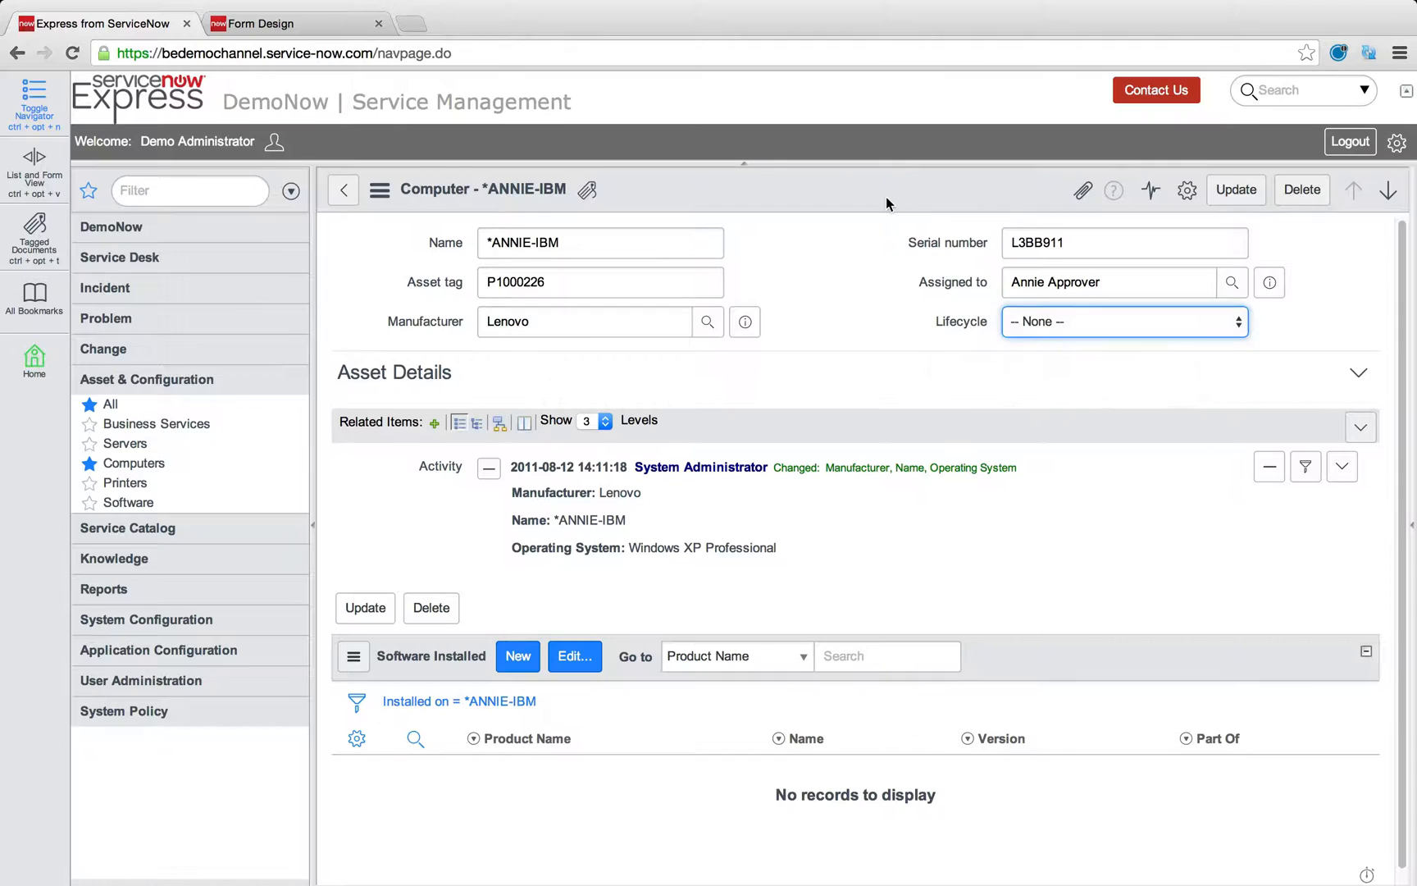
Step: Set the Lifecycle to Inventory and then In Use, logging both changes in activity
left_click(1125, 321)
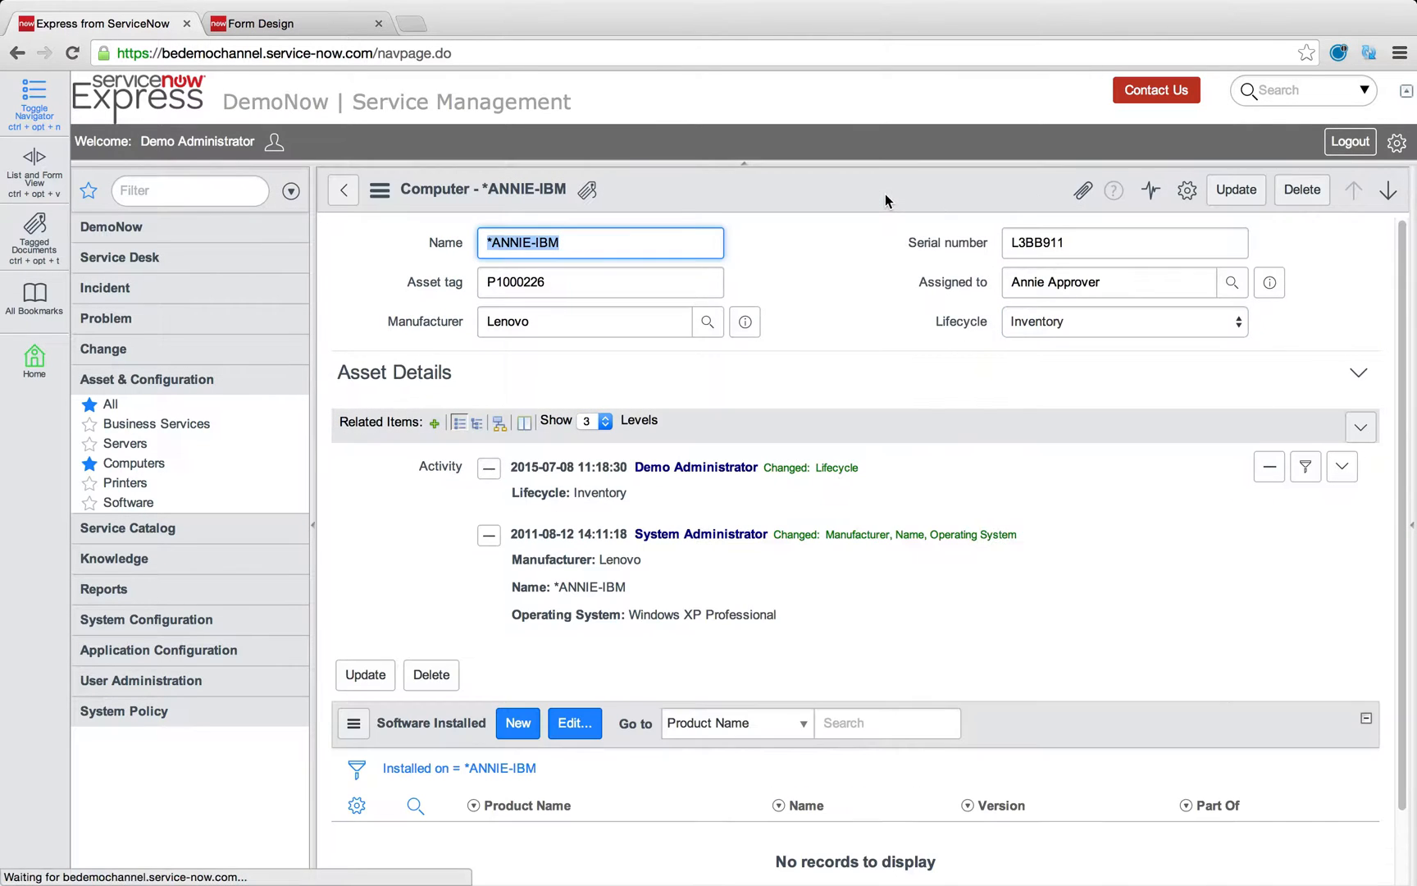
left_click(1124, 321)
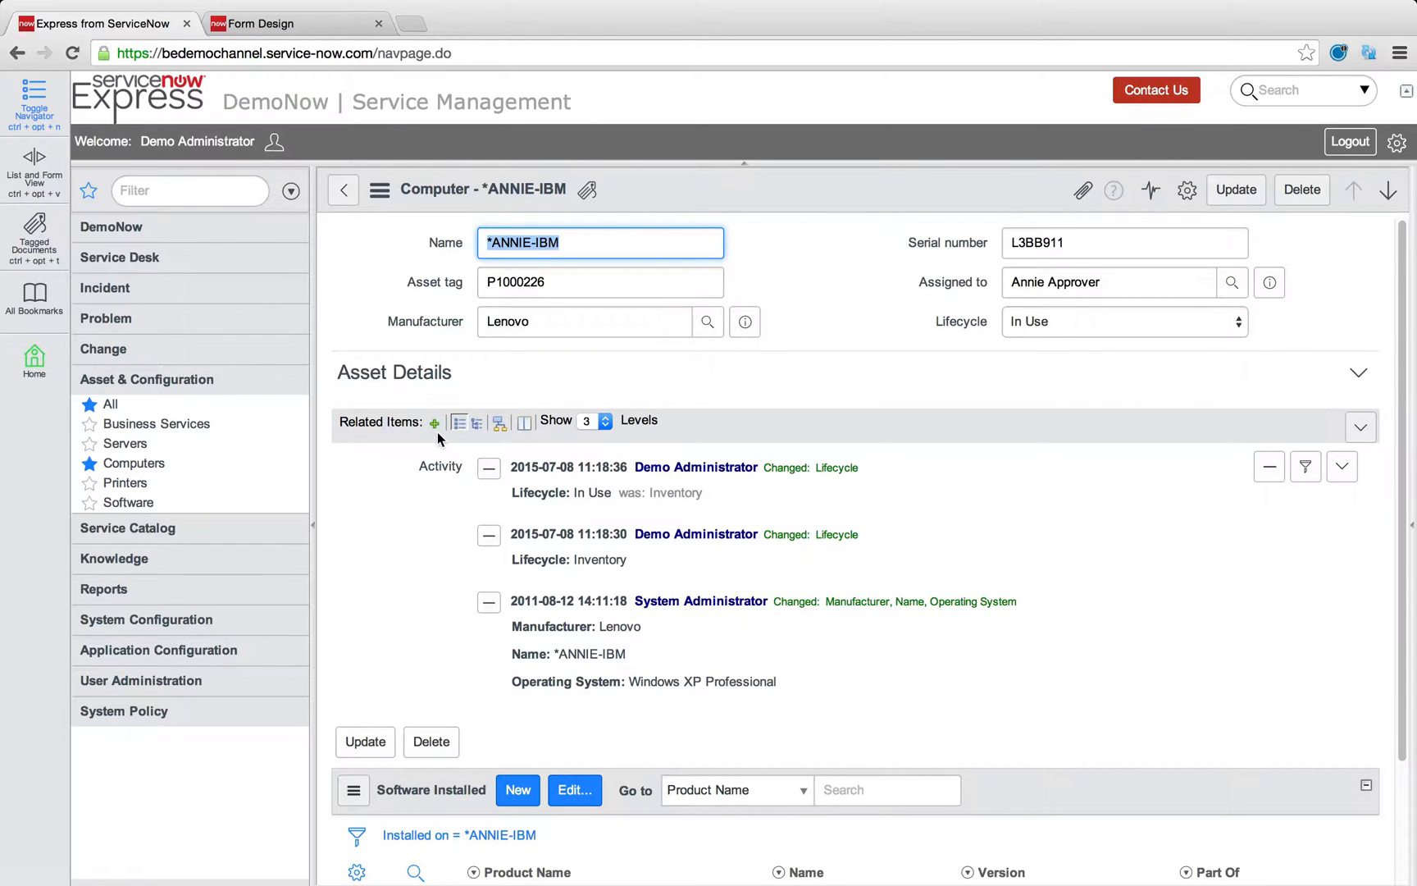
mouse_move(531, 360)
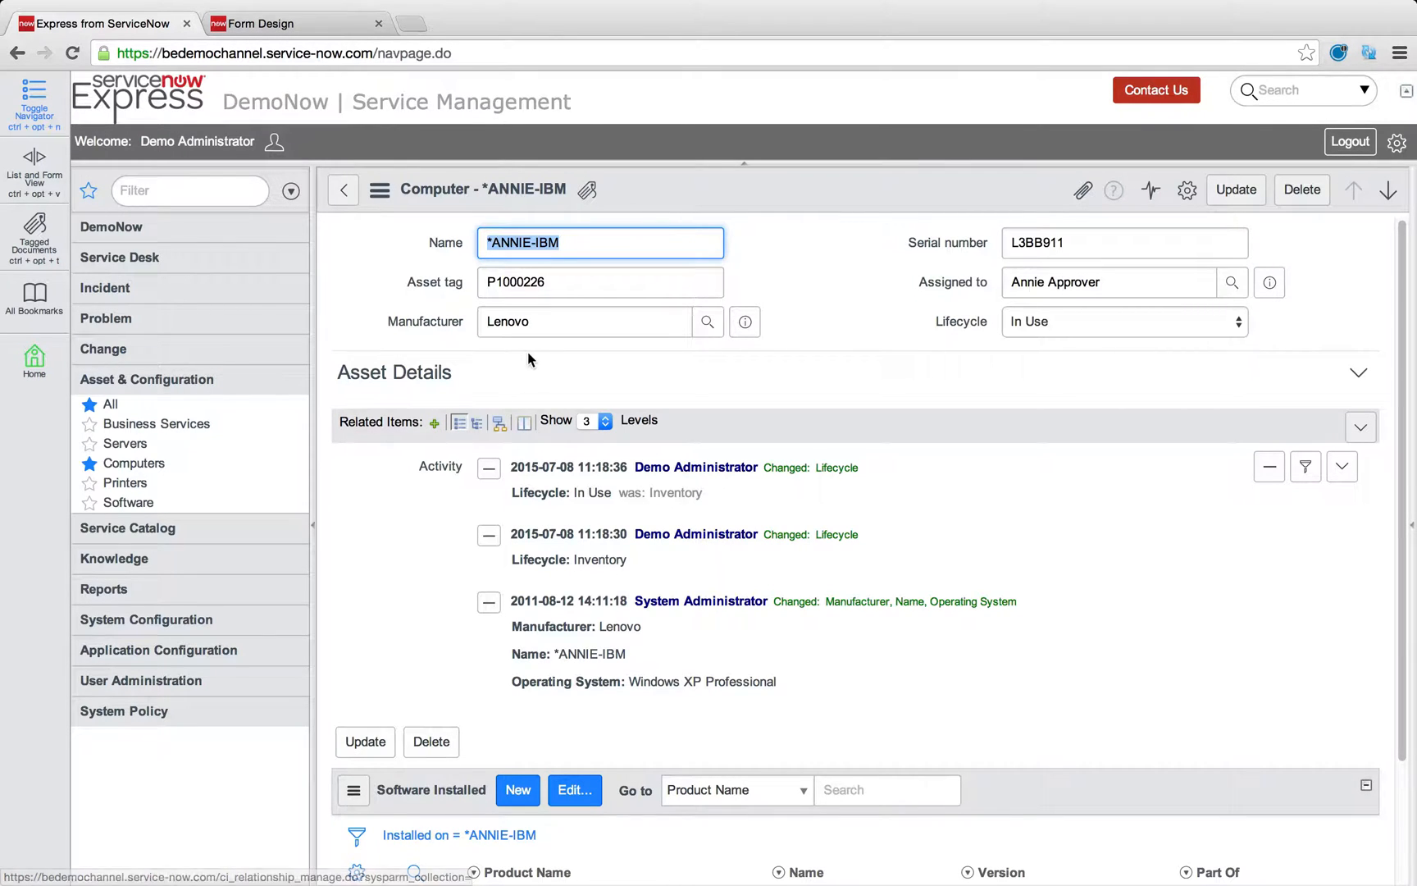
mouse_move(478, 378)
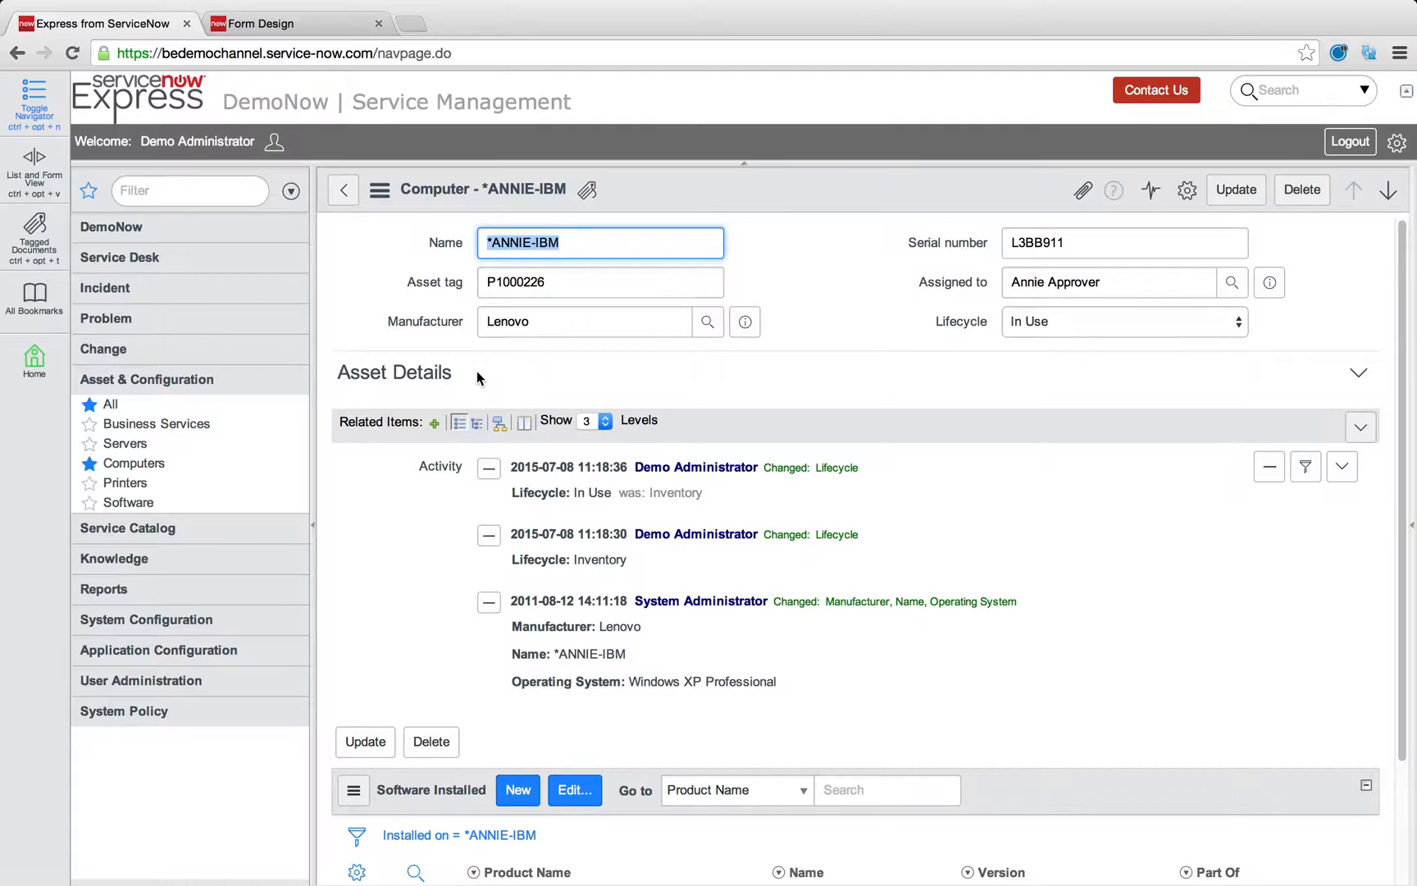
mouse_move(434, 423)
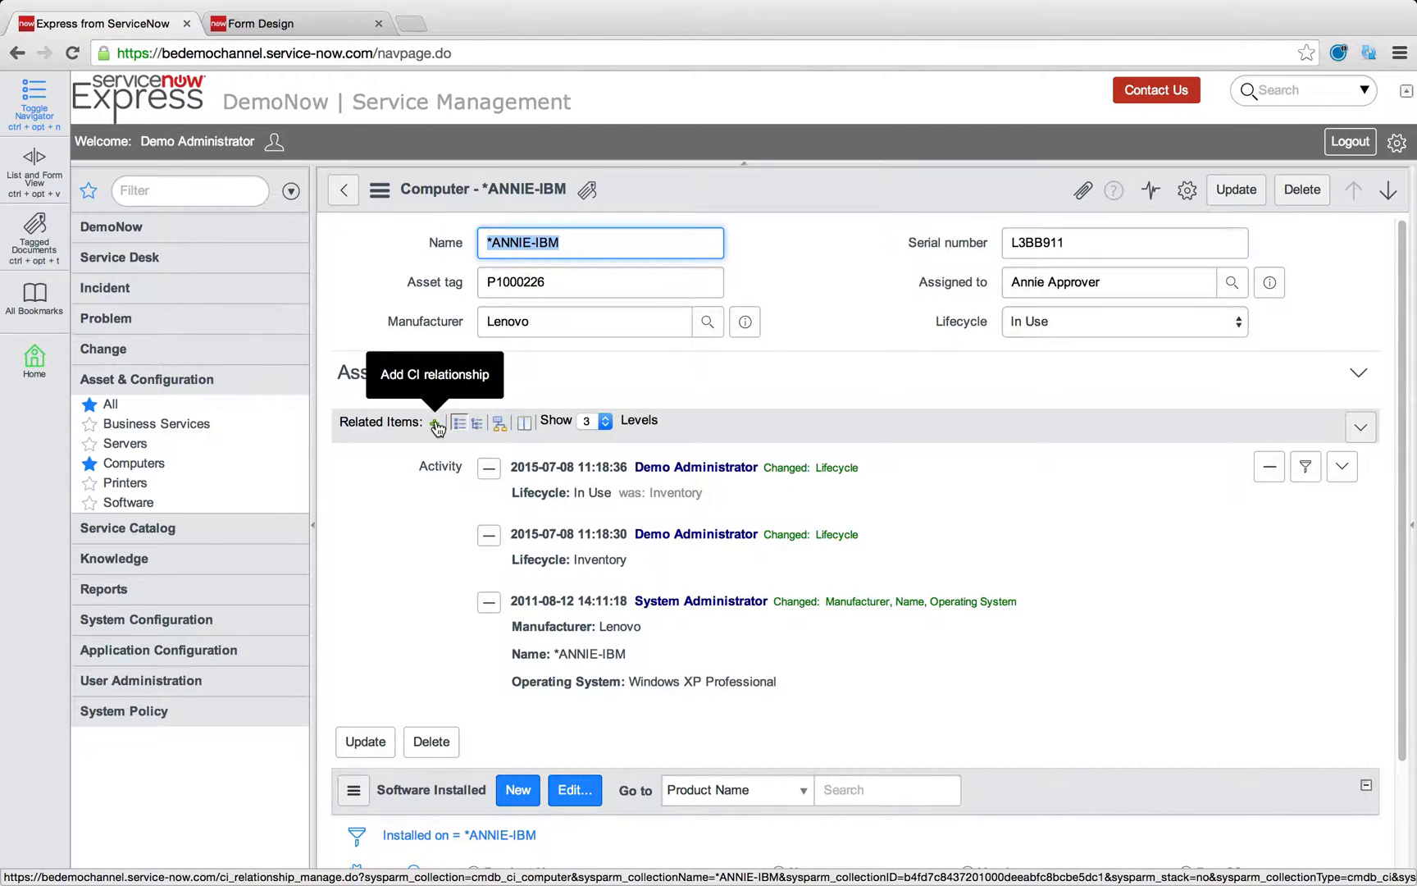
Step: Add a Depends on CI relationship from *ANNIE-IBM to the KIOSK Keyboard found via *key
left_click(437, 426)
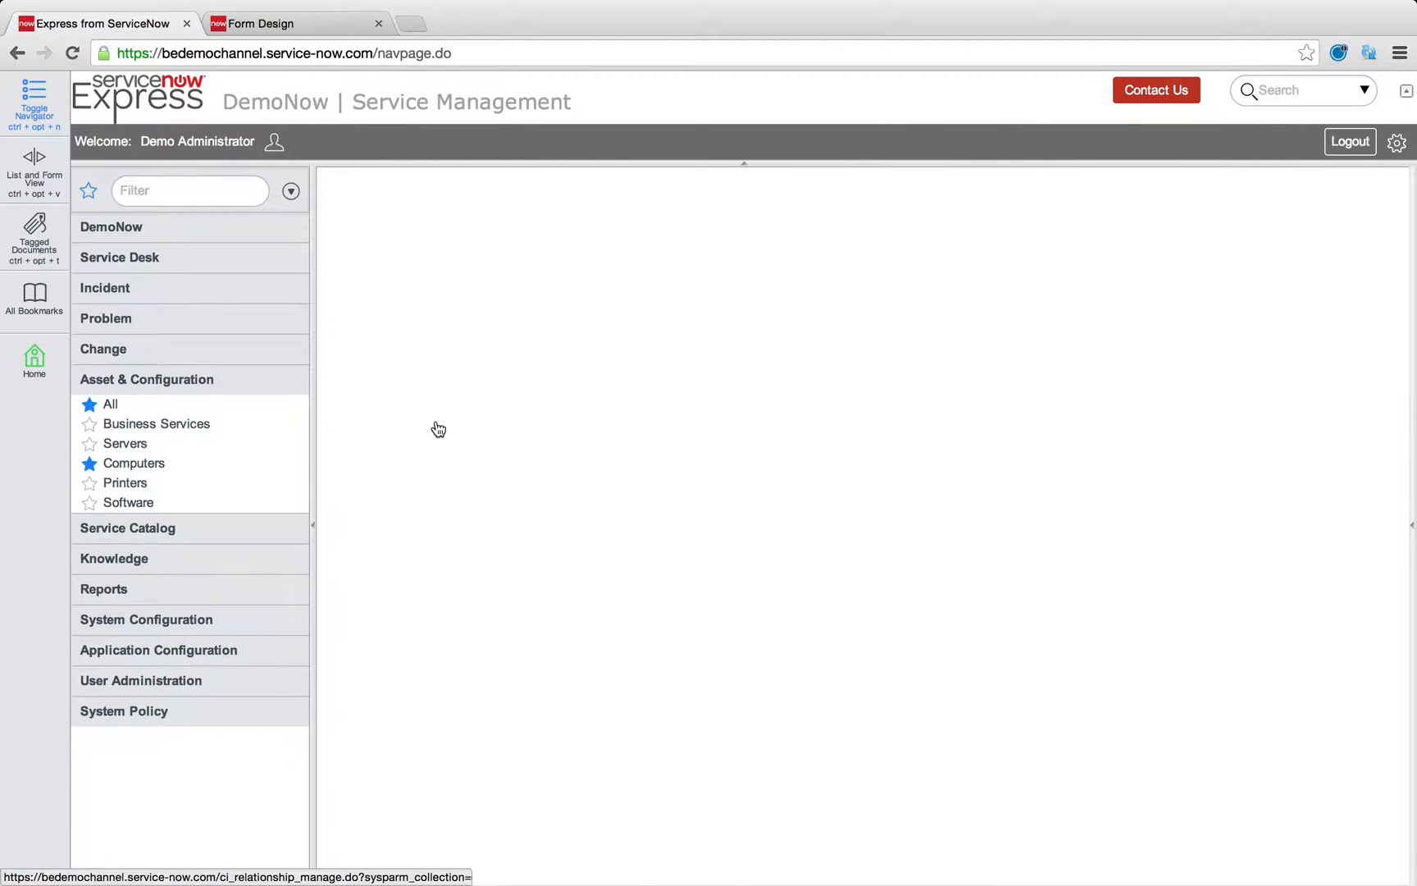
left_click(438, 429)
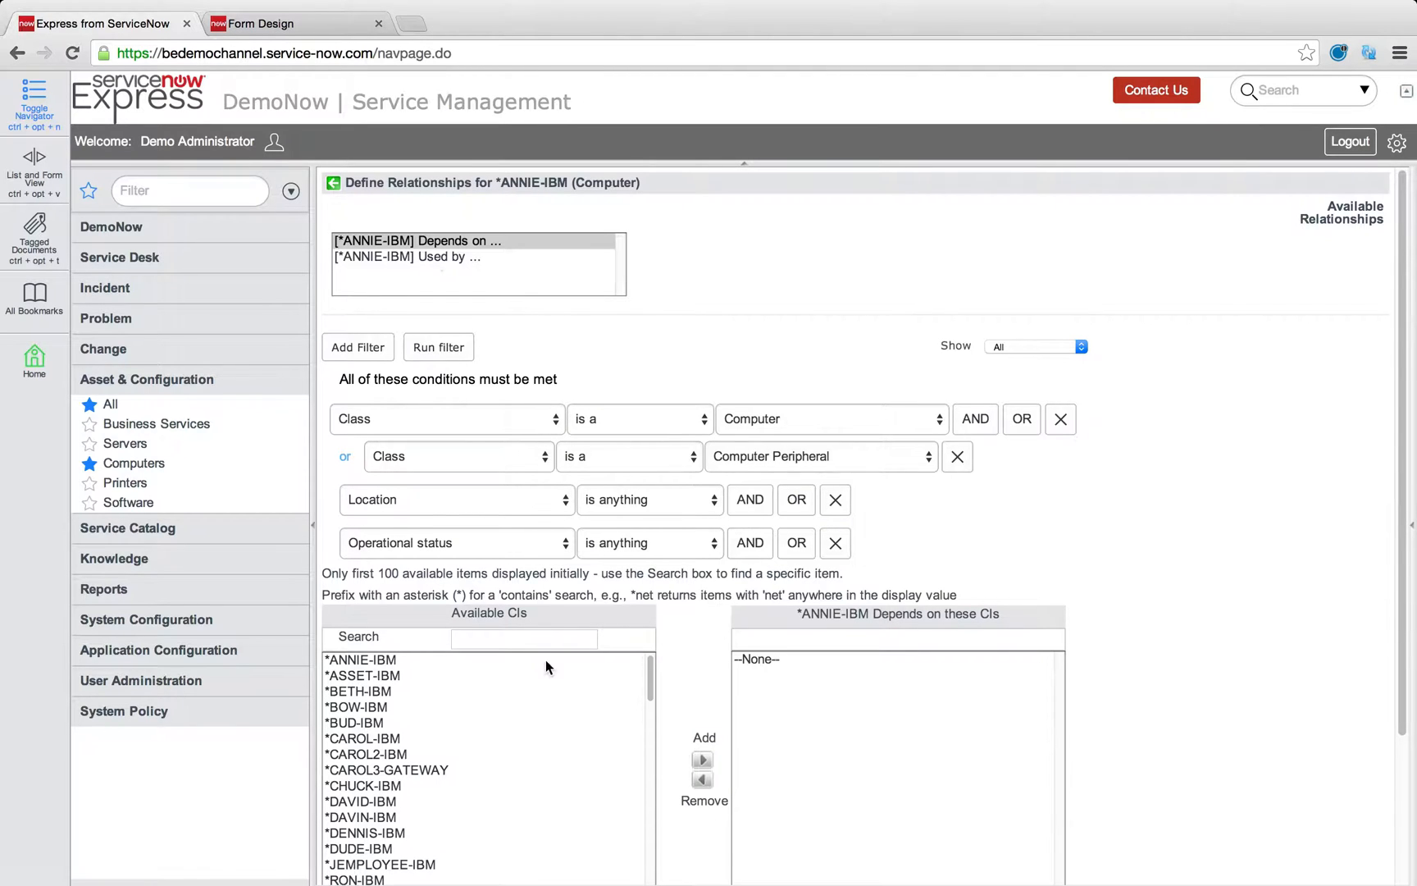
type("*key")
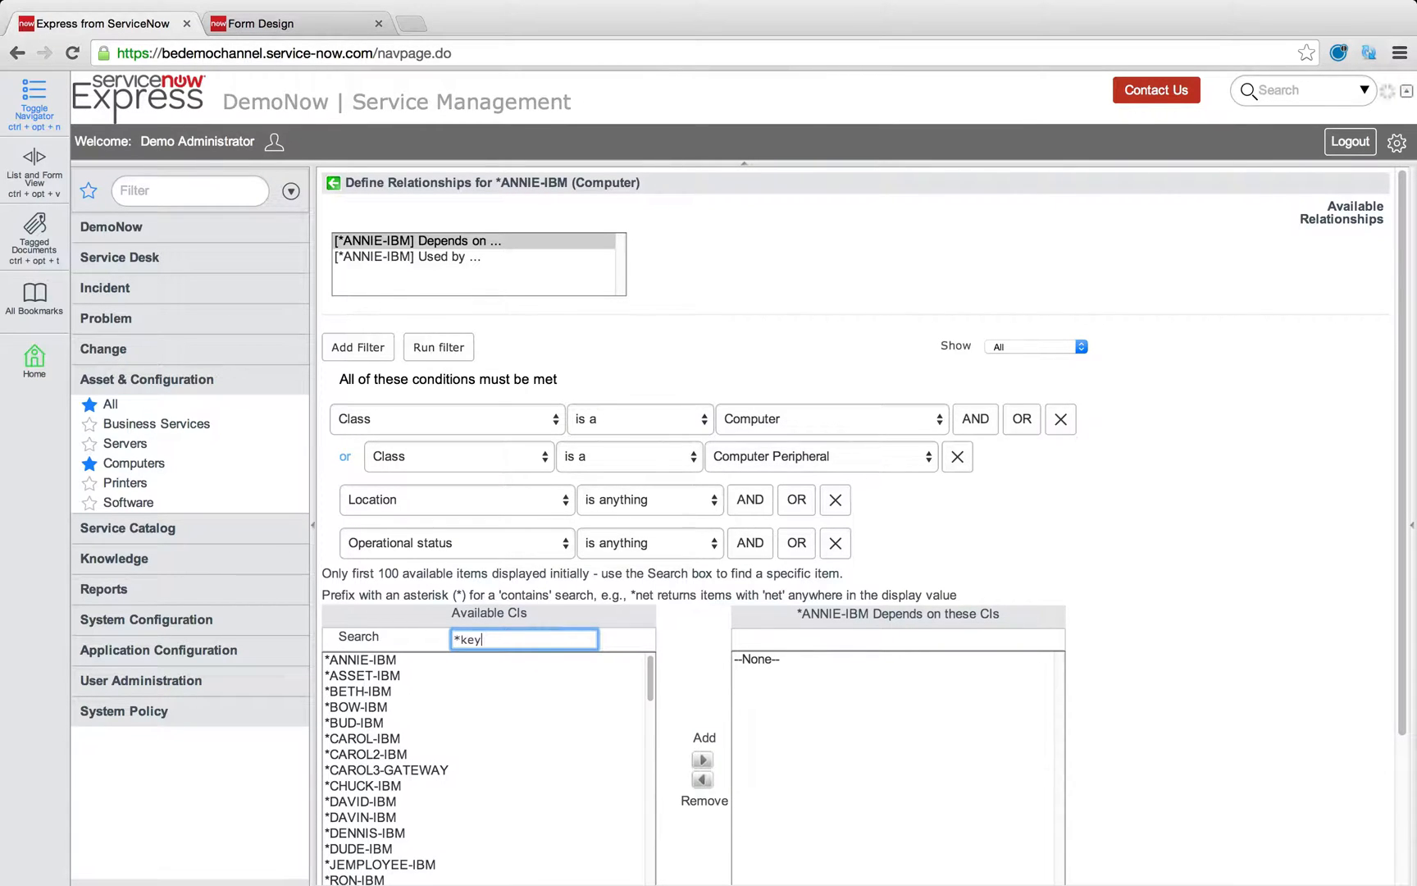
left_click(702, 760)
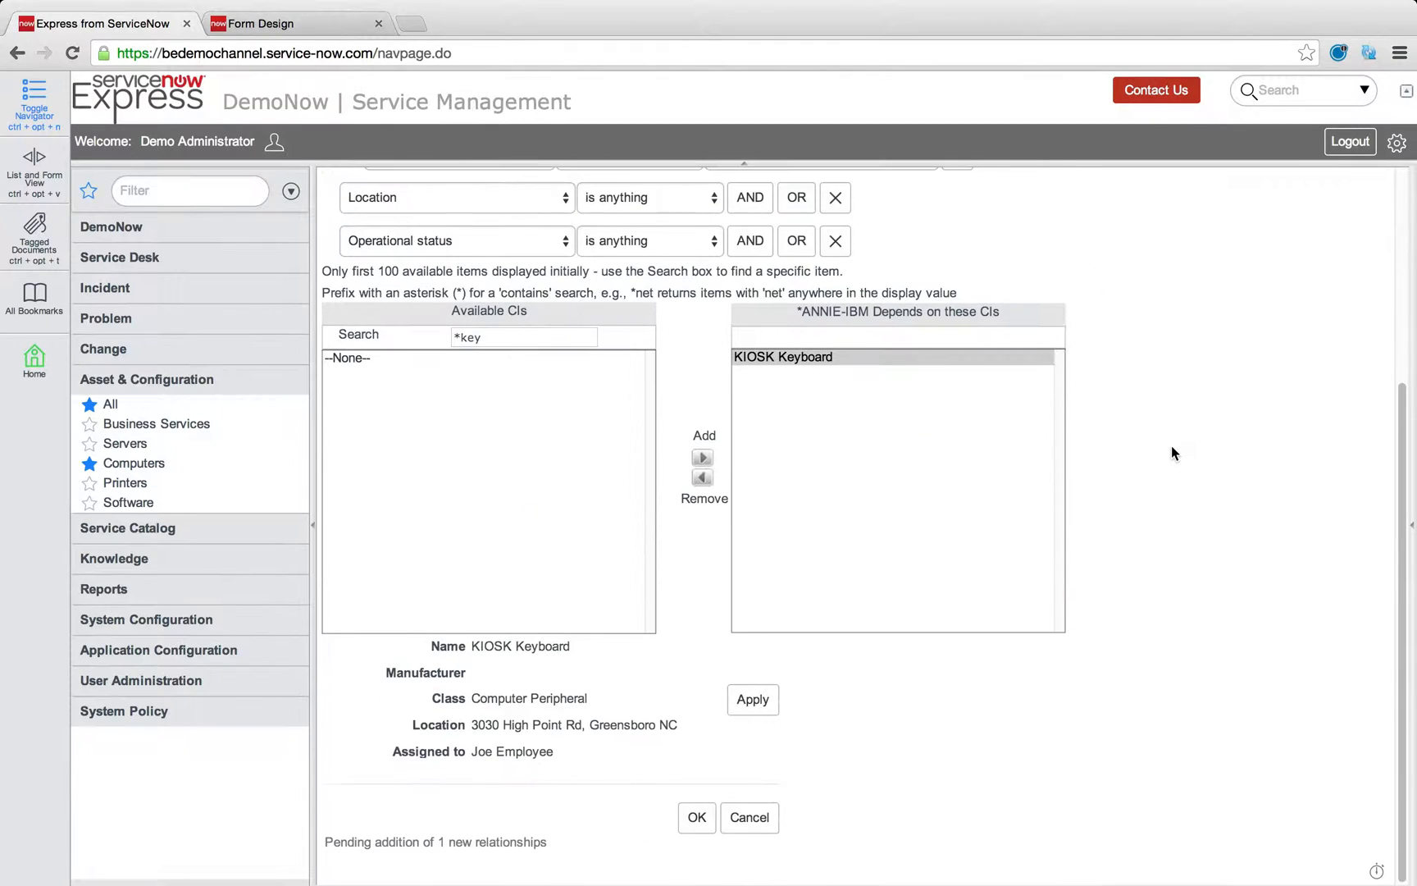
left_click(753, 700)
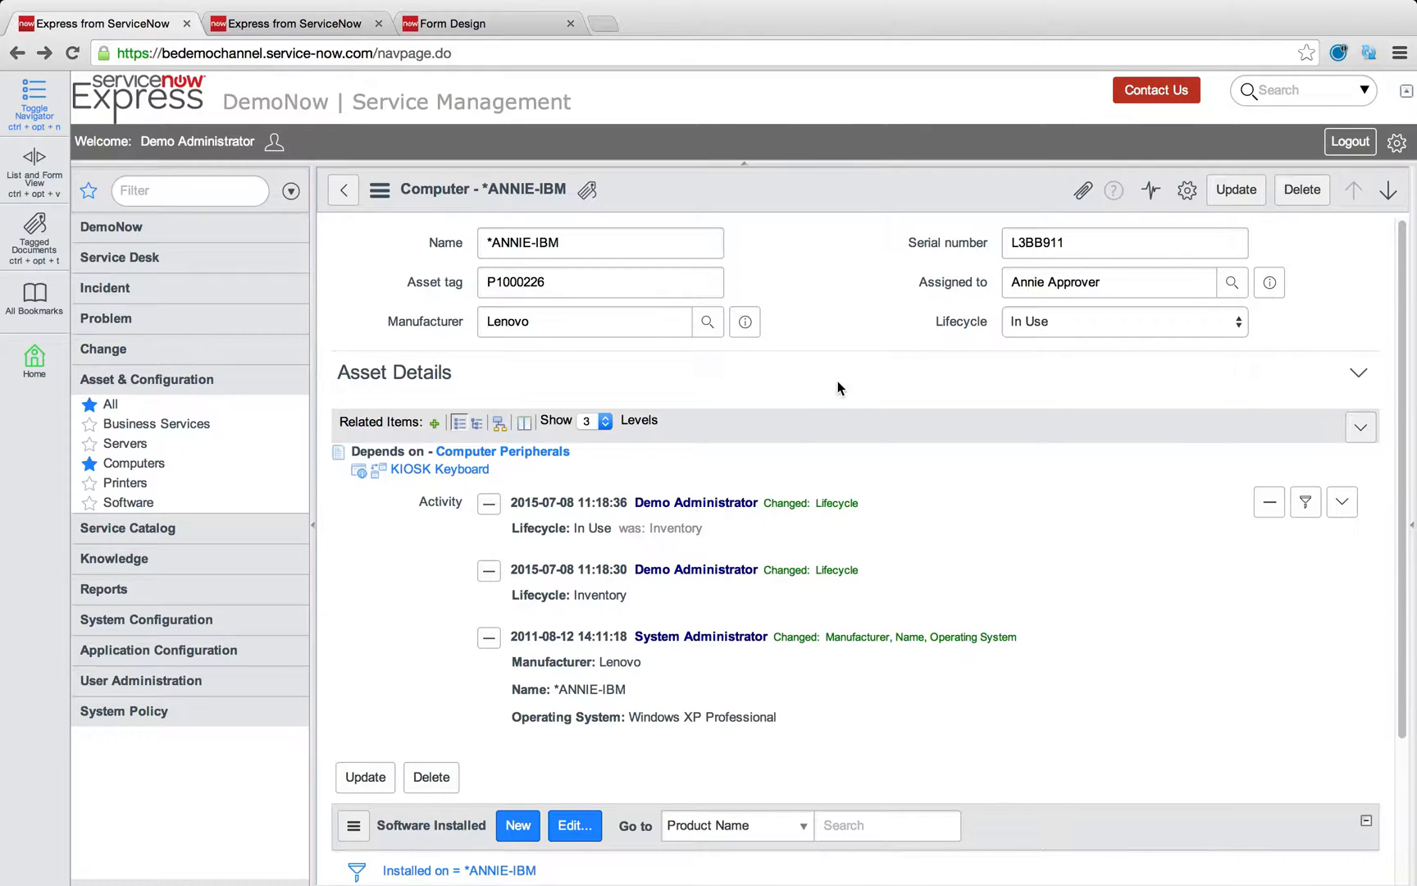
mouse_move(846, 388)
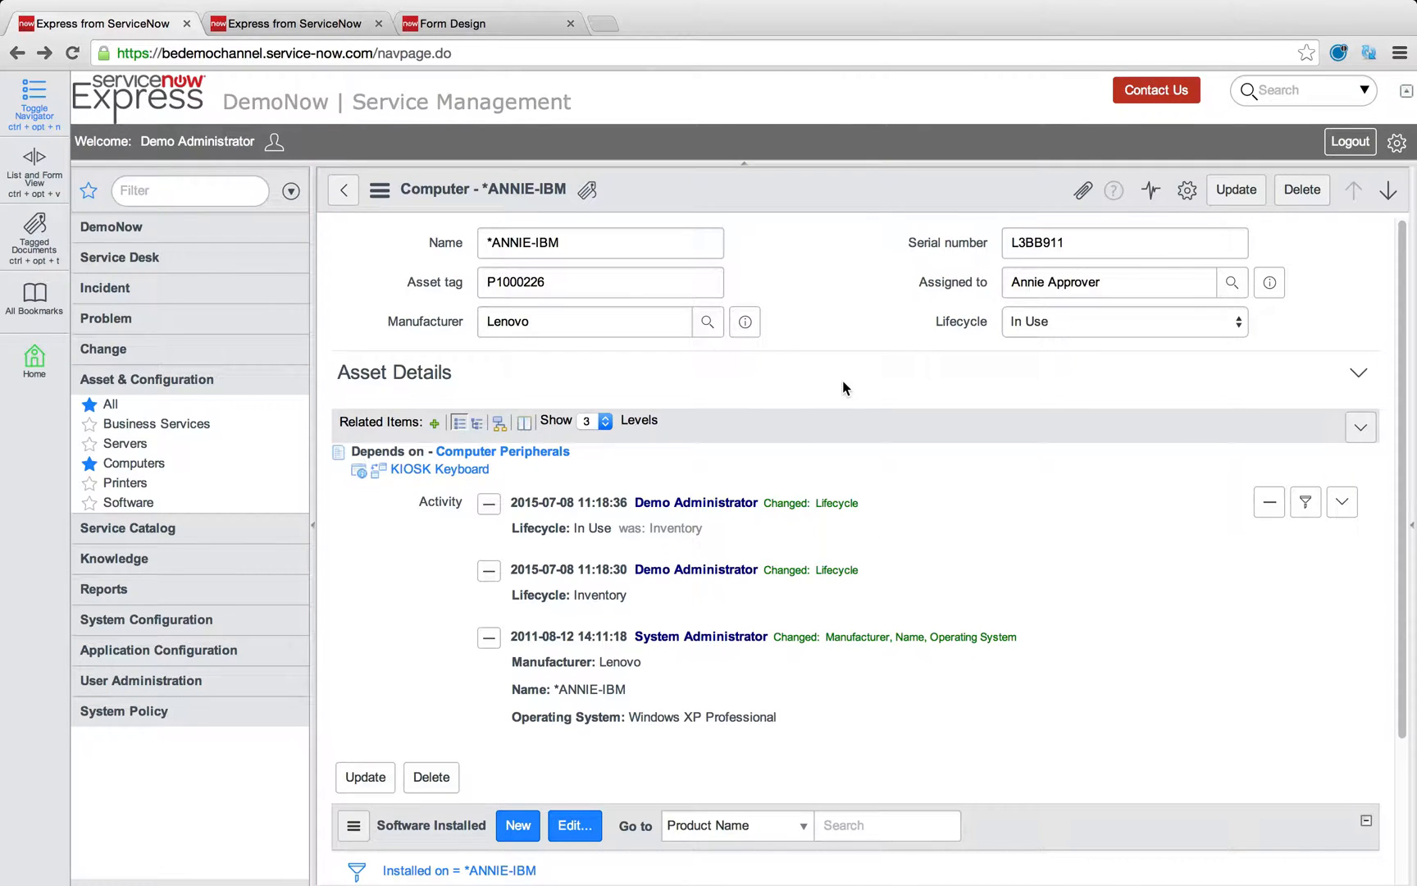
scroll("down", 3)
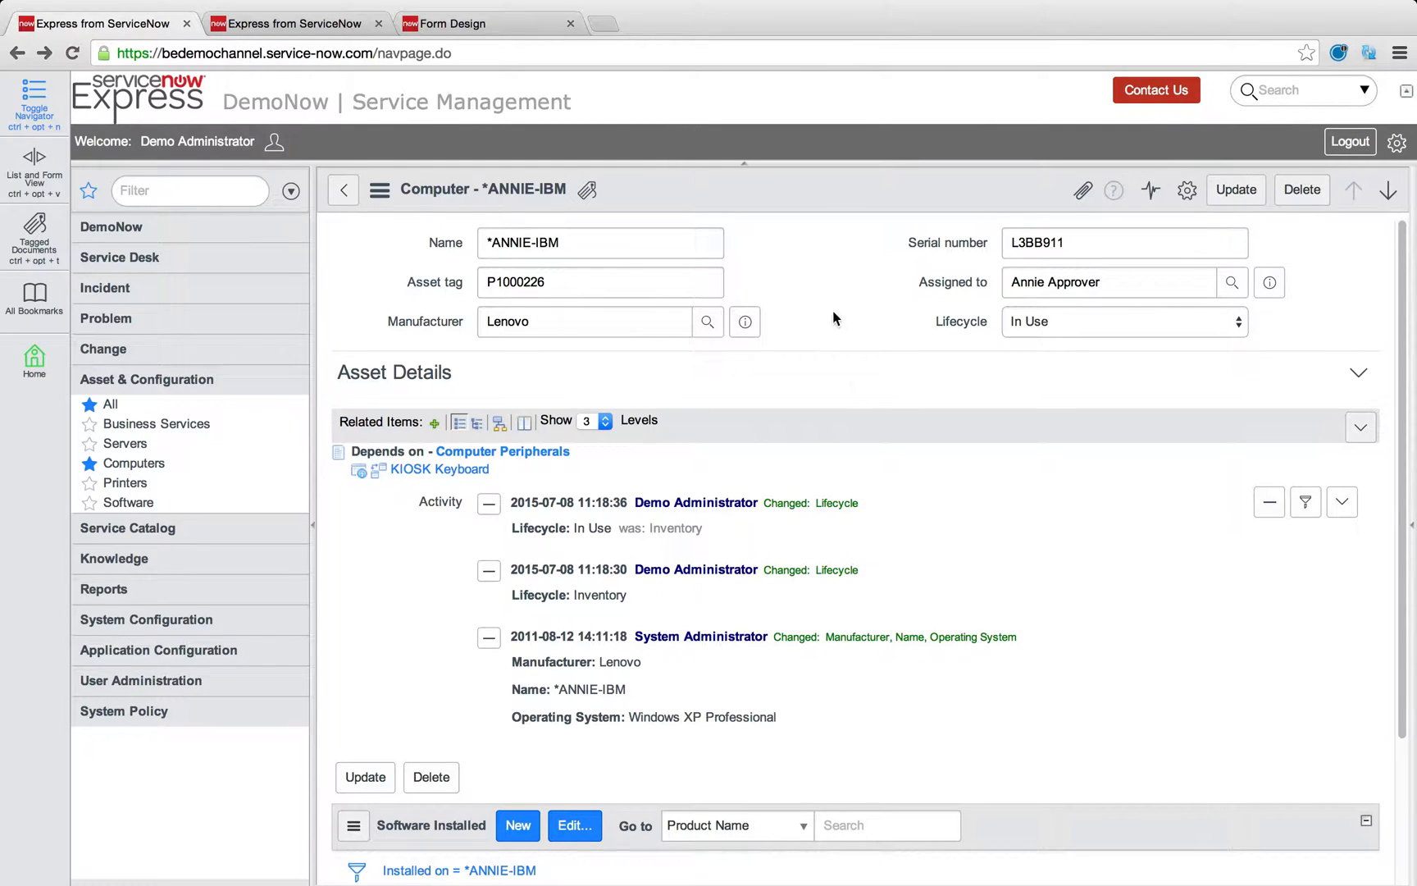
mouse_move(825, 242)
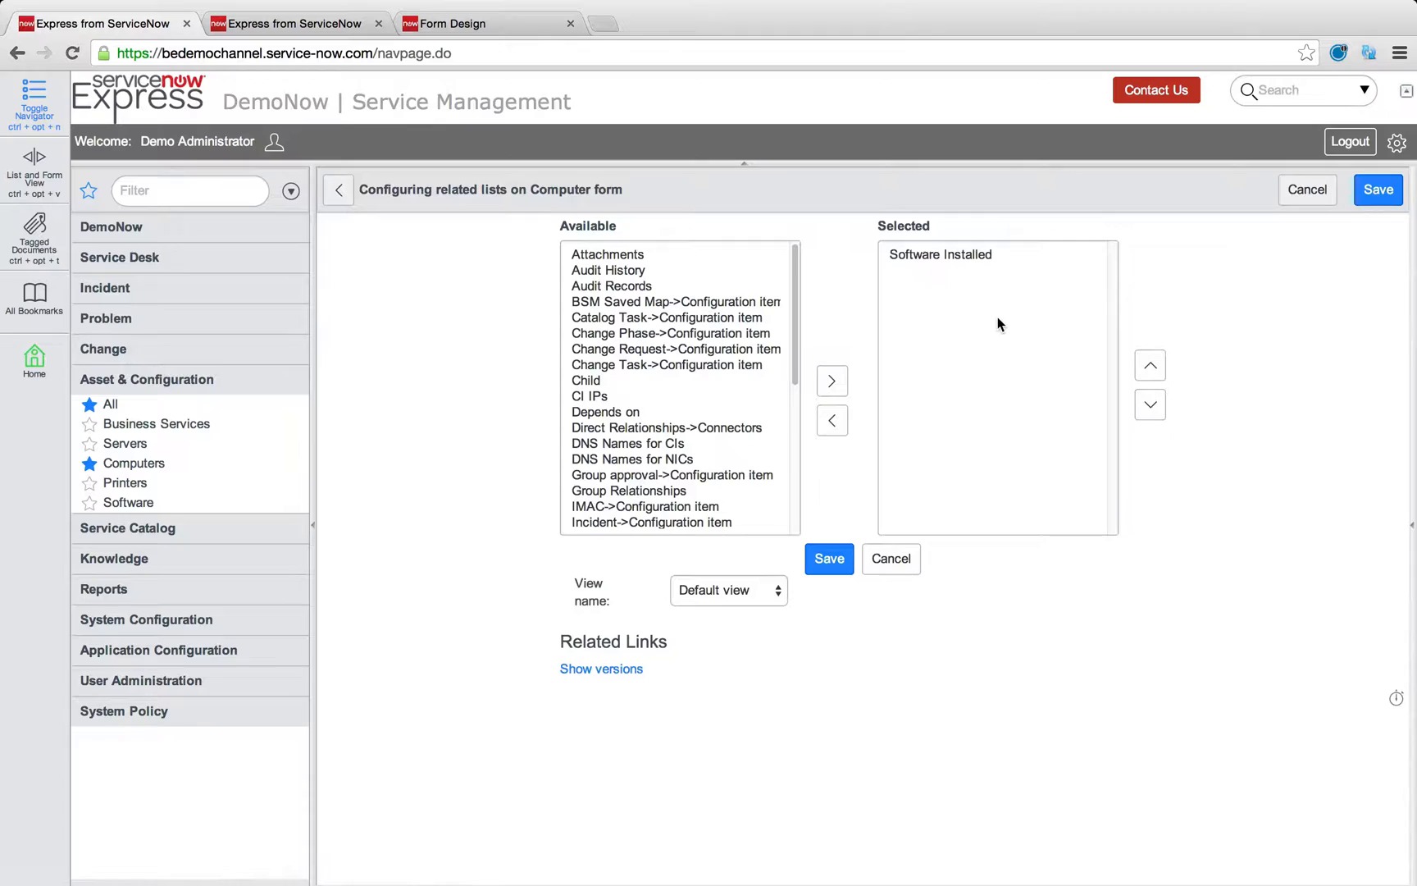
mouse_move(694, 301)
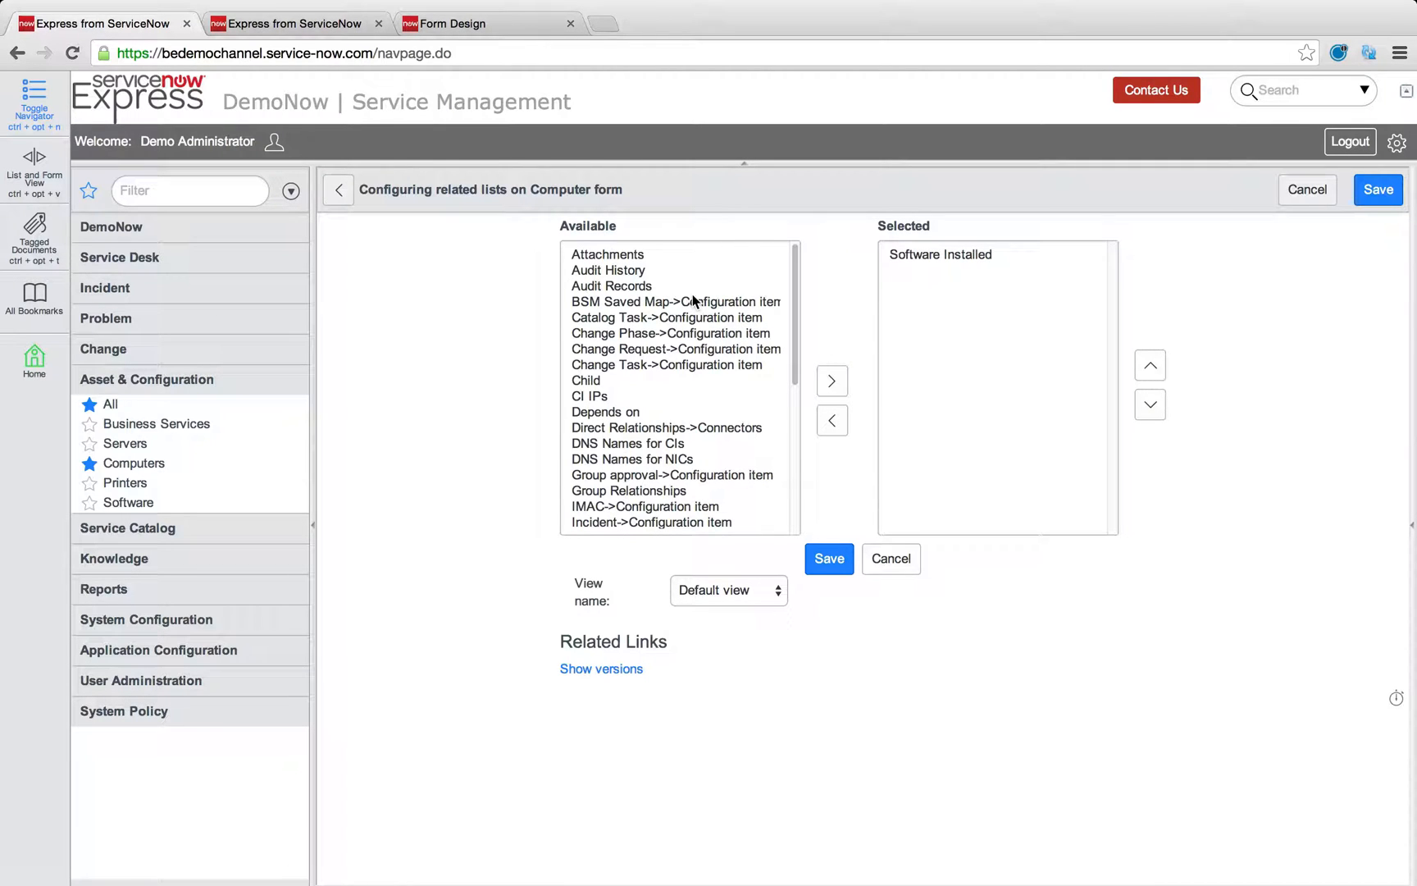
Step: Move Change Task->Configuration item into Selected and save the Computer form's related lists
scroll("down", 3)
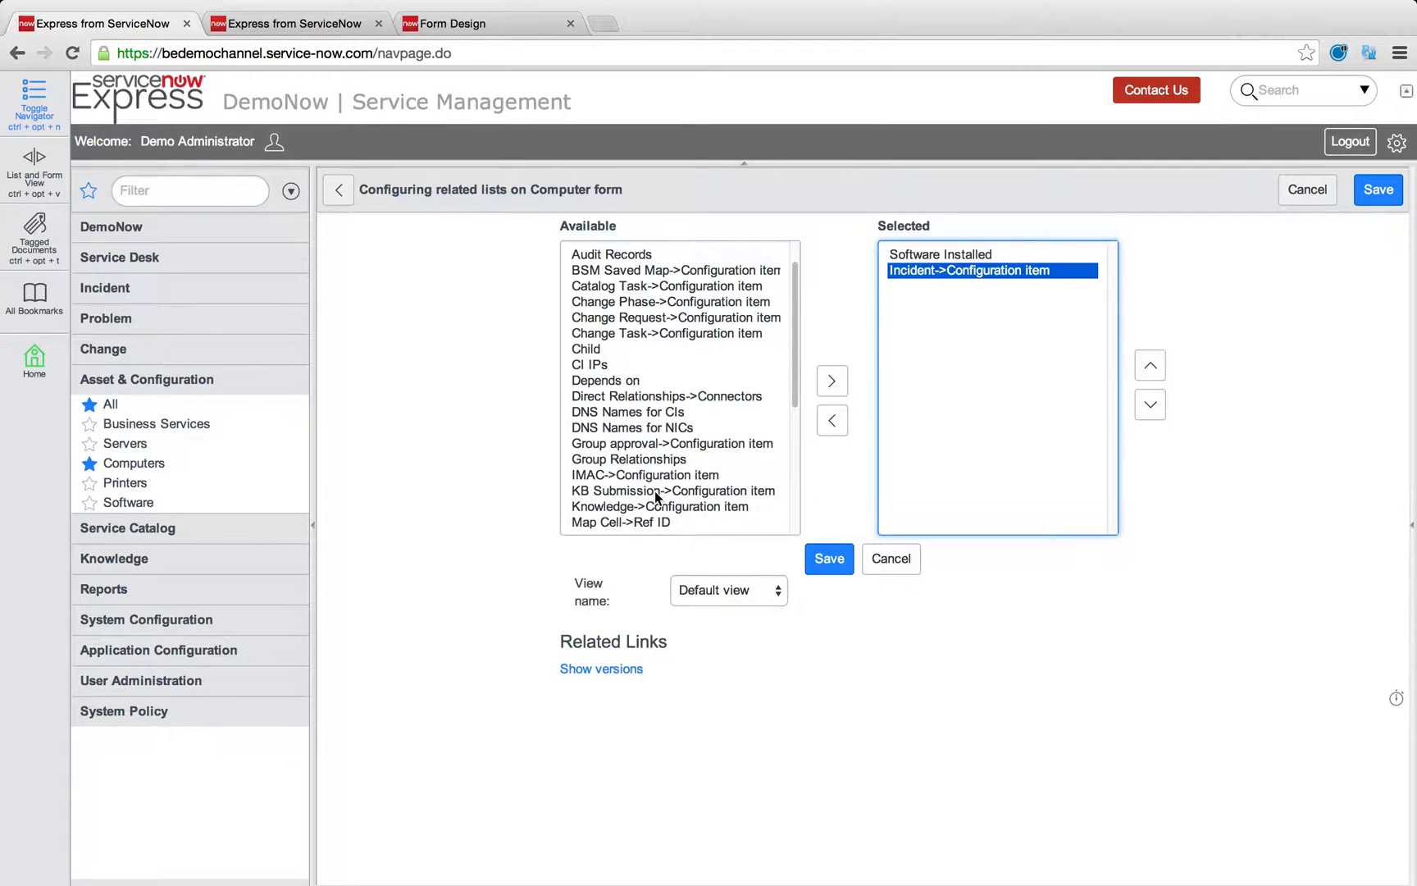
scroll("down", 3)
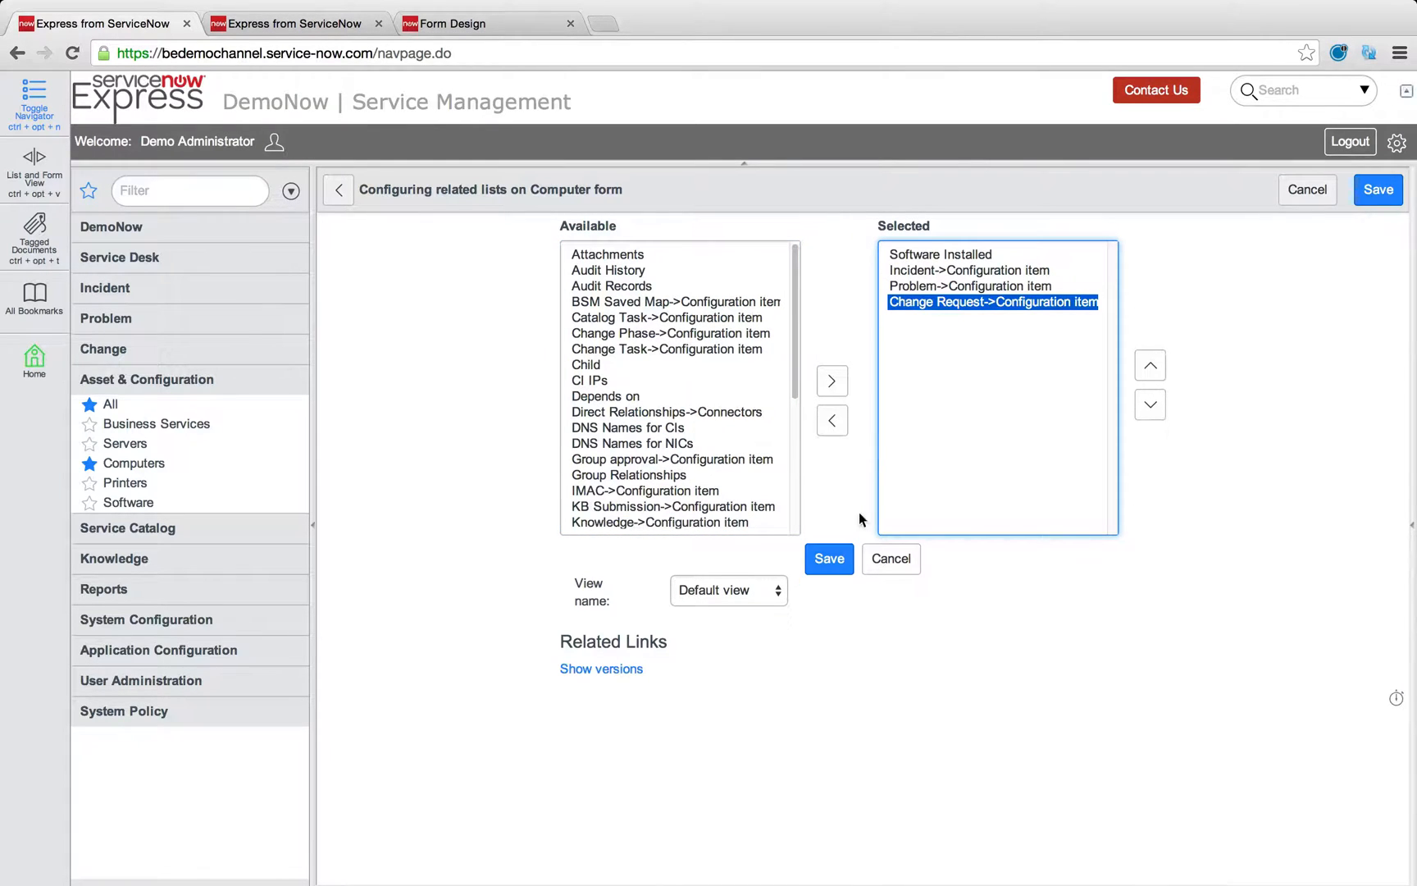
mouse_move(677, 332)
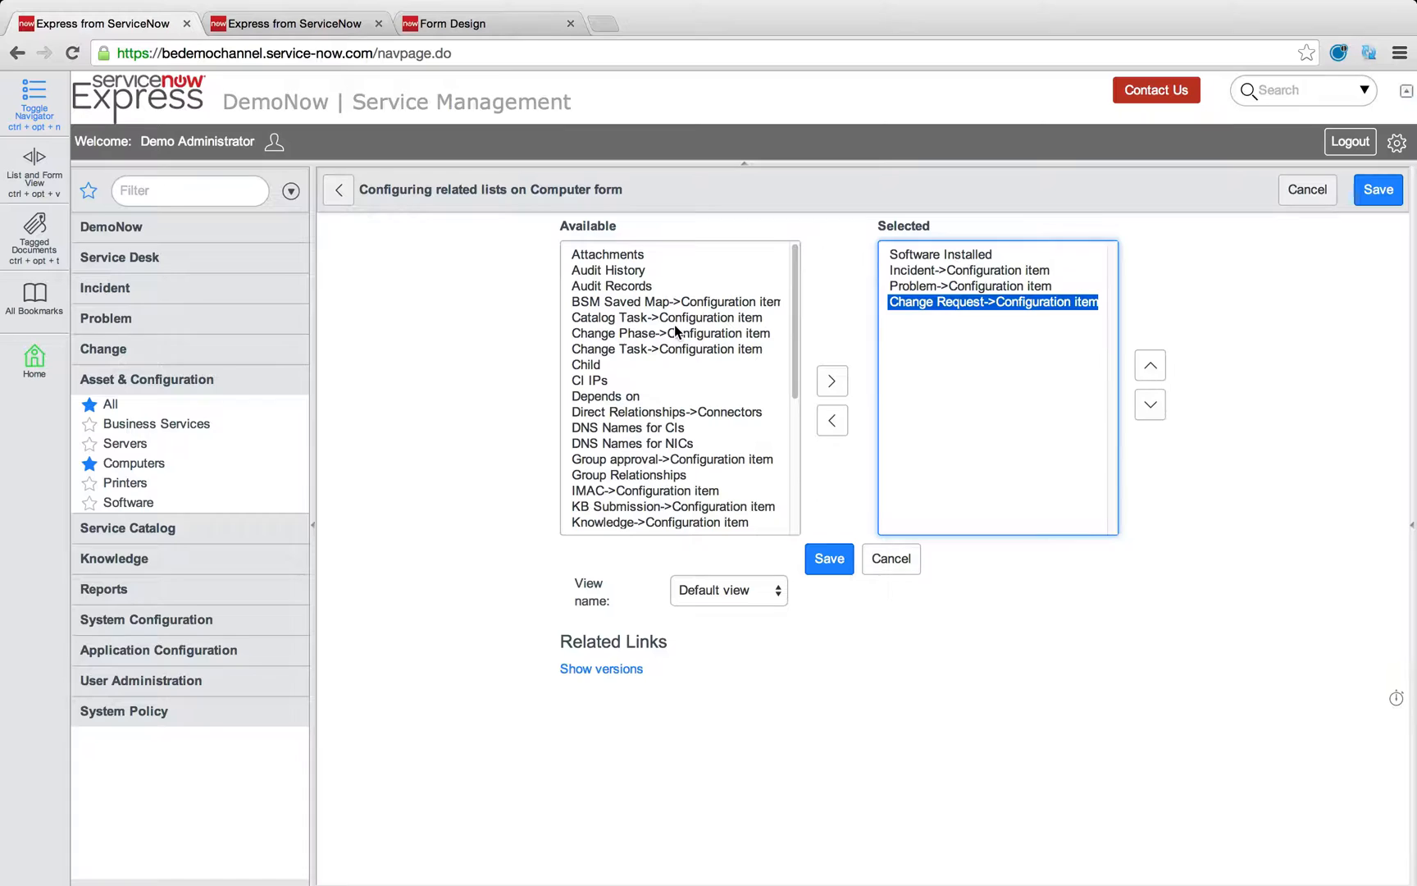
left_click(672, 333)
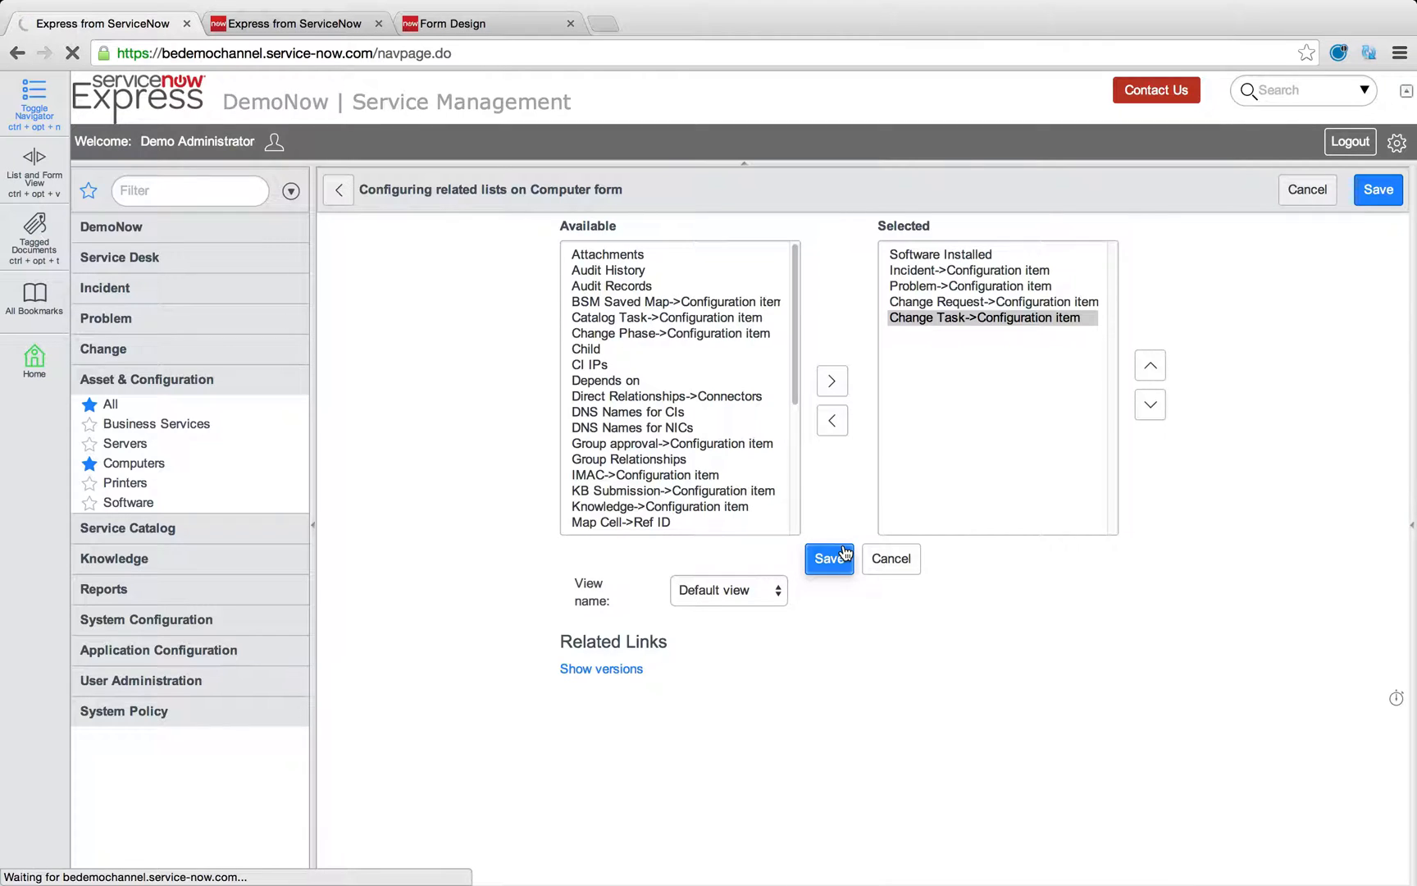
left_click(828, 559)
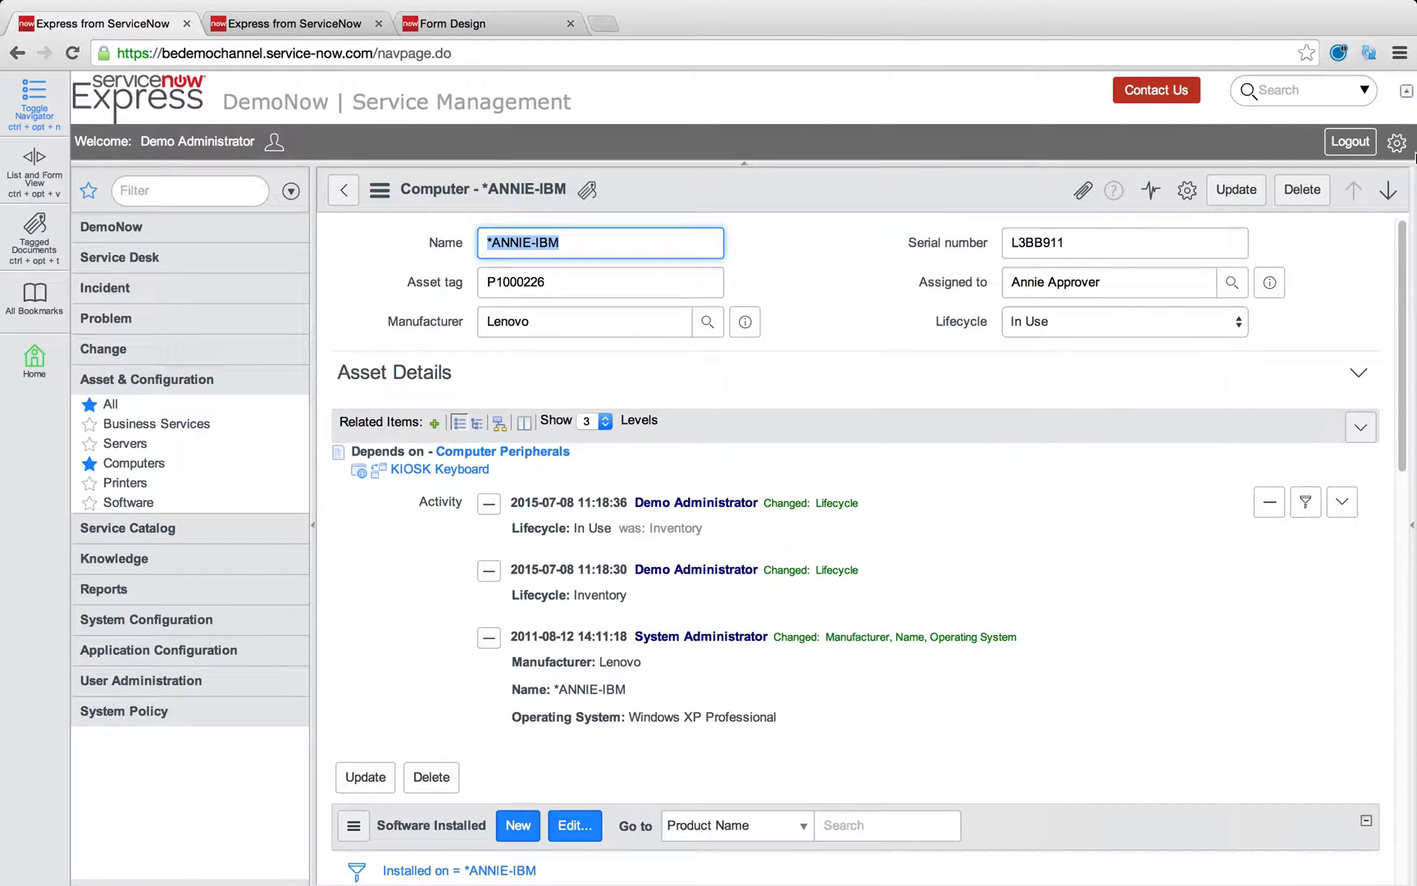
Step: Turn on Tabbed forms in the interface preferences
left_click(1397, 142)
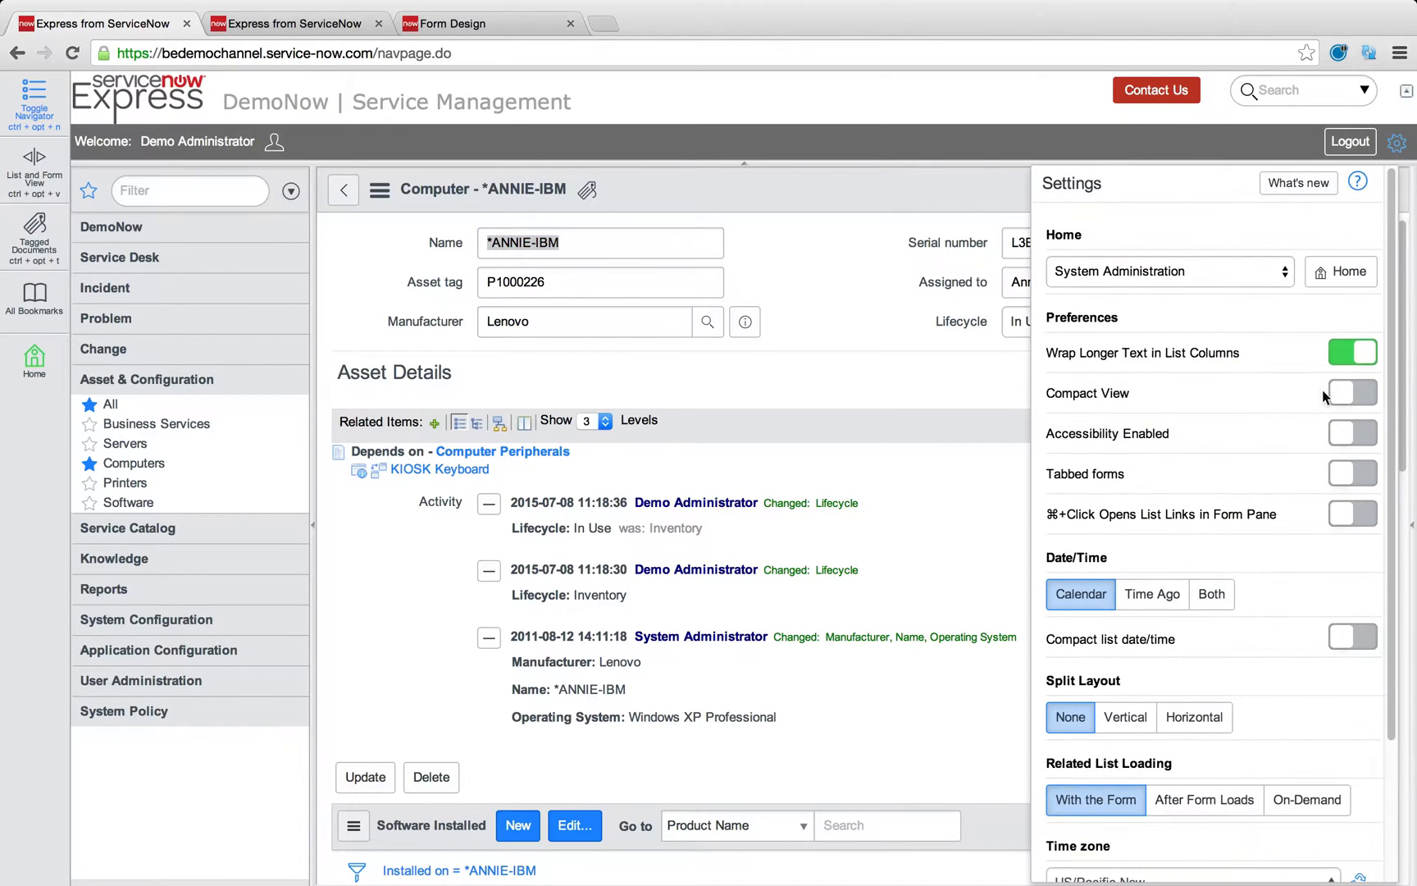
left_click(1353, 473)
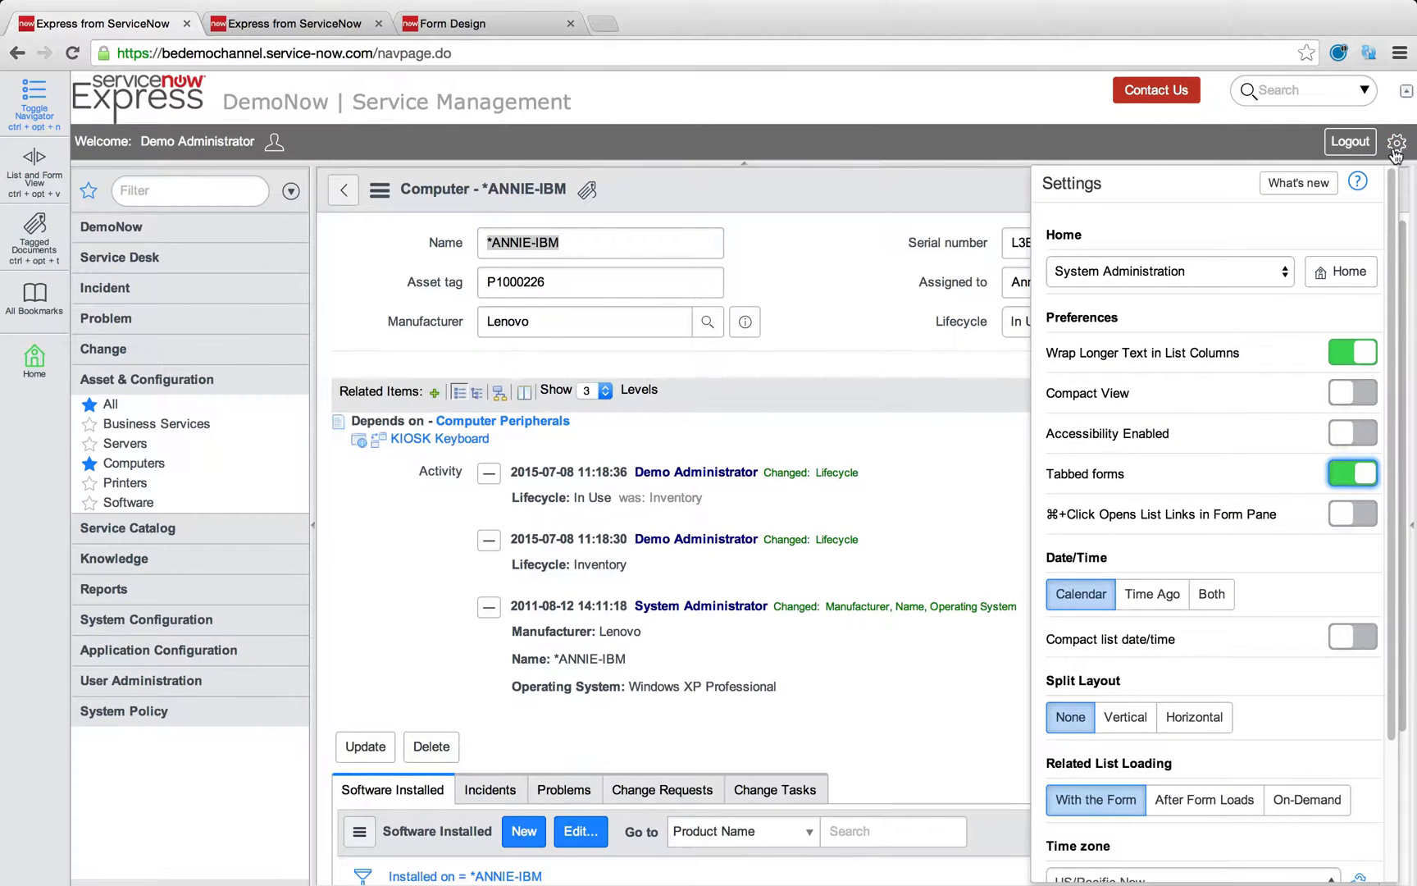
left_click(1398, 142)
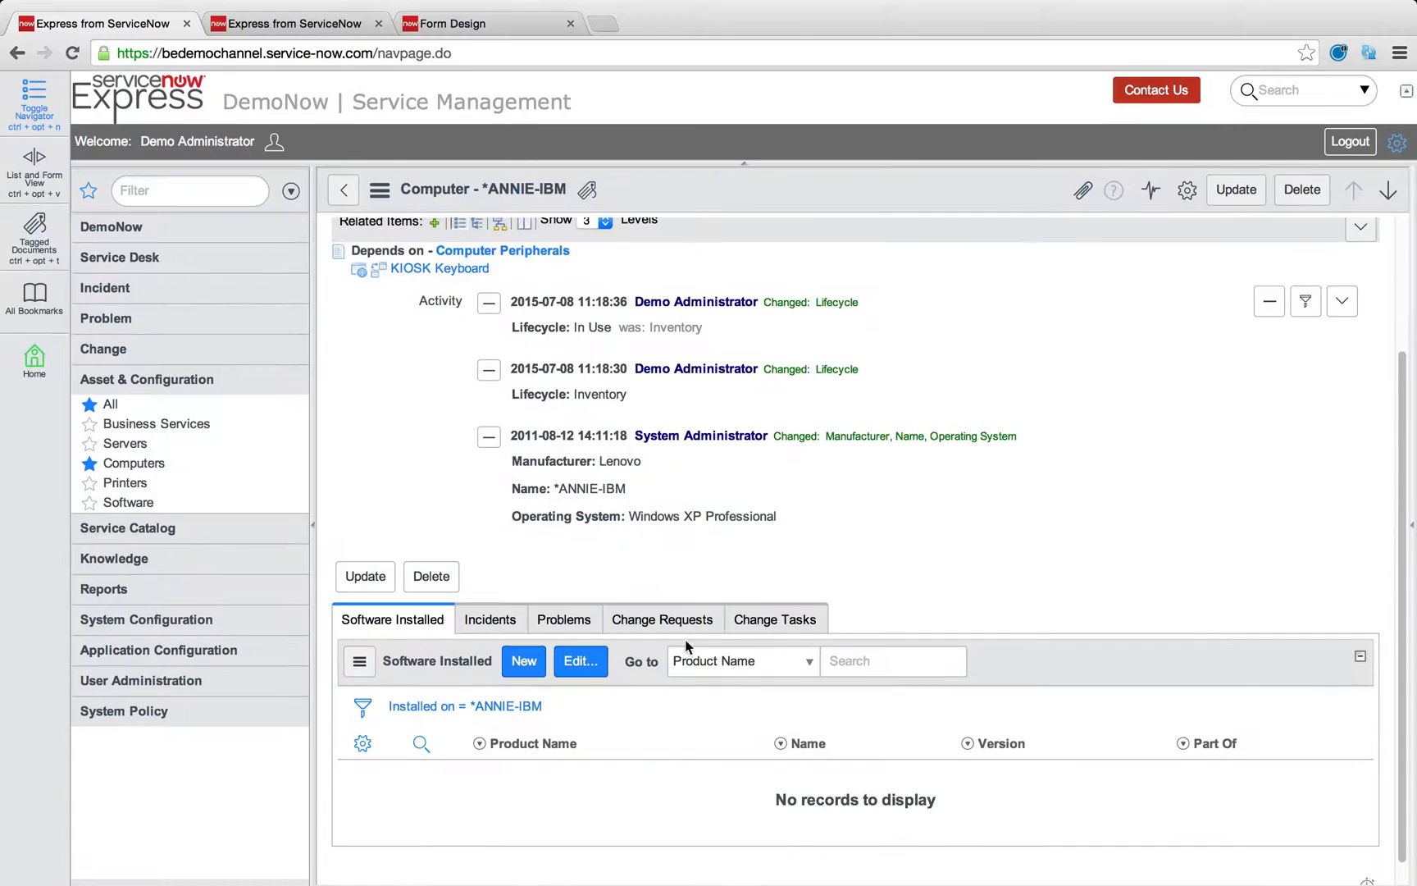
Step: Review the computer's Incidents and Change Requests tabs
left_click(490, 619)
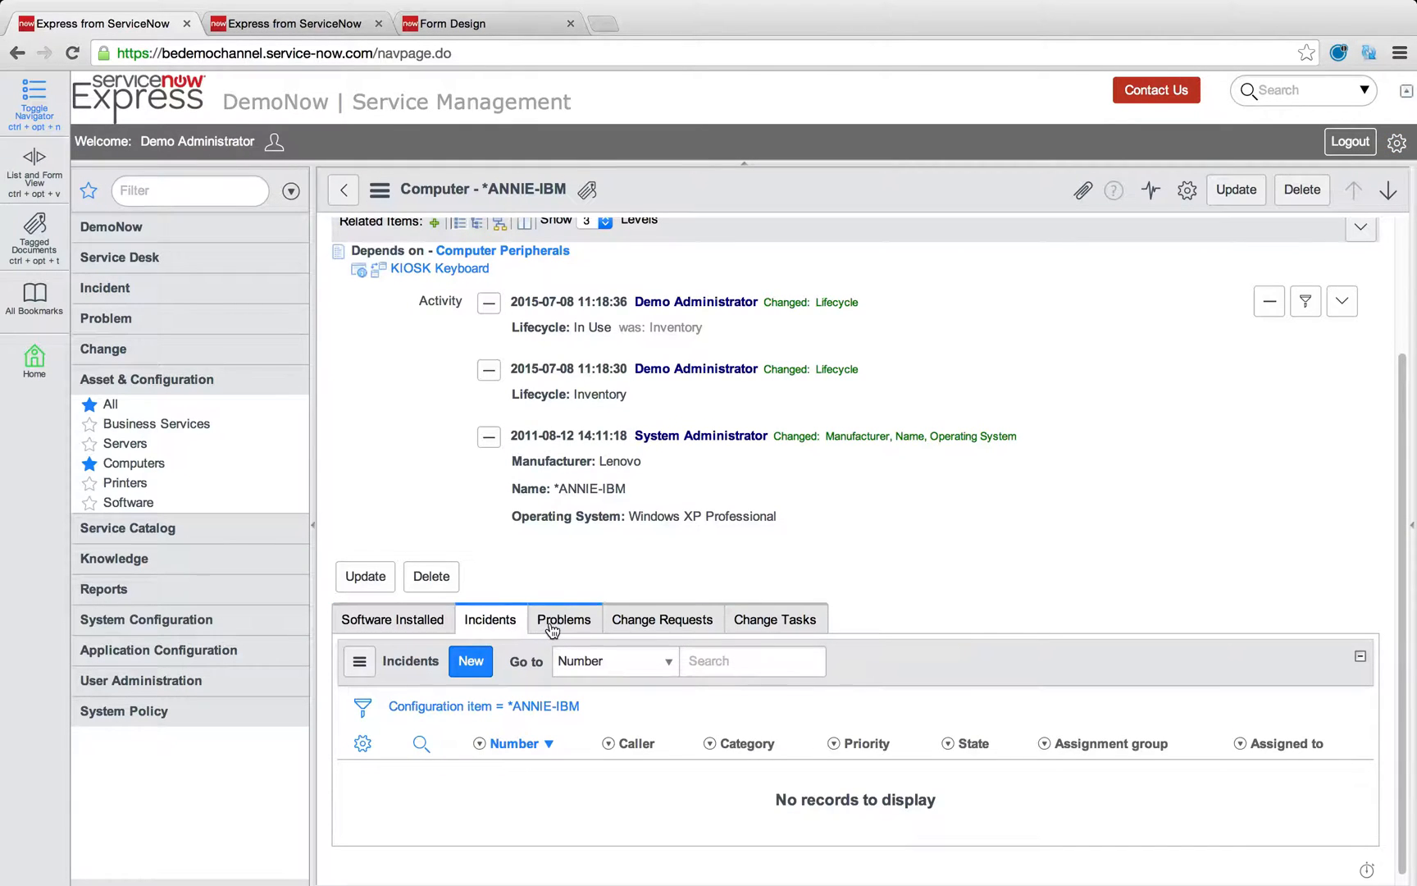
left_click(662, 619)
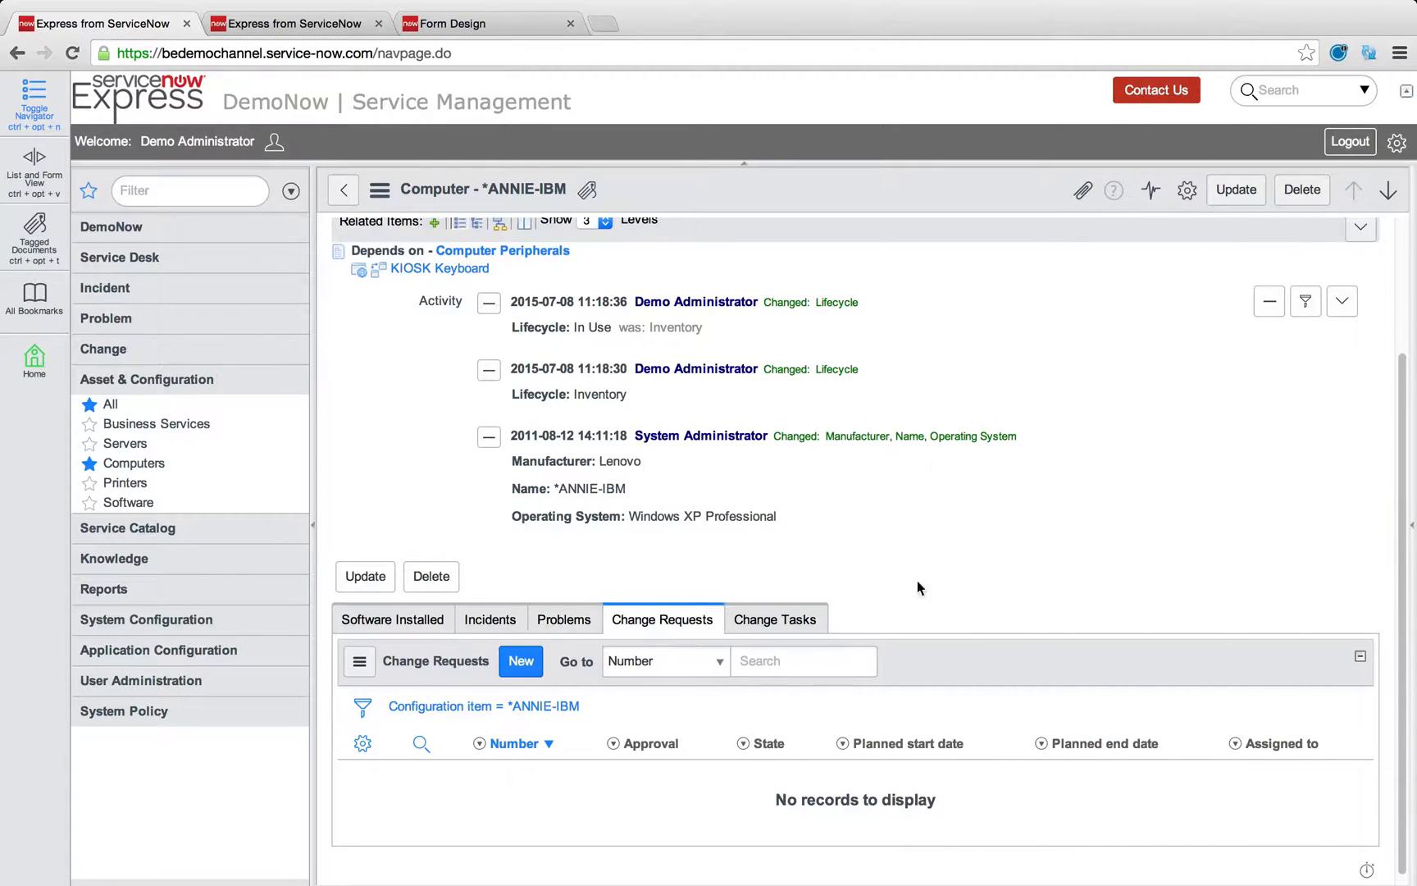
scroll("up", 3)
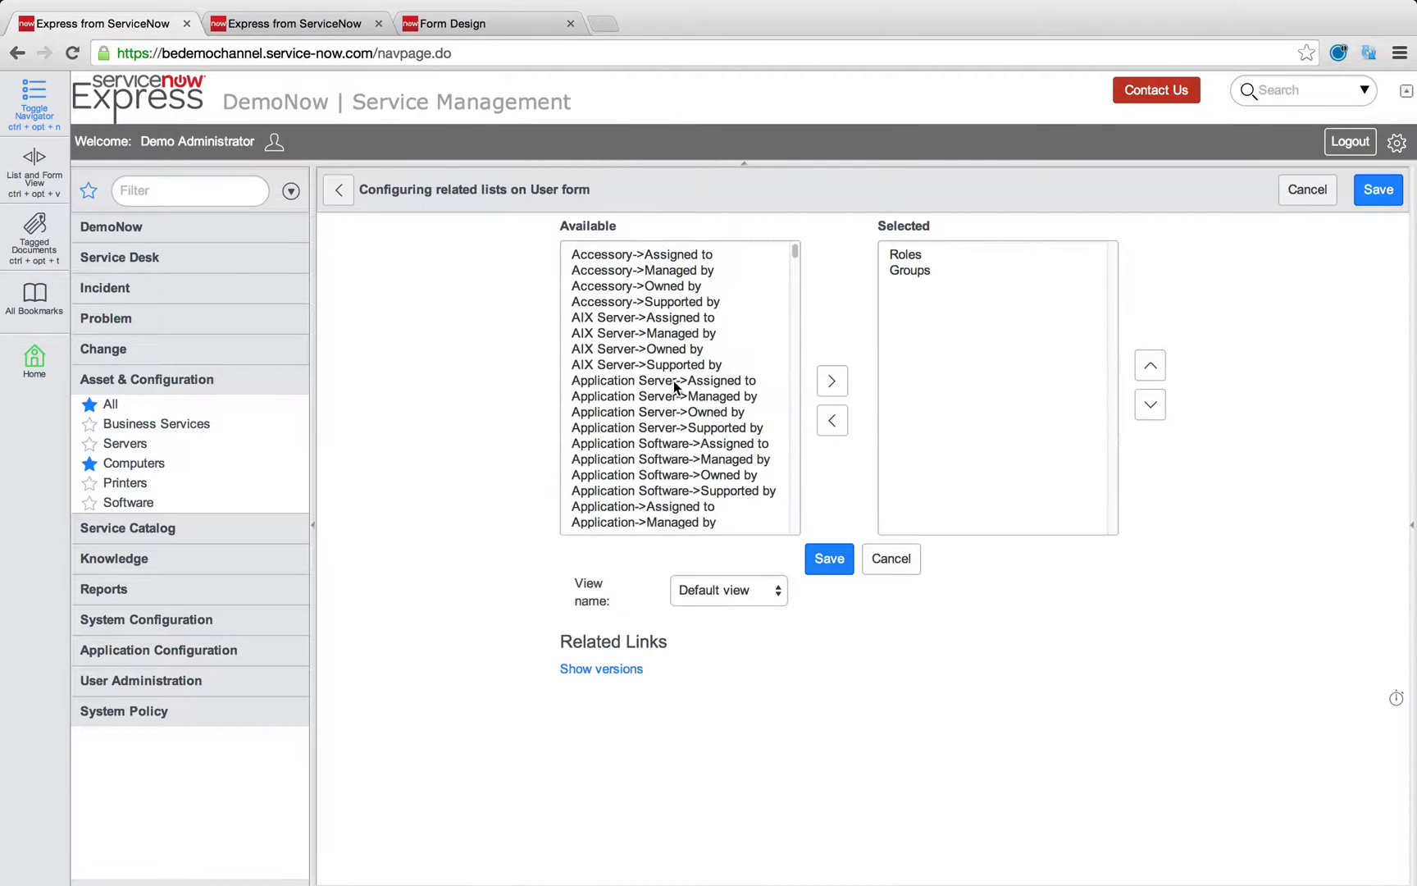
Step: Add Configuration Item->Assigned to to the User form's related lists and save
scroll("down", 3)
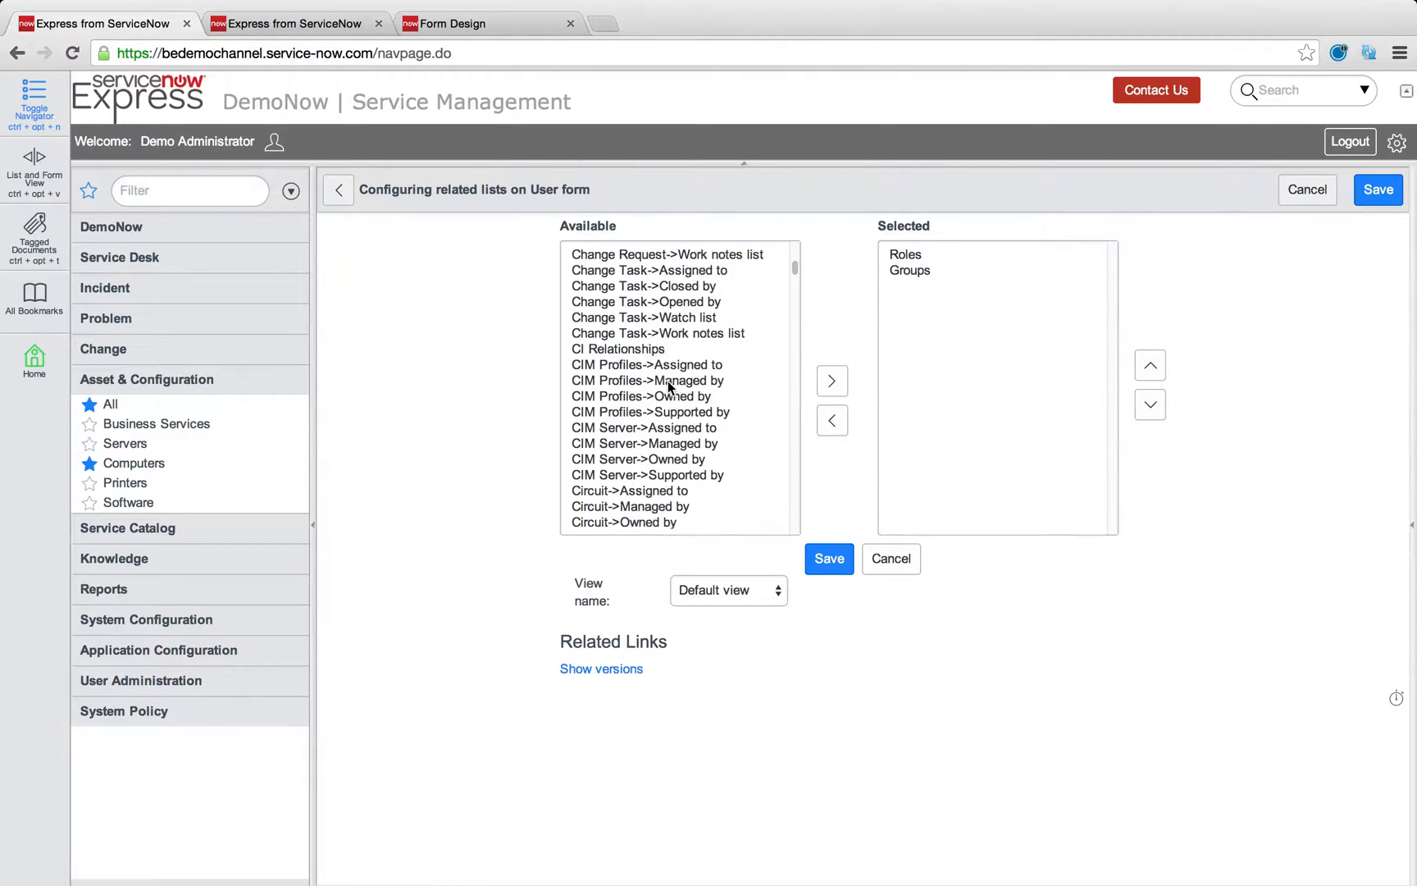
scroll("down", 3)
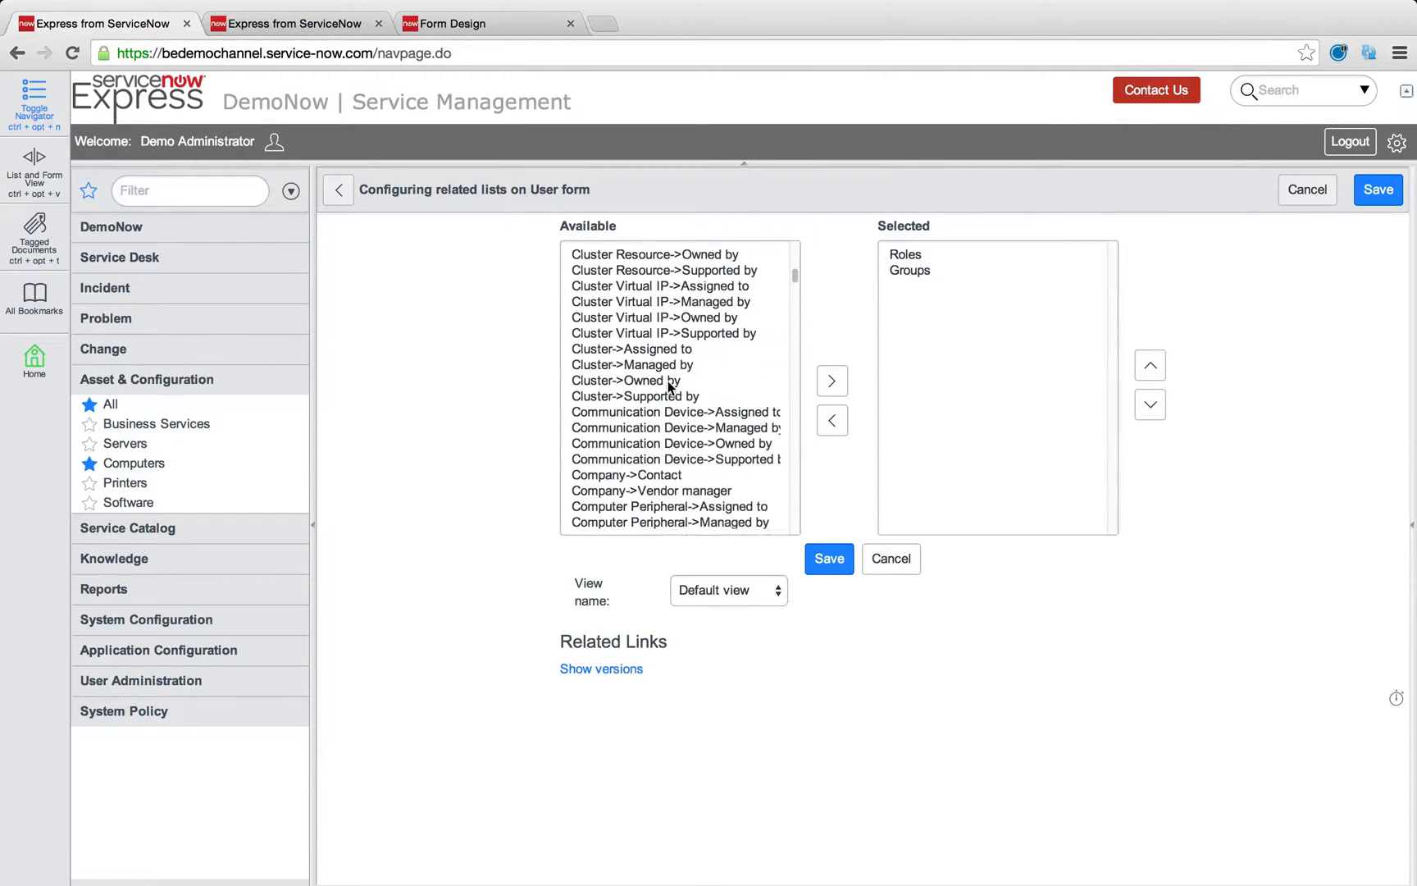
scroll("down", 3)
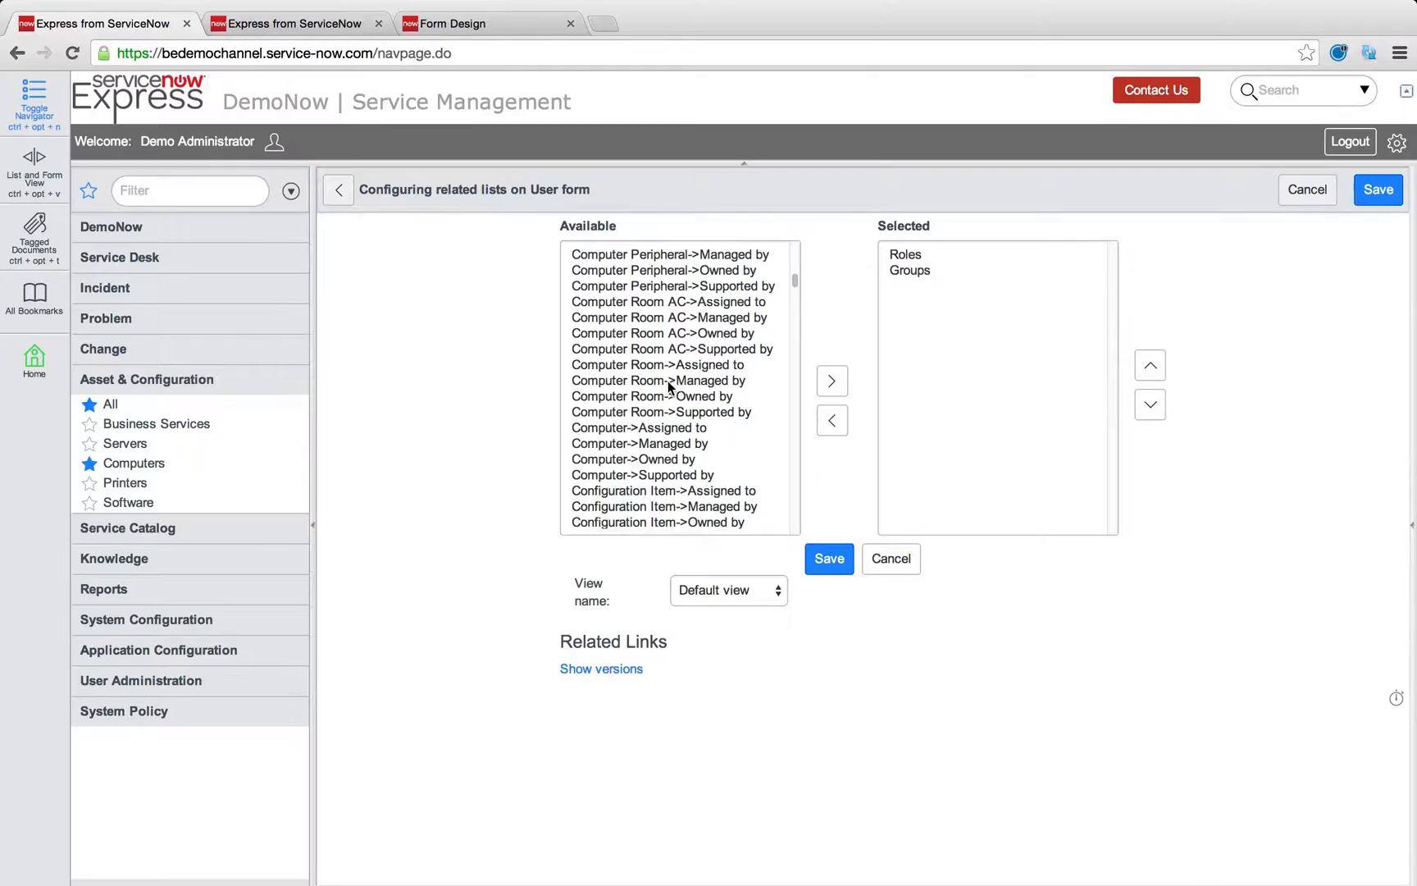
left_click(676, 475)
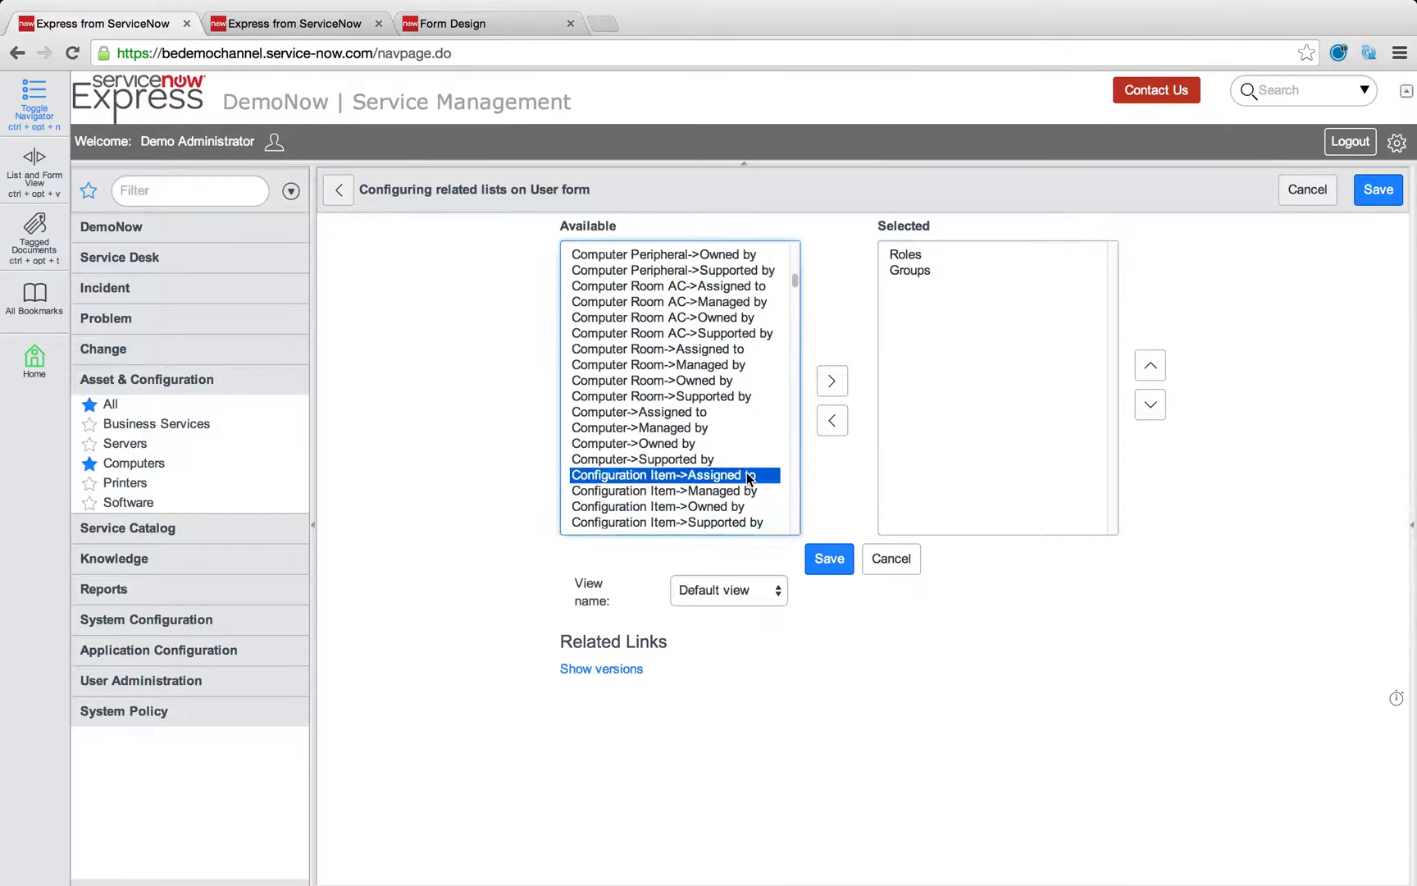
left_click(832, 380)
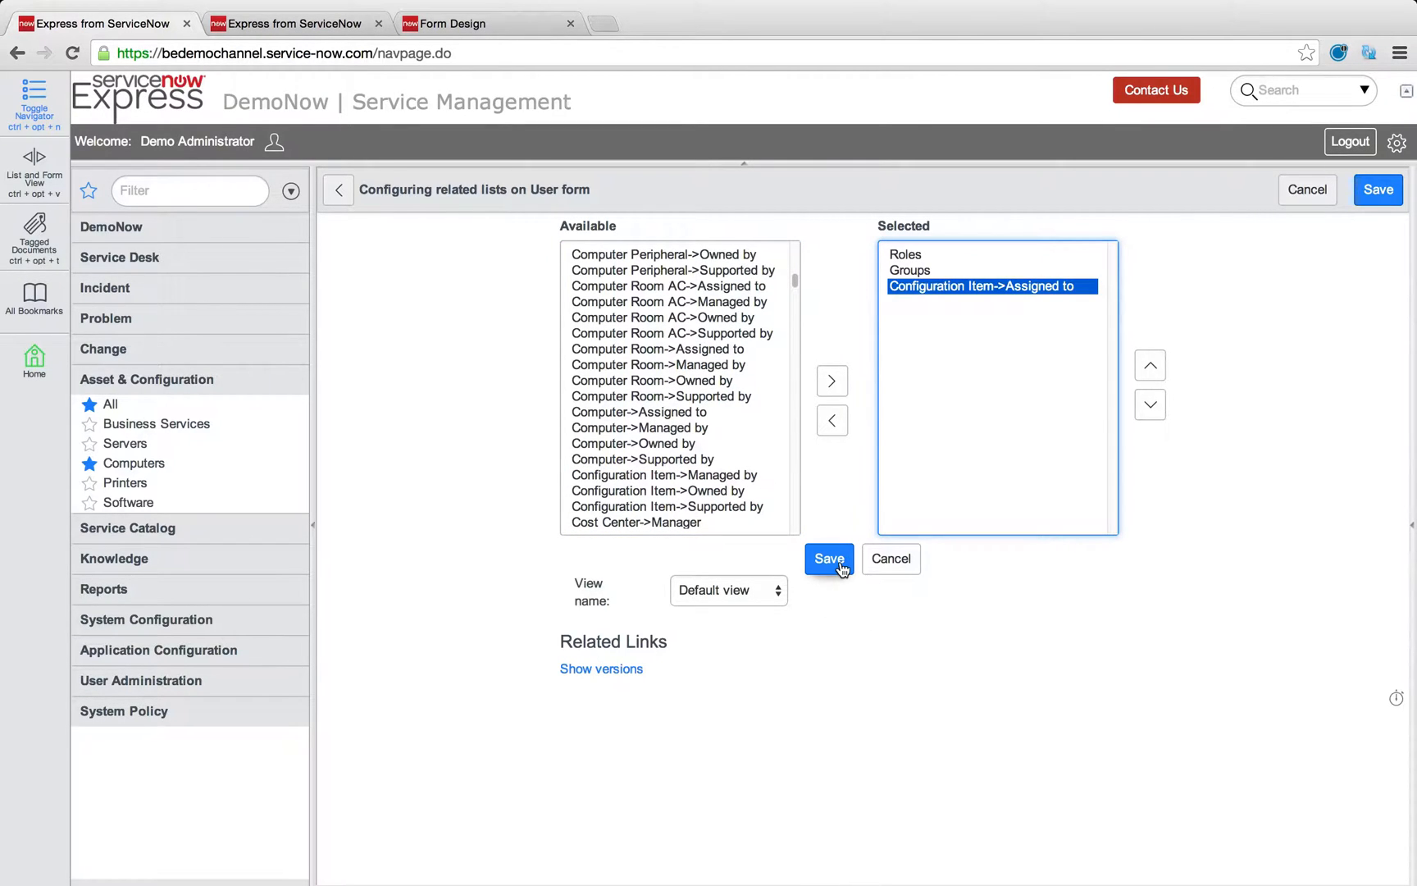
left_click(828, 560)
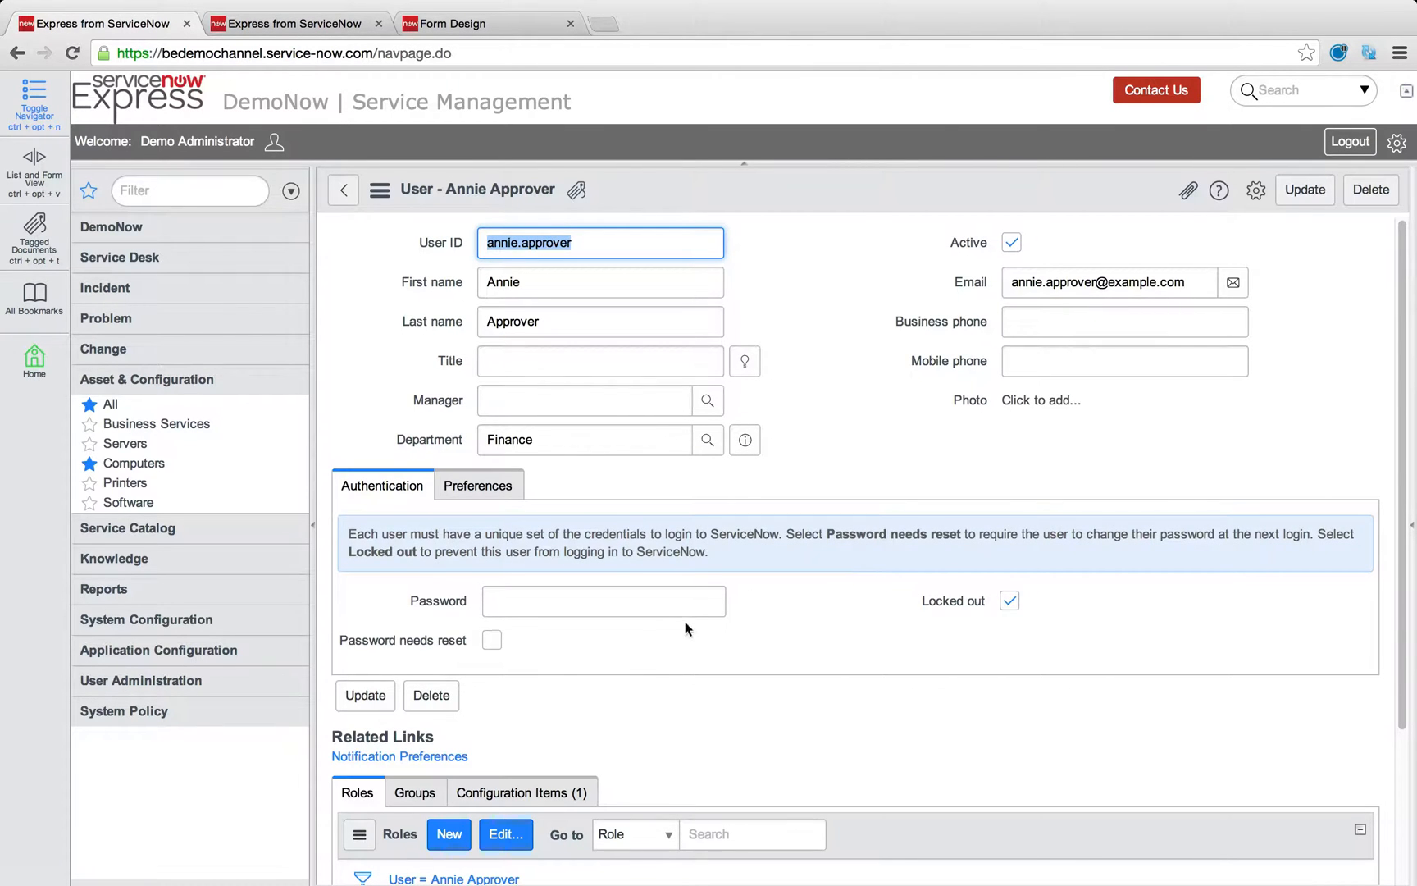
Step: View Annie Approver's Configuration Items tab, then filter the navigator by 'inc'
left_click(522, 792)
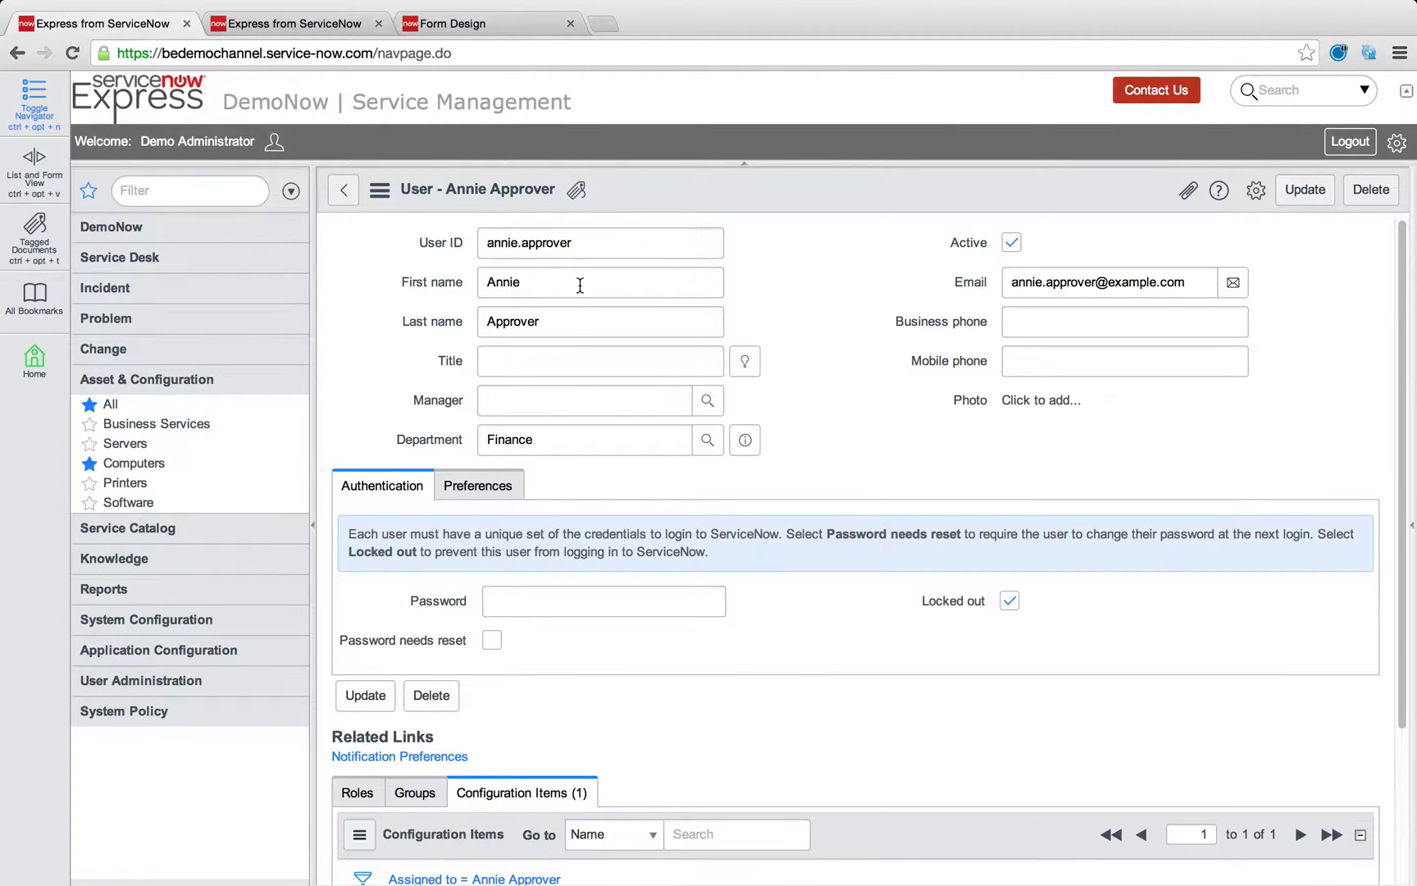
scroll("down", 3)
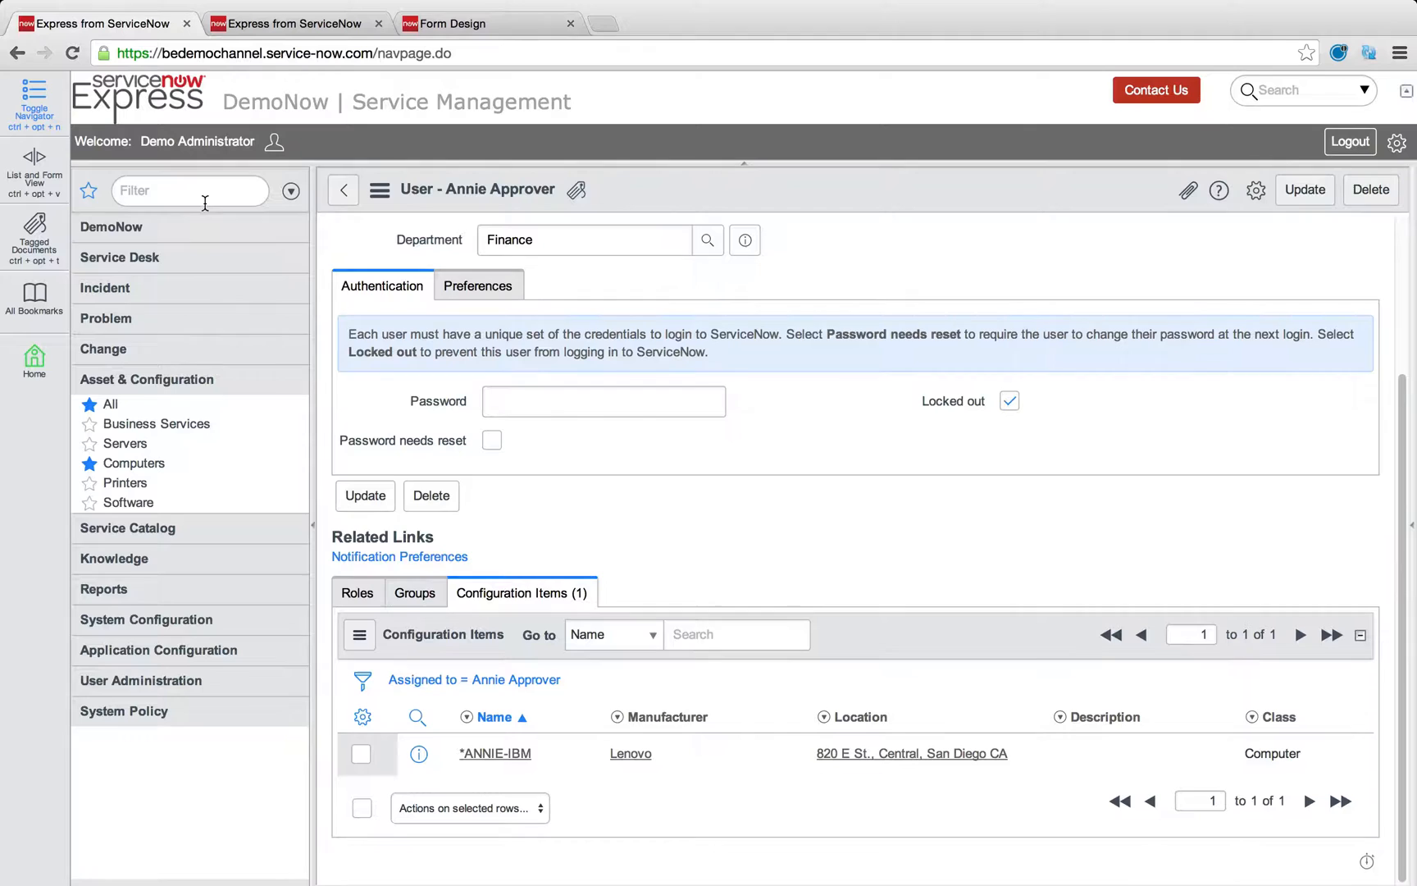
type("inc")
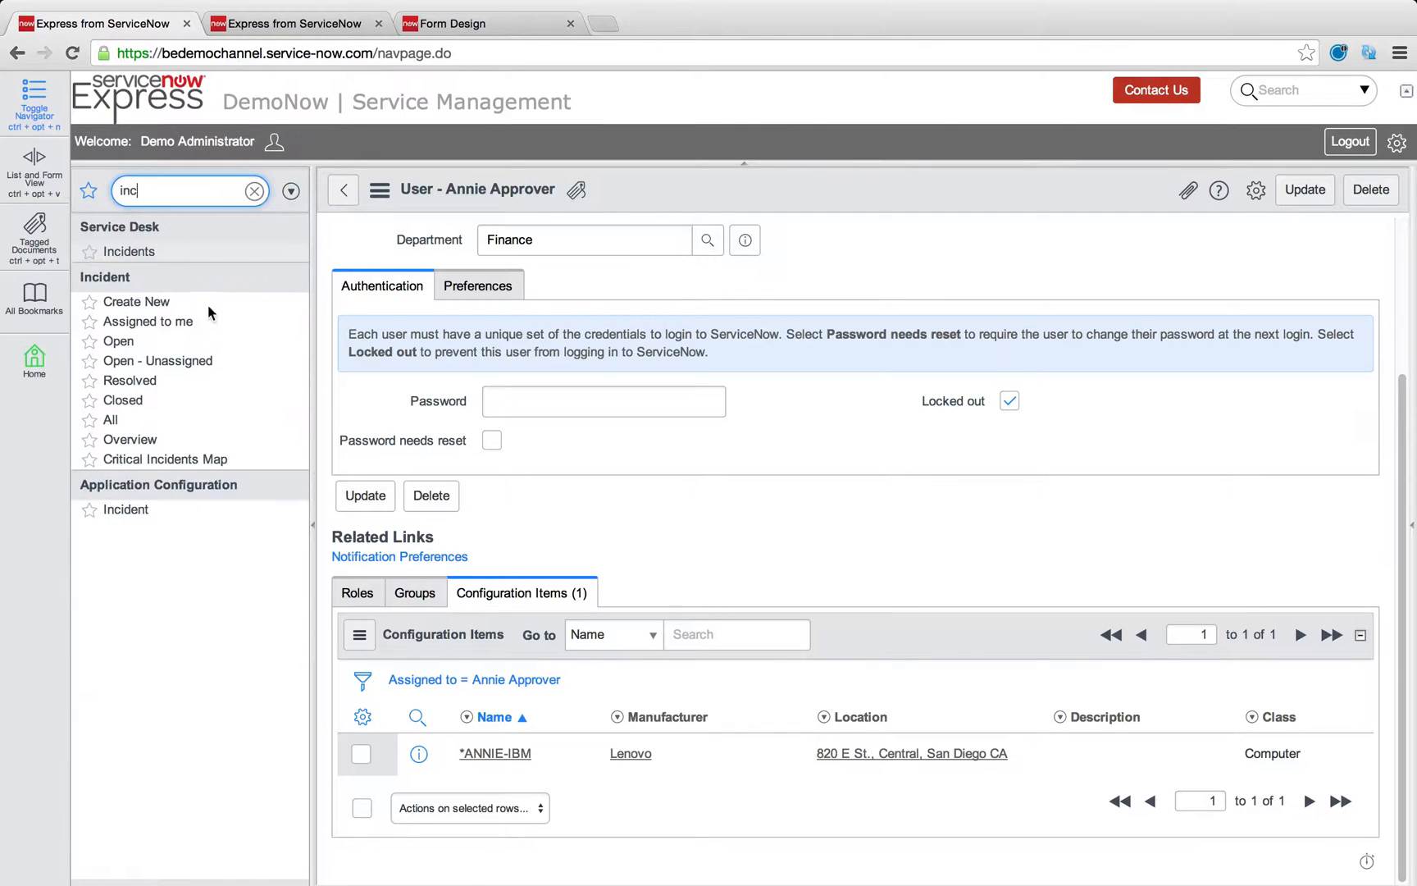
Step: Create a new incident with caller Annie Approver and short description 'running slow'
left_click(135, 302)
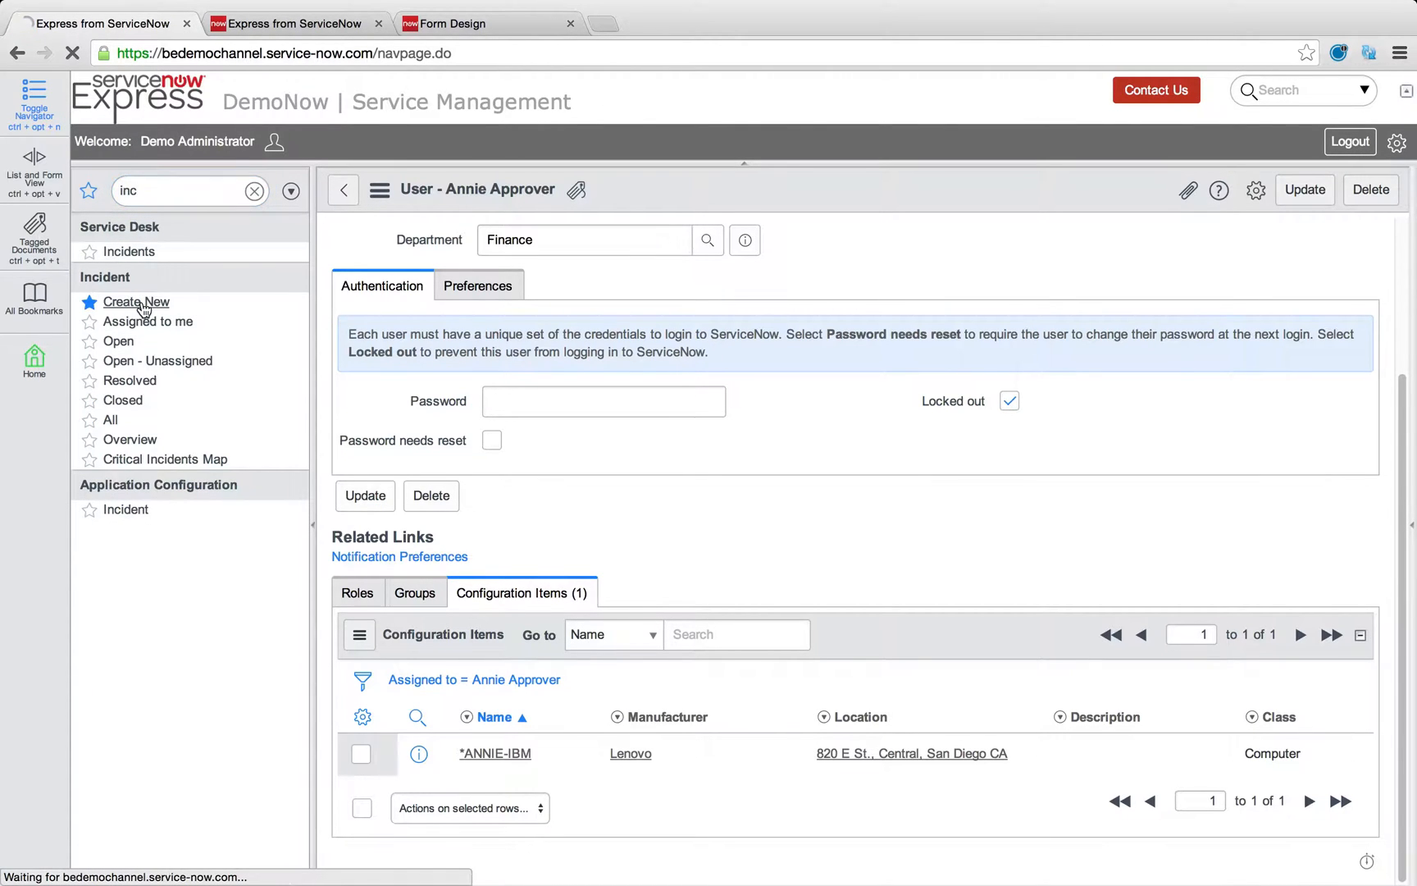
left_click(136, 301)
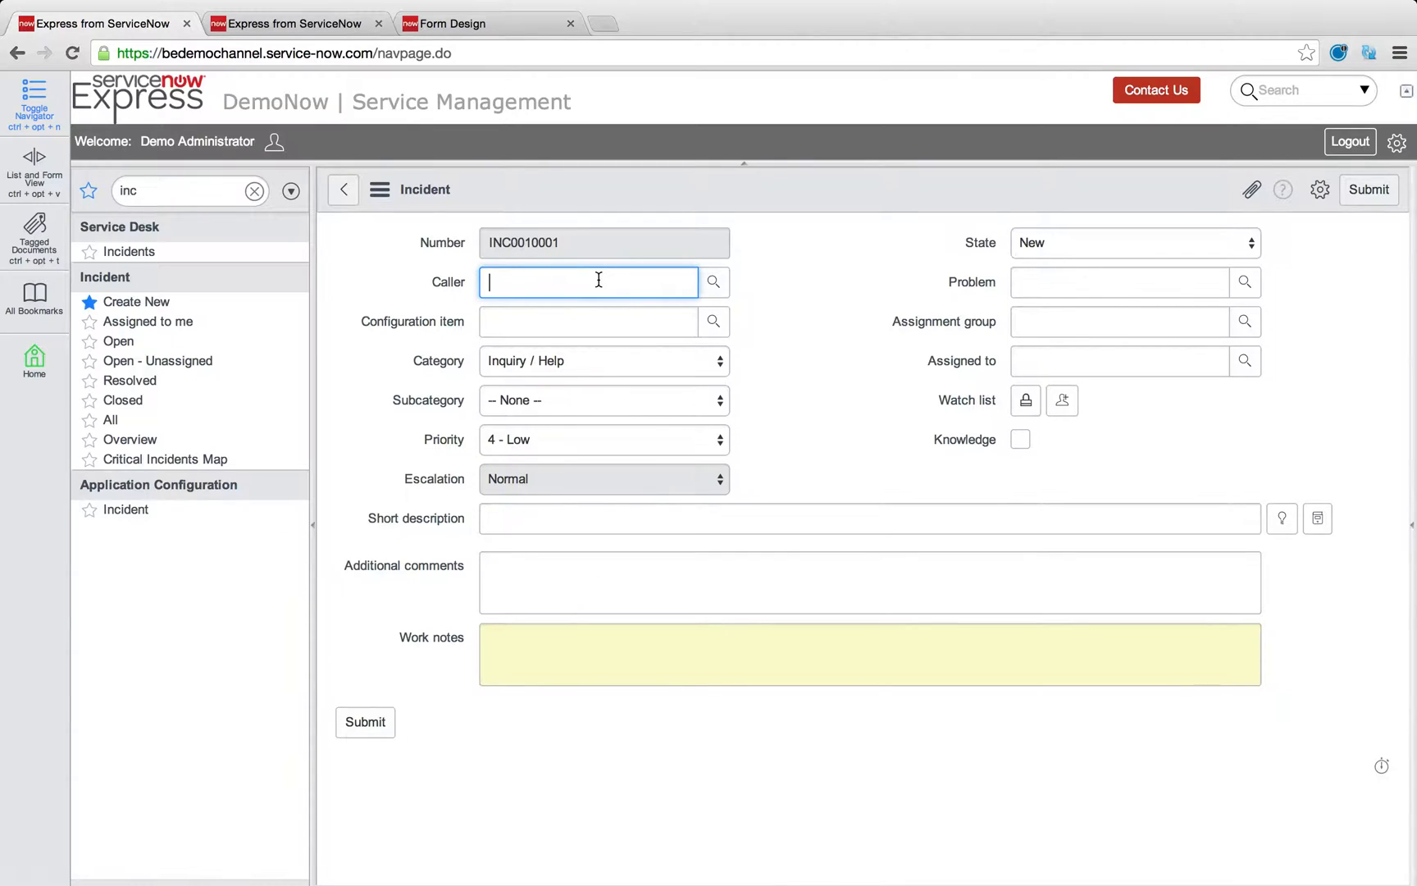
type("ann")
left_click(870, 519)
type("running slow")
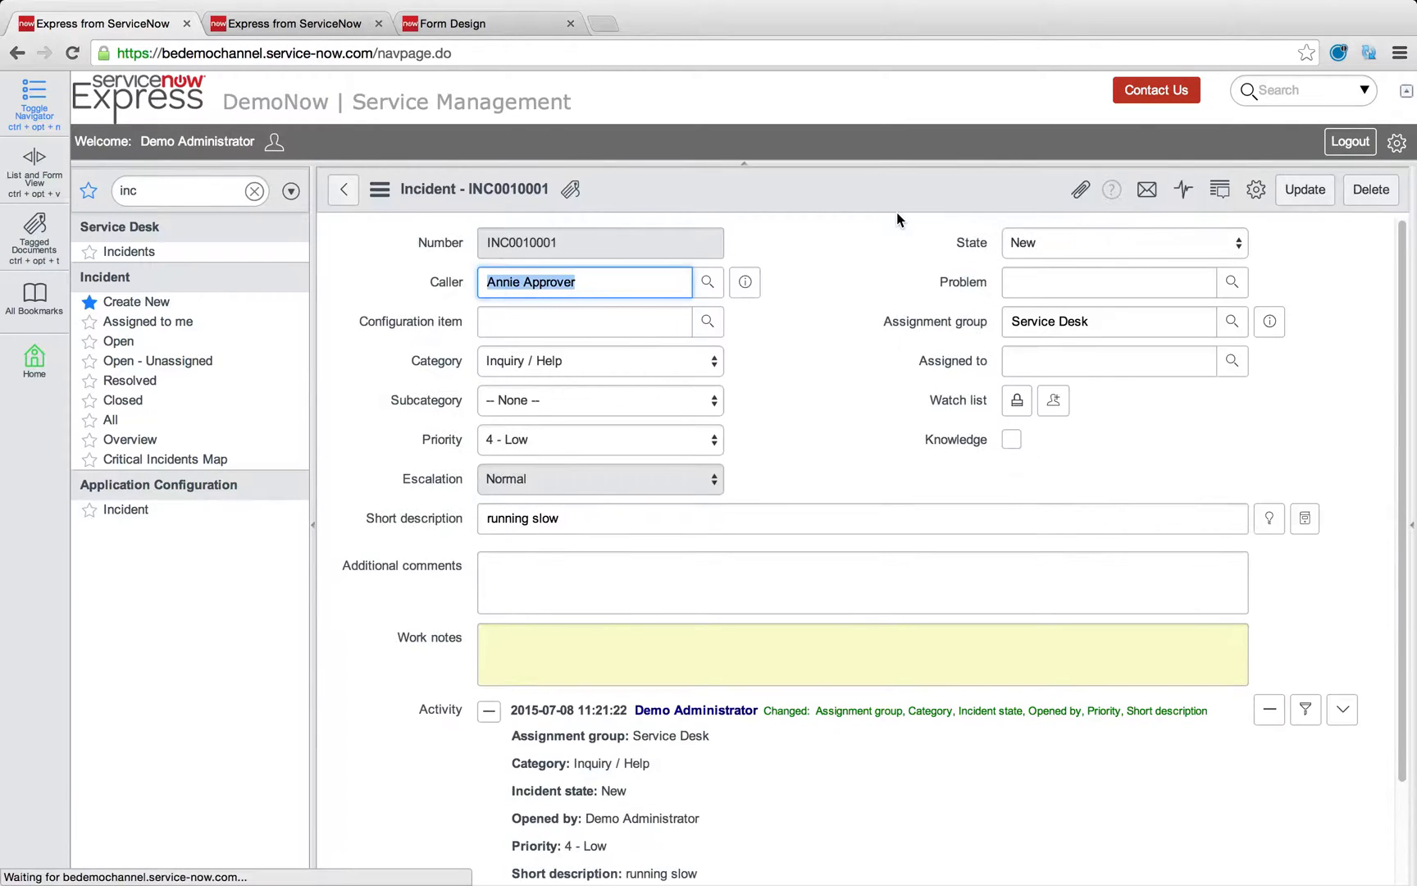
left_click(745, 282)
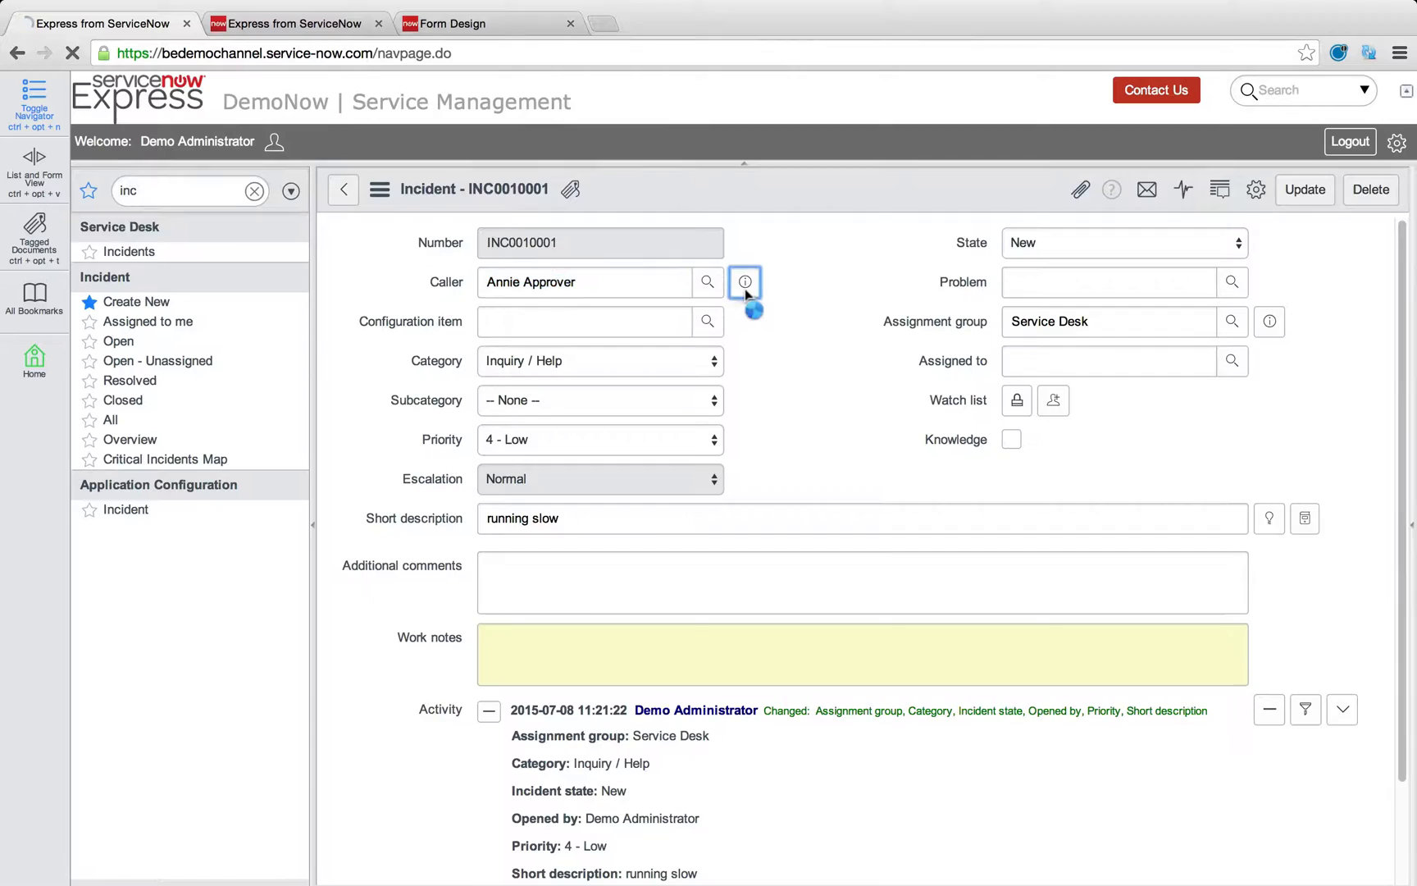
Step: Set the incident's Configuration item to *ANNIE-IBM and open that computer's record
left_click(745, 282)
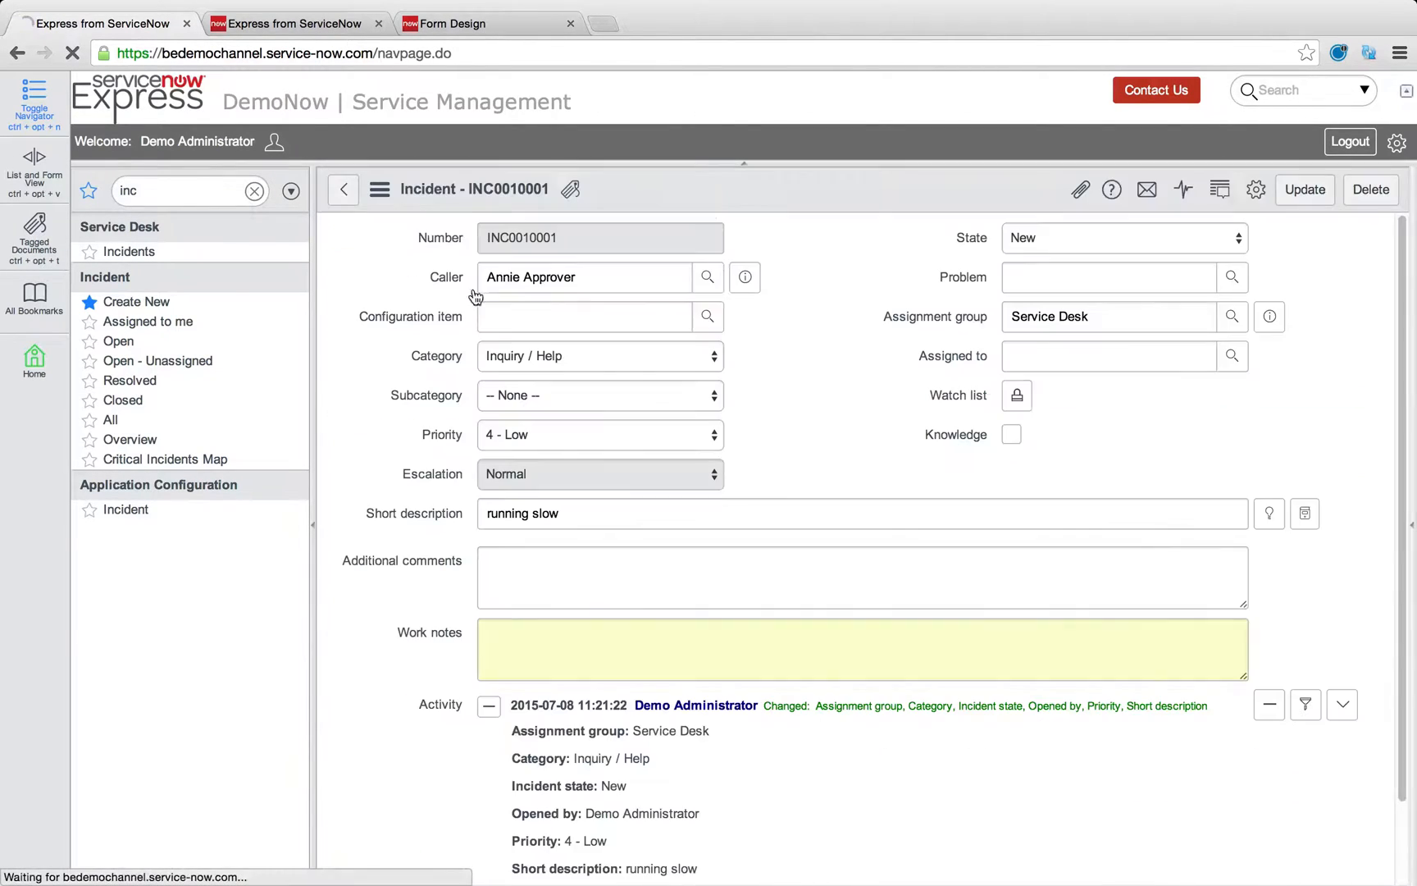
type("*ann")
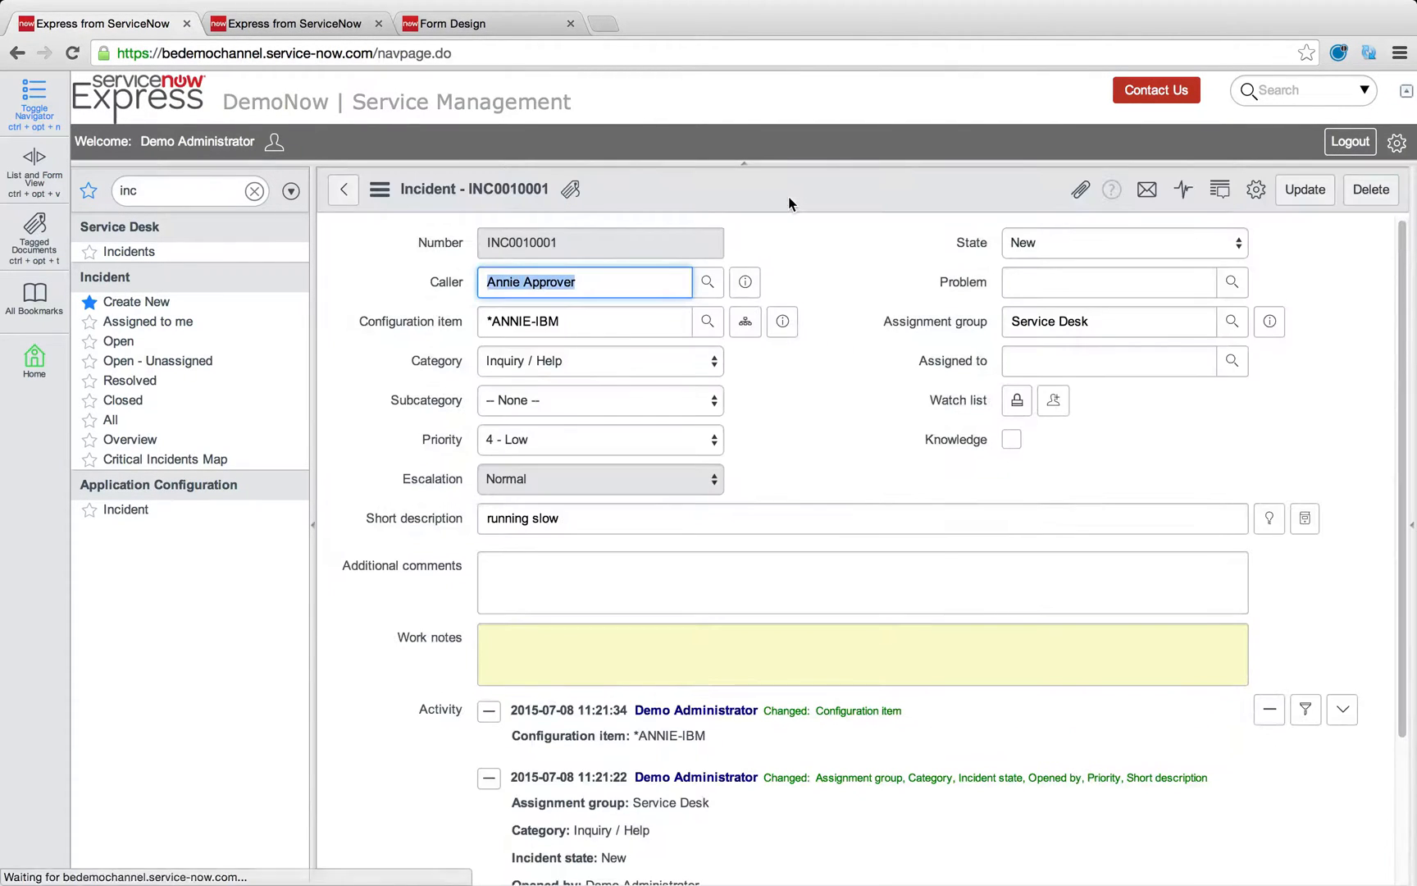
left_click(782, 321)
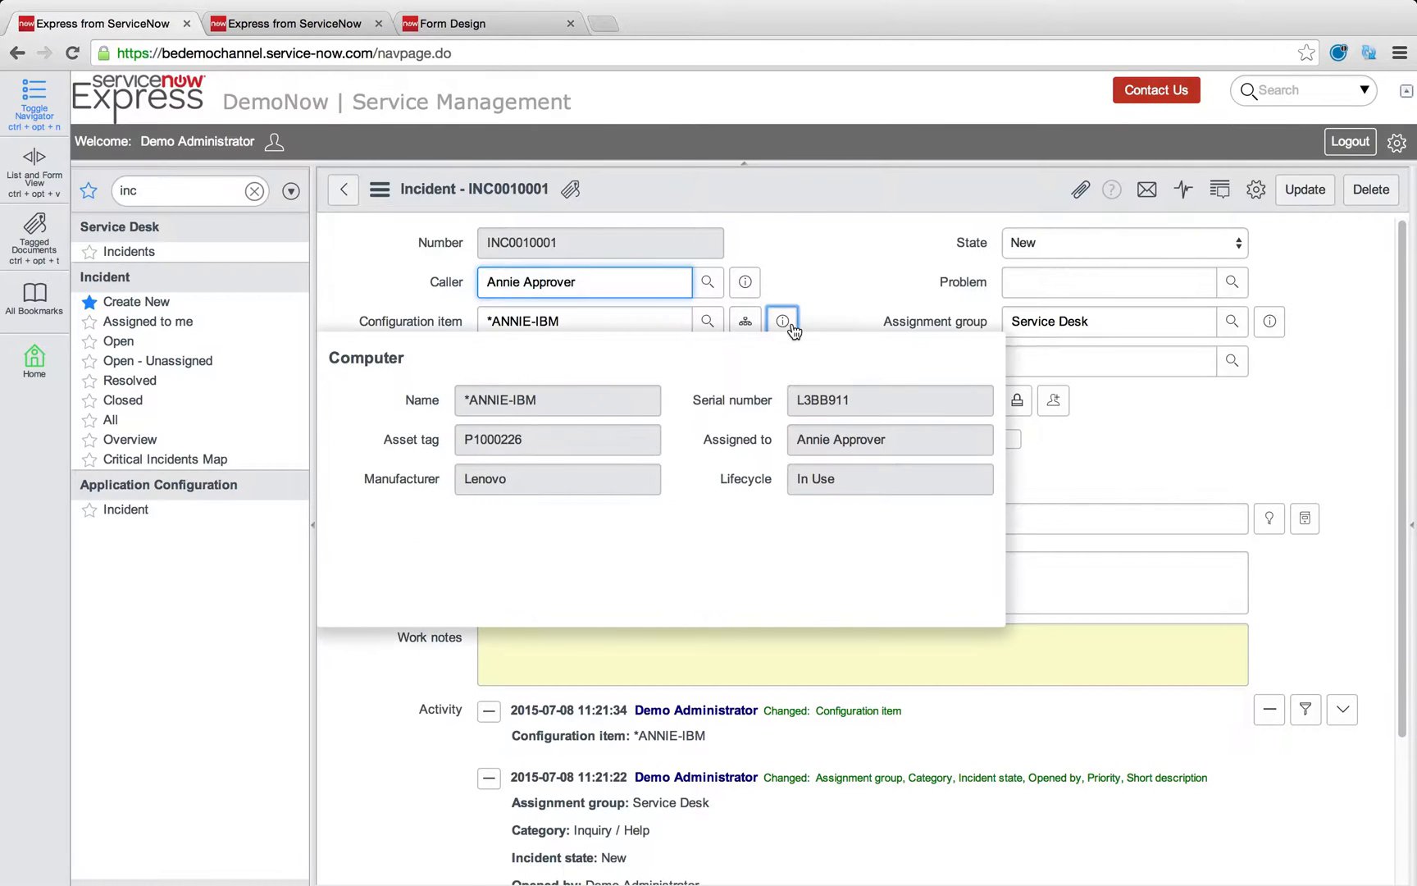
left_click(783, 321)
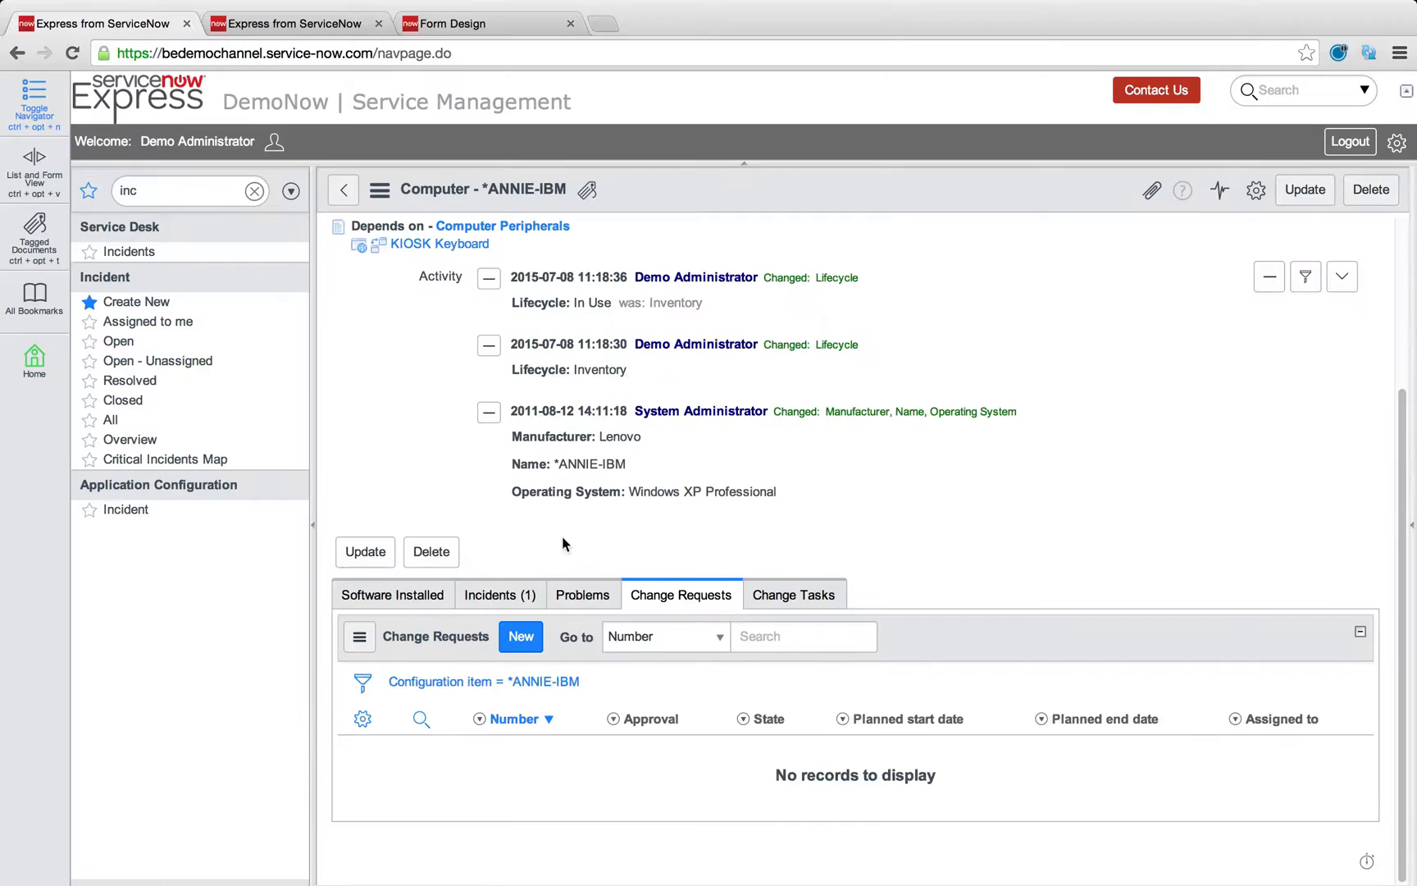
left_click(500, 594)
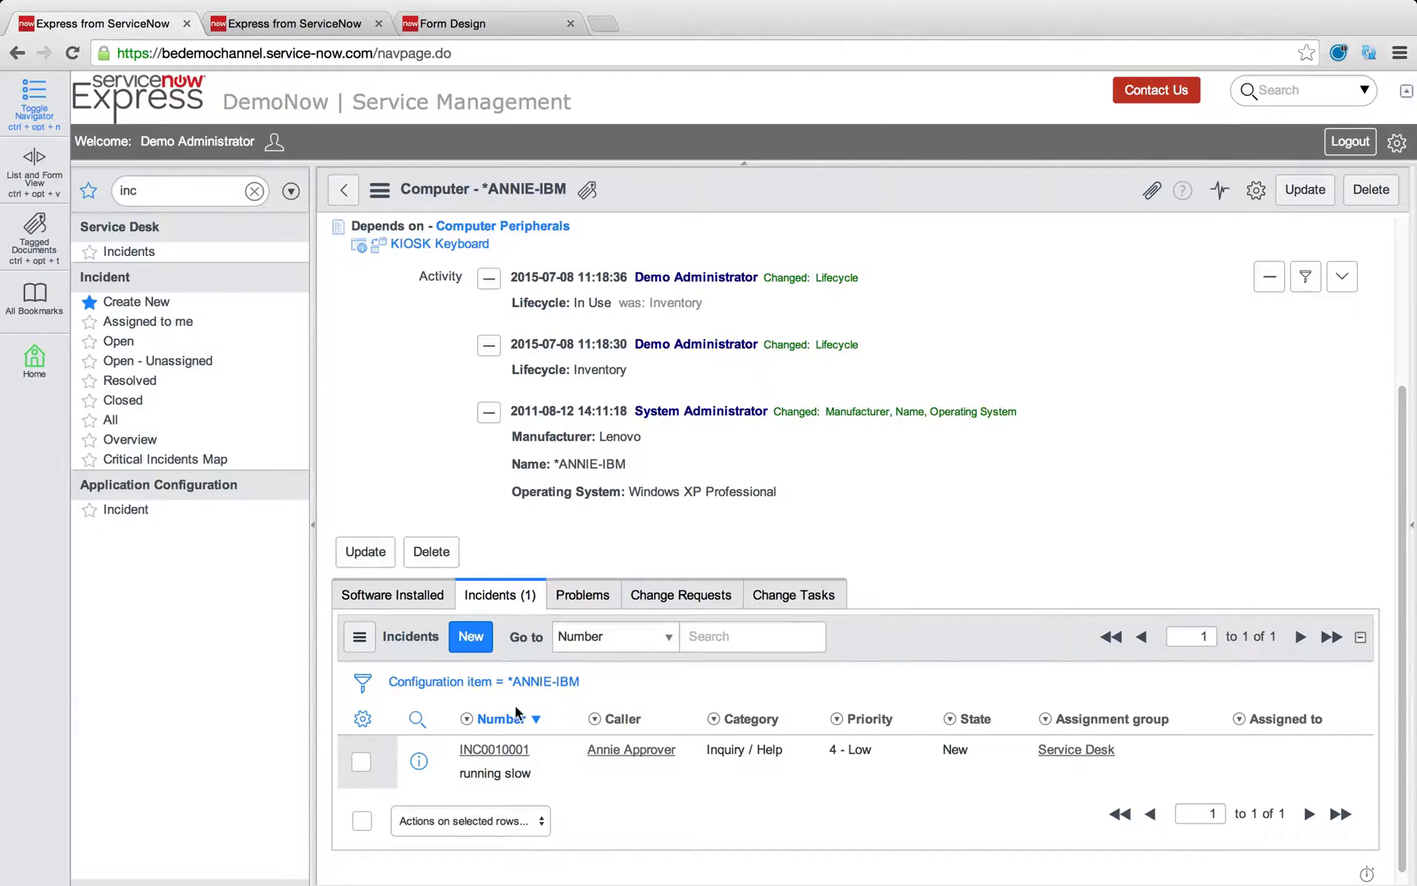
mouse_move(1018, 541)
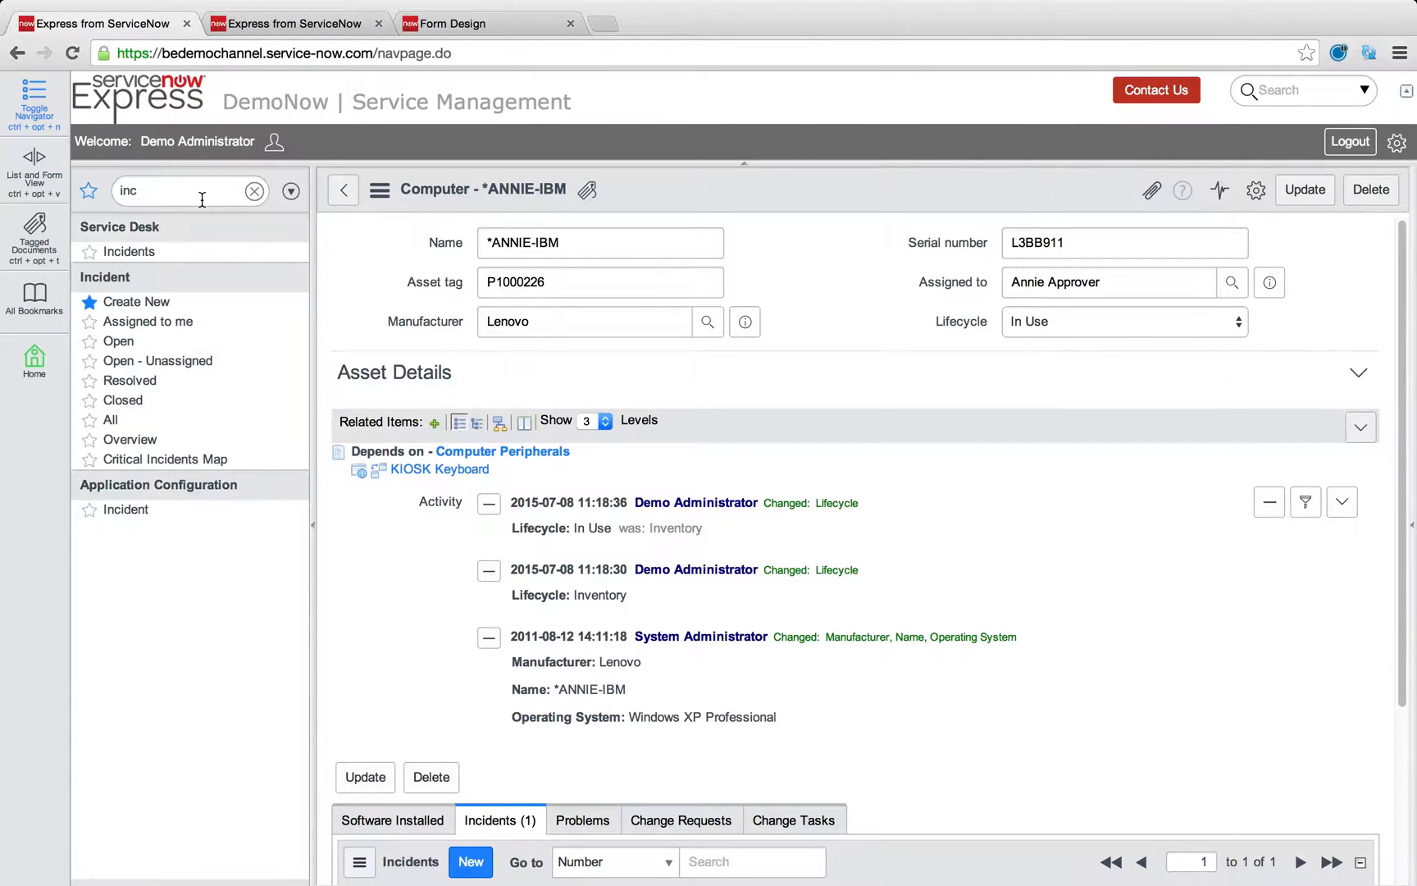
Step: Filter the navigator by 'table' and go to Create New Table under Table Management
type("cm")
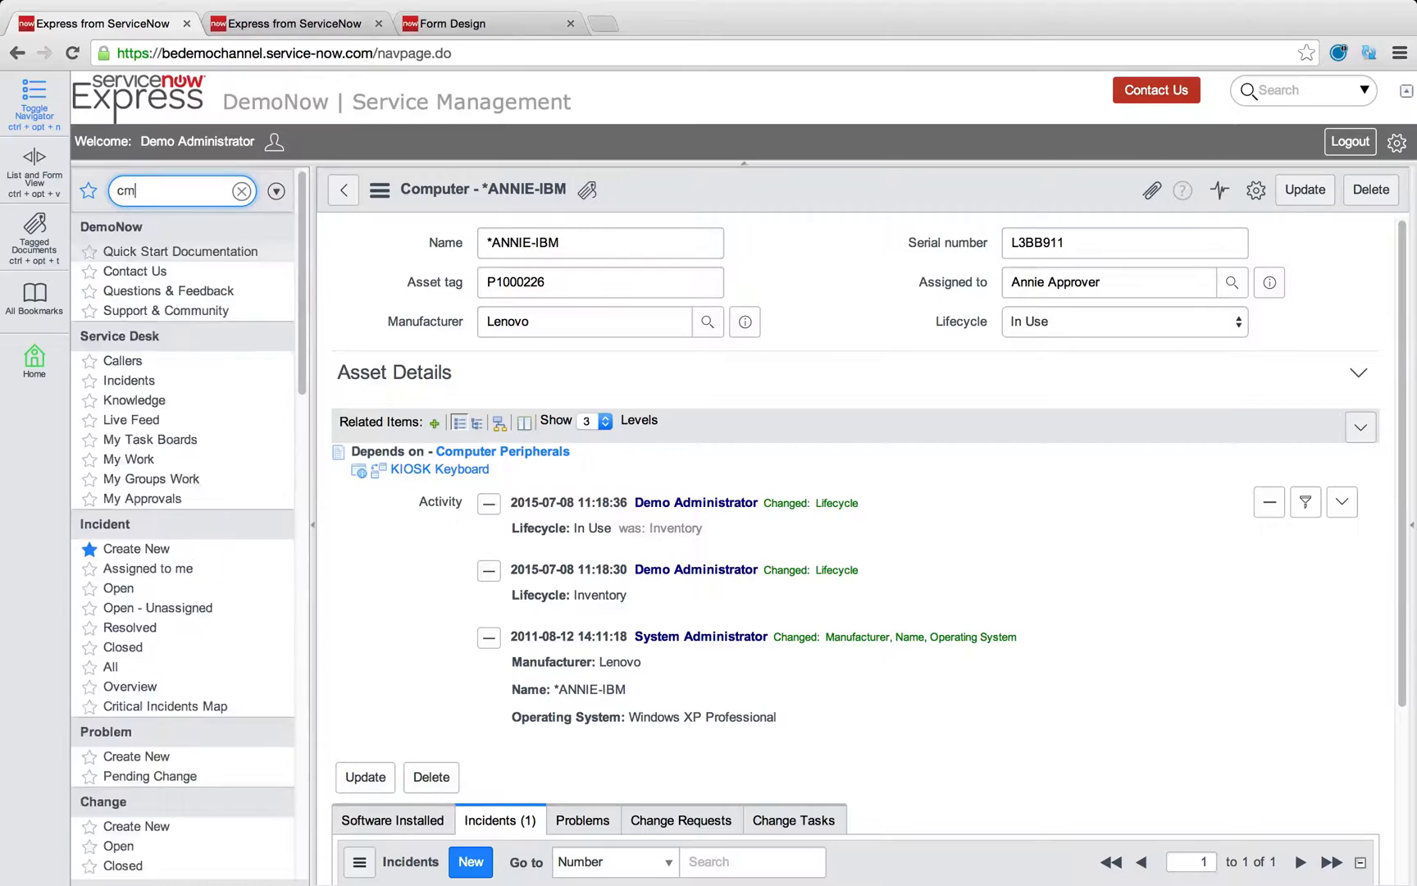
left_click(241, 191)
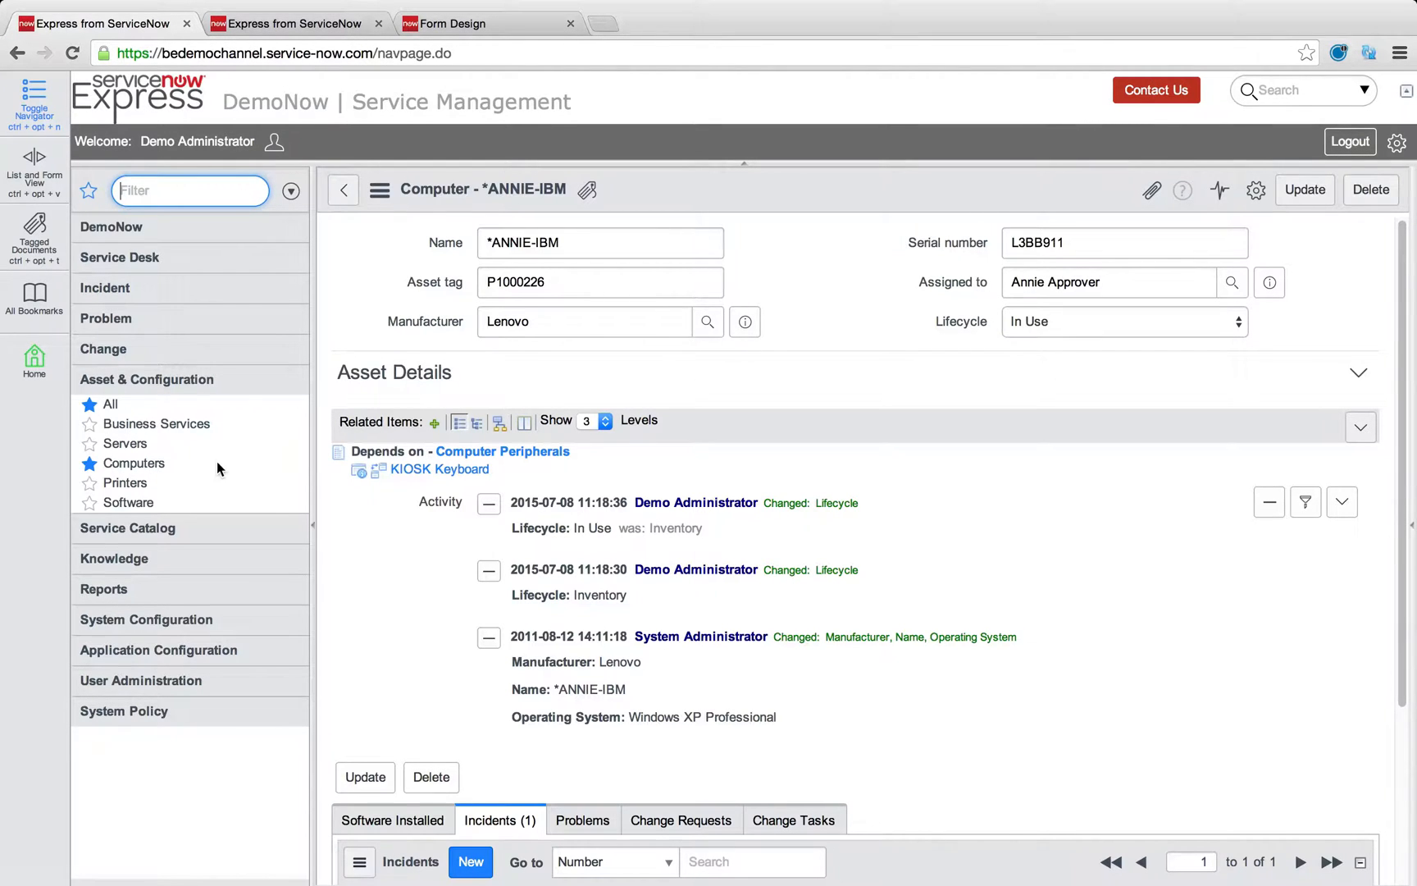
mouse_move(124, 484)
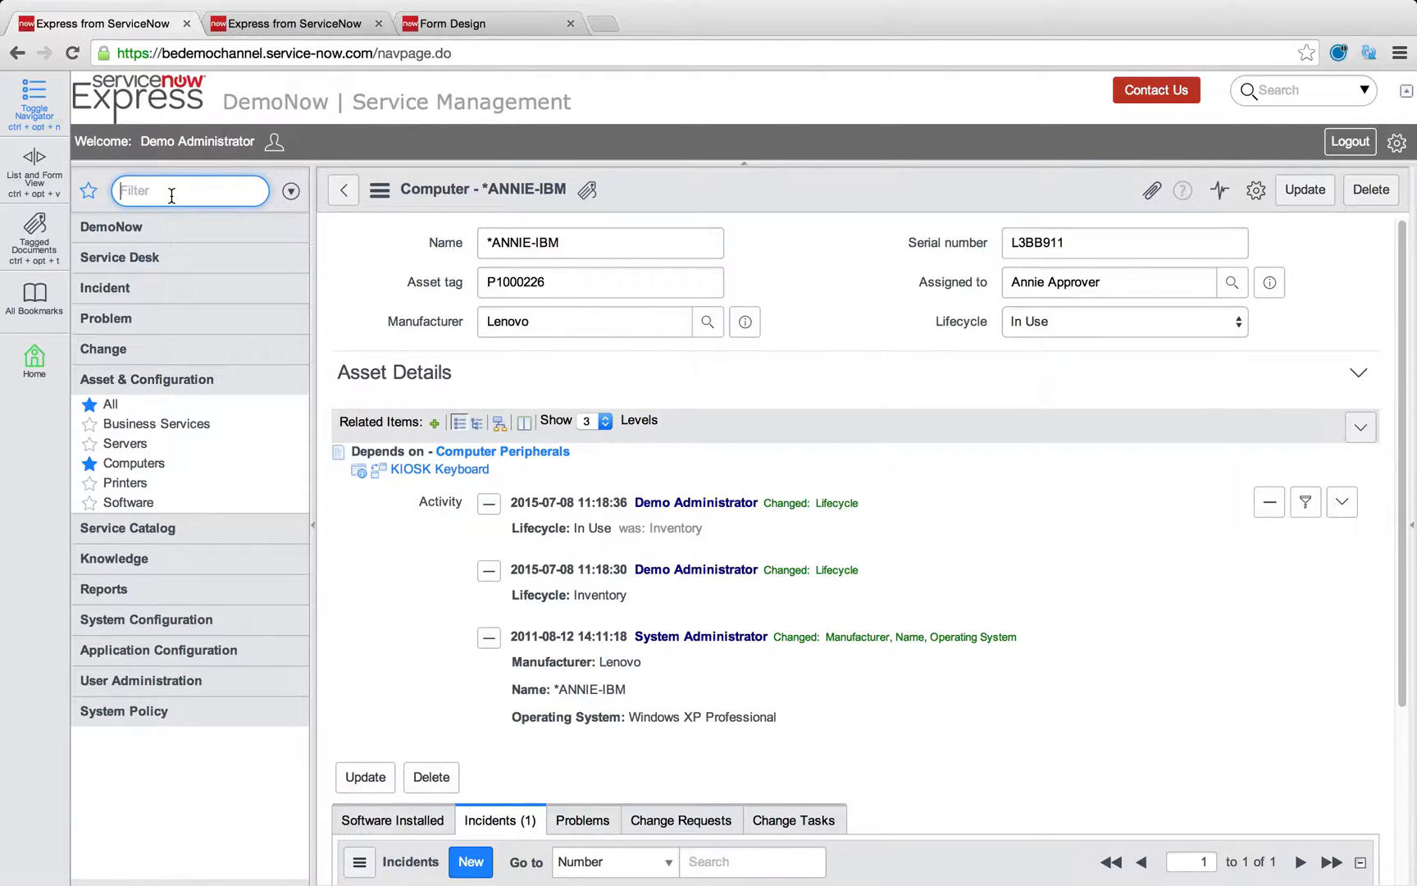
type("table")
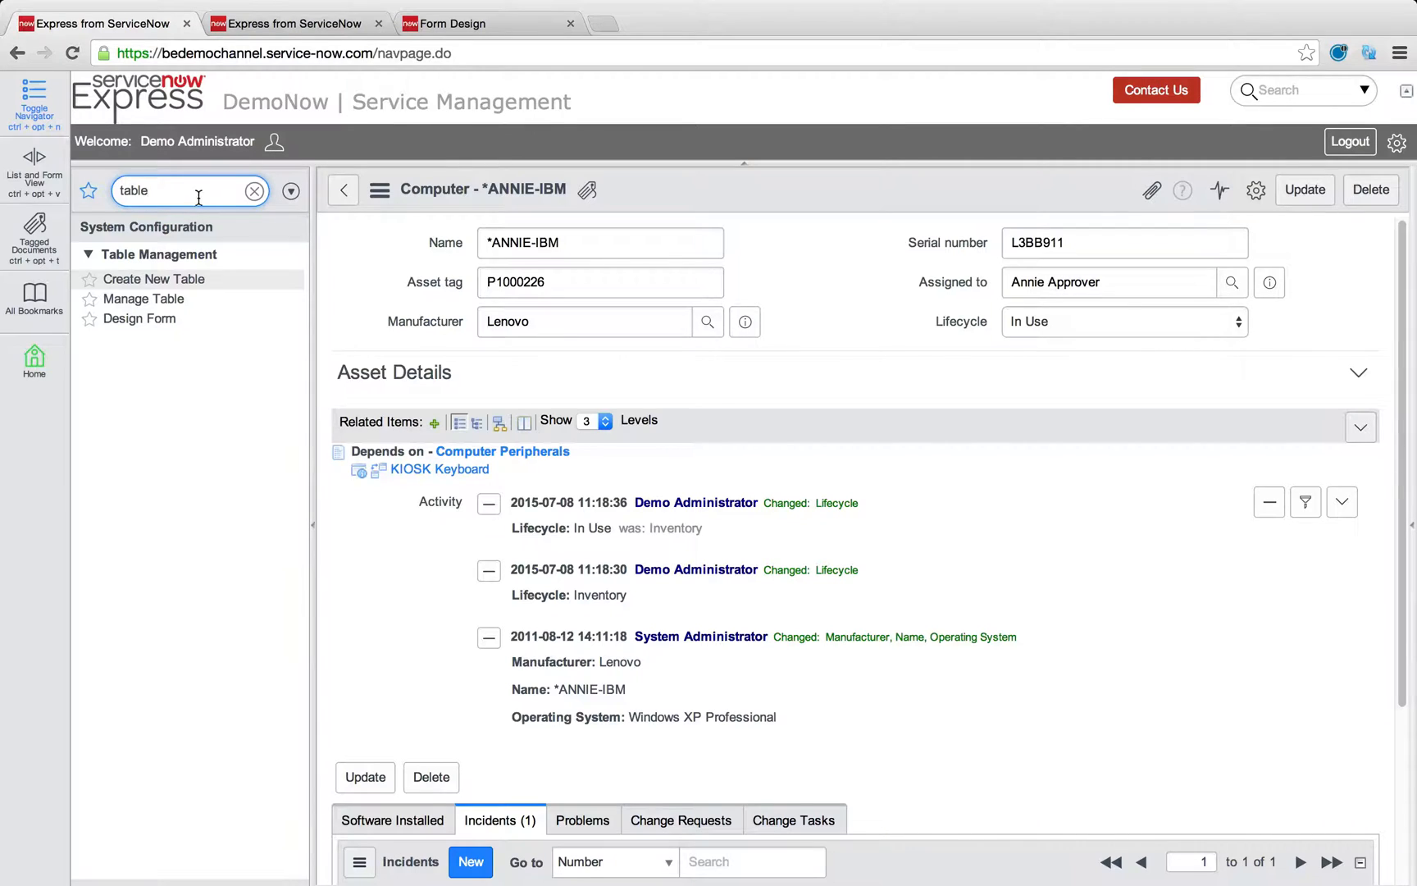
left_click(153, 279)
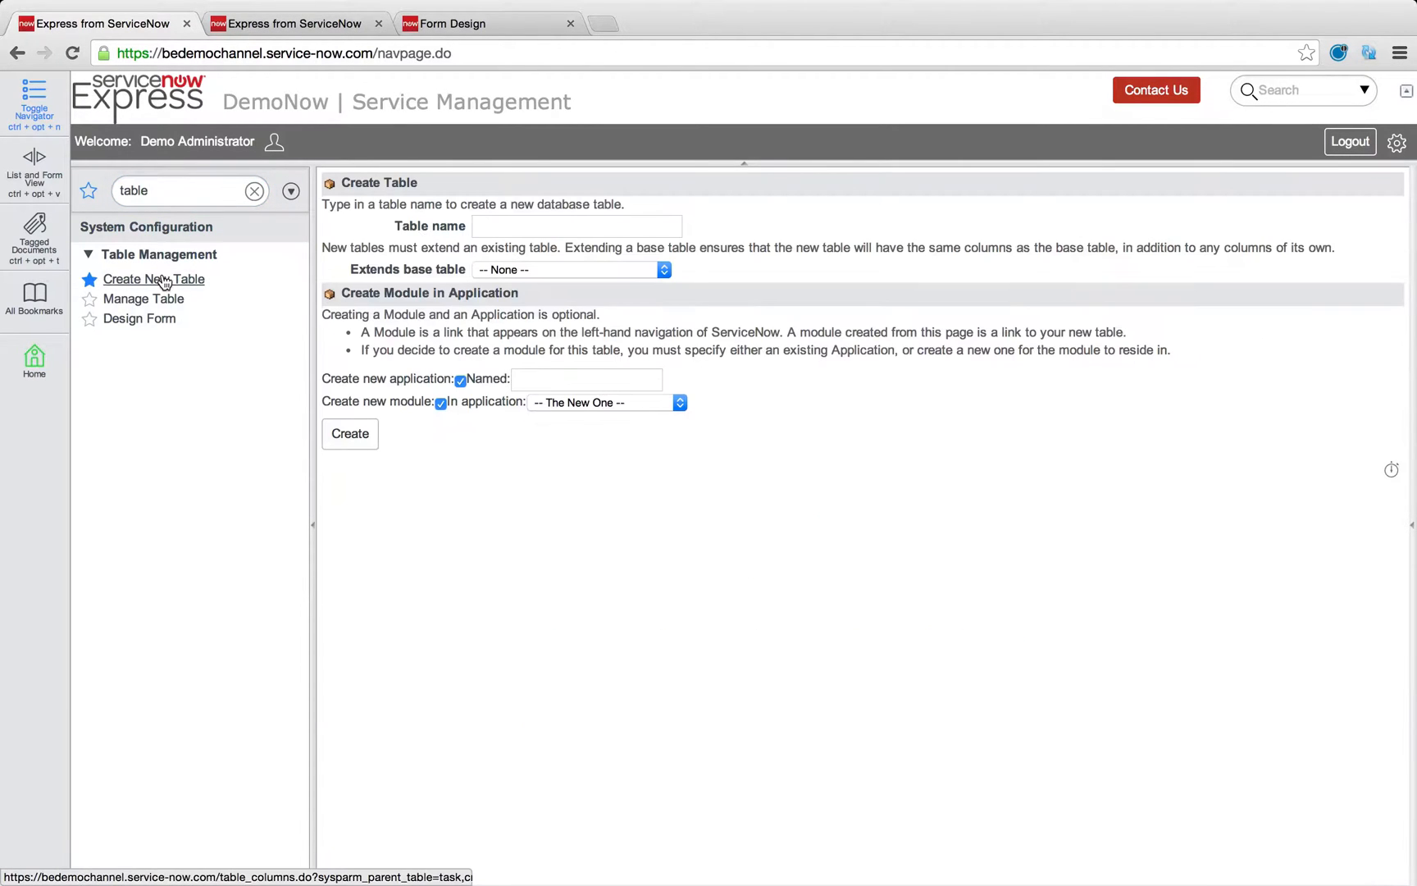
Step: Name the table Monitors, extend Configuration Item and skip creating a new application
type("Monitors")
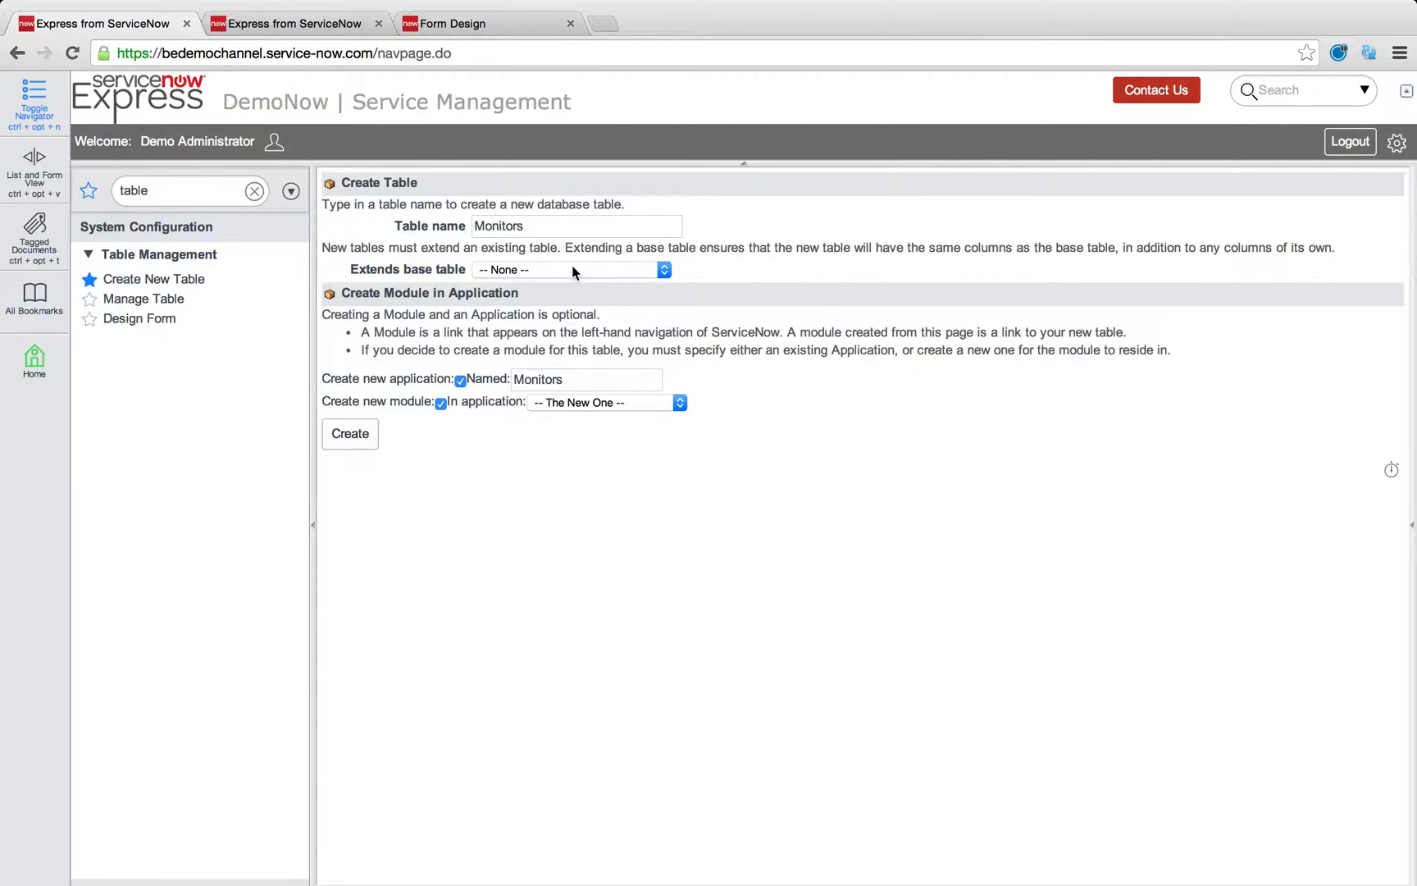
left_click(571, 269)
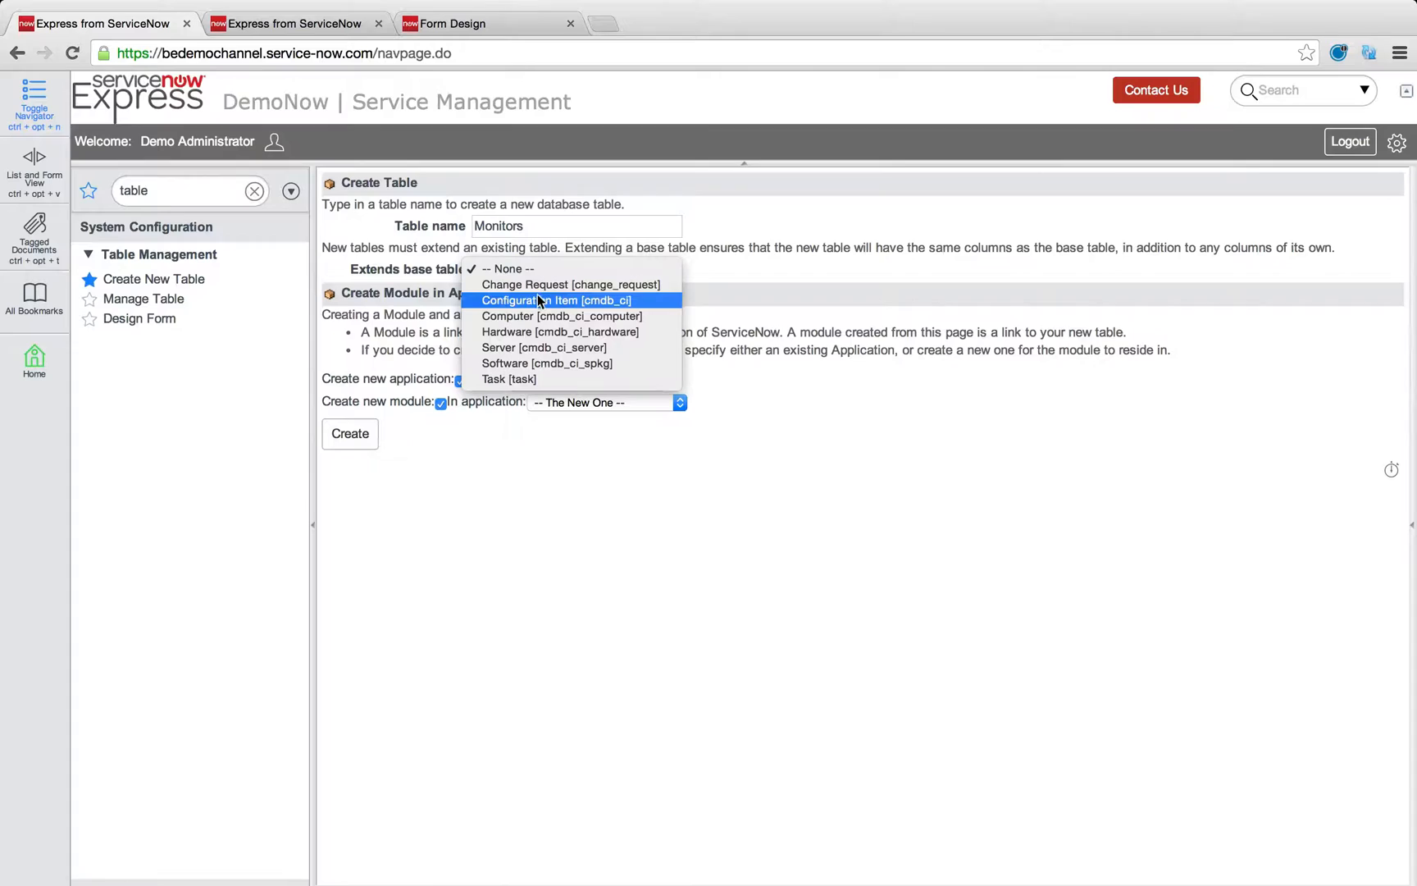
left_click(556, 300)
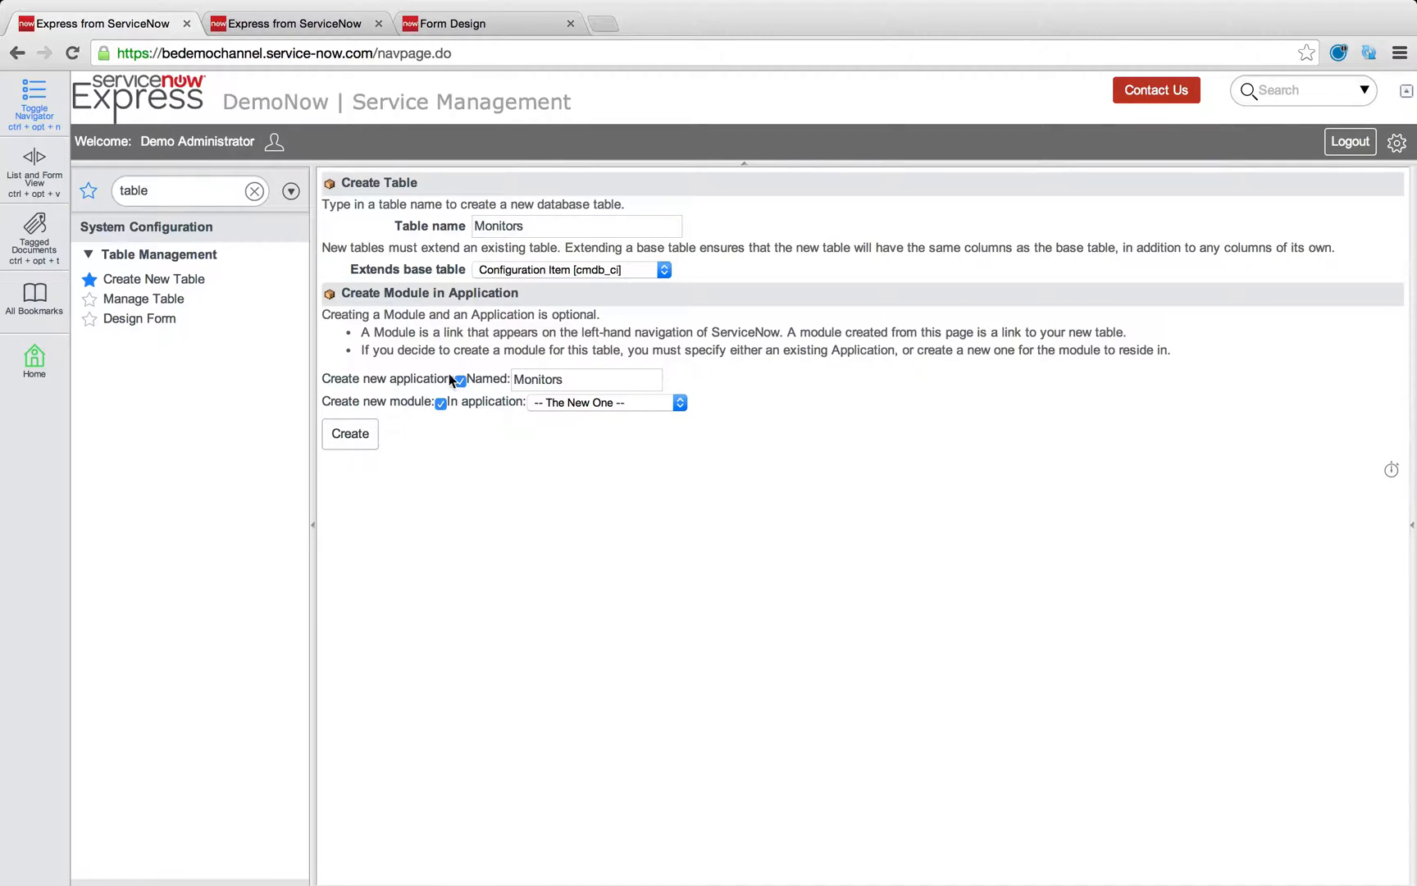
left_click(459, 380)
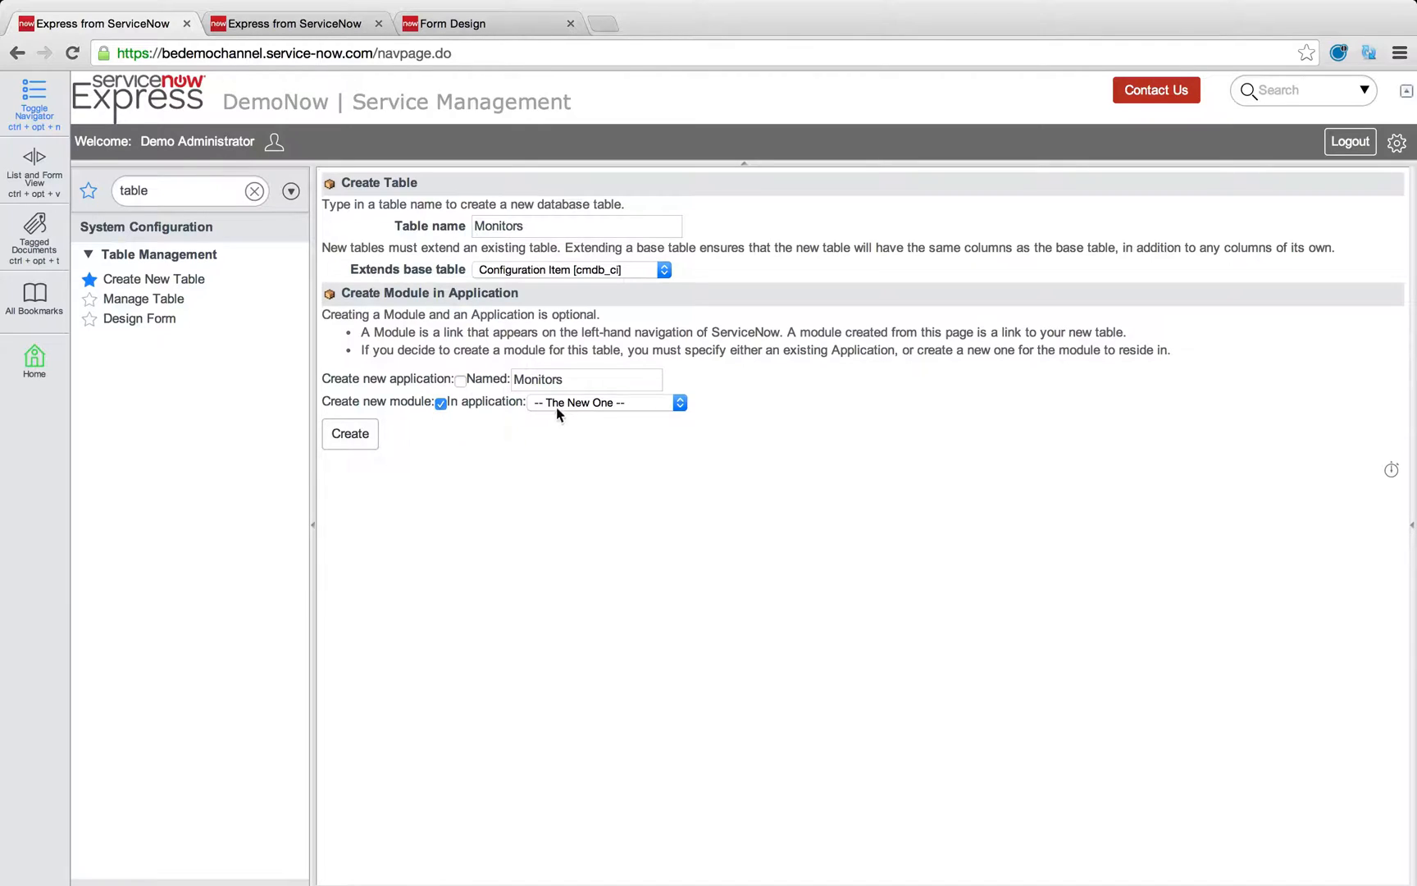
Step: Place the module under Asset & Configuration and create the Monitors table
left_click(604, 403)
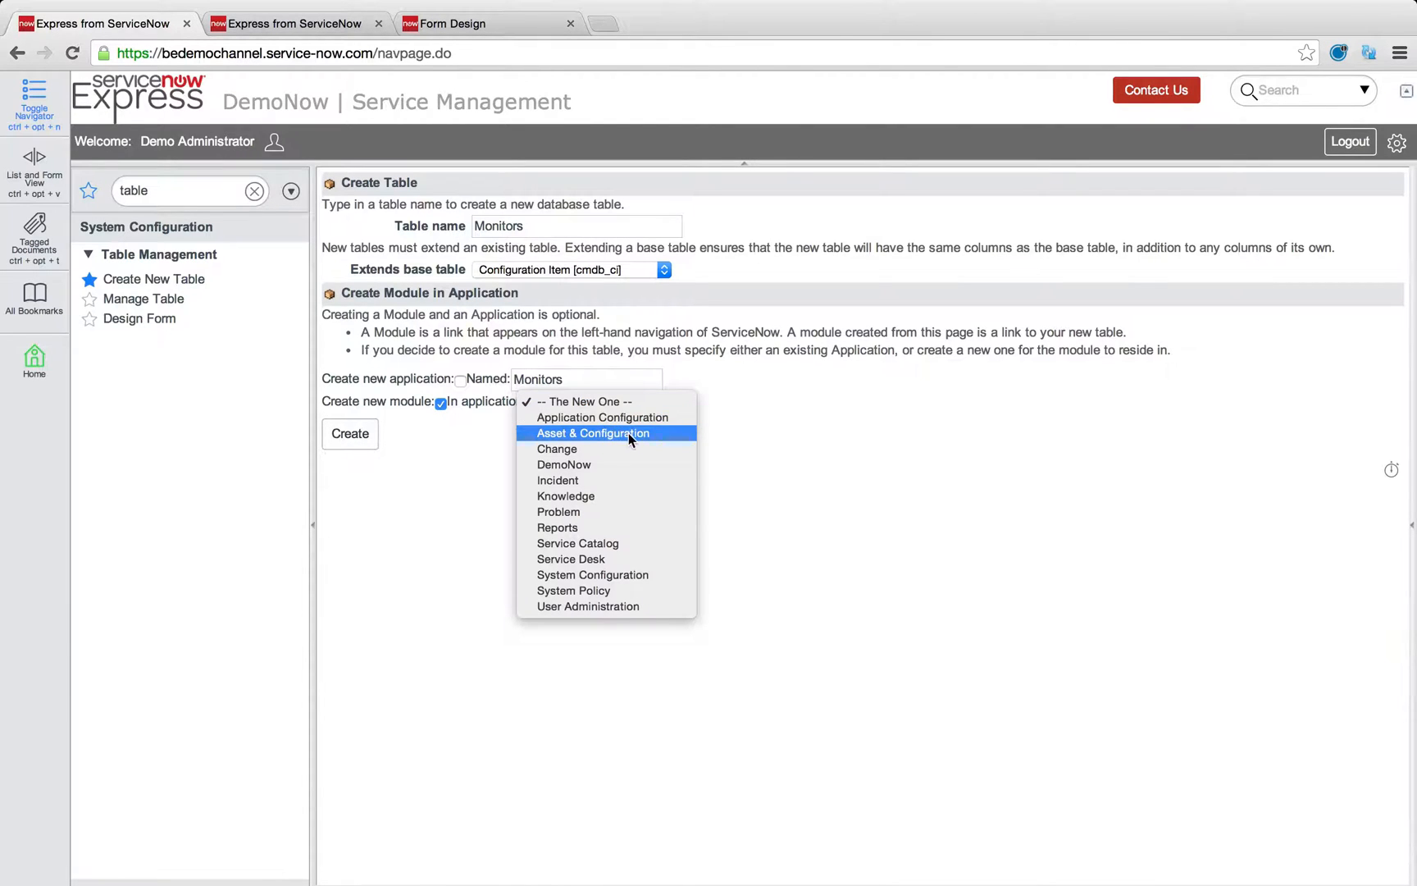
left_click(592, 433)
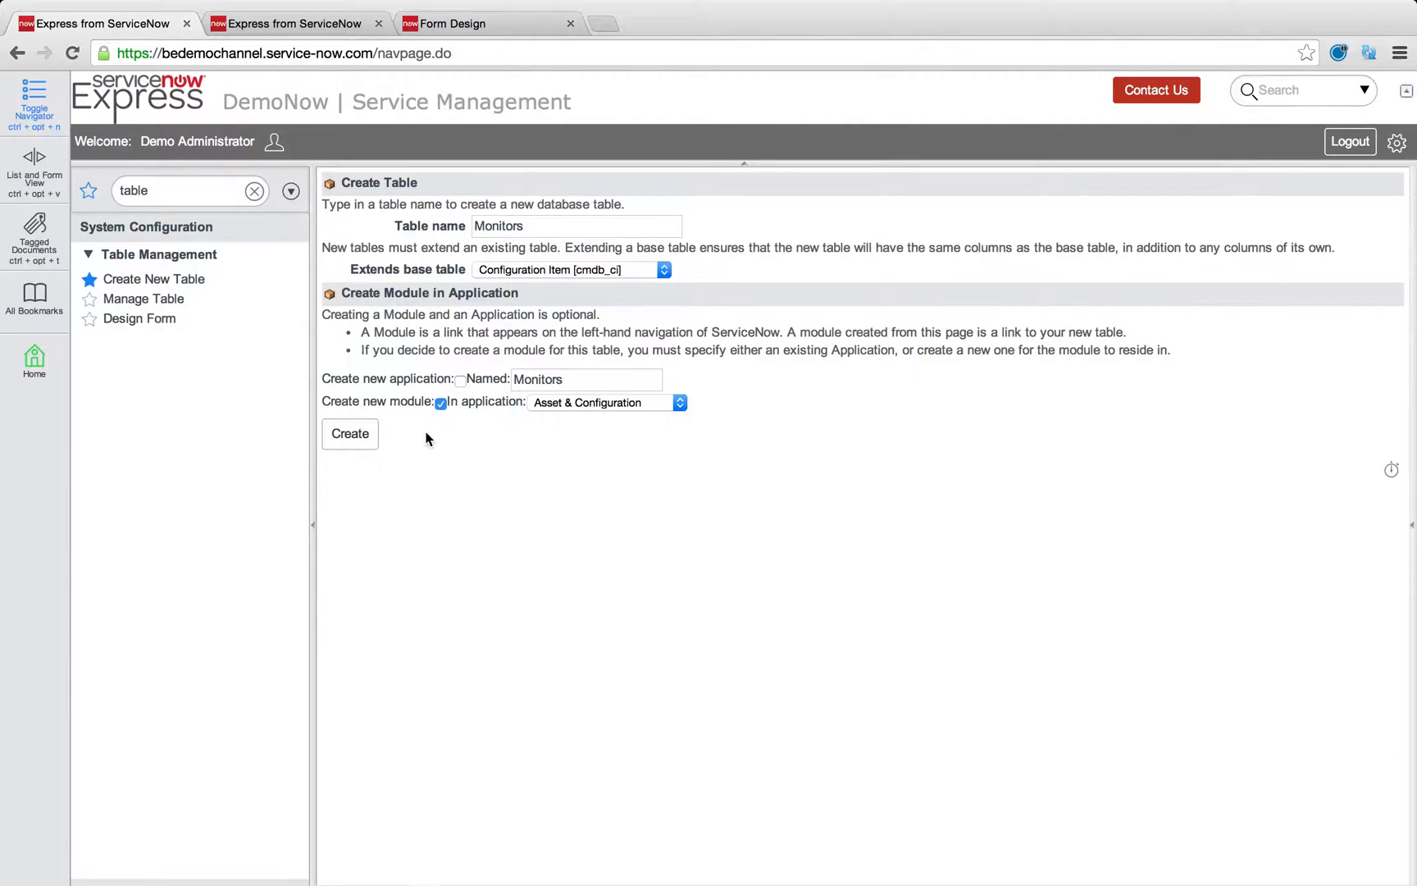
left_click(349, 434)
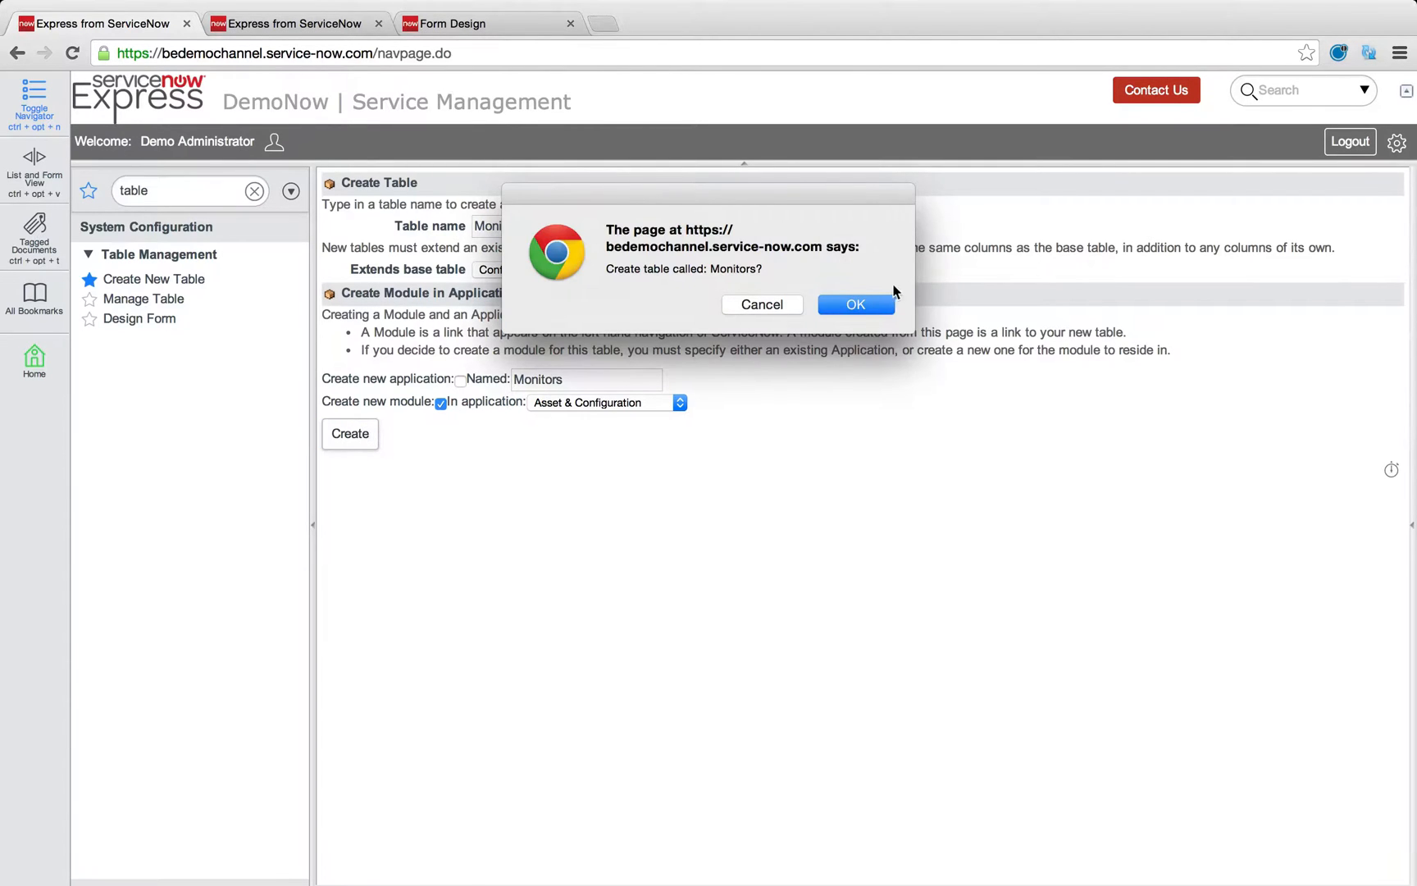
left_click(856, 304)
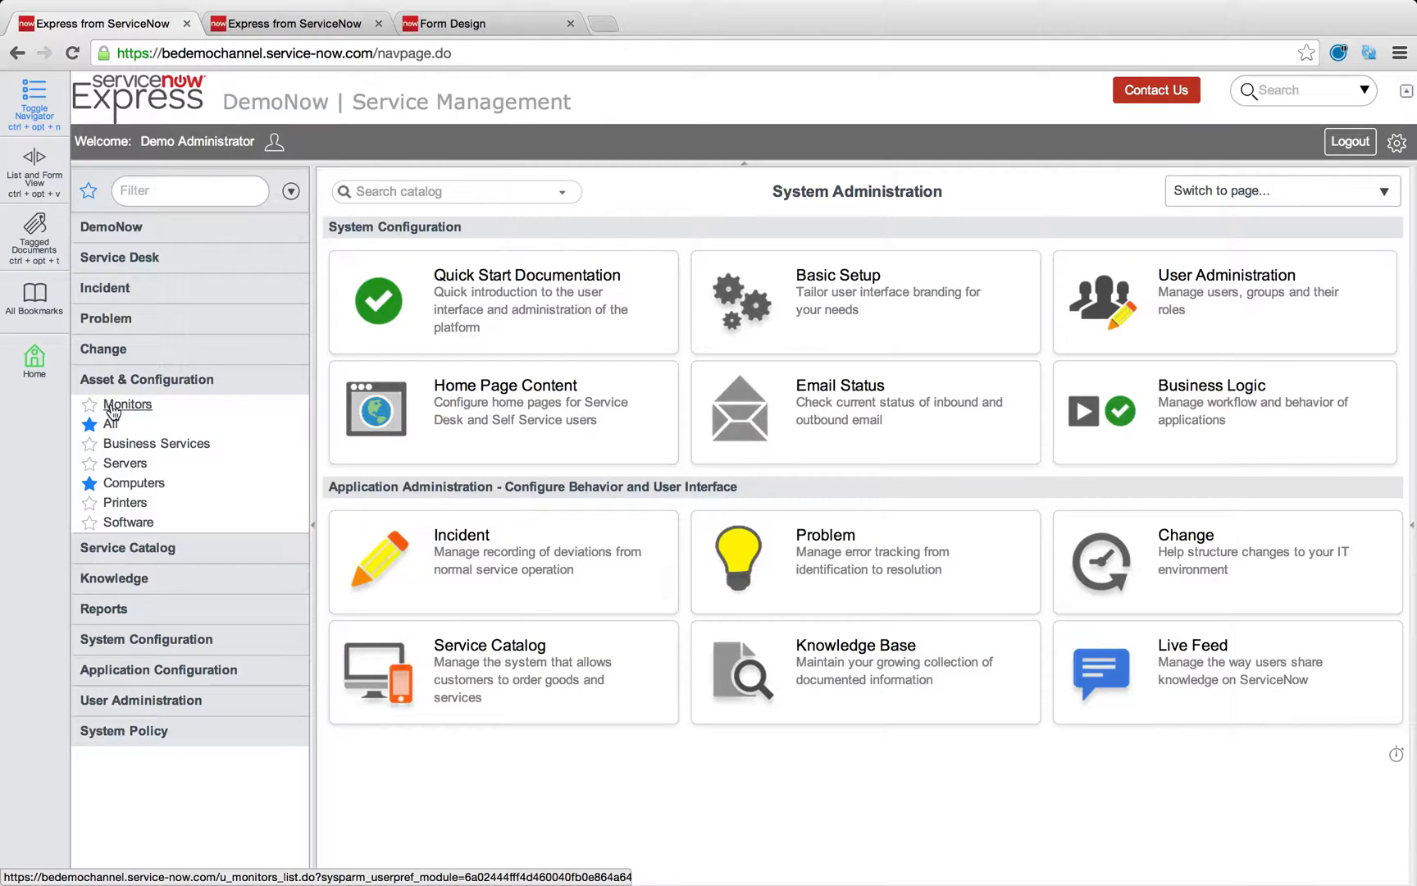
Step: Check the empty Monitors list, then go to the Computers list
left_click(127, 404)
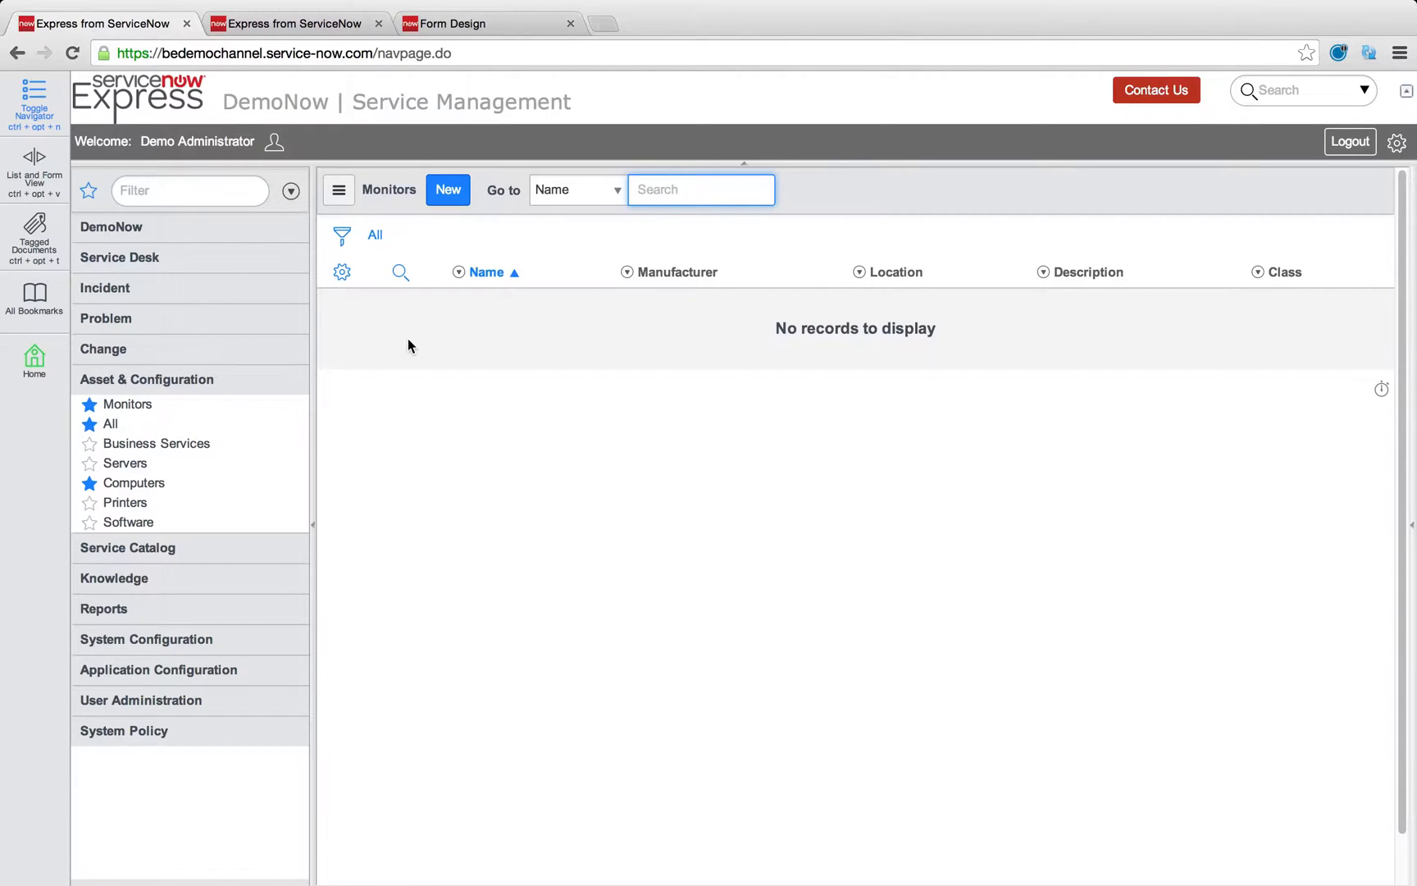
mouse_move(127, 404)
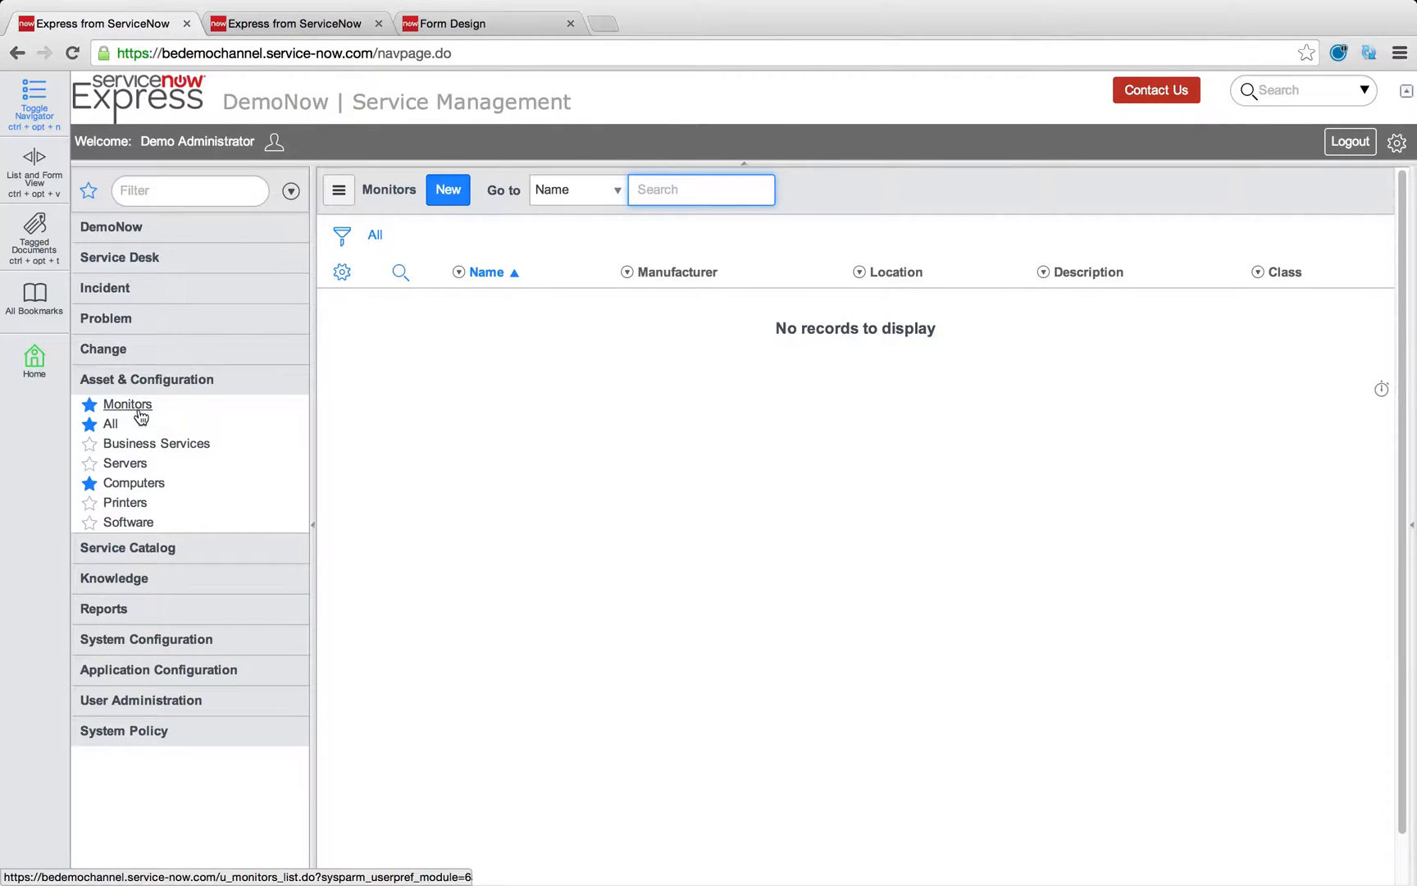
left_click(133, 483)
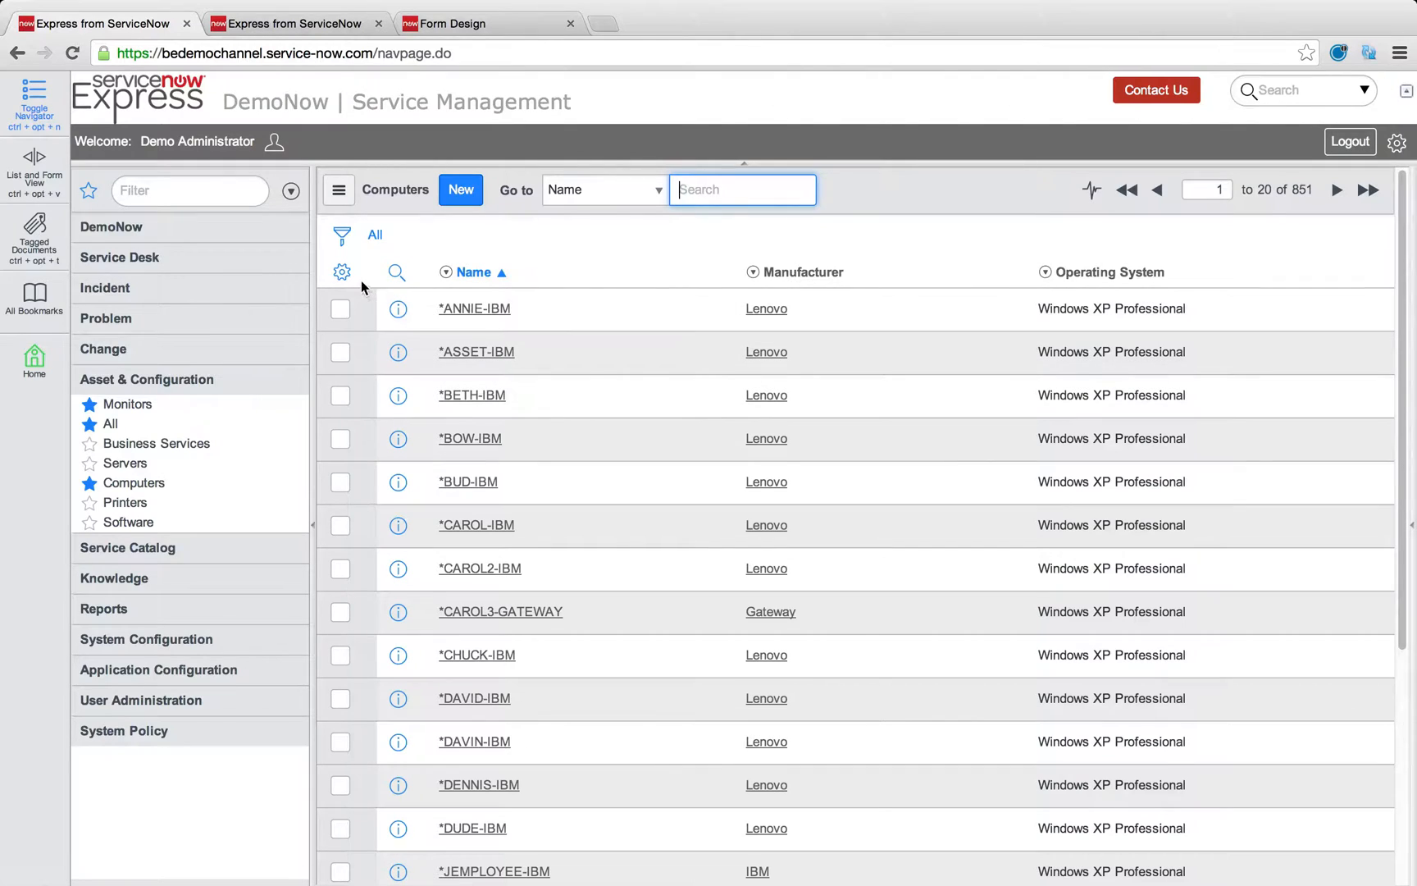
mouse_move(341, 273)
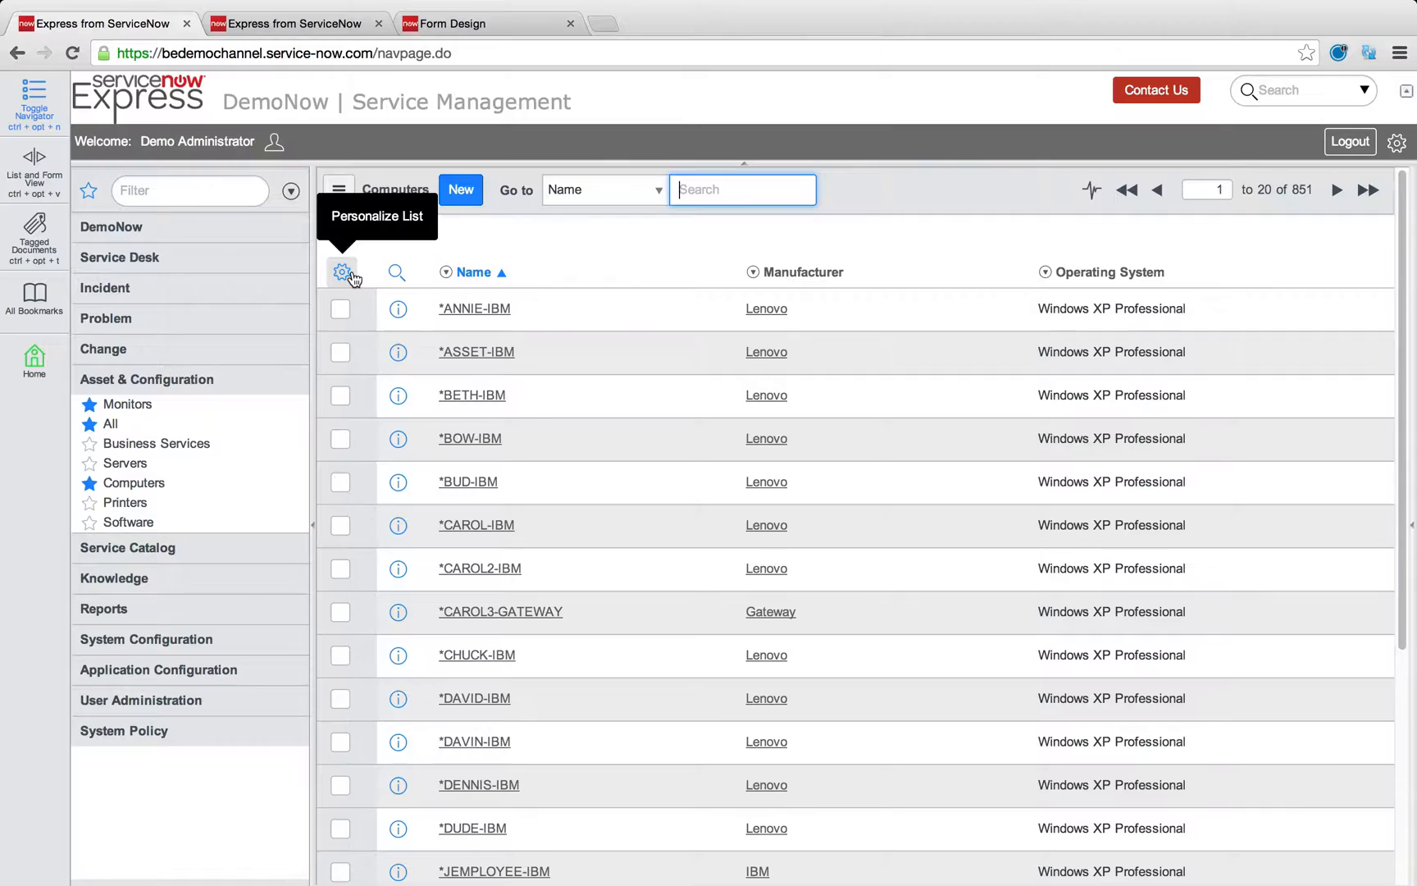
Step: Add the Lifecycle column to the Computers list via Personalize List
left_click(342, 271)
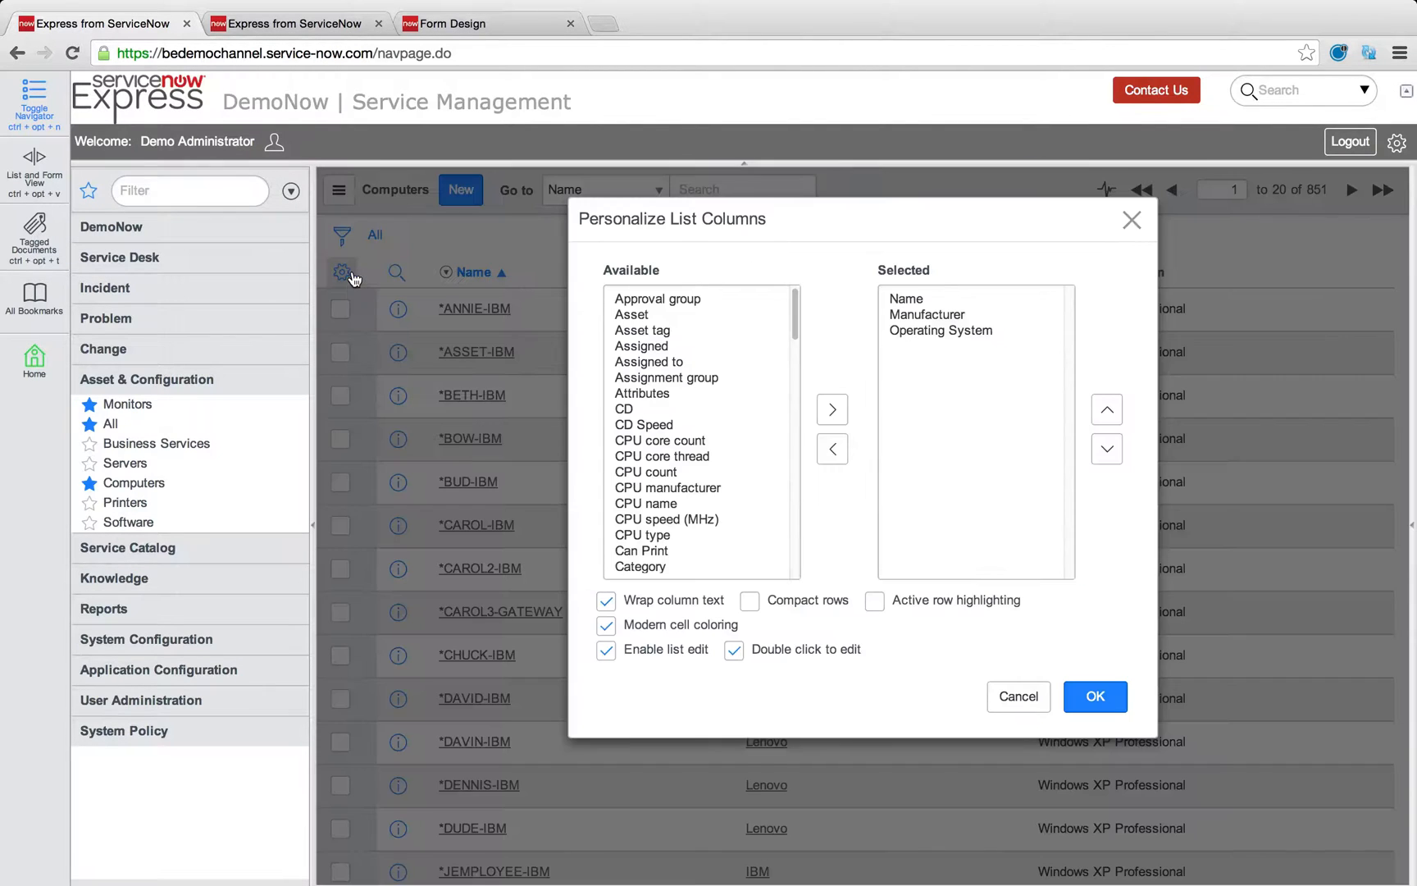
scroll("down", 3)
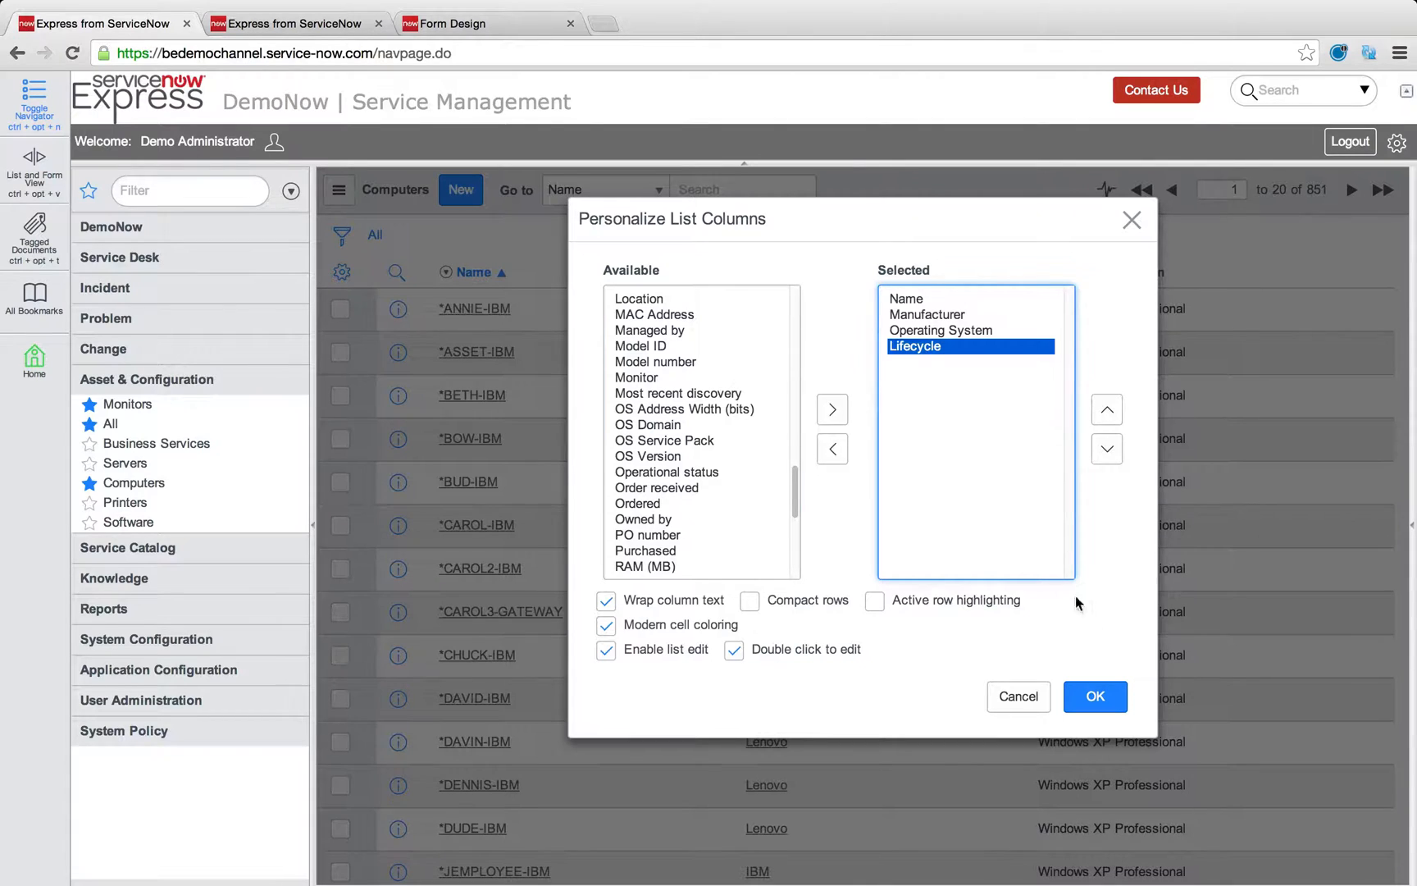
left_click(1094, 696)
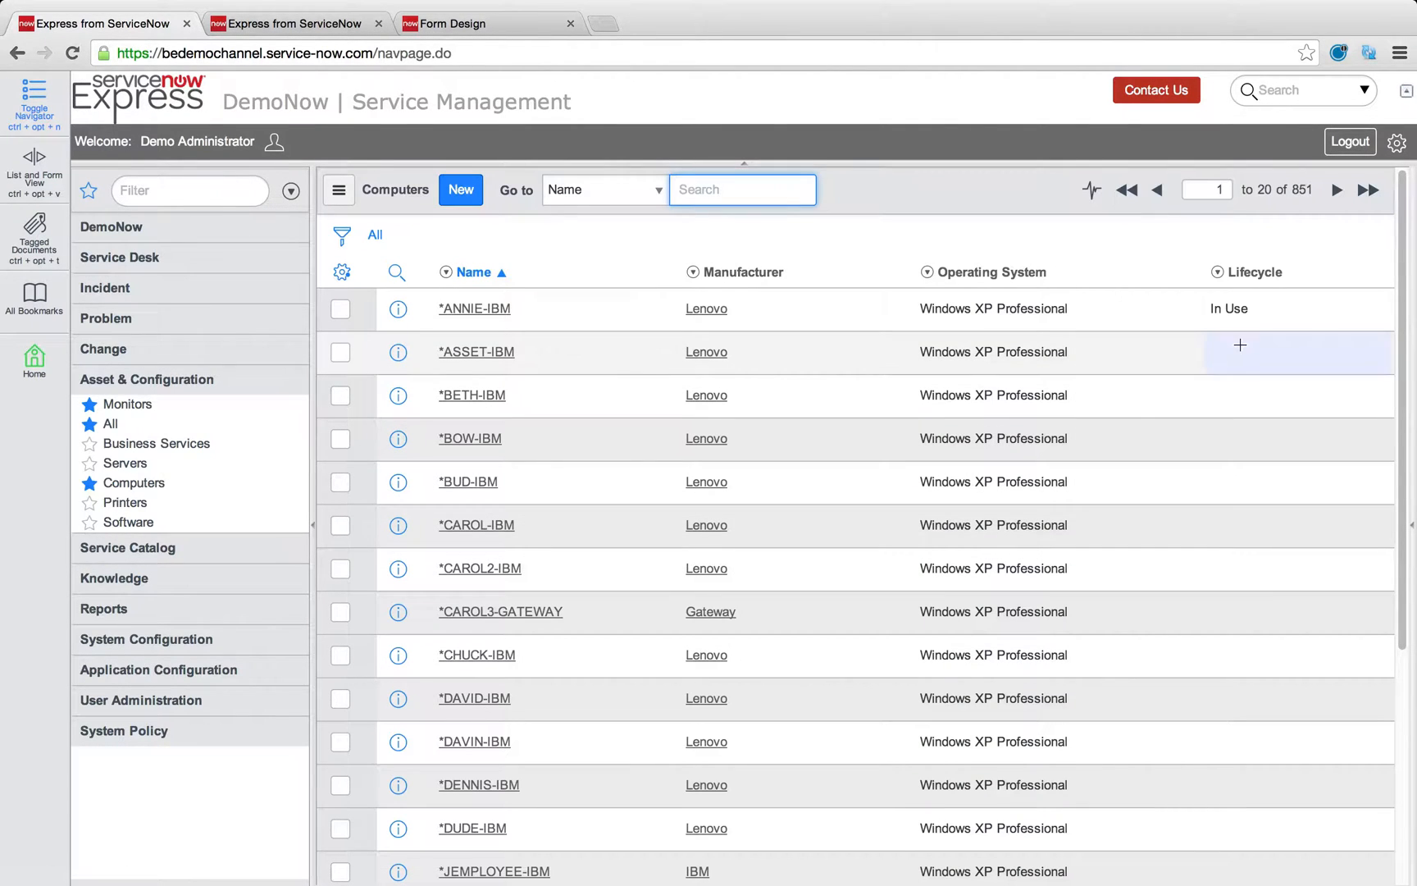
Step: Set six computers' Lifecycle to Inventory and the next six to In Use
left_click_drag(1240, 351, 1237, 567)
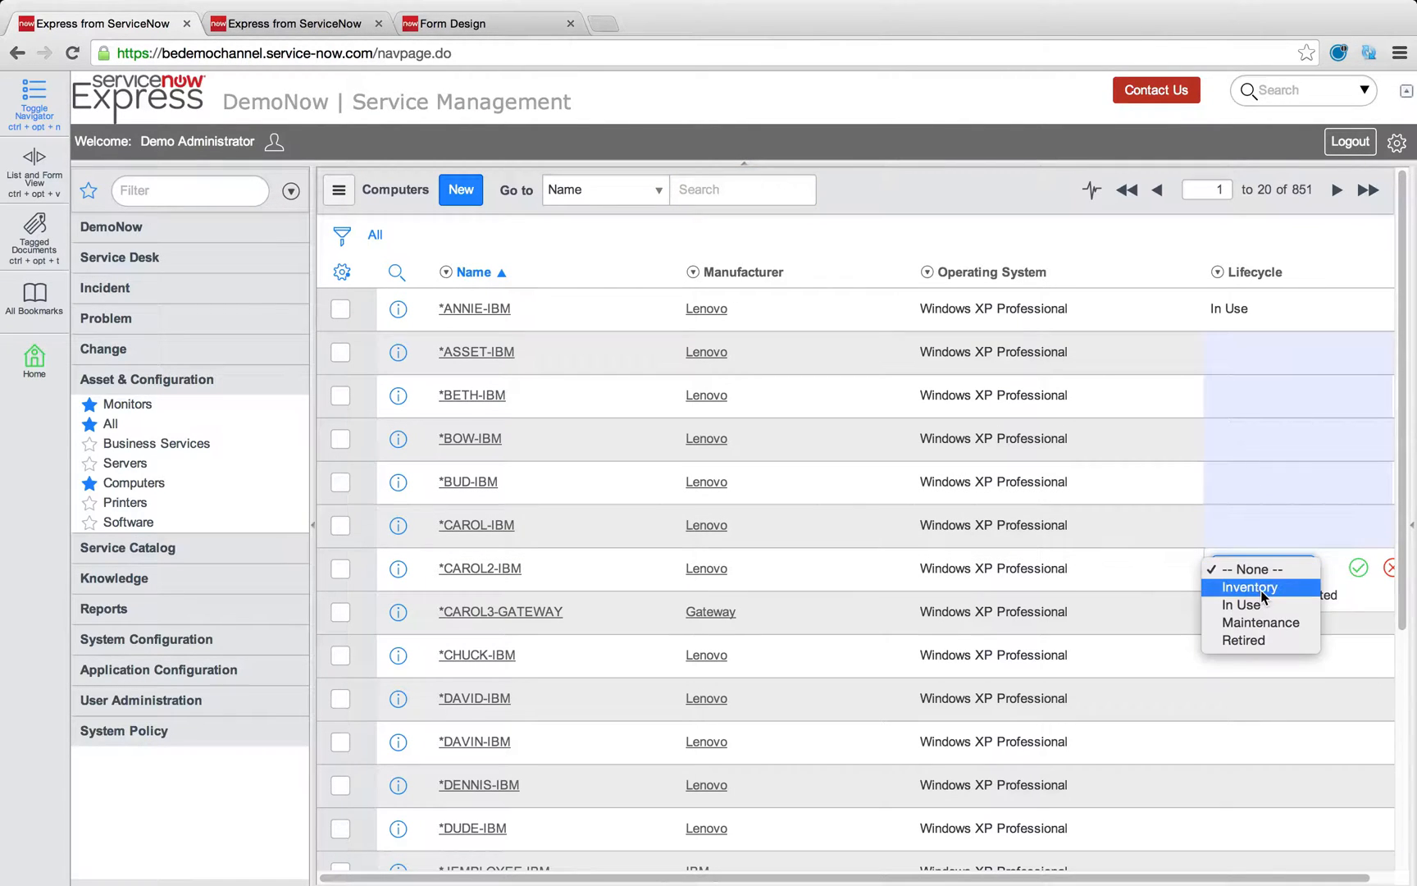
left_click(1249, 587)
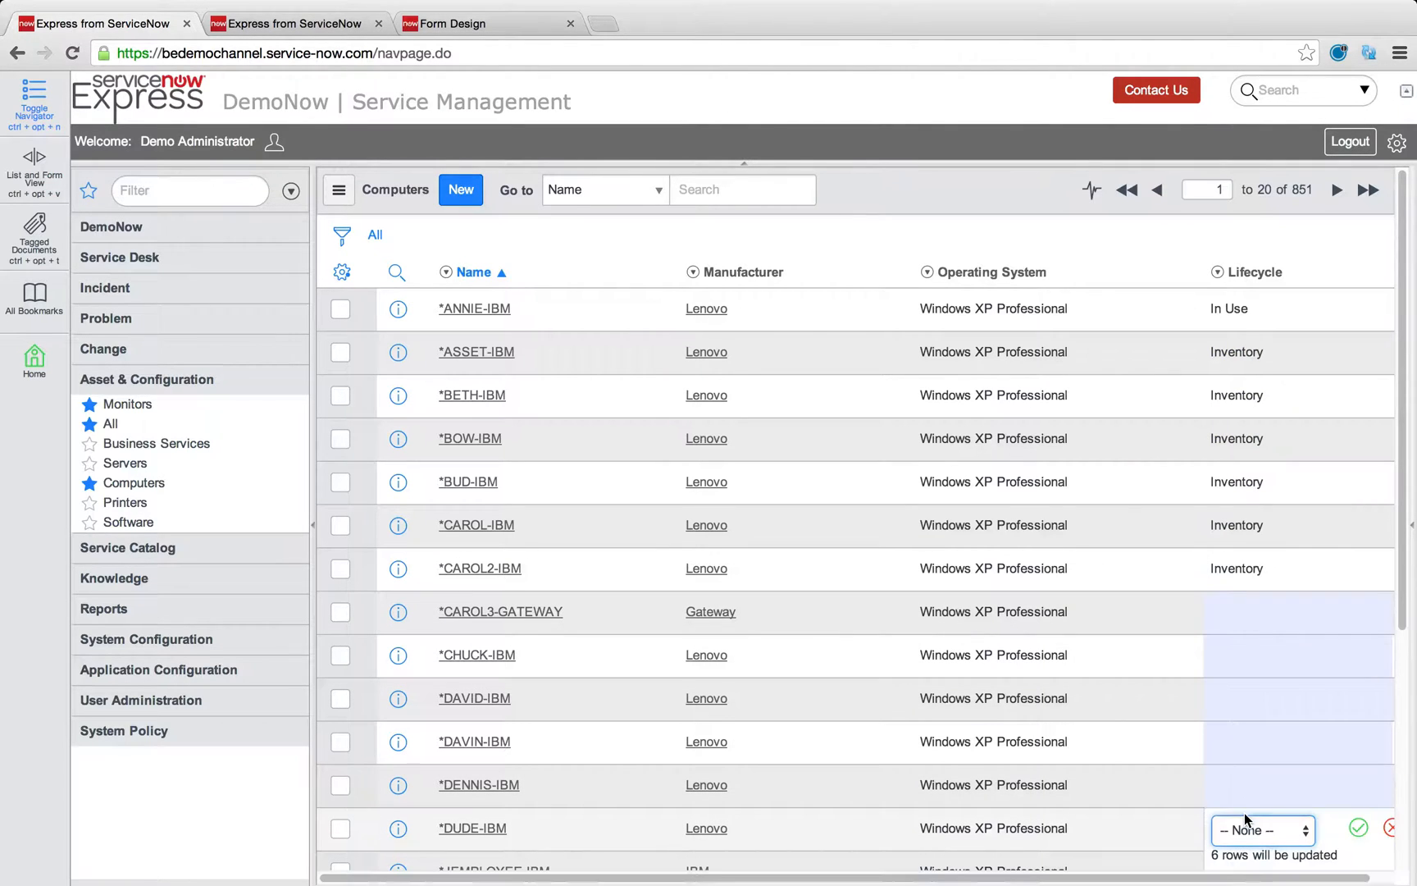
left_click(1260, 830)
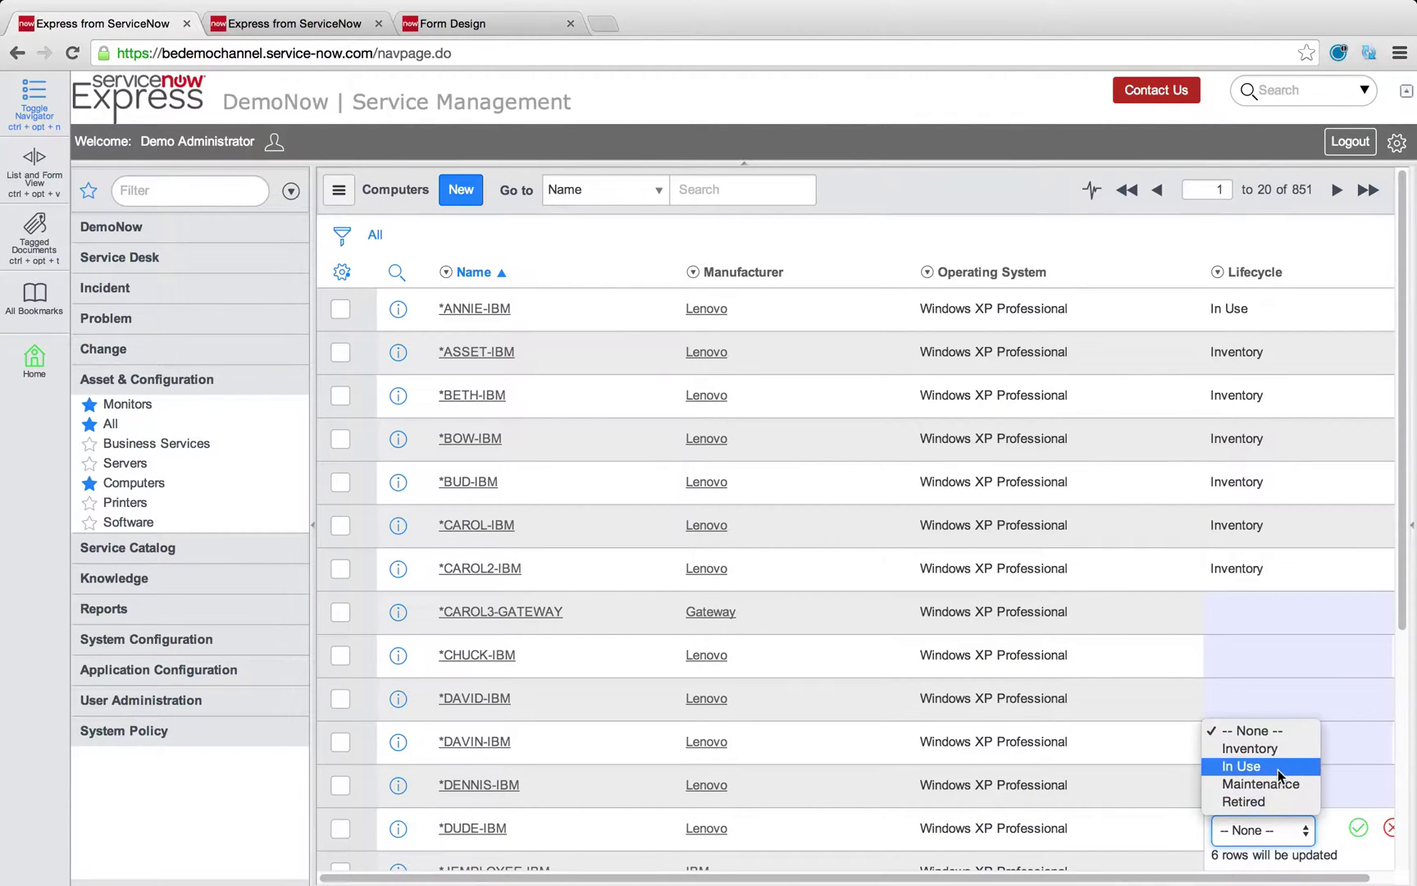
left_click(1240, 765)
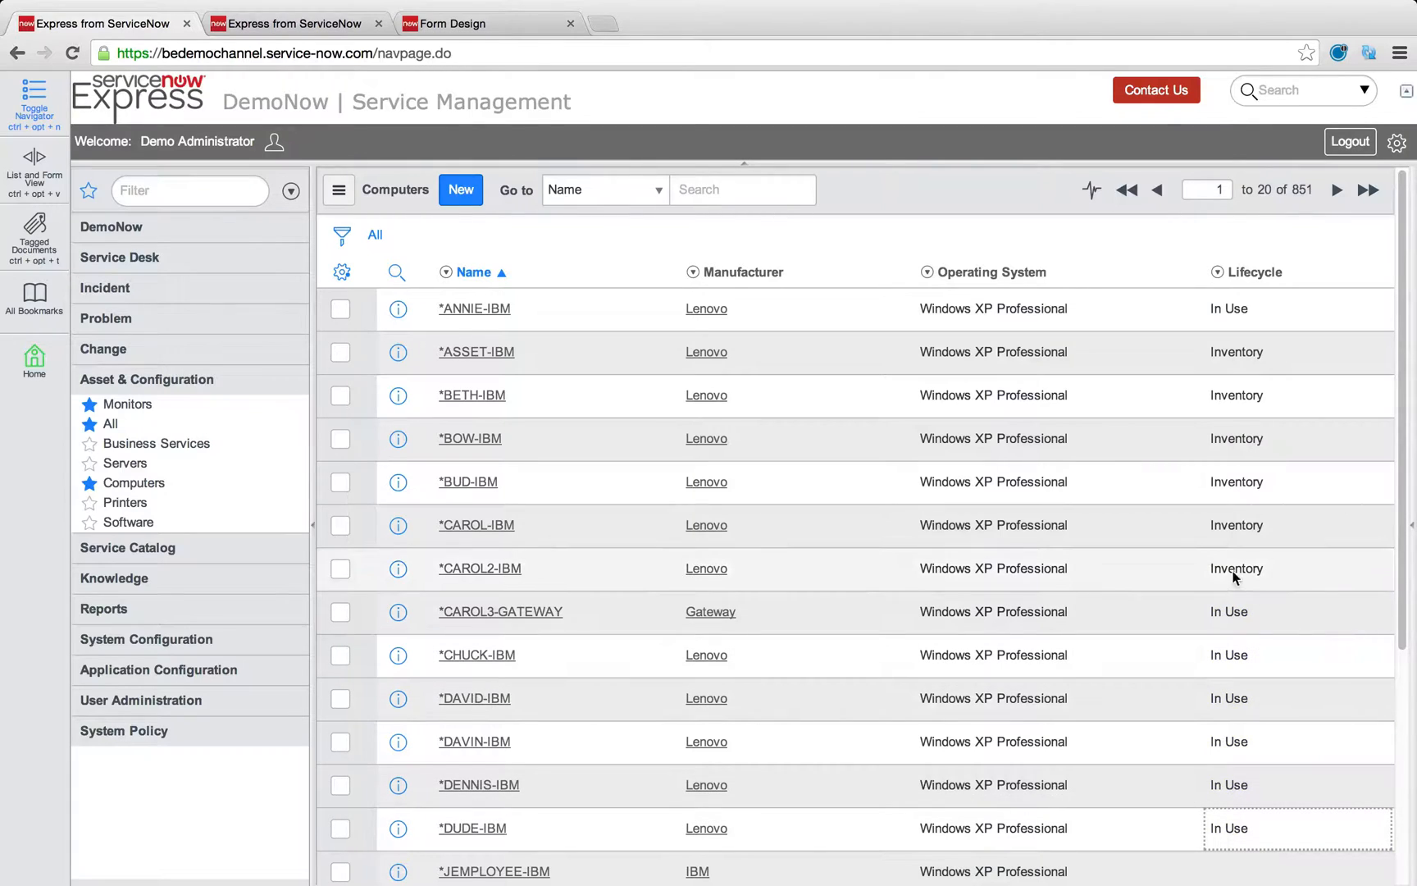
left_click(449, 272)
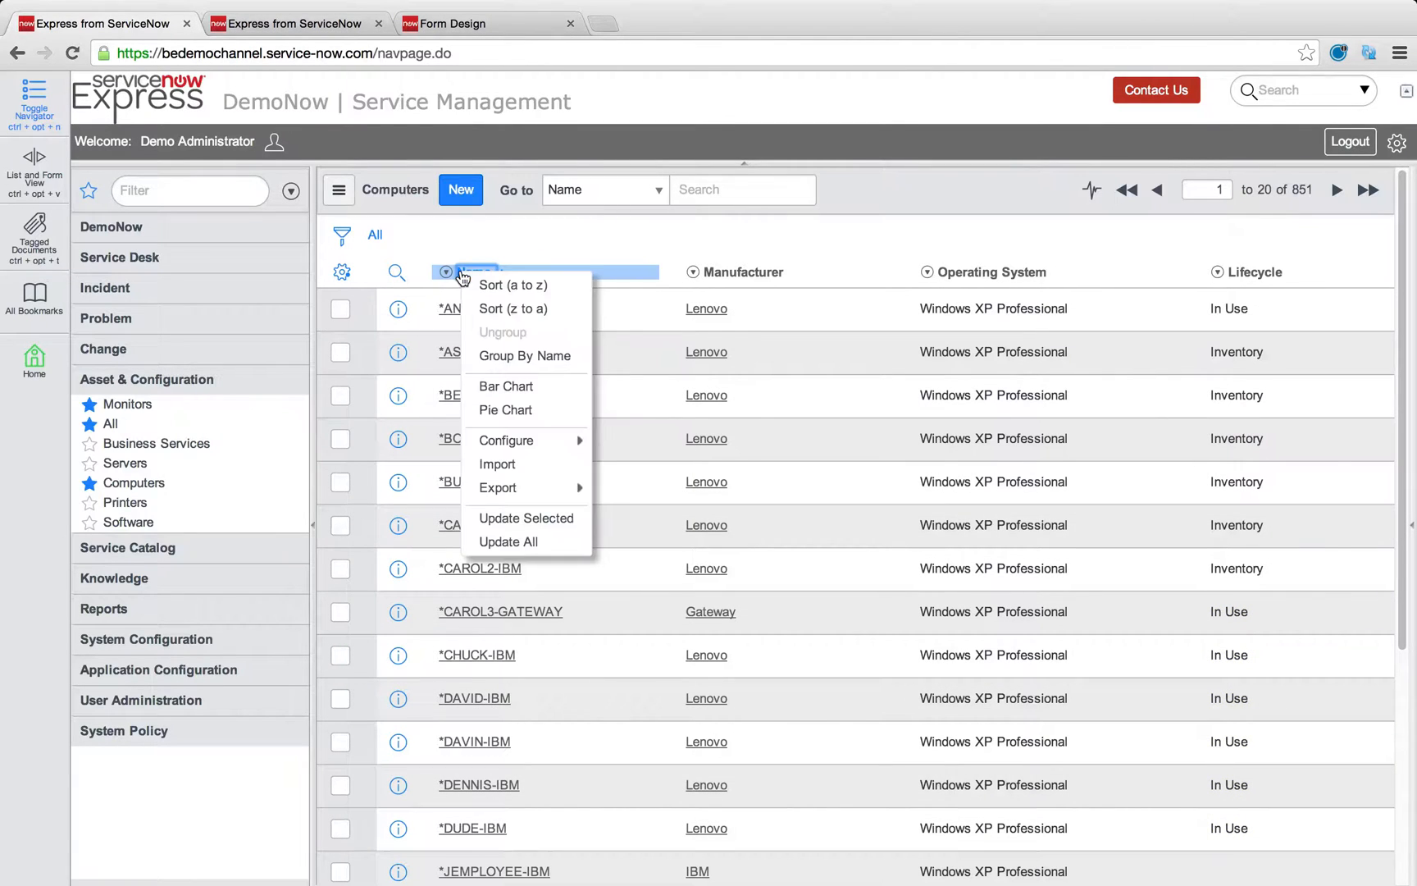
mouse_move(520, 465)
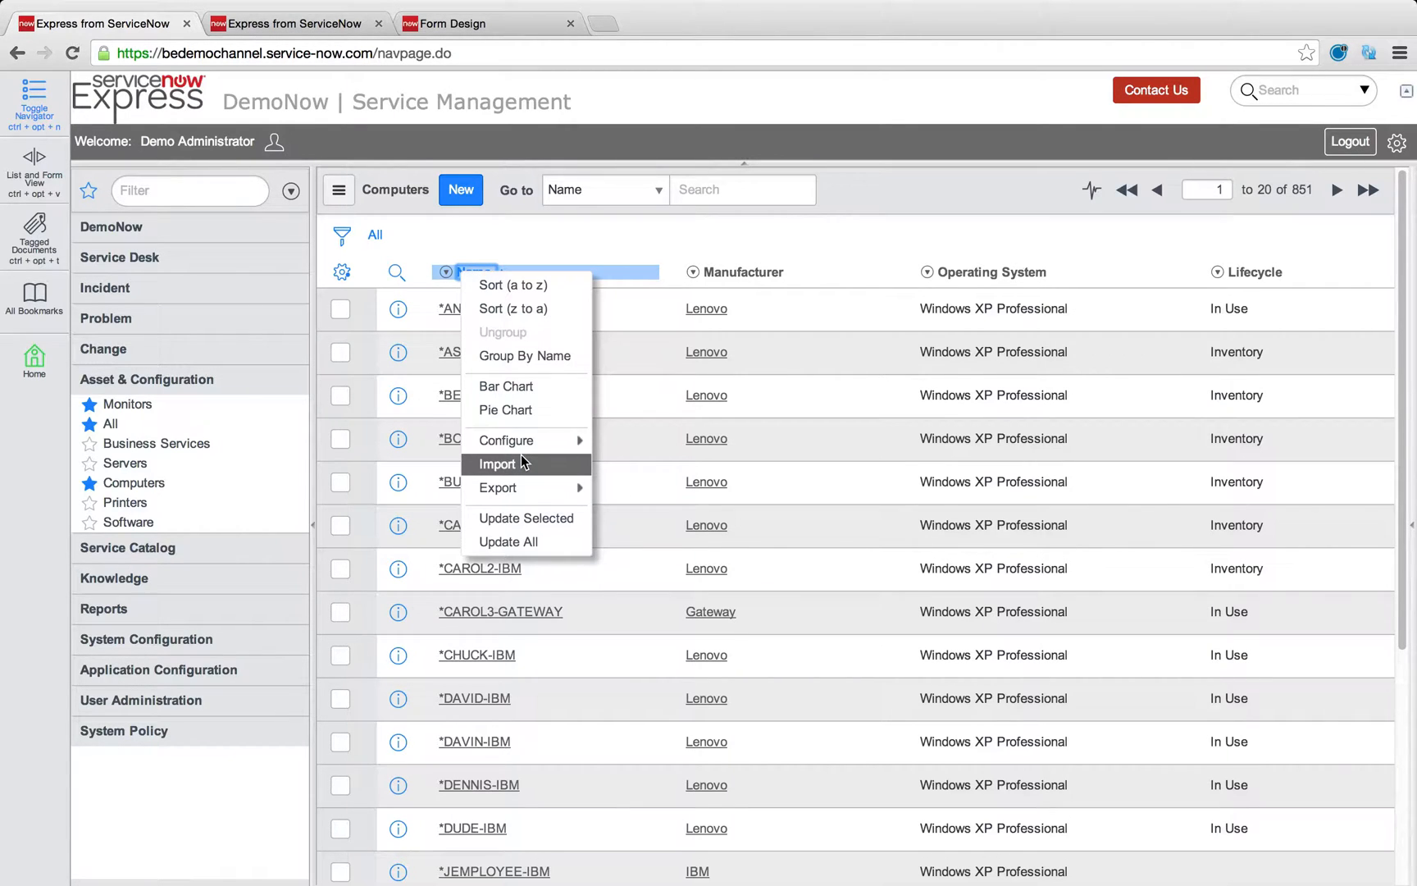
Step: Export the computer insert template cmdb_ci_computer (3).xls and open the downloaded workbook
left_click(498, 464)
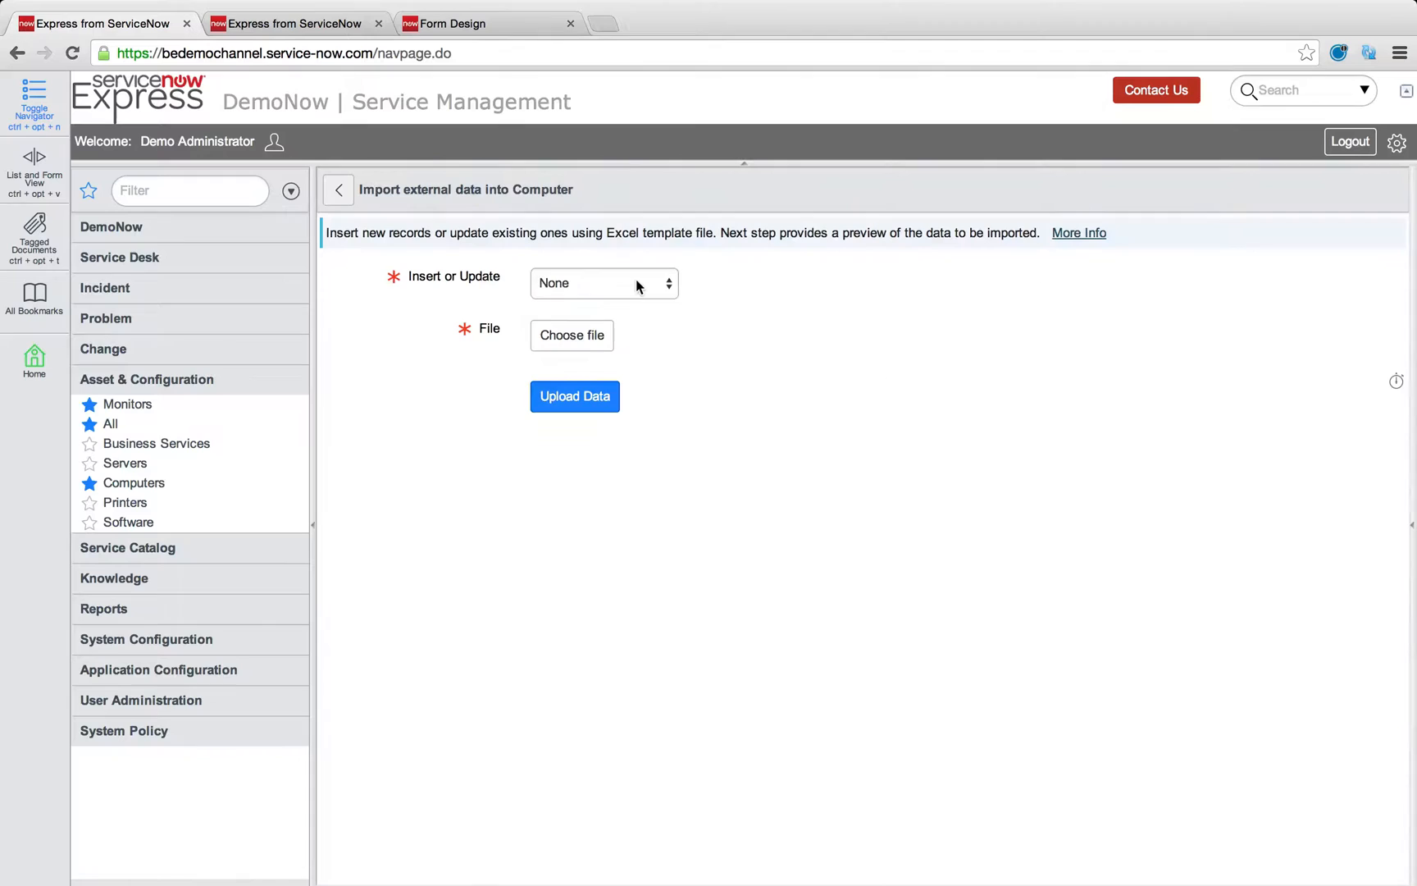
left_click(604, 283)
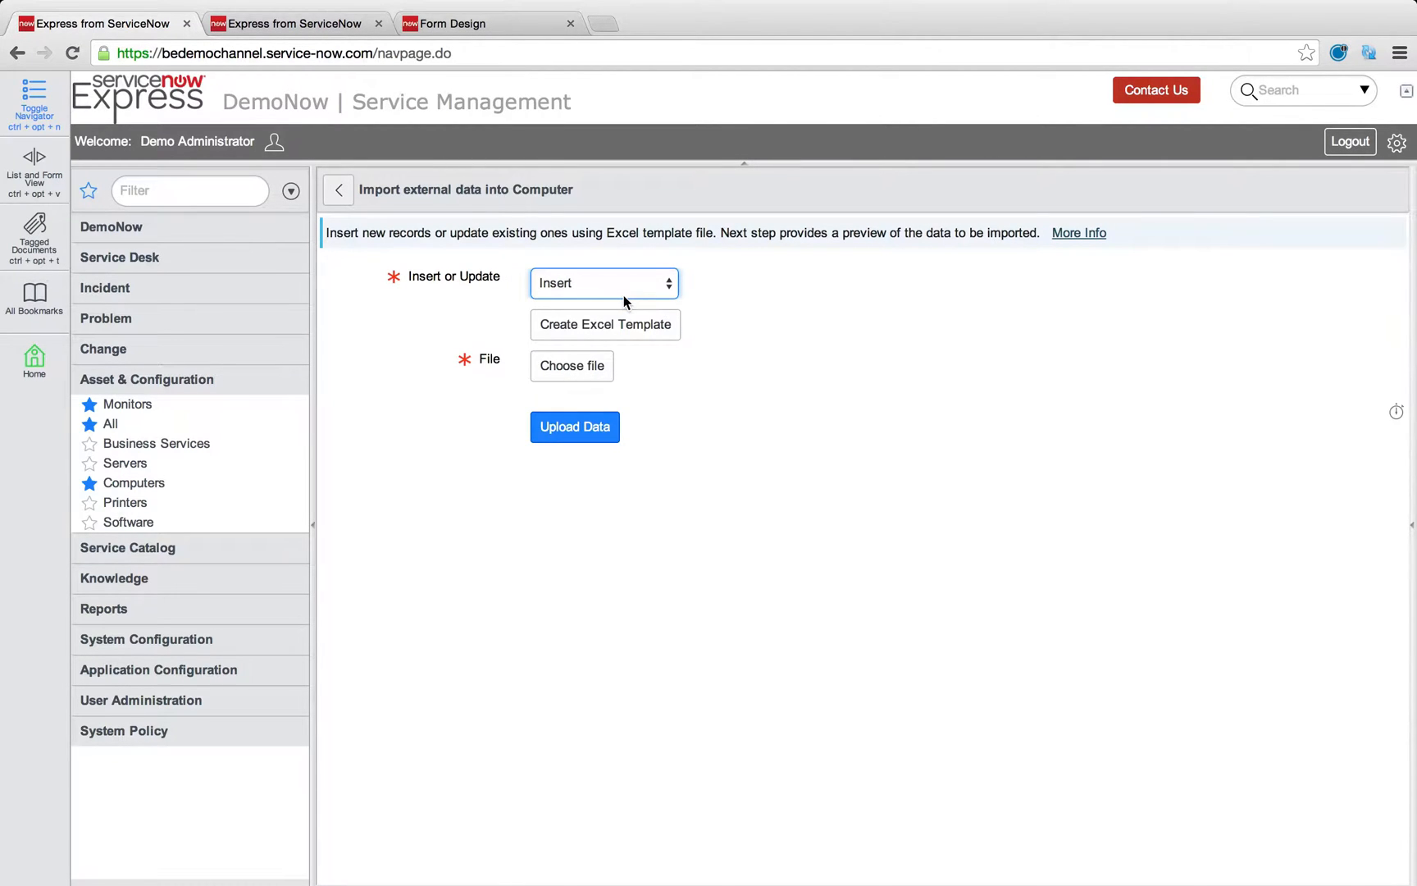
left_click(605, 325)
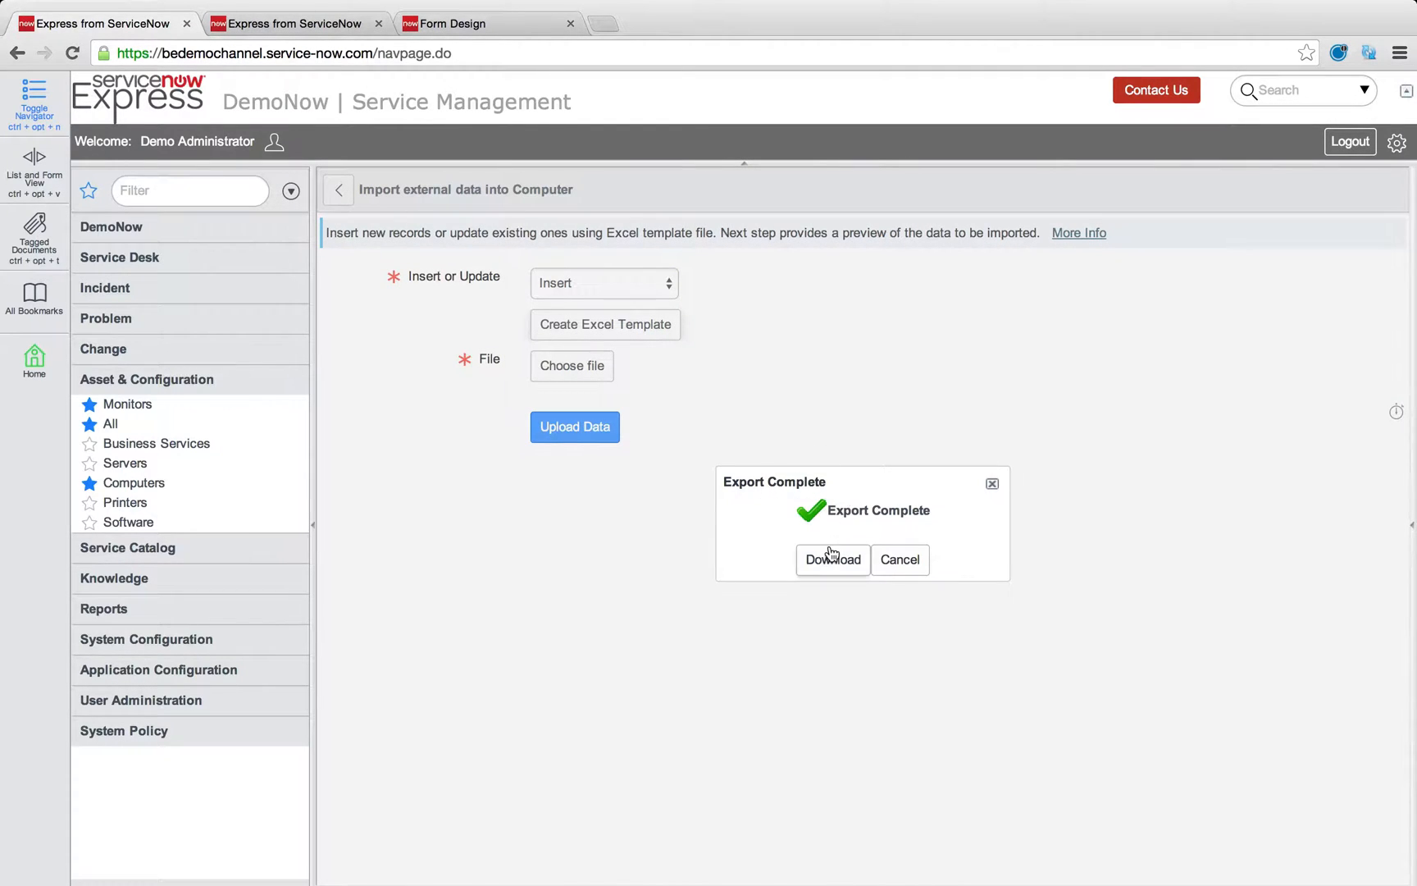
left_click(833, 560)
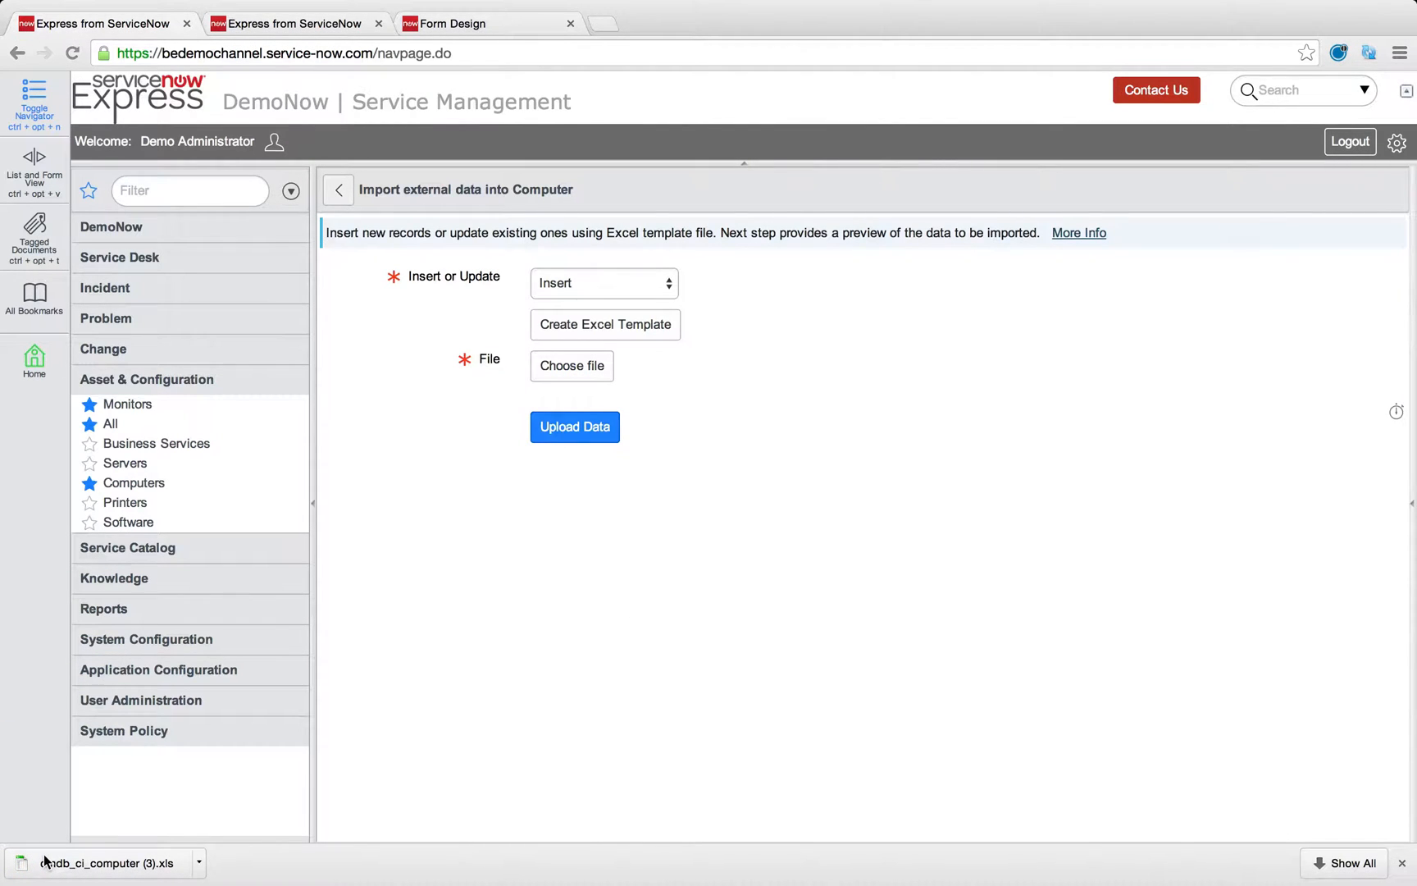
mouse_move(706, 450)
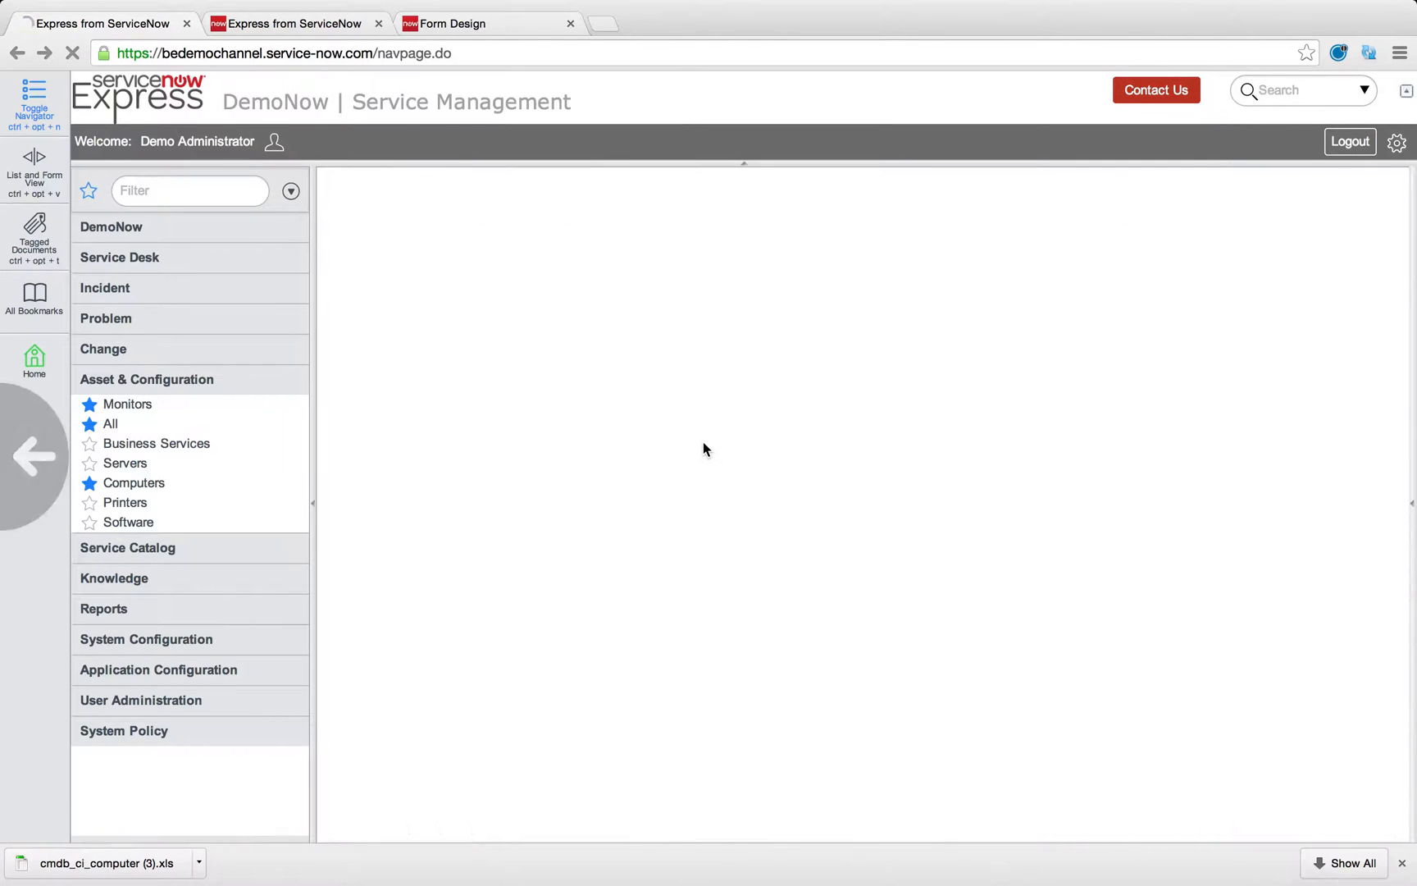
left_click(107, 862)
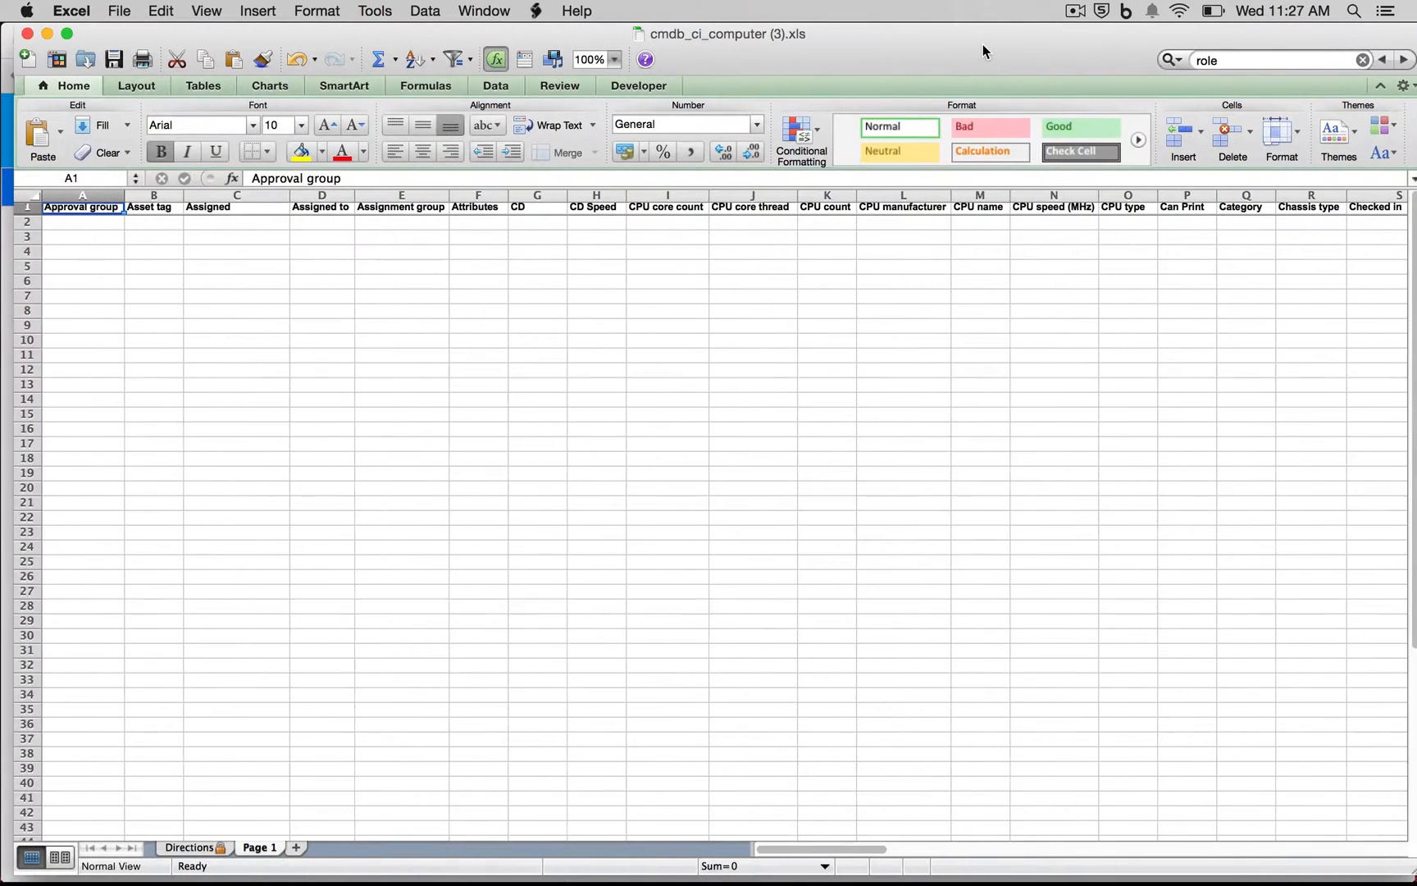
mouse_move(685, 737)
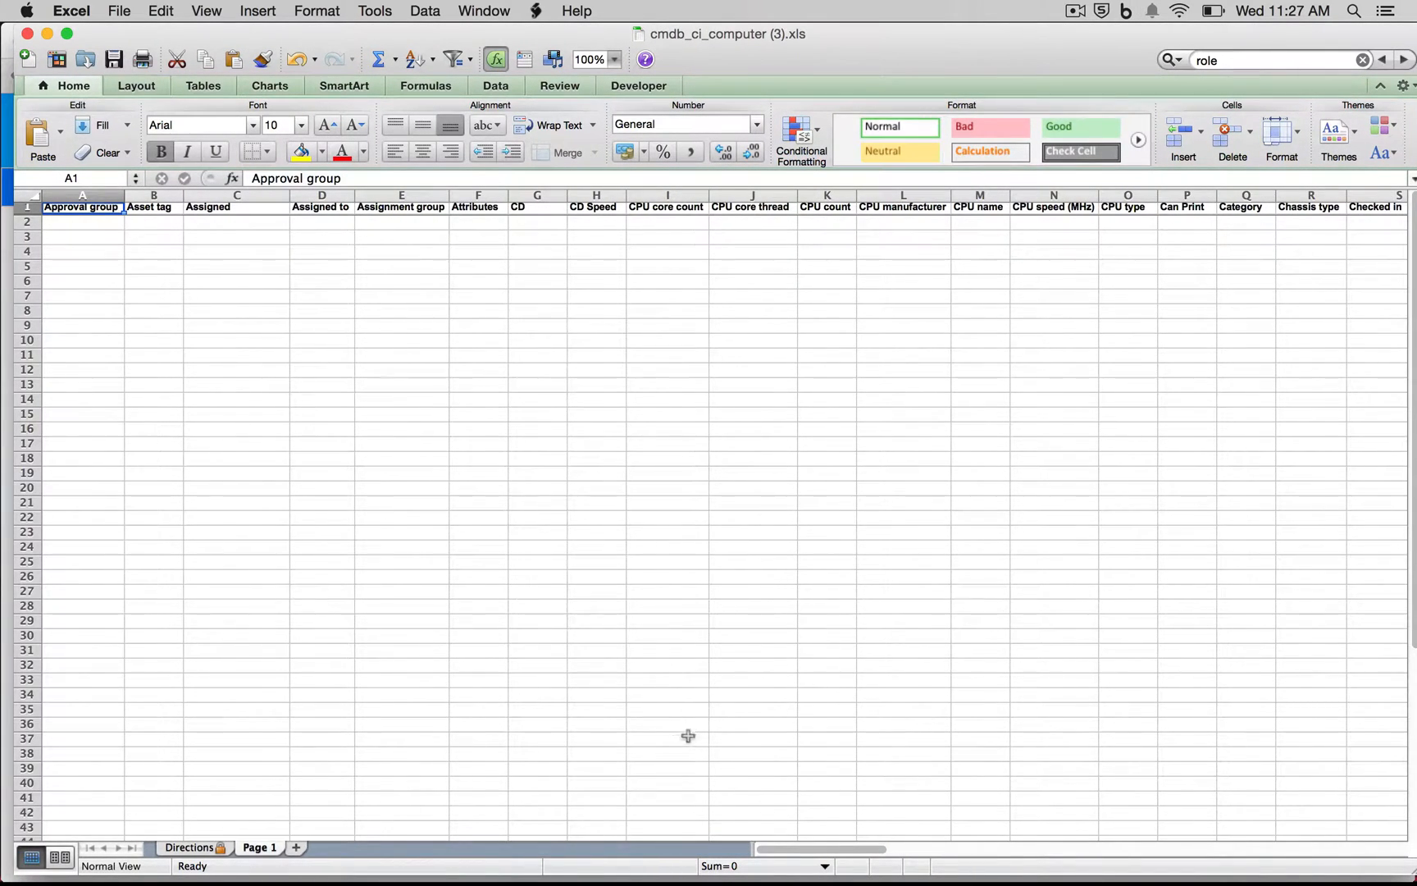
mouse_move(795, 796)
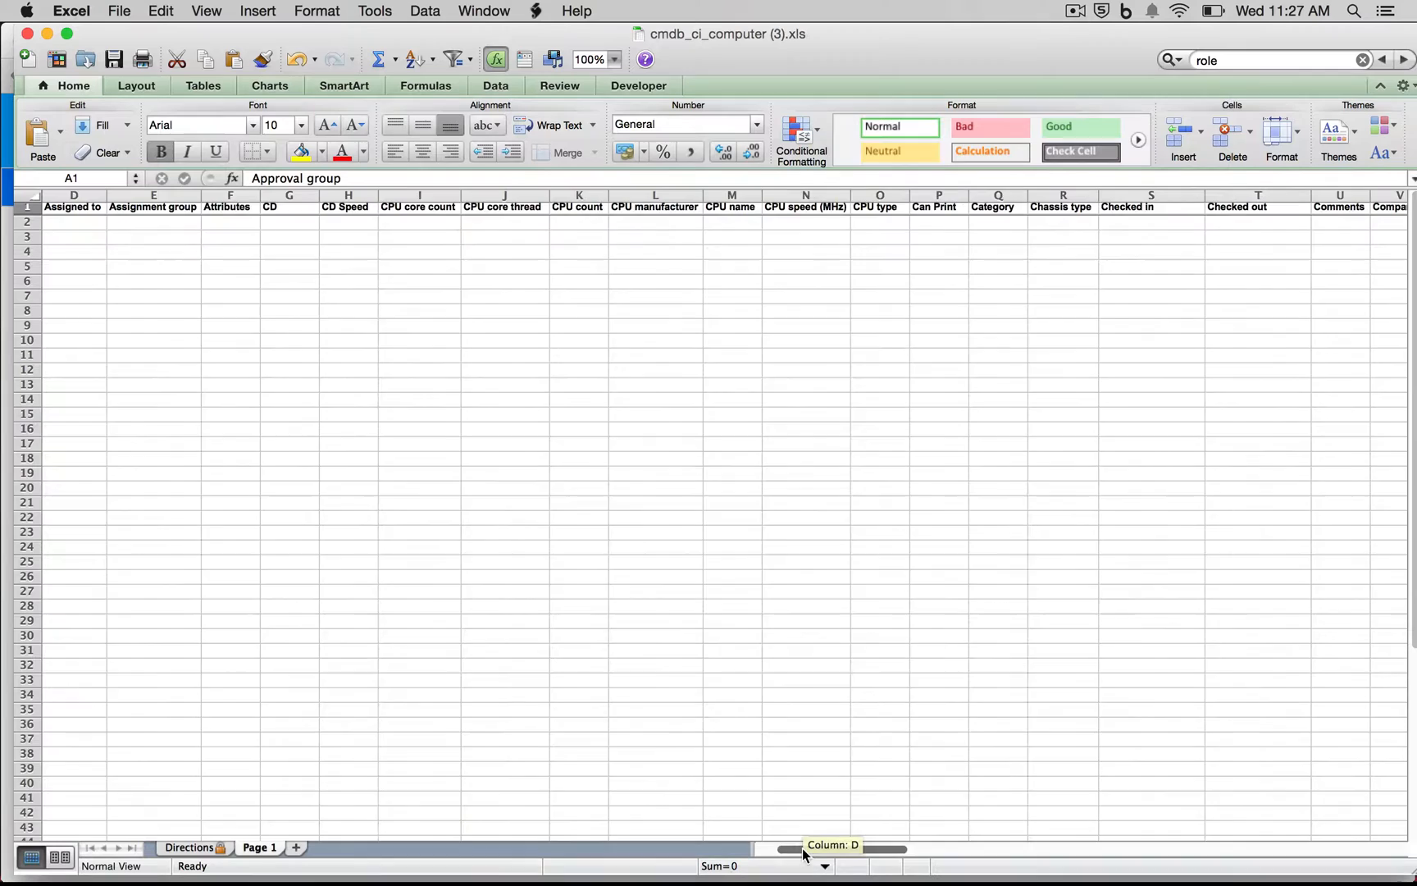
Step: Set the first template row's Lifecycle to In Use and the second to Inventory
left_click_drag(849, 849, 1257, 850)
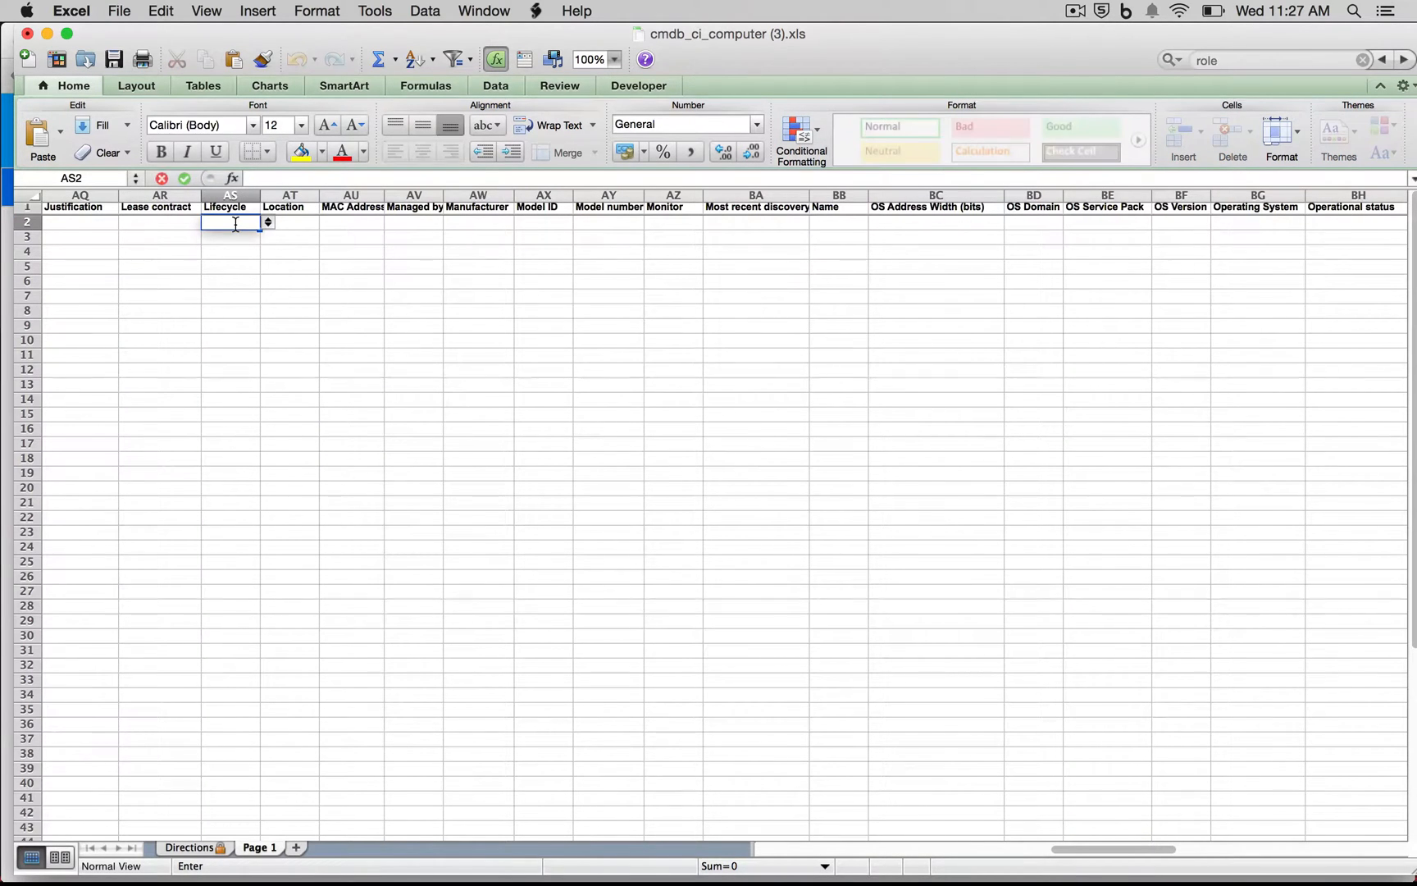
left_click(268, 223)
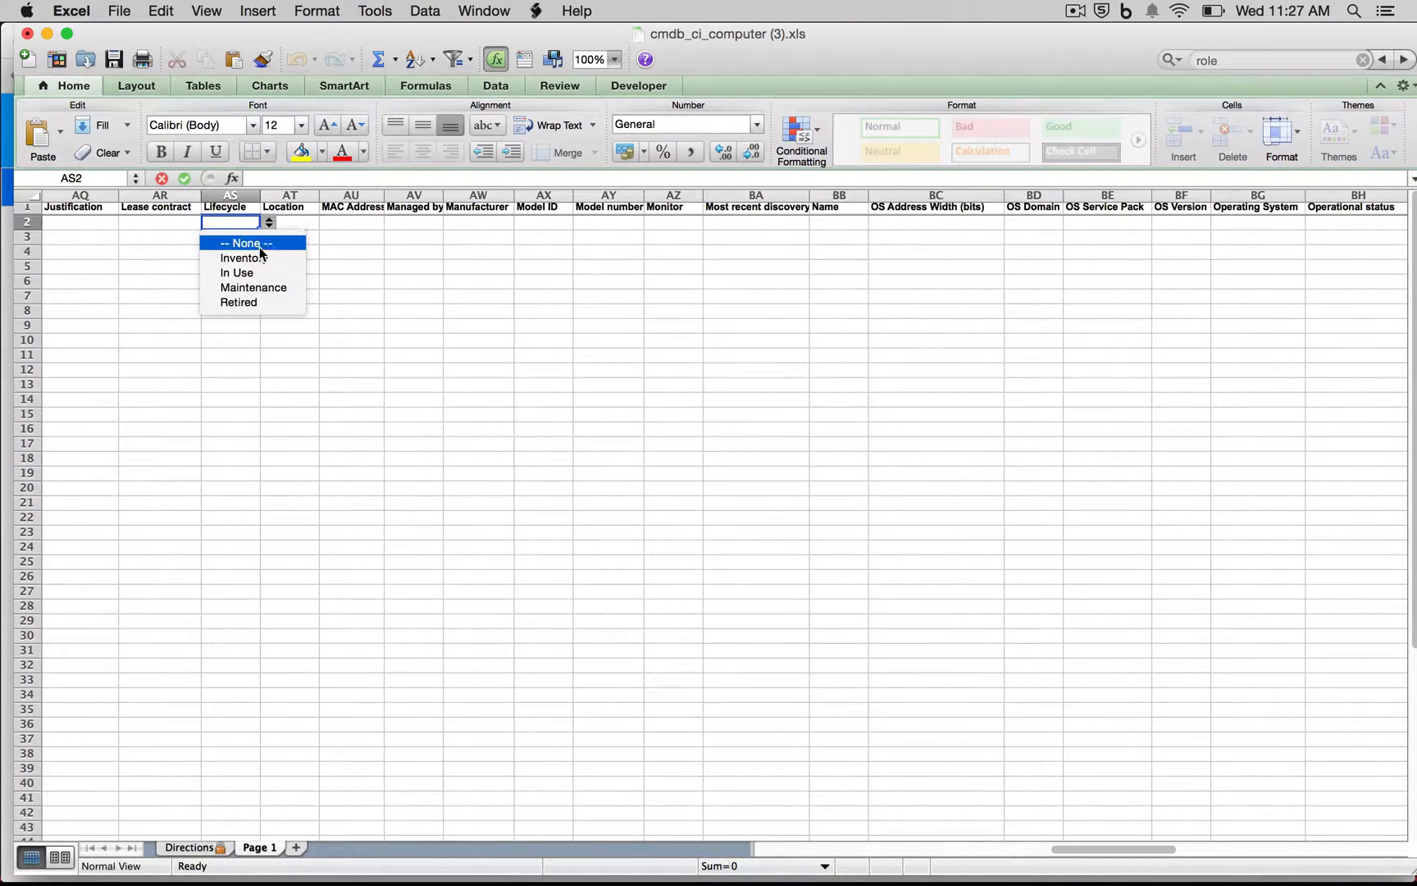
mouse_move(246, 273)
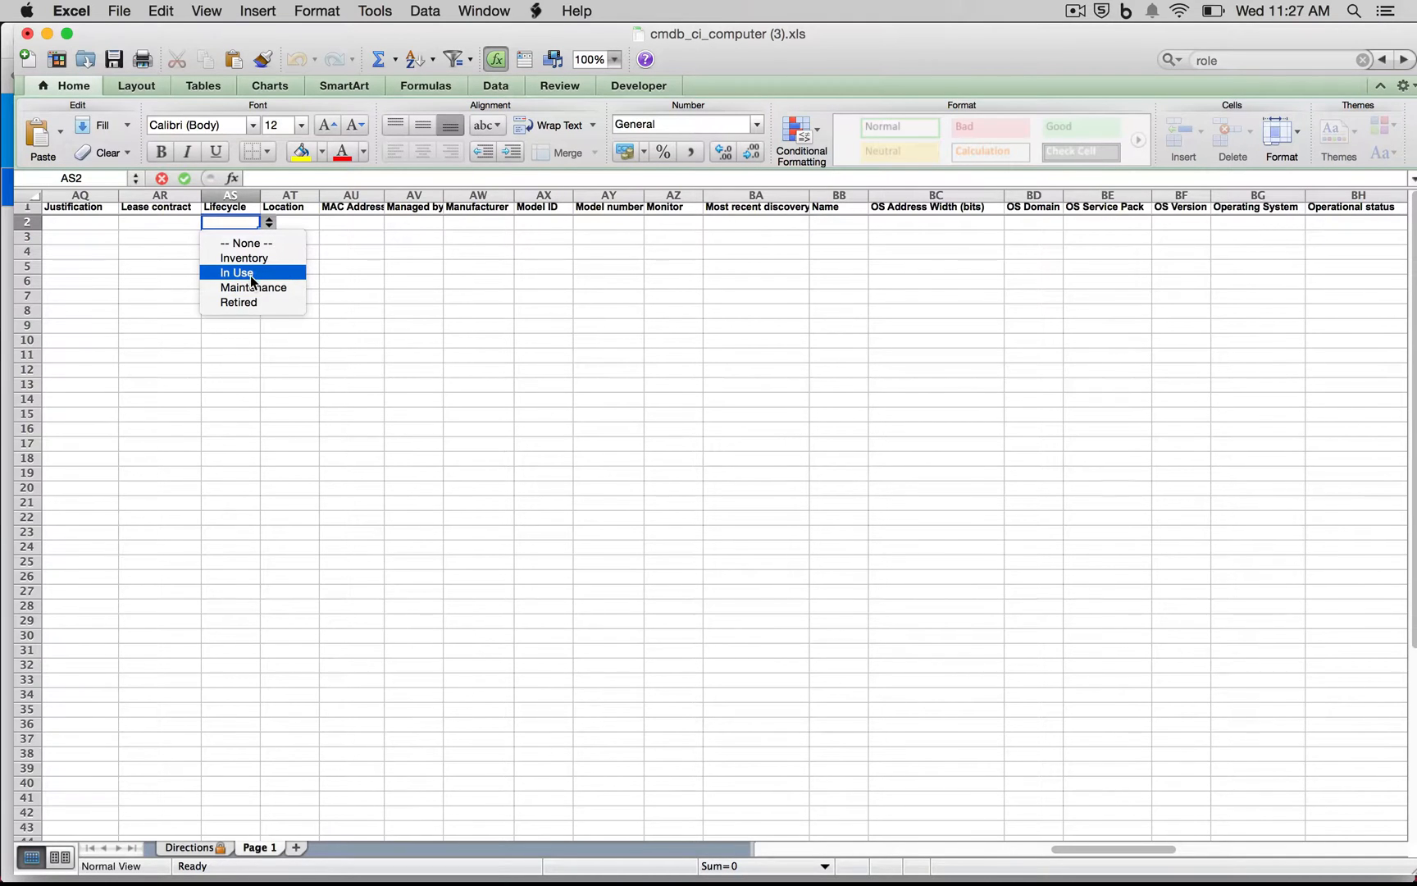
mouse_move(256, 299)
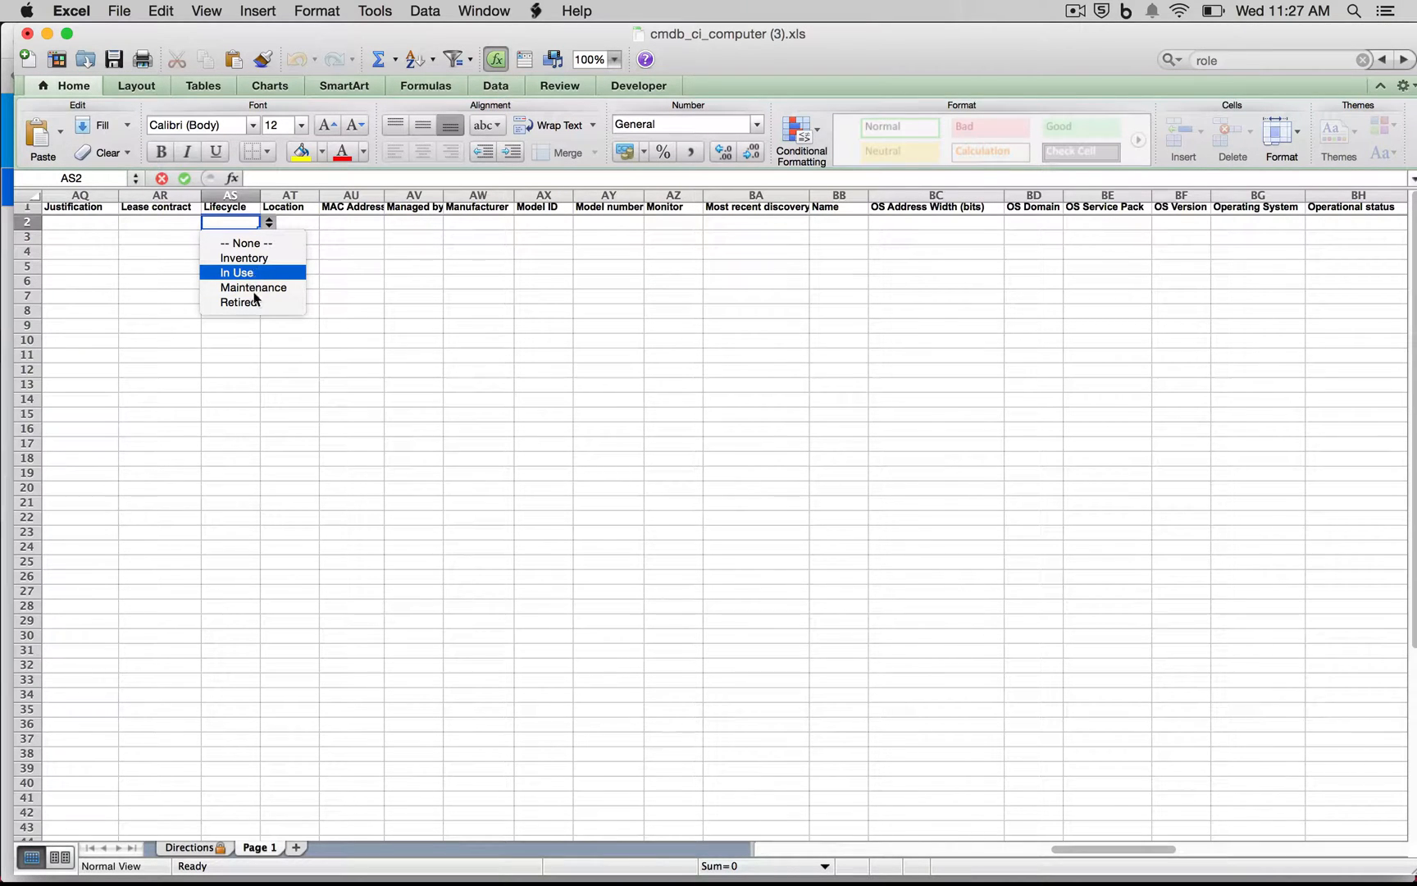
mouse_move(254, 287)
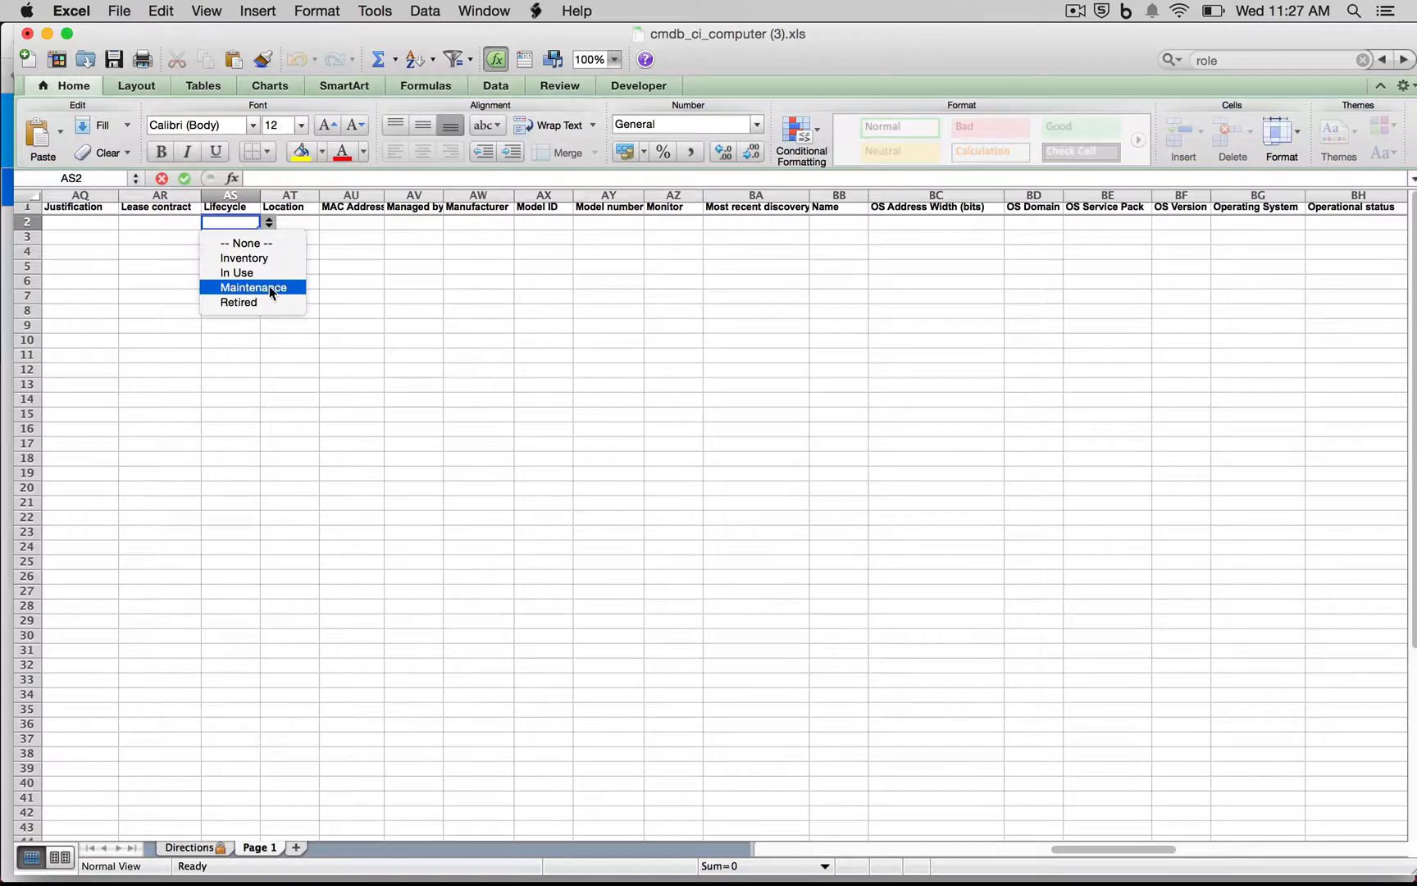
left_click(236, 272)
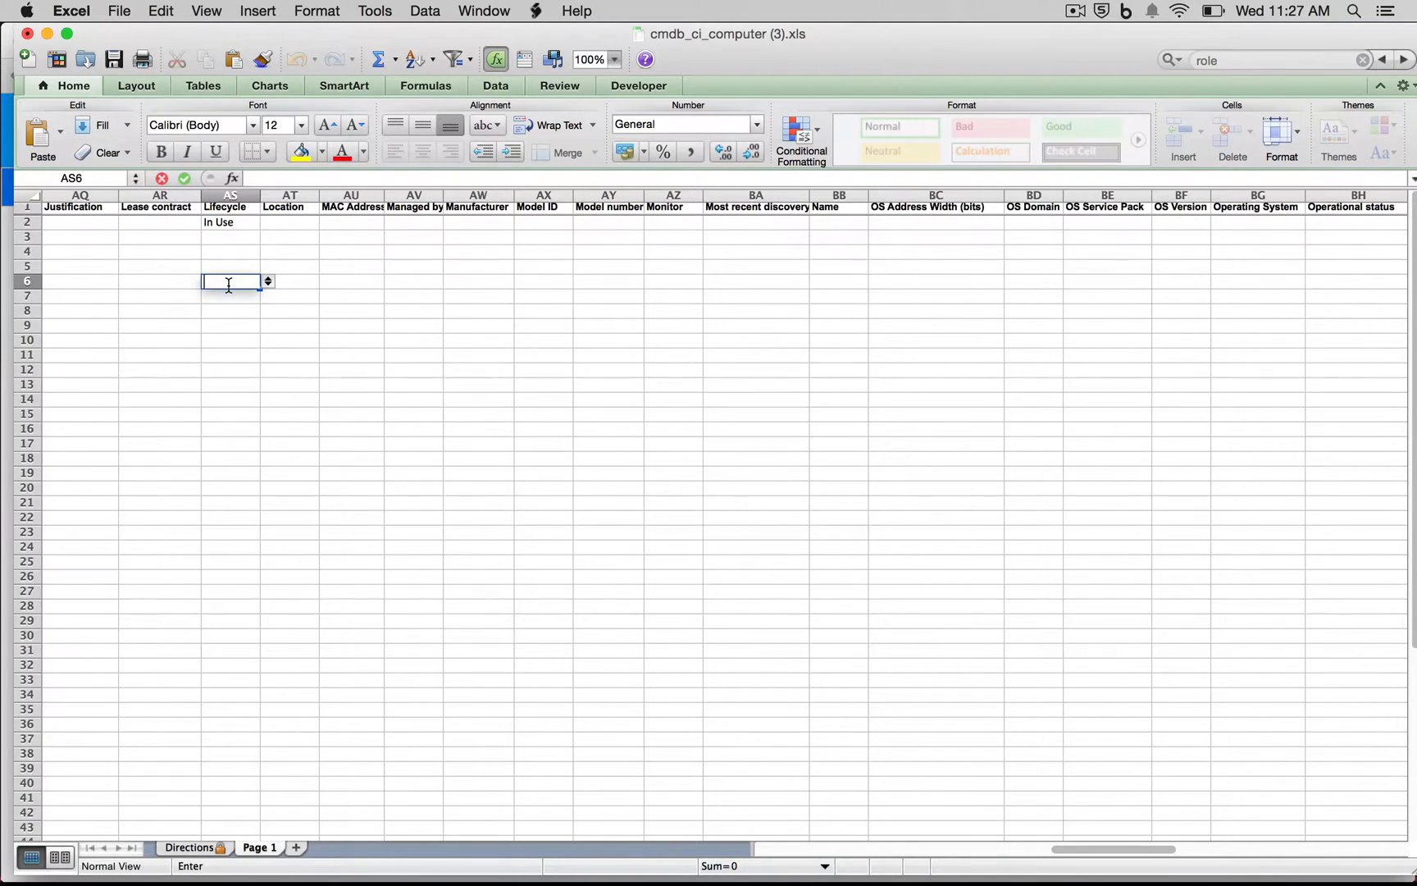
left_click(229, 236)
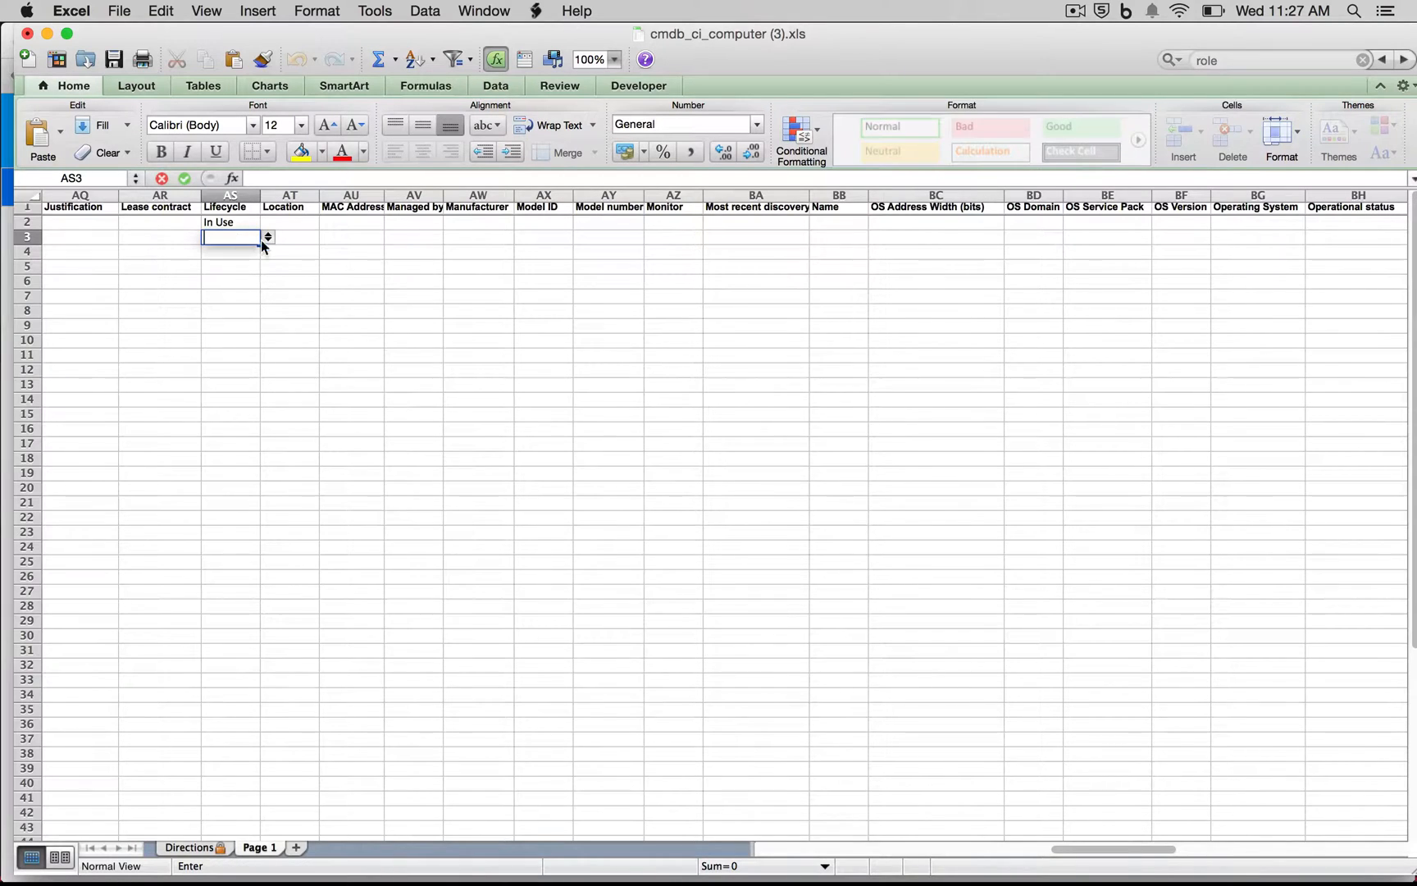
type("Inventory")
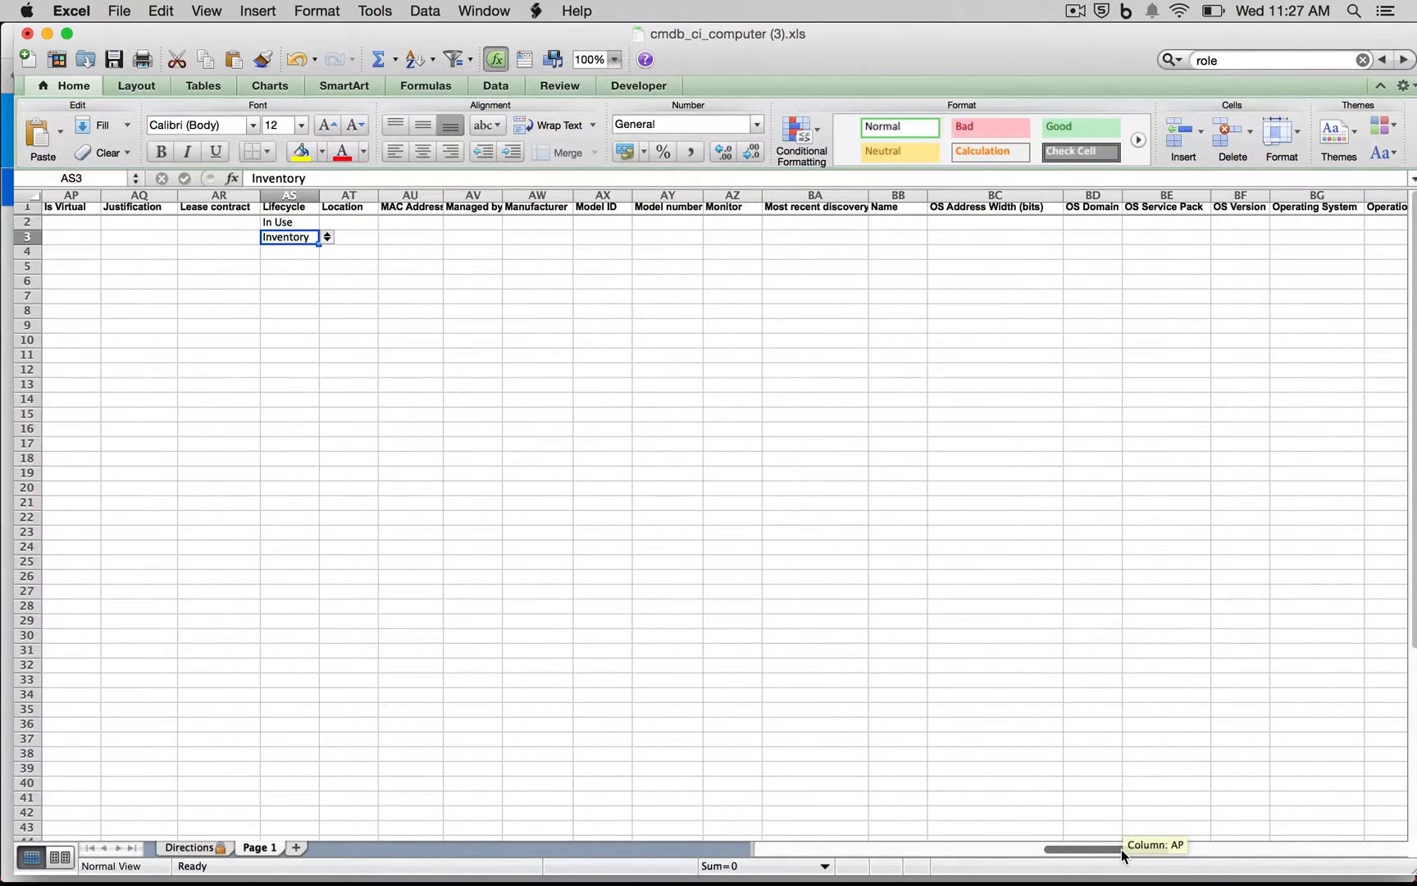
Step: Name the rows Test 1 and Test 2 and save the workbook
scroll("right", 3)
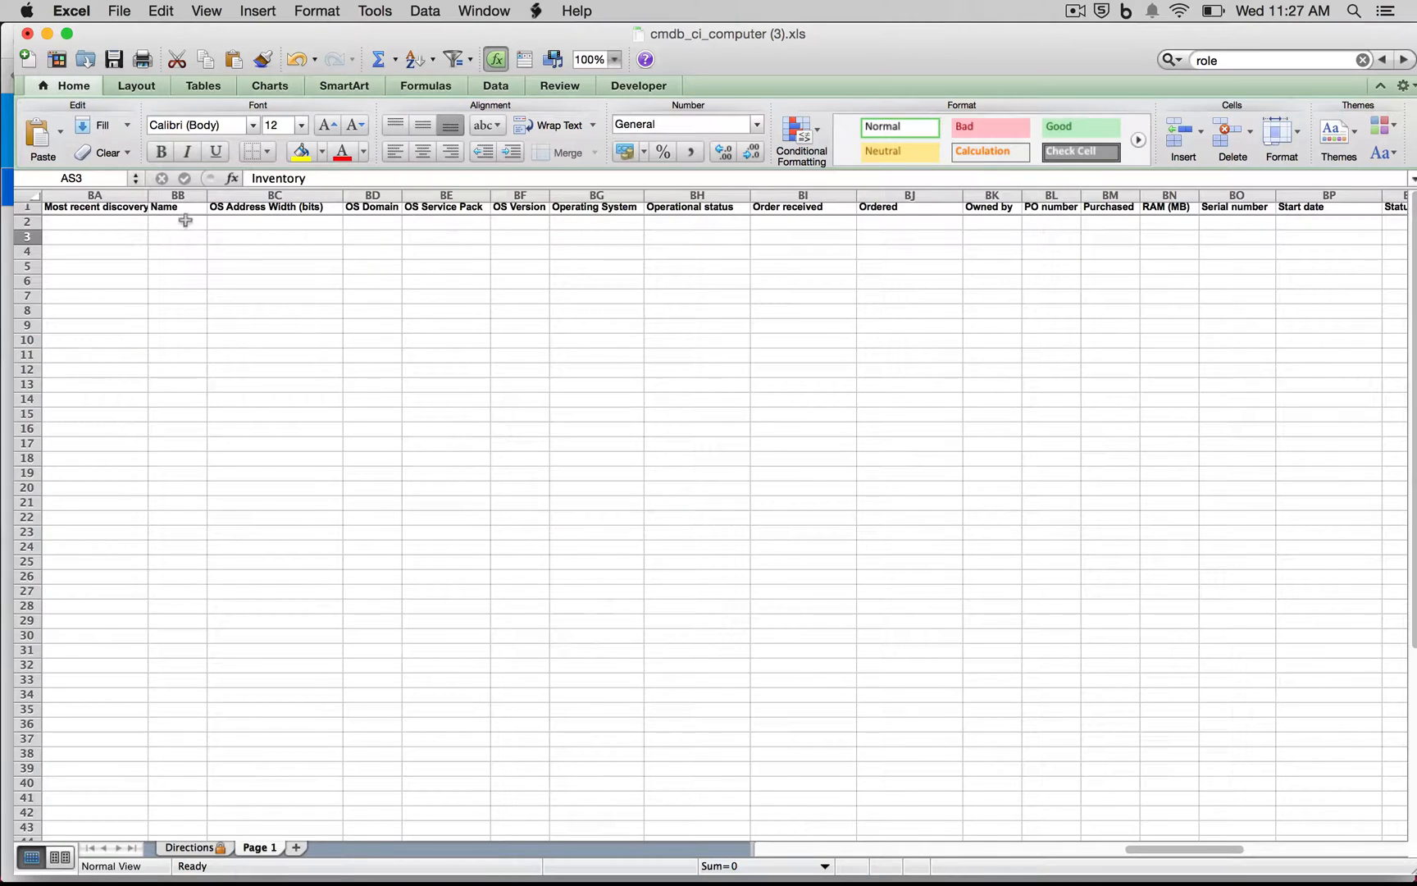
type("Test 1")
left_click(177, 236)
type("Test 2")
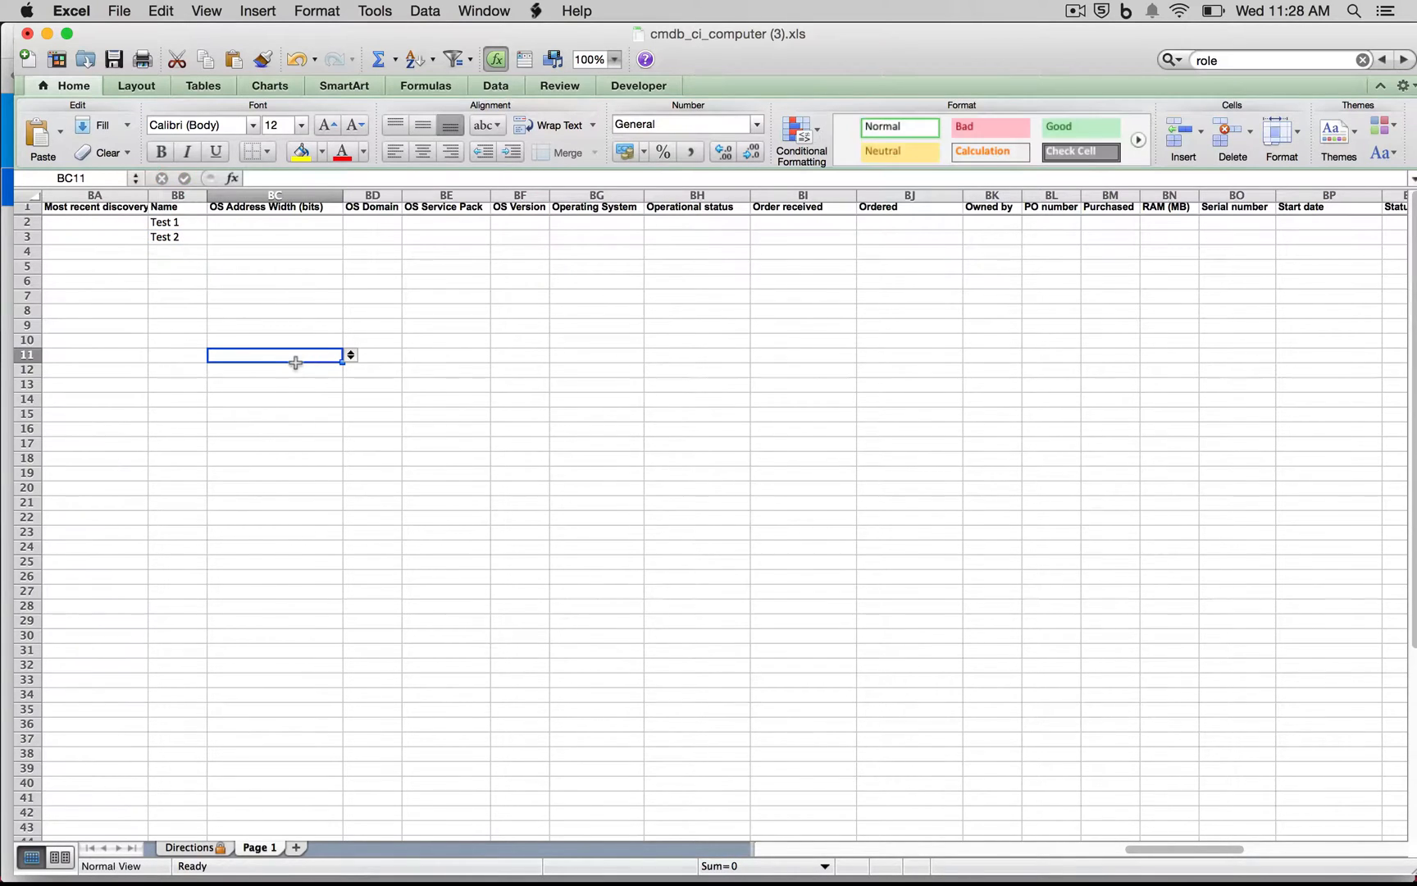
left_click(112, 59)
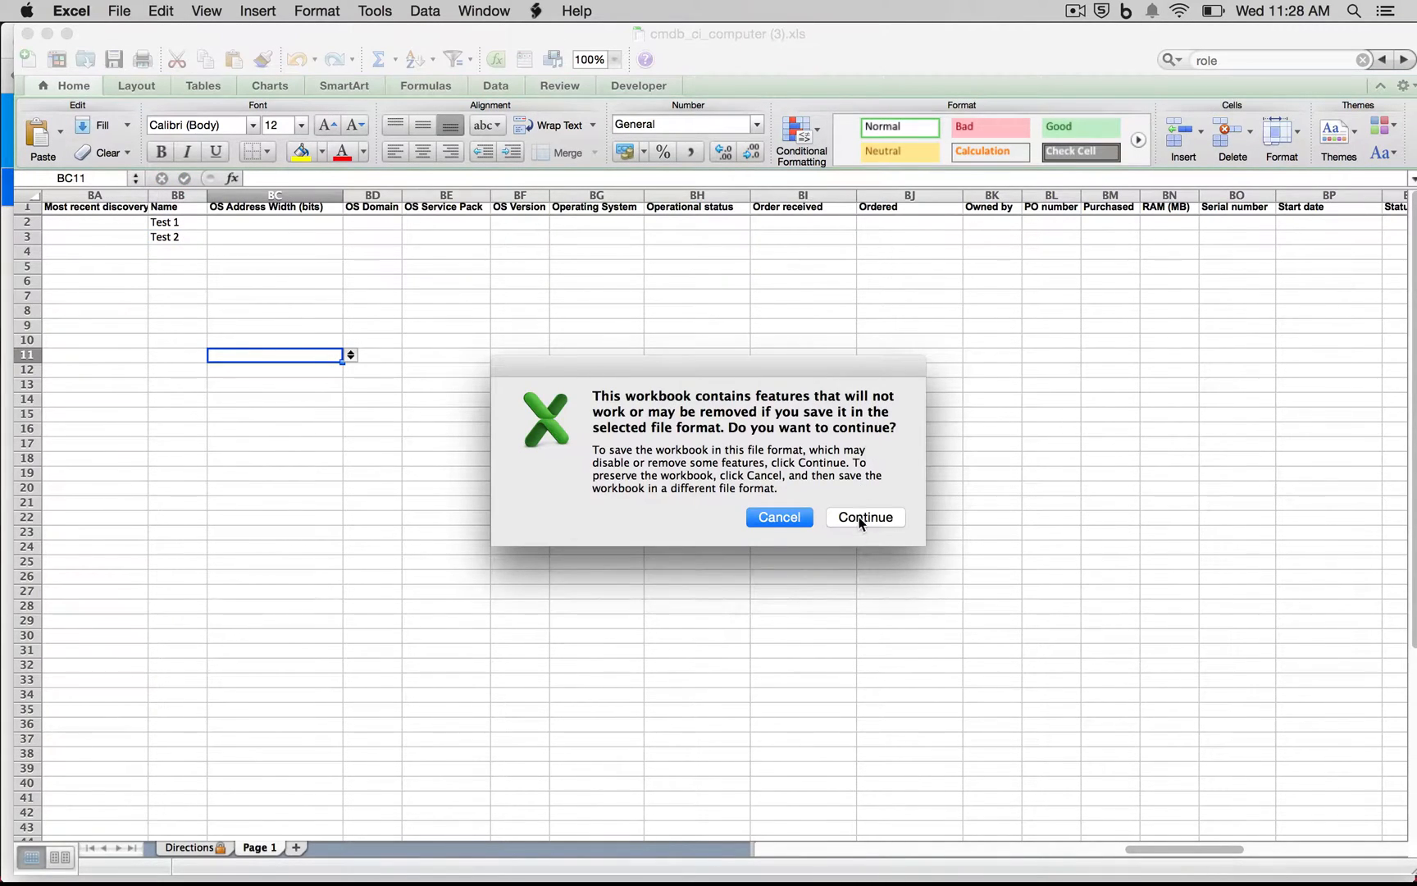
Step: Keep the older file format, then import cmdb_ci_computer (3).xls into Computers as Insert
left_click(865, 518)
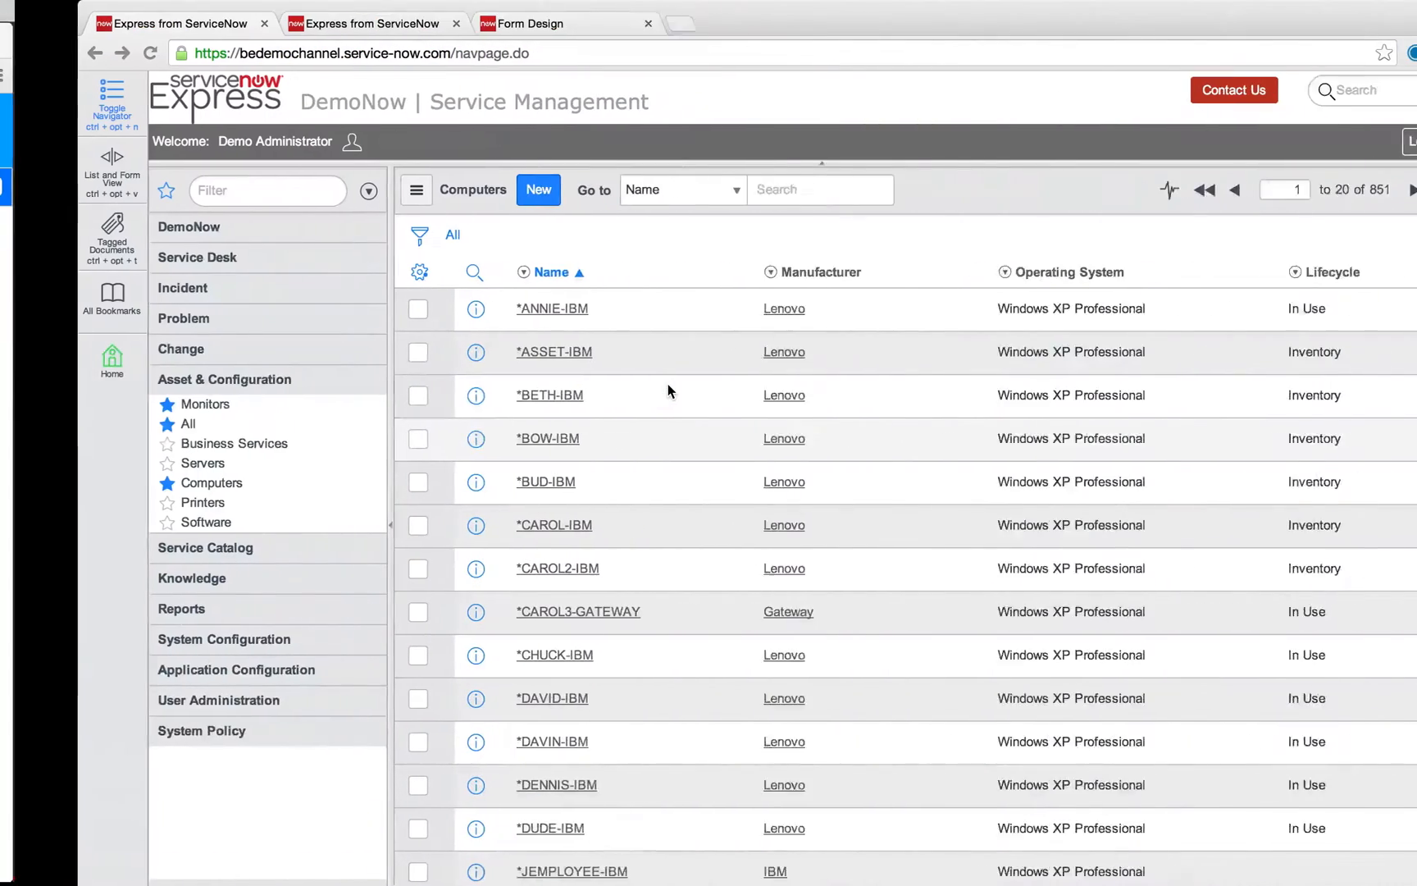
left_click(475, 271)
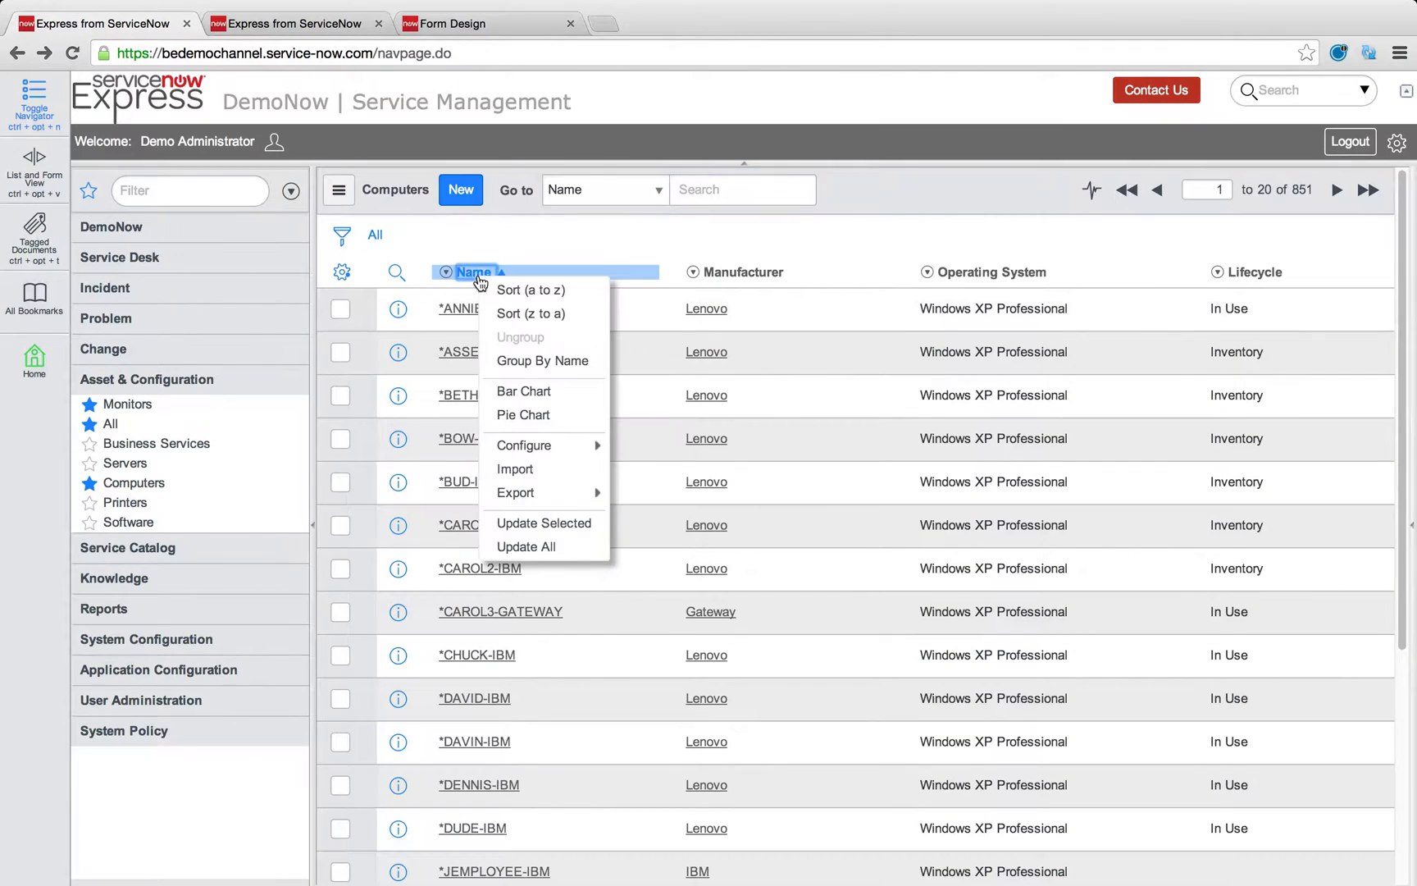
left_click(515, 469)
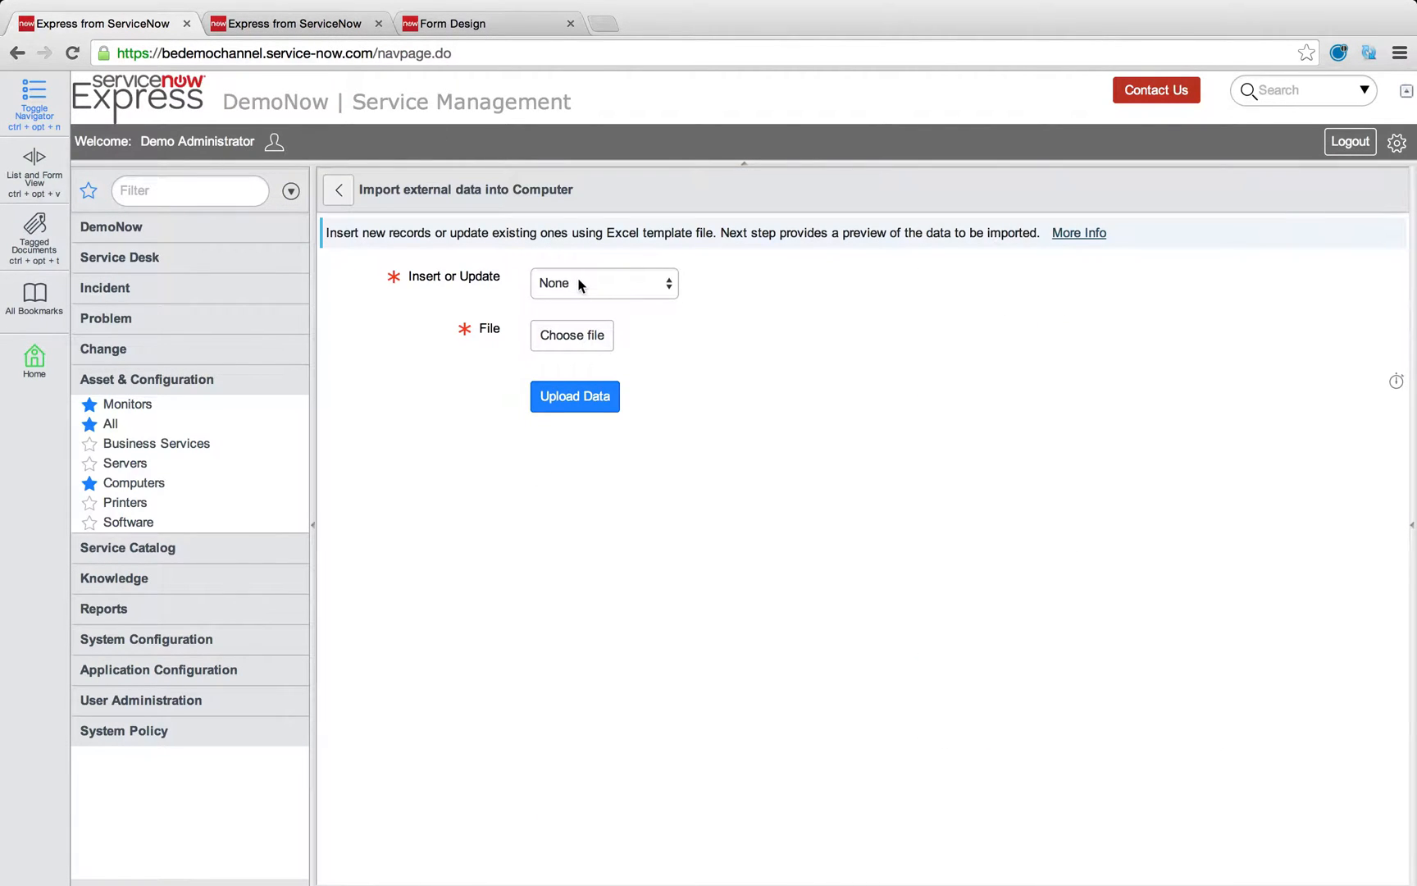
left_click(603, 283)
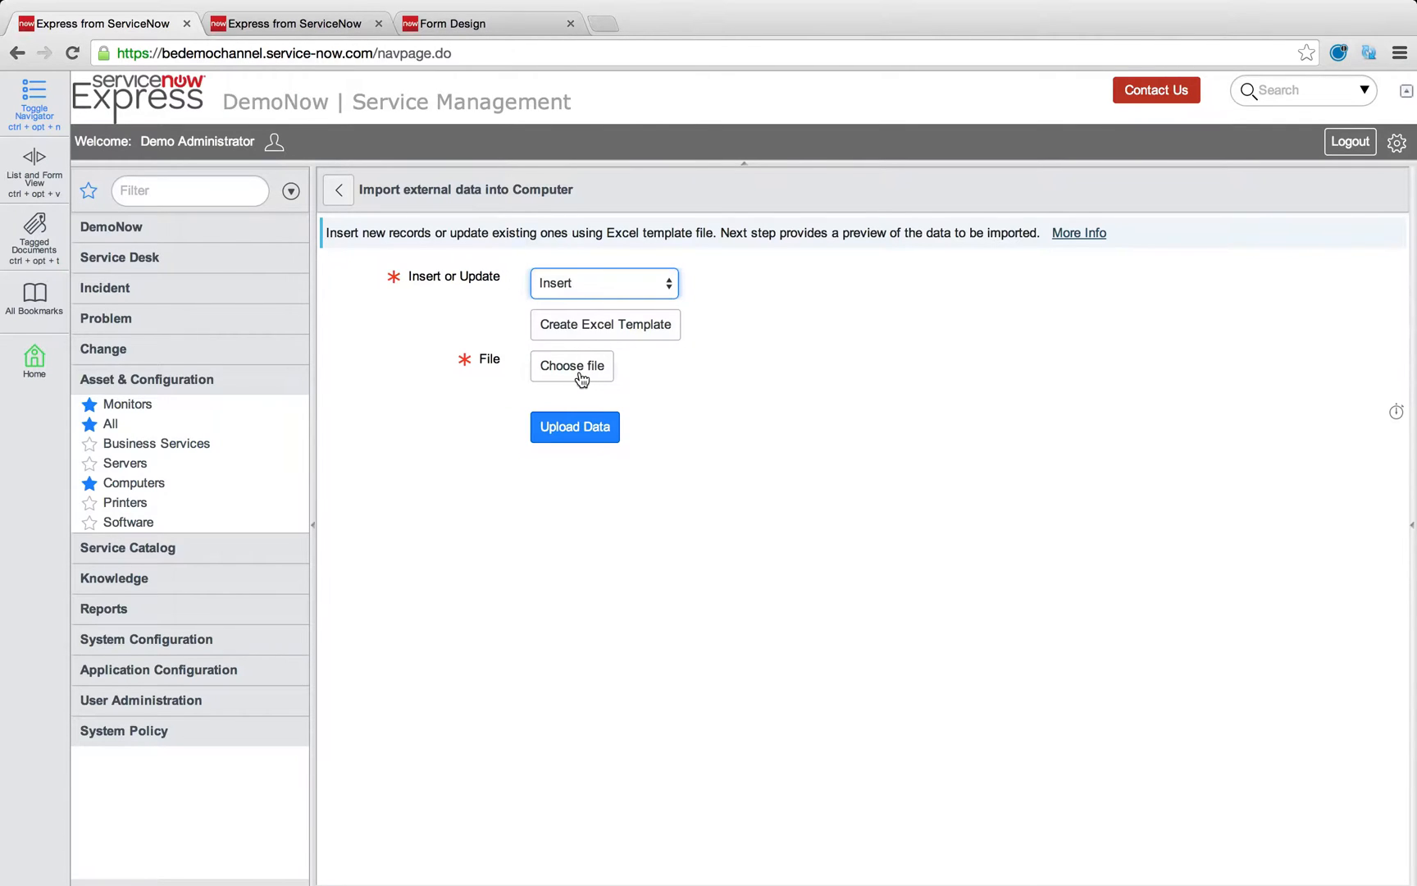
left_click(572, 366)
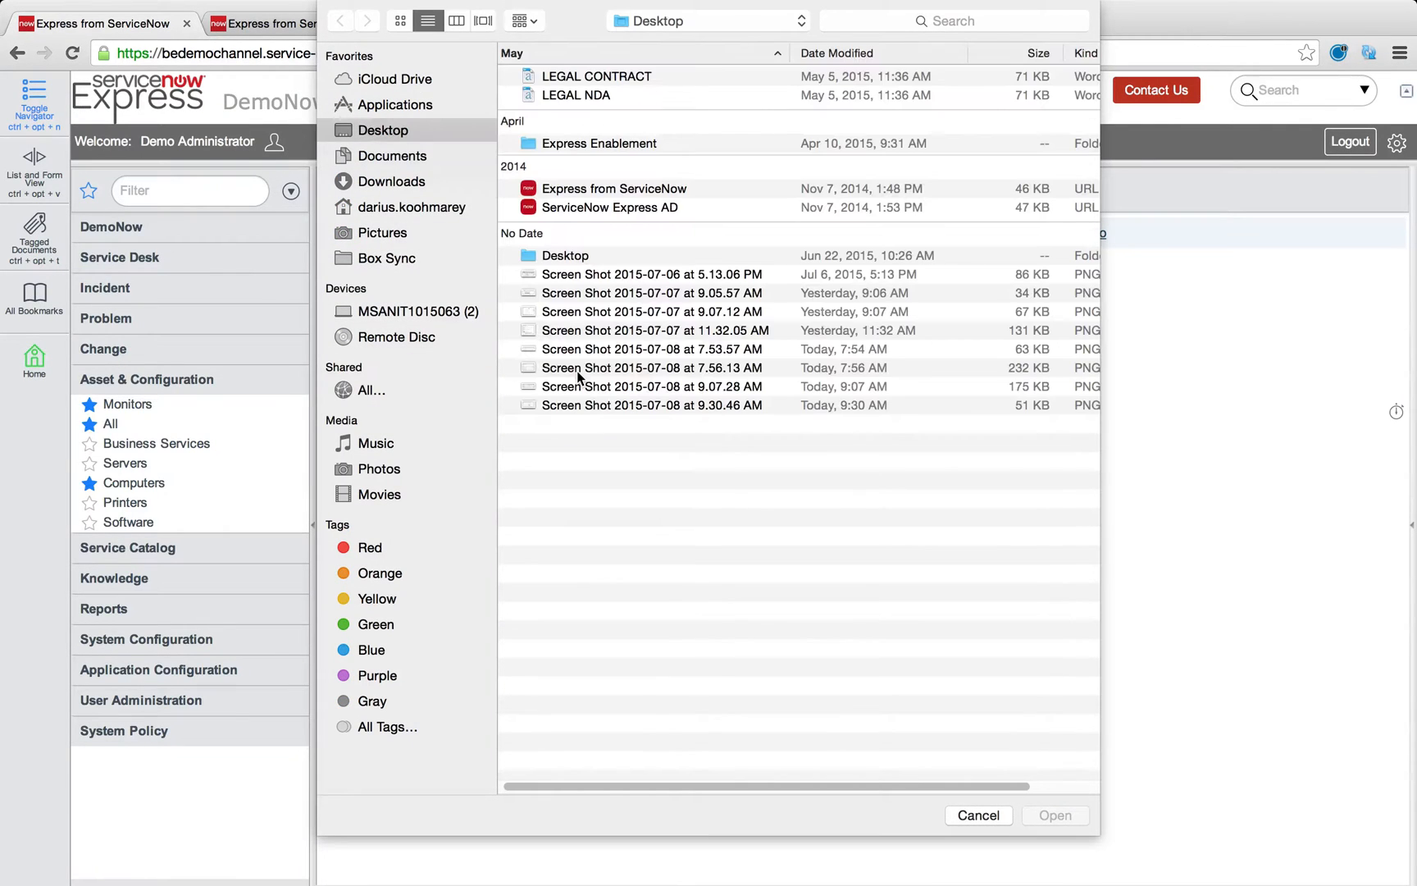
left_click(390, 181)
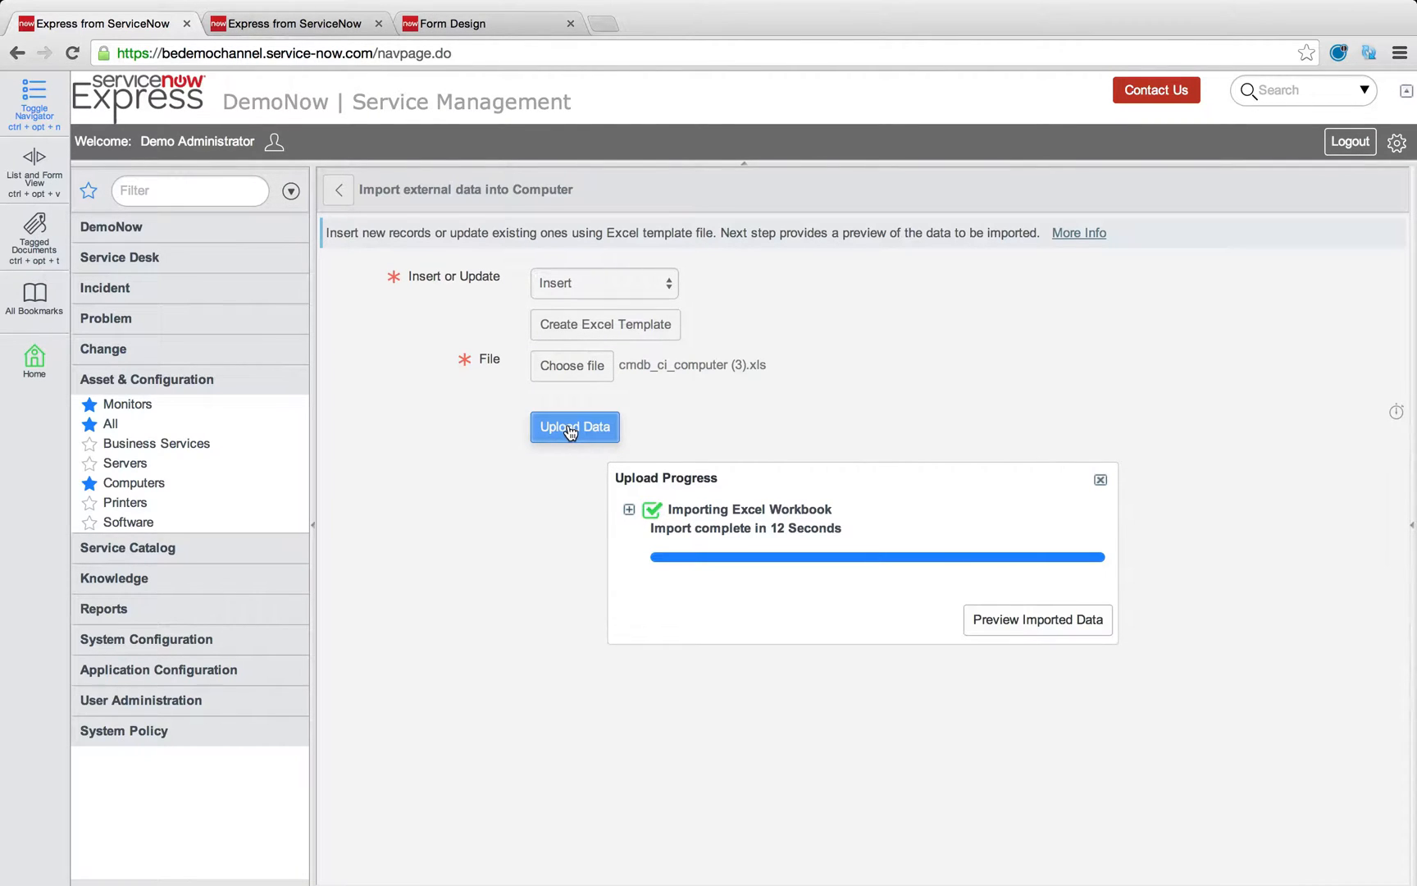
Step: Preview the imported Test 1 and Test 2 rows and complete the import
left_click(1038, 620)
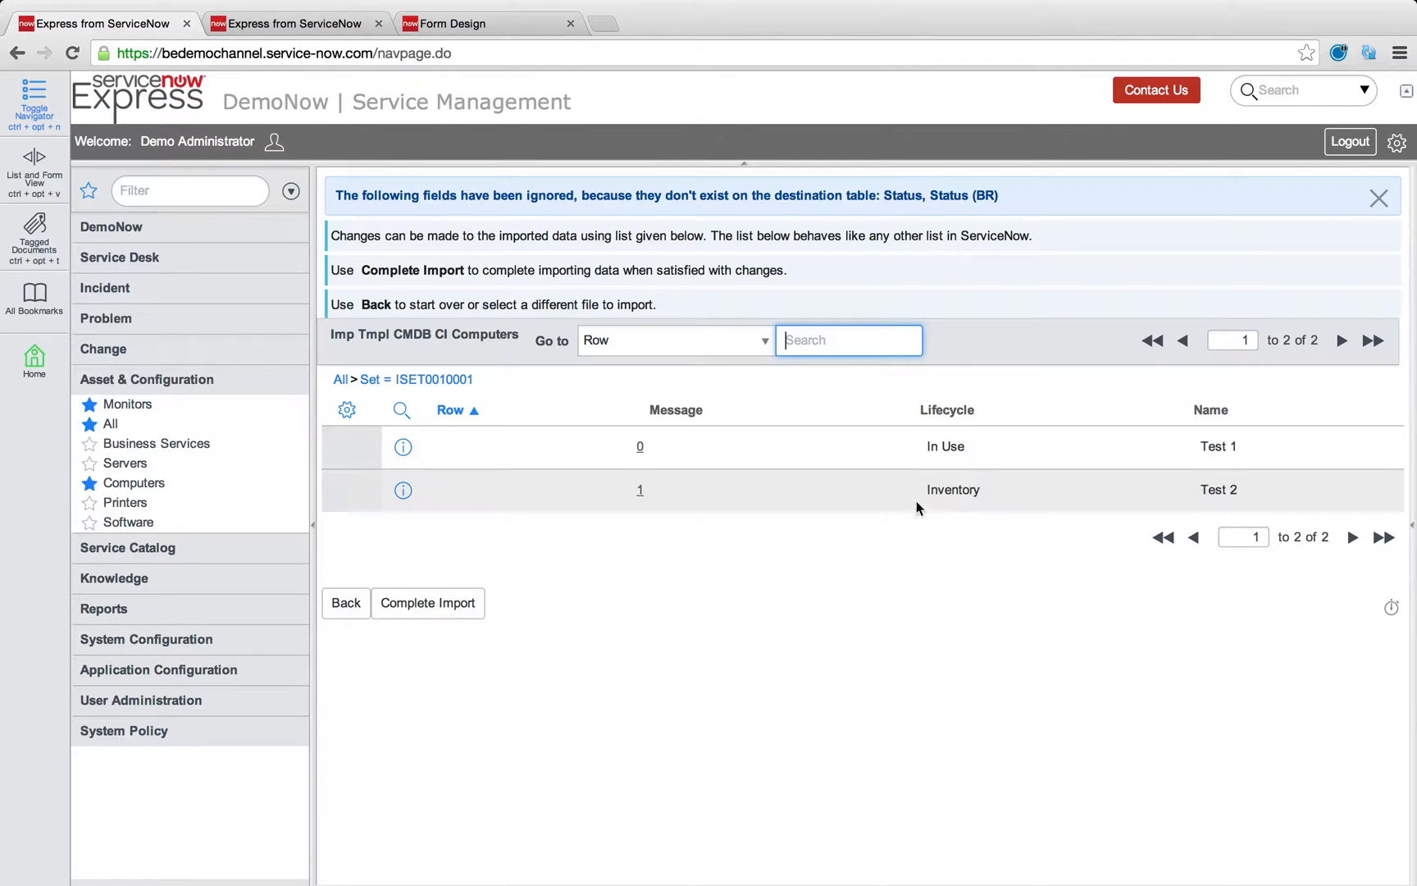
mouse_move(1092, 566)
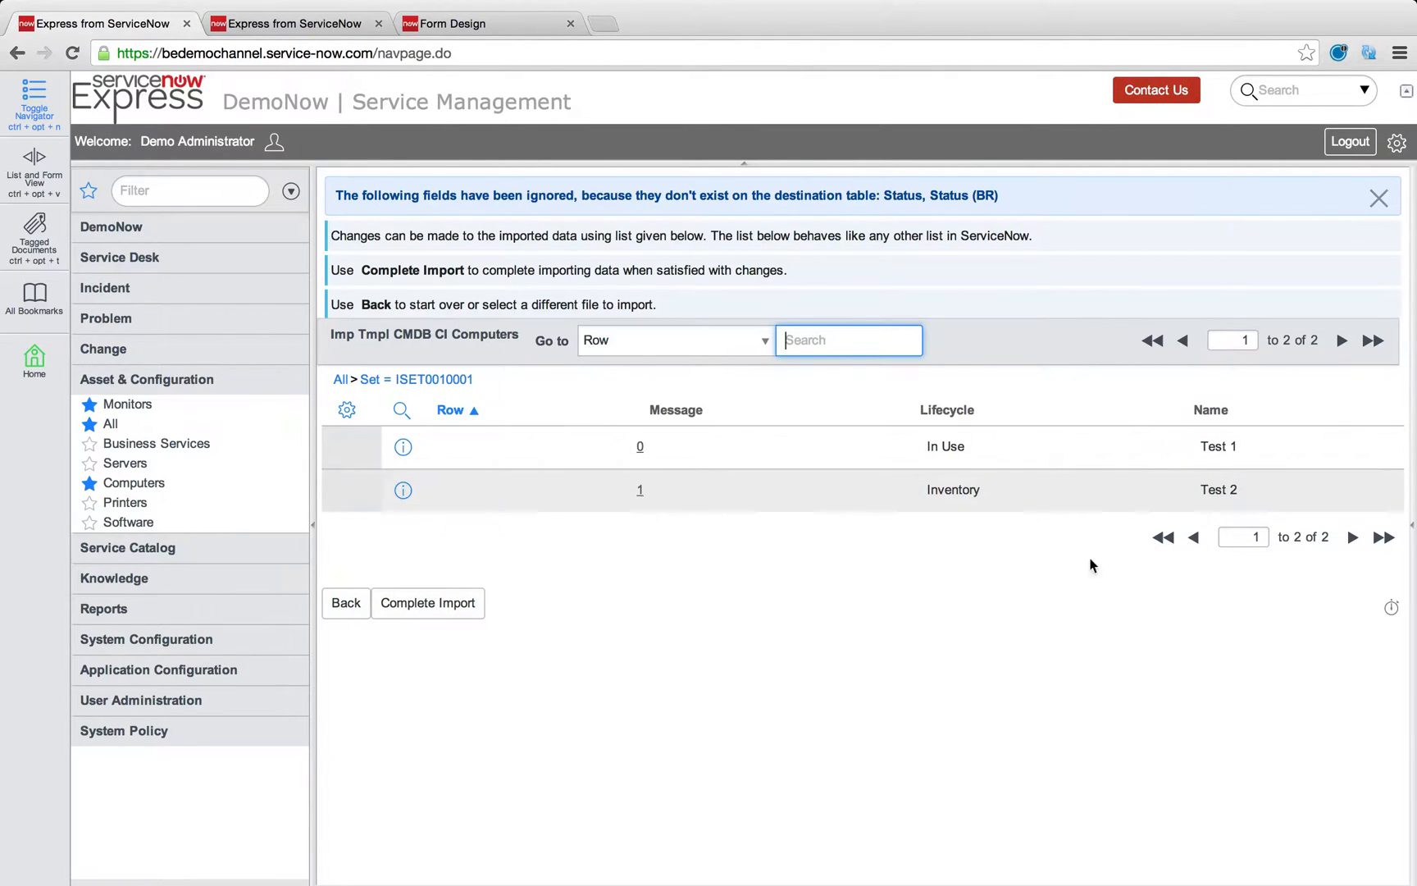
mouse_move(1052, 643)
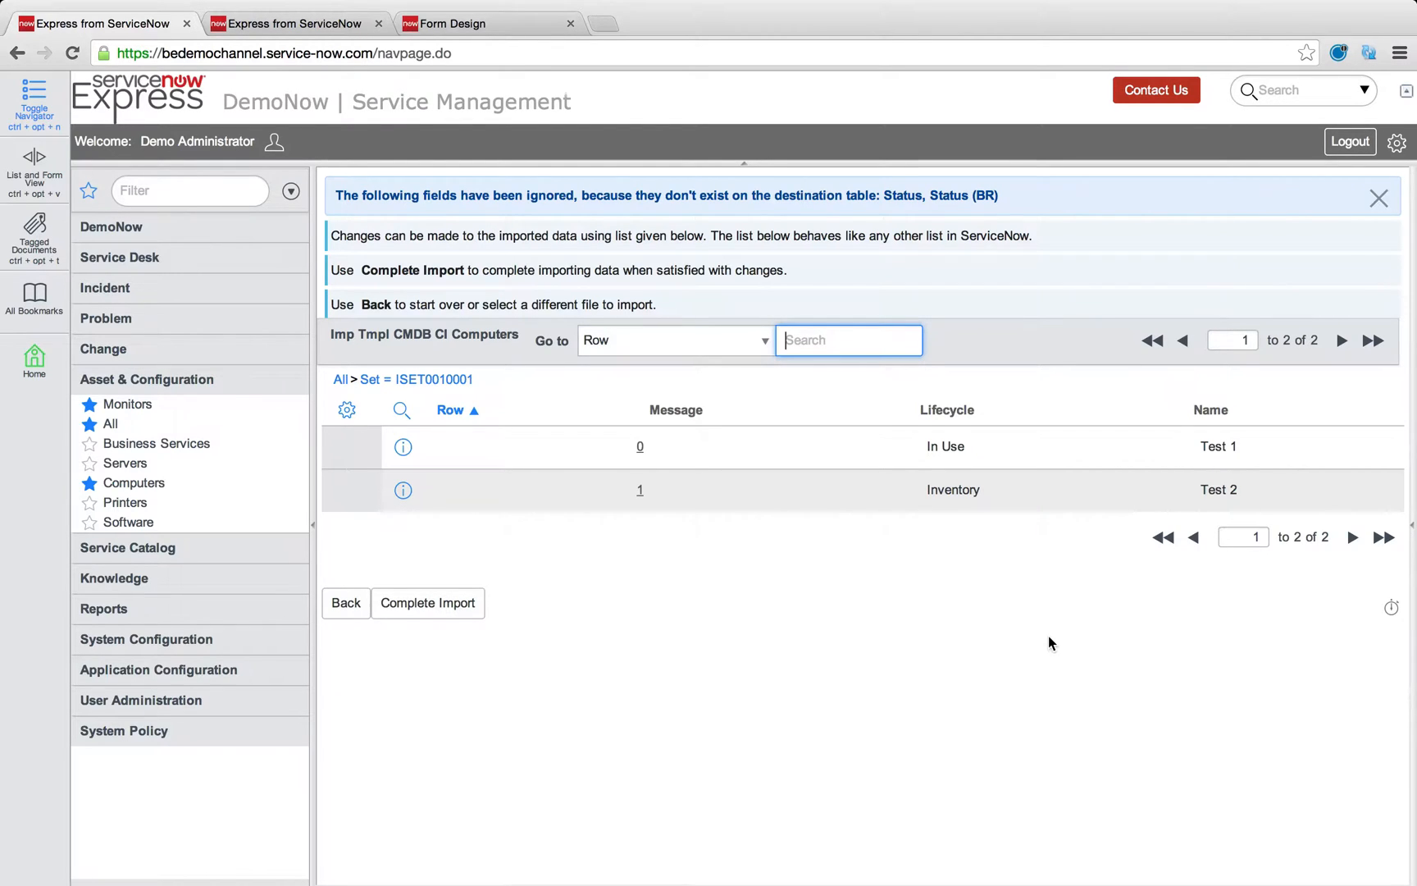
left_click(428, 603)
type("report")
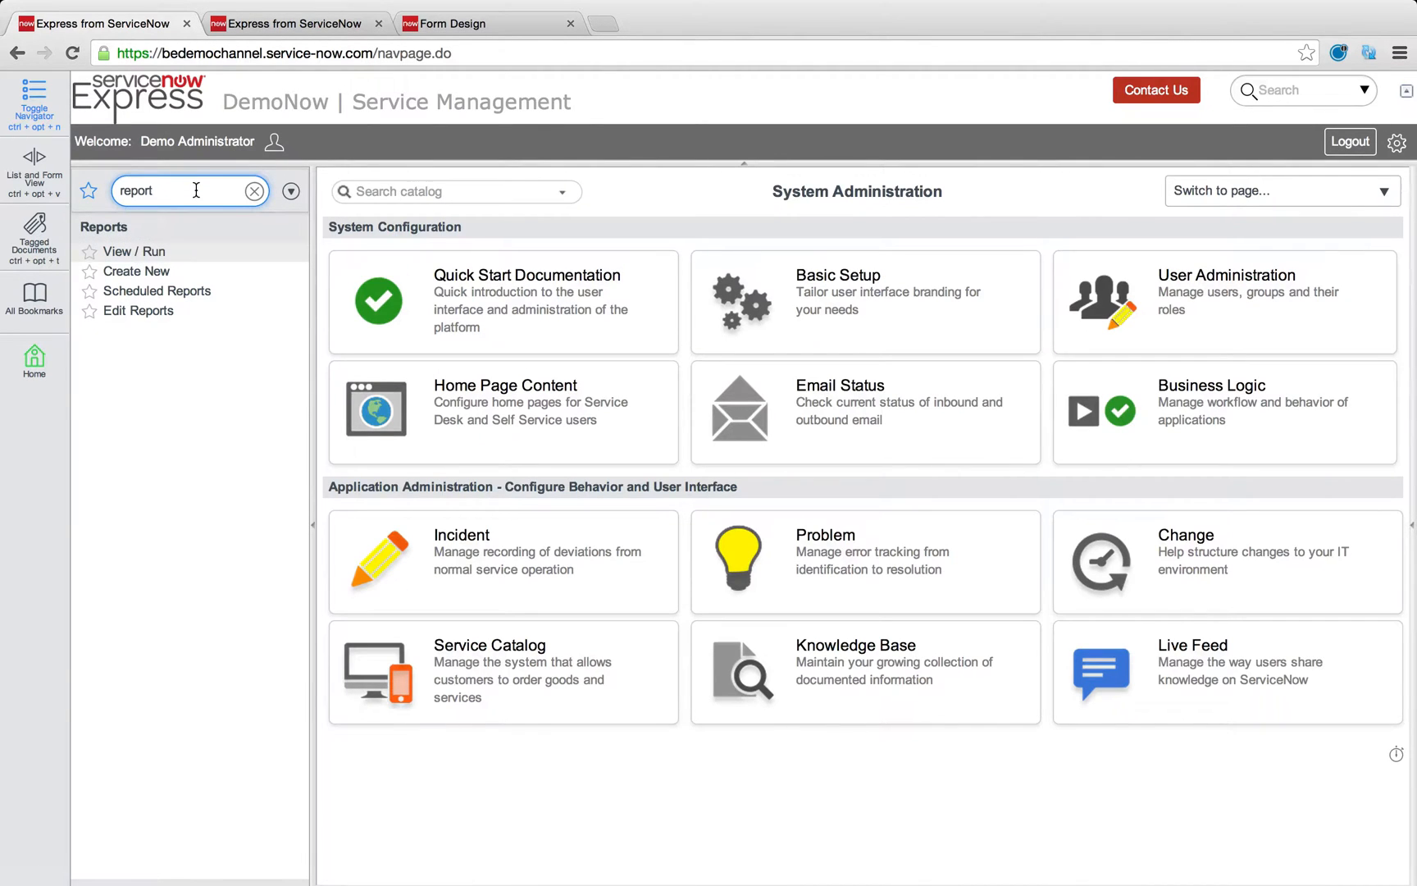
Step: Chart the Computers list by Lifecycle and reveal the report builder settings
type("comp")
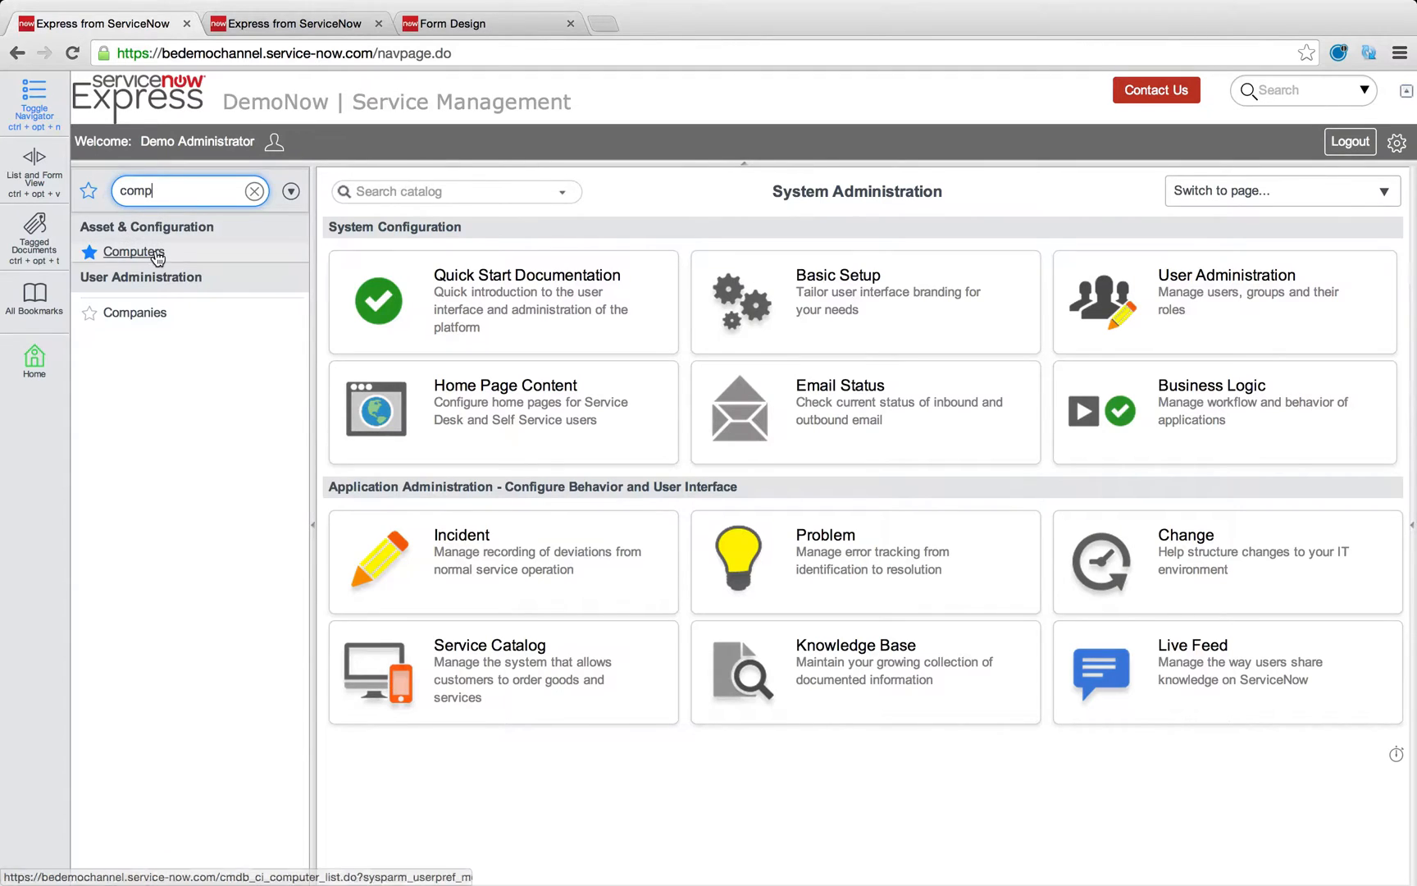
left_click(132, 252)
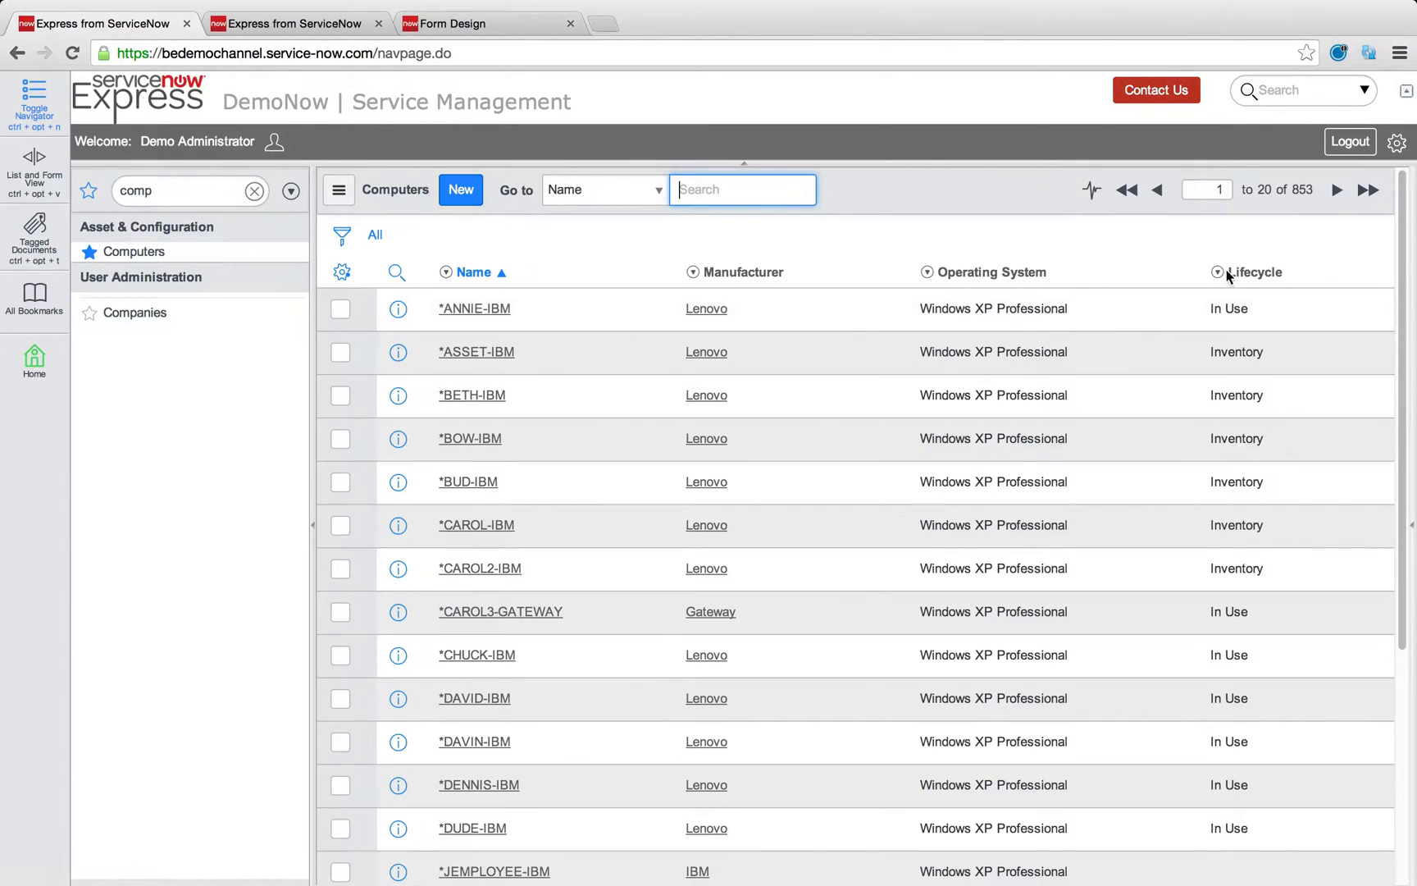
left_click(1219, 272)
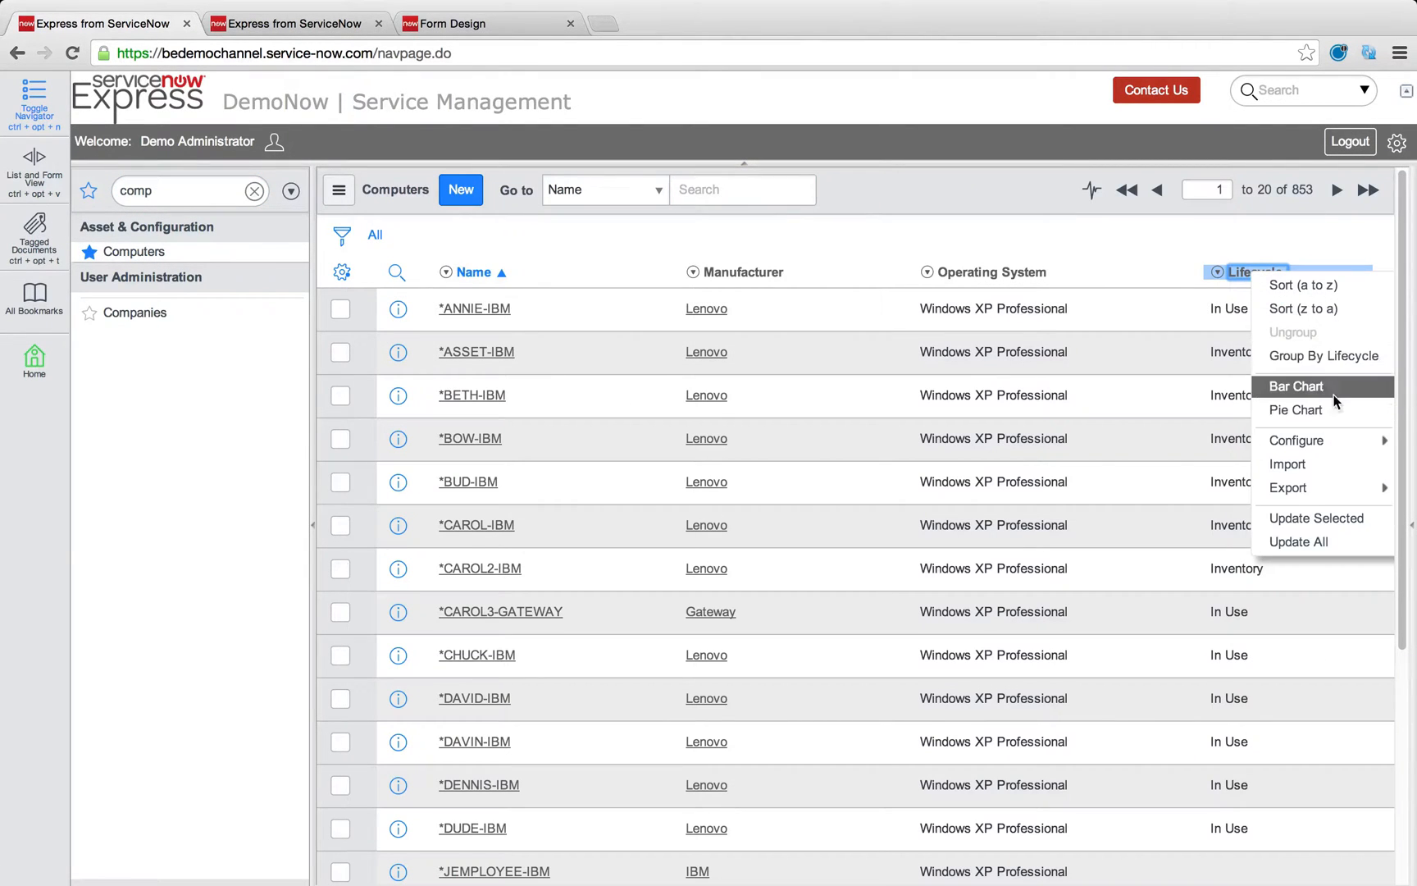
left_click(1296, 386)
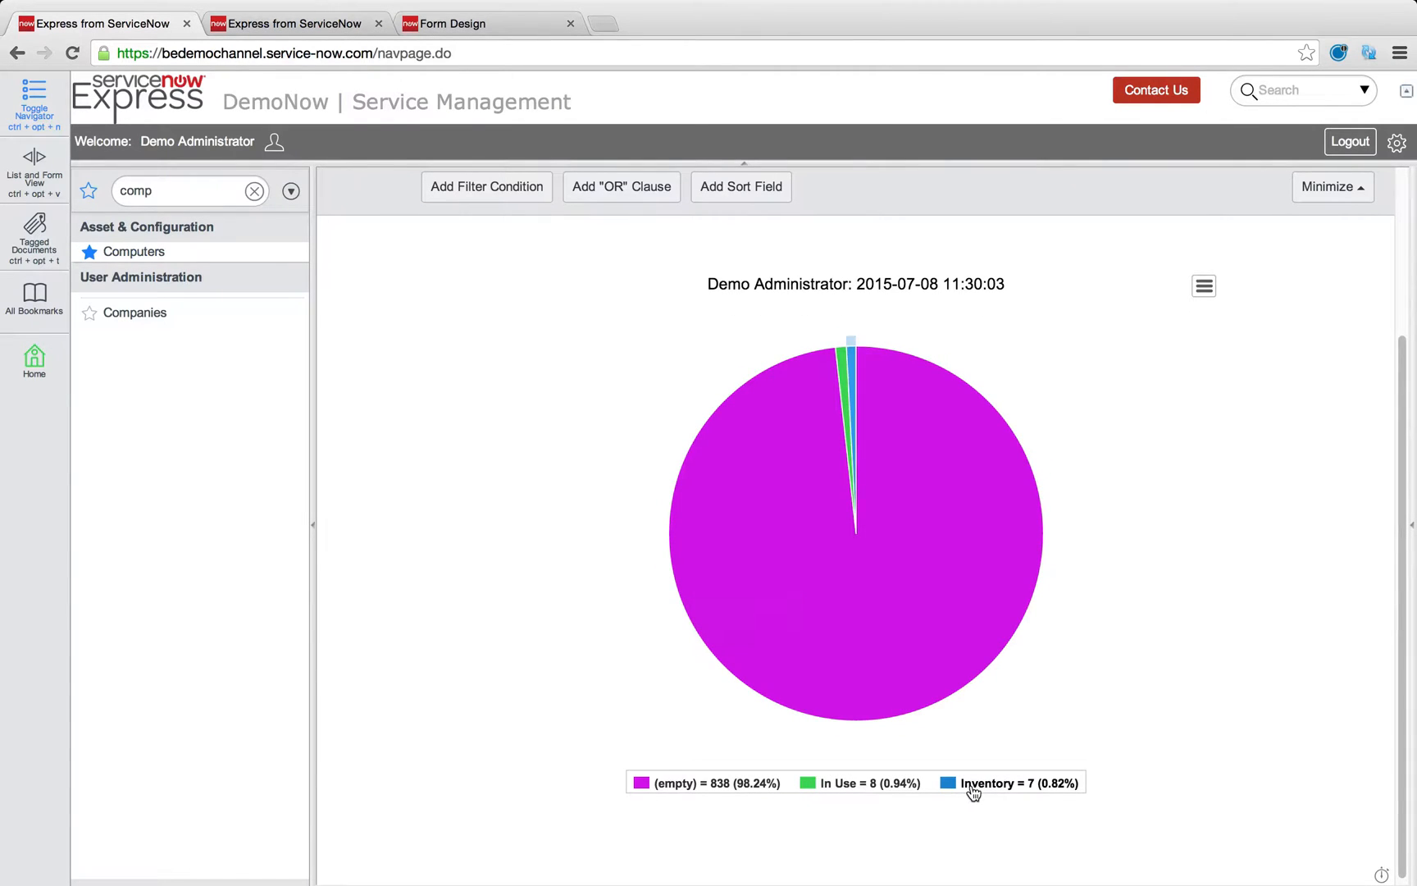
mouse_move(842, 613)
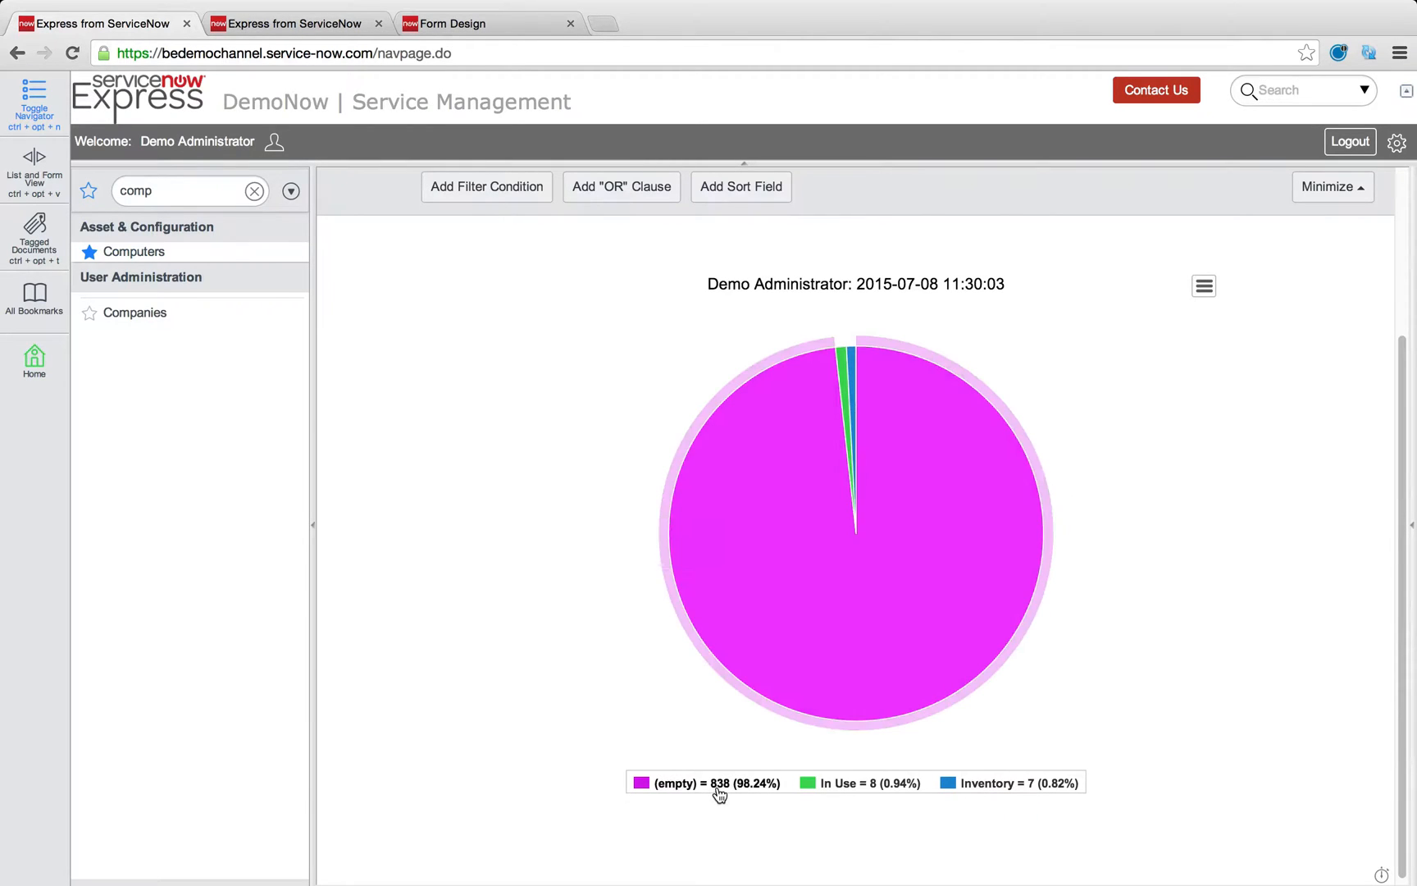
left_click(1333, 186)
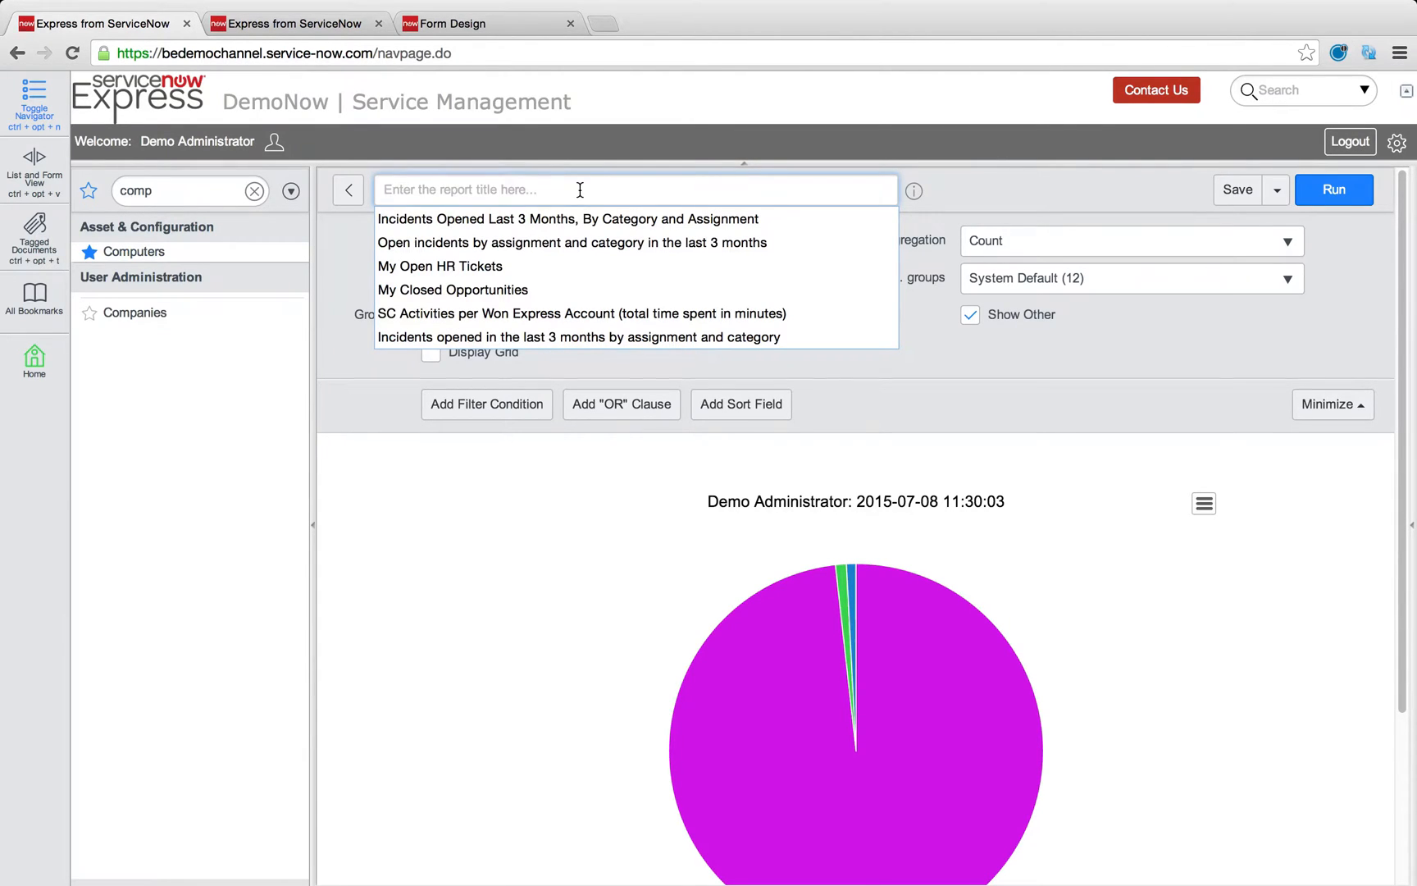
Step: Title the report Incidents, group by Configuration item ⇒ Manufacturer, and run it
type("Incidents by Configuration Items Manufacturer")
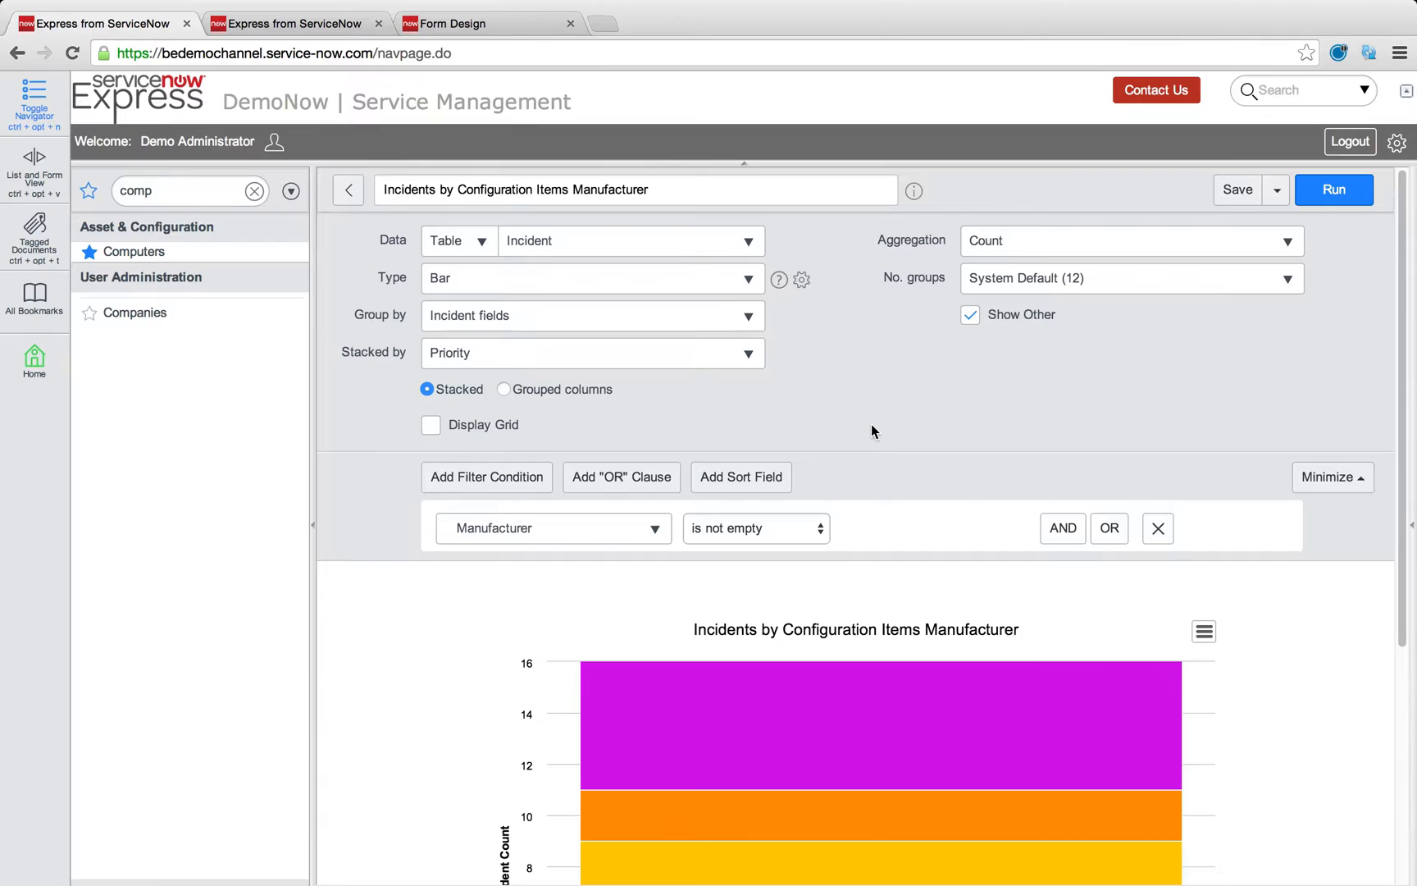
left_click(1335, 189)
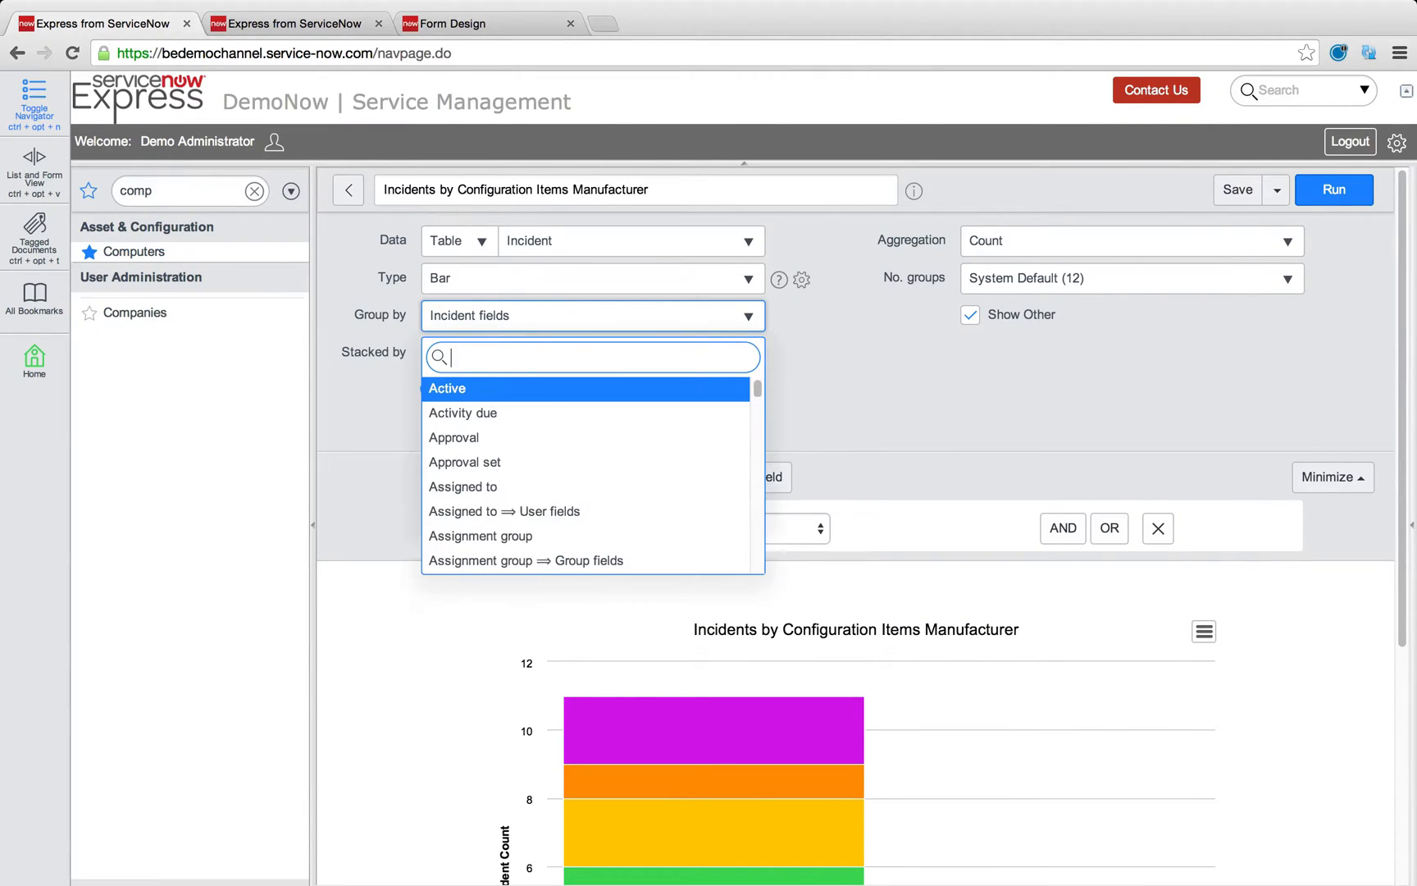
type("conf")
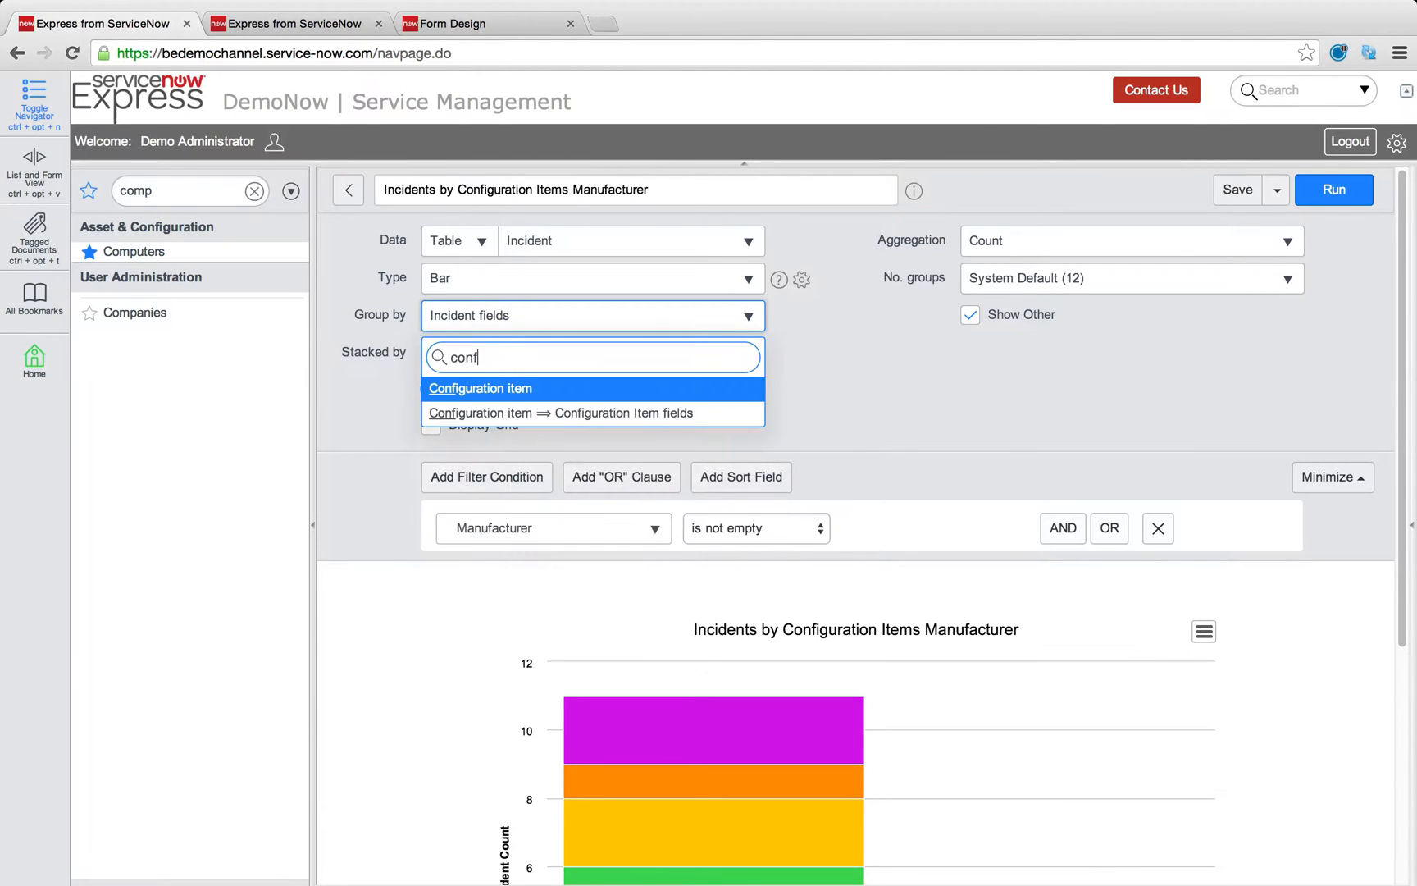
mouse_move(658, 417)
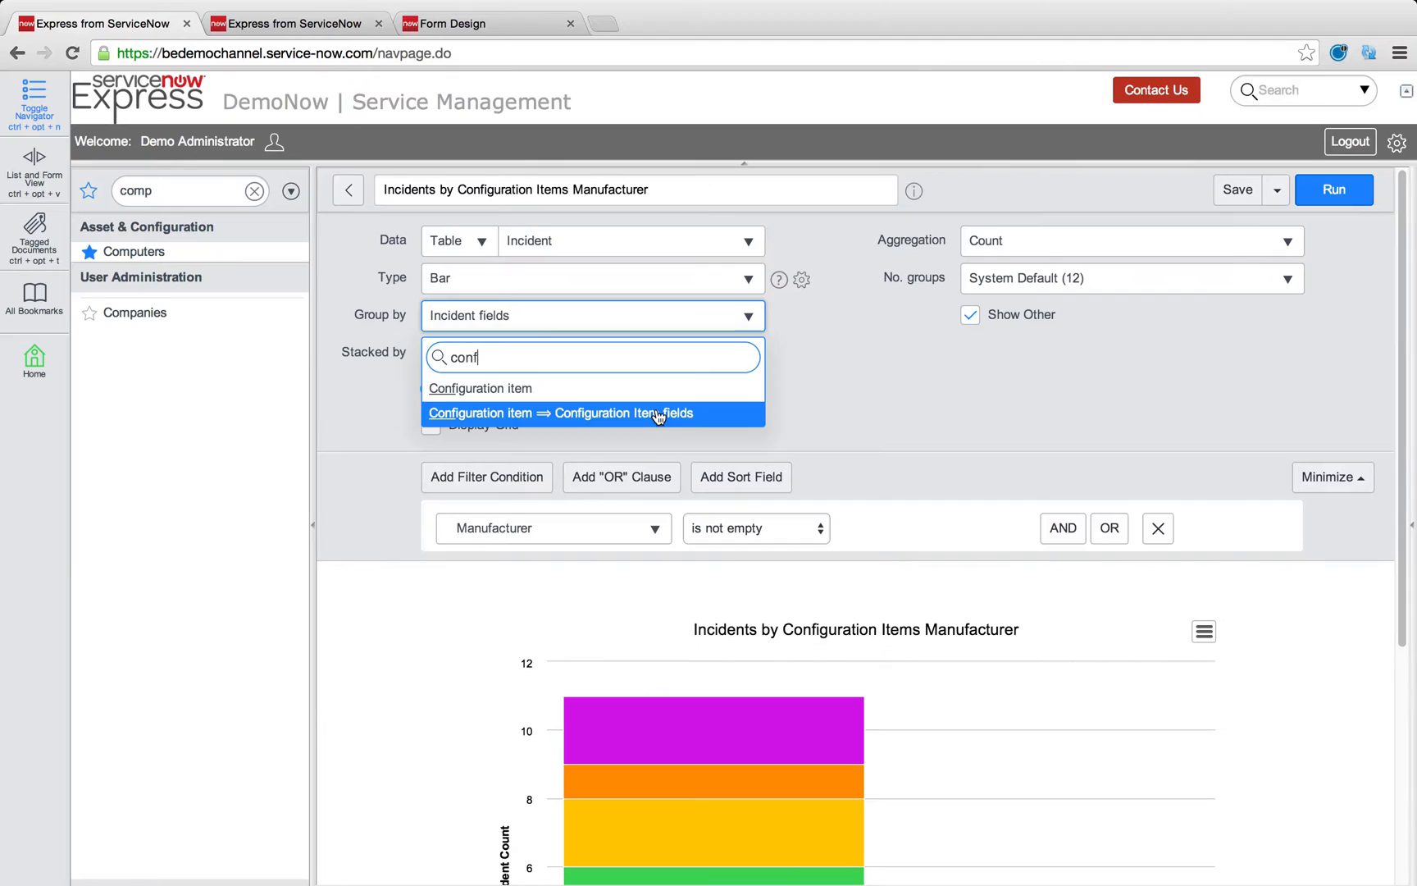
left_click(593, 414)
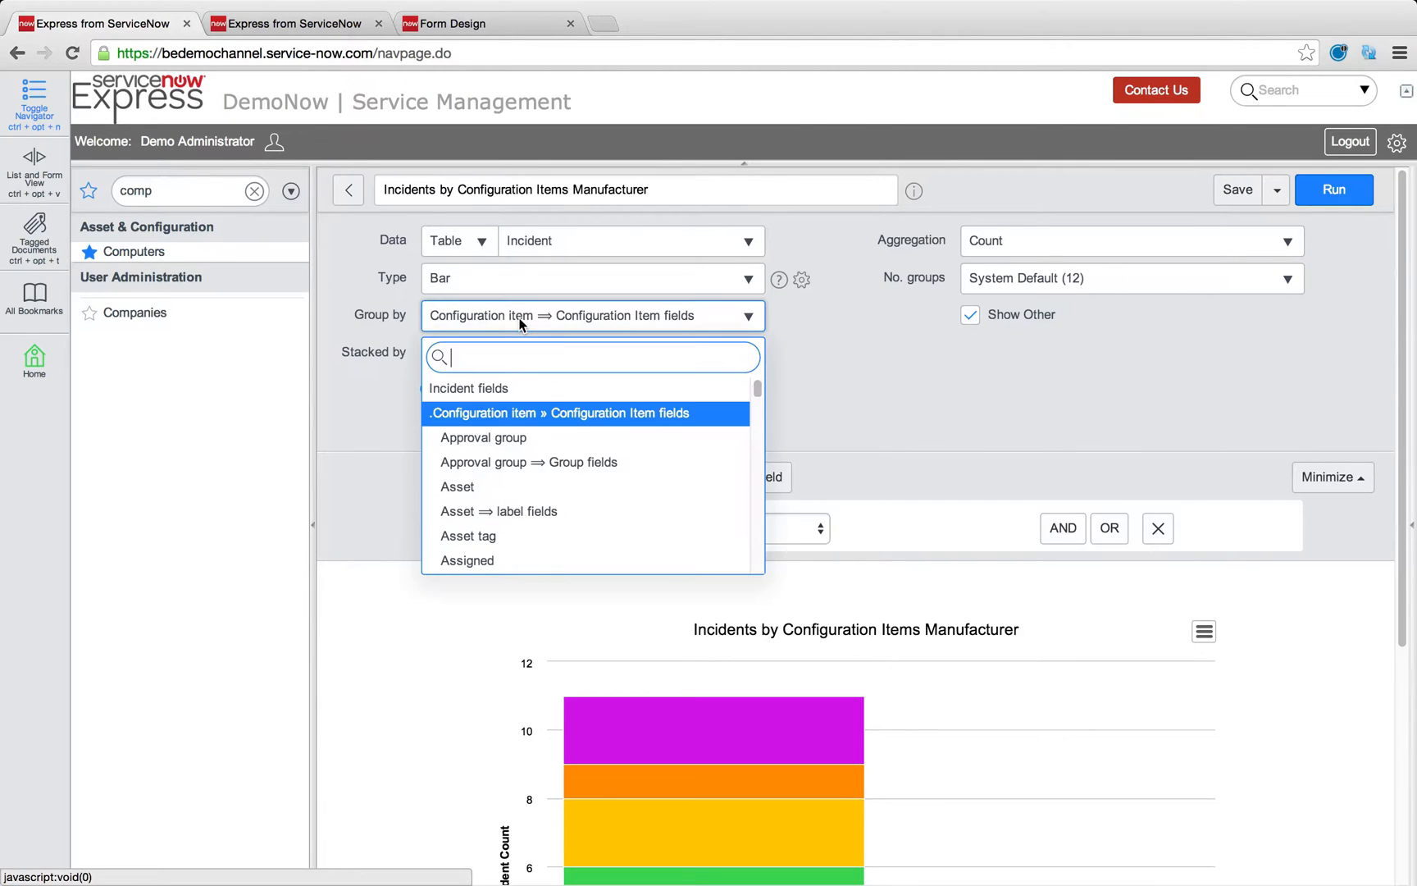
type("man")
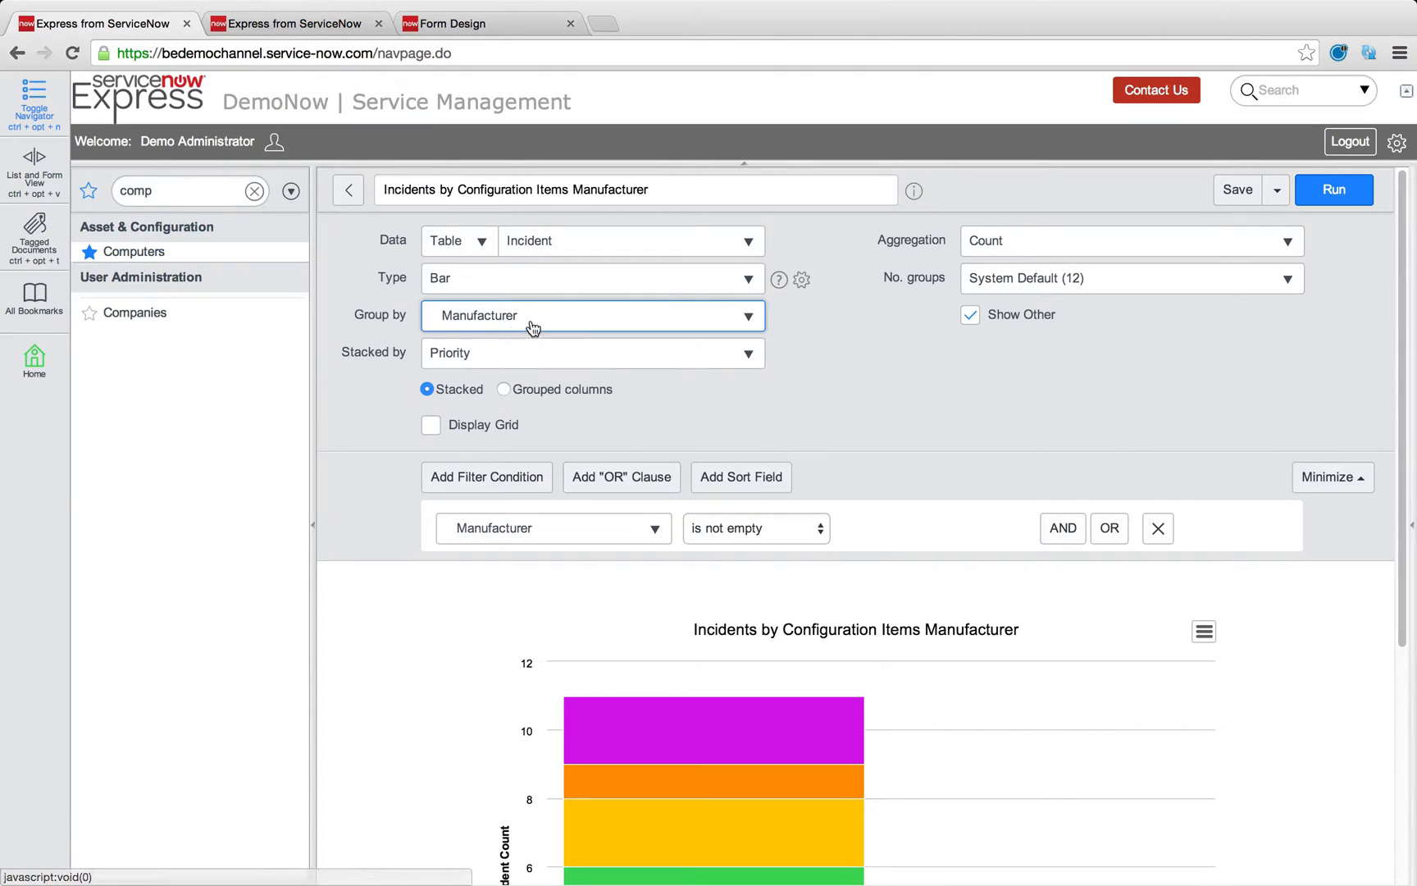
mouse_move(525, 488)
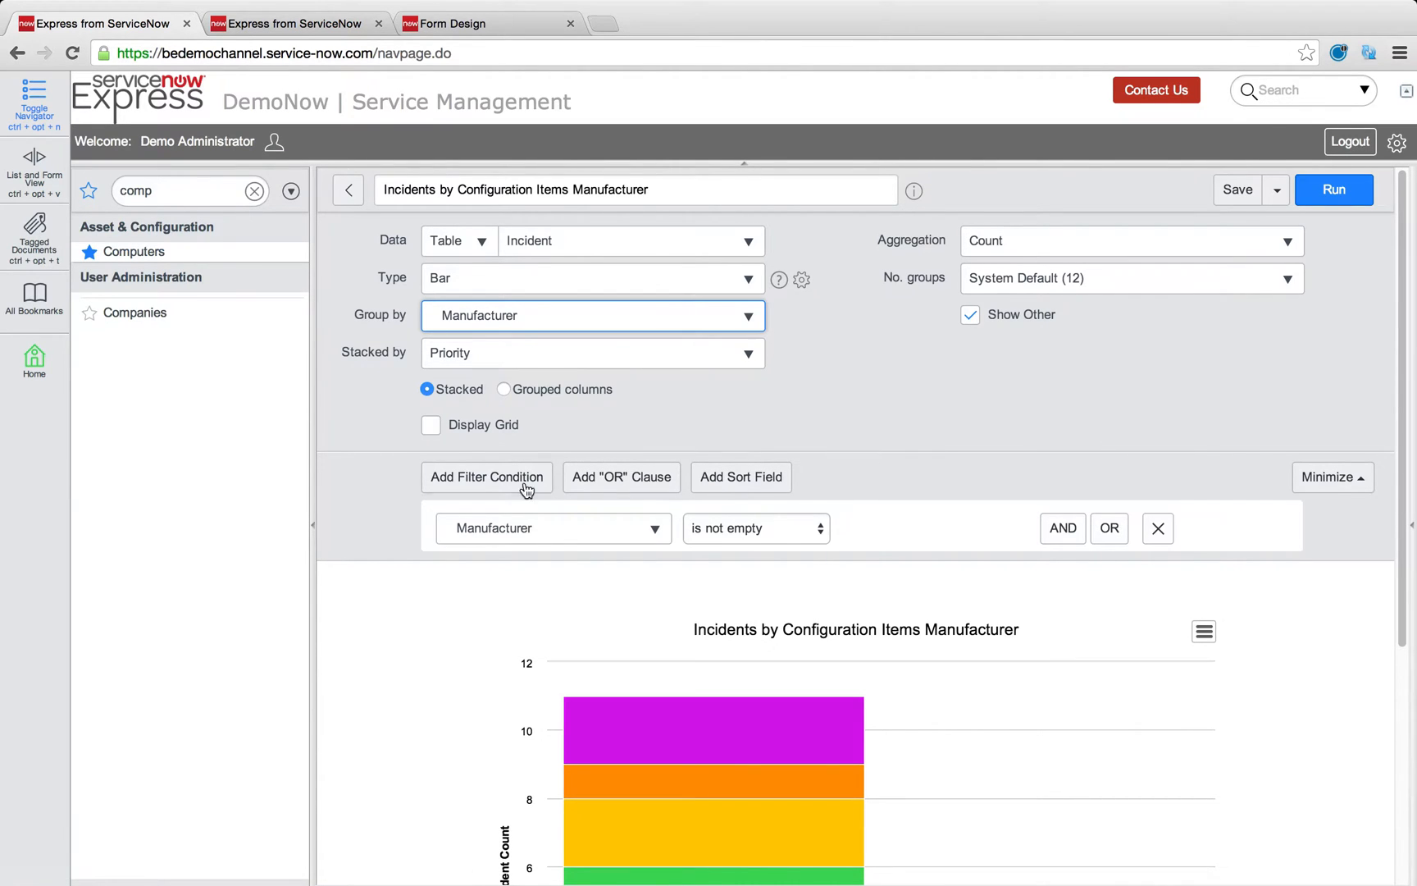
mouse_move(1333, 203)
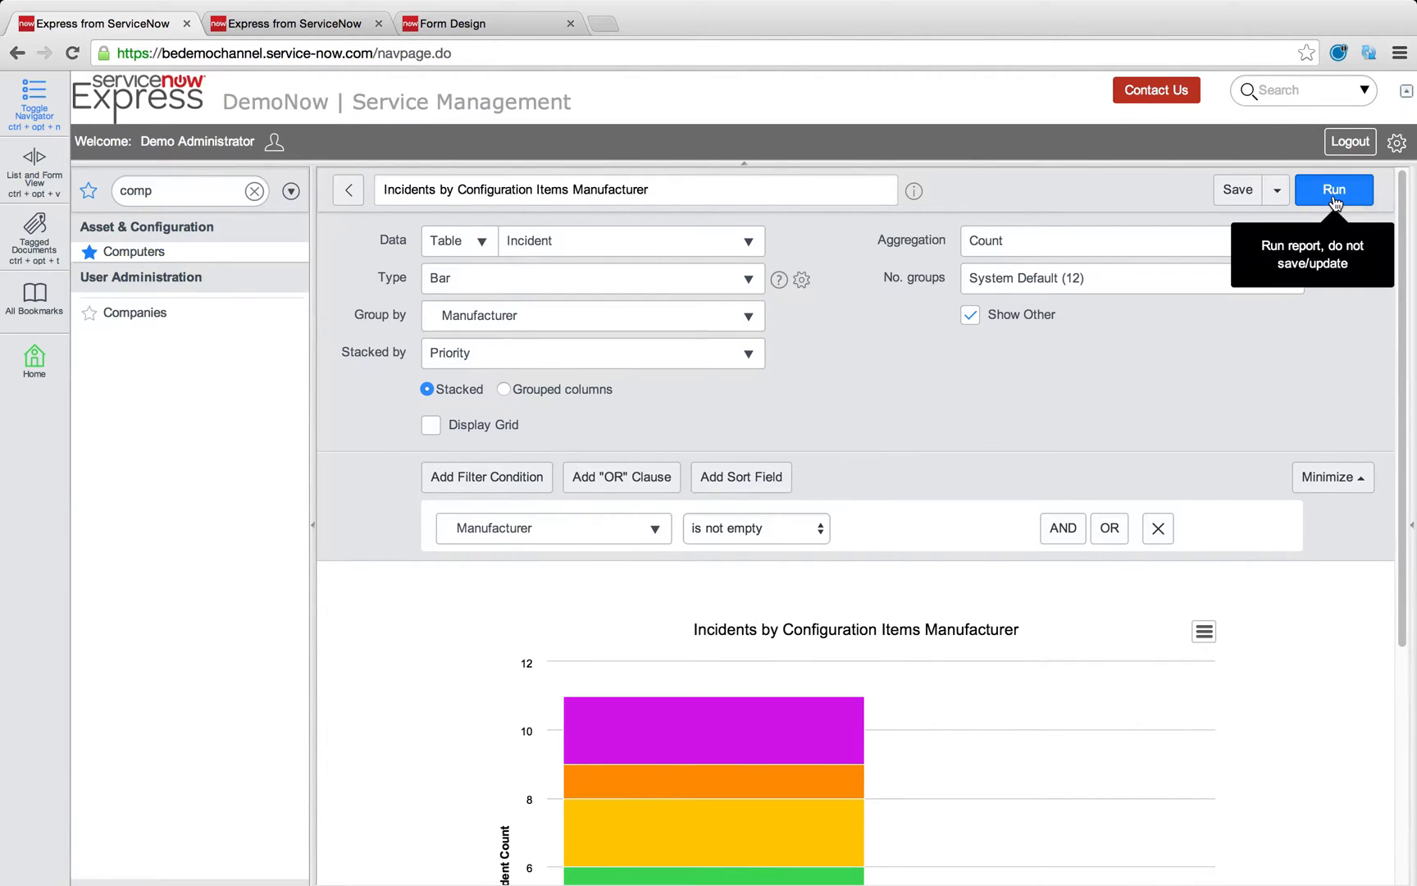
left_click(1335, 189)
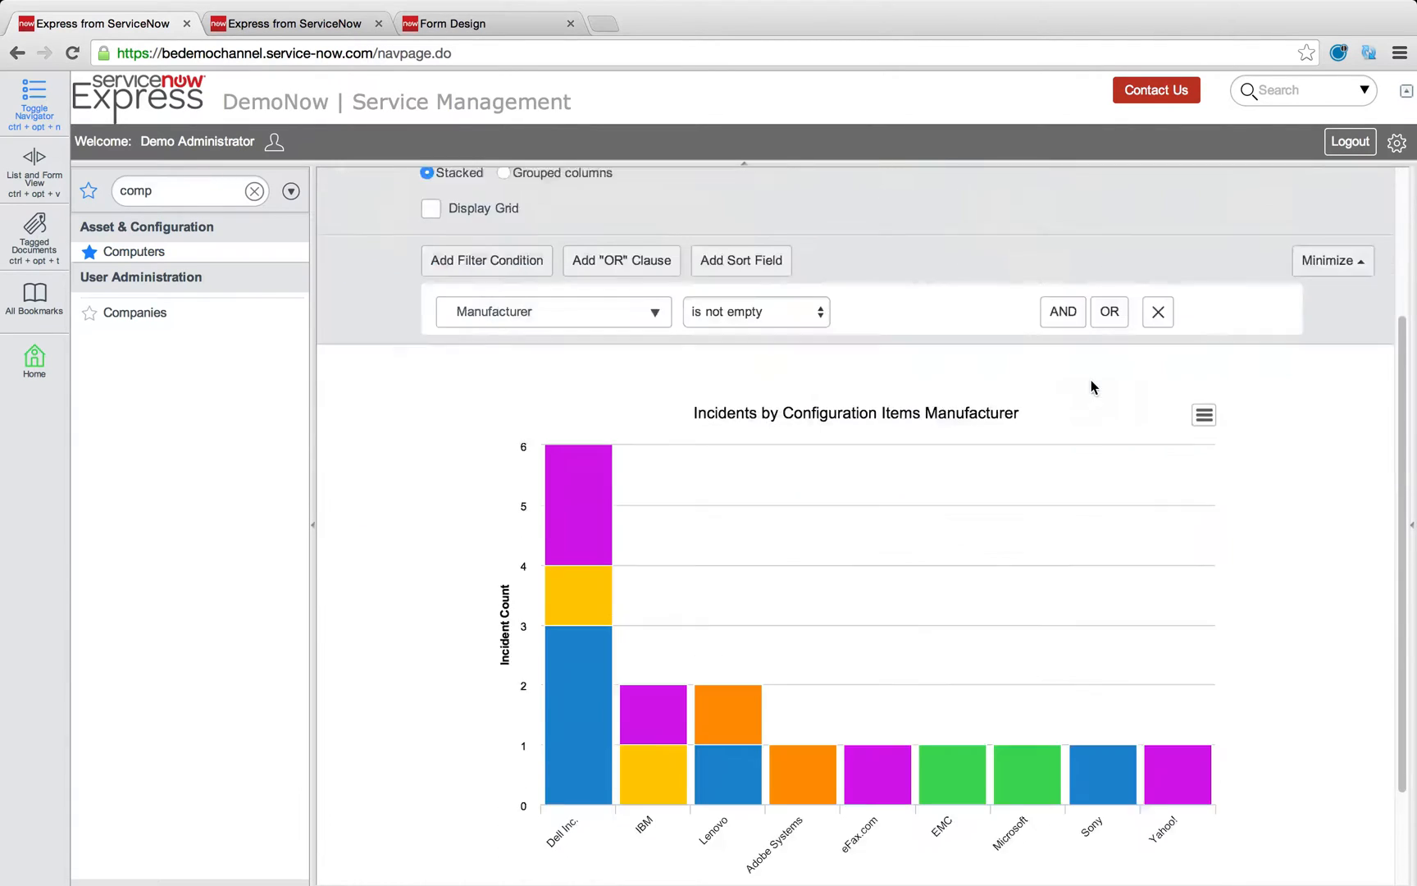
scroll("down", 3)
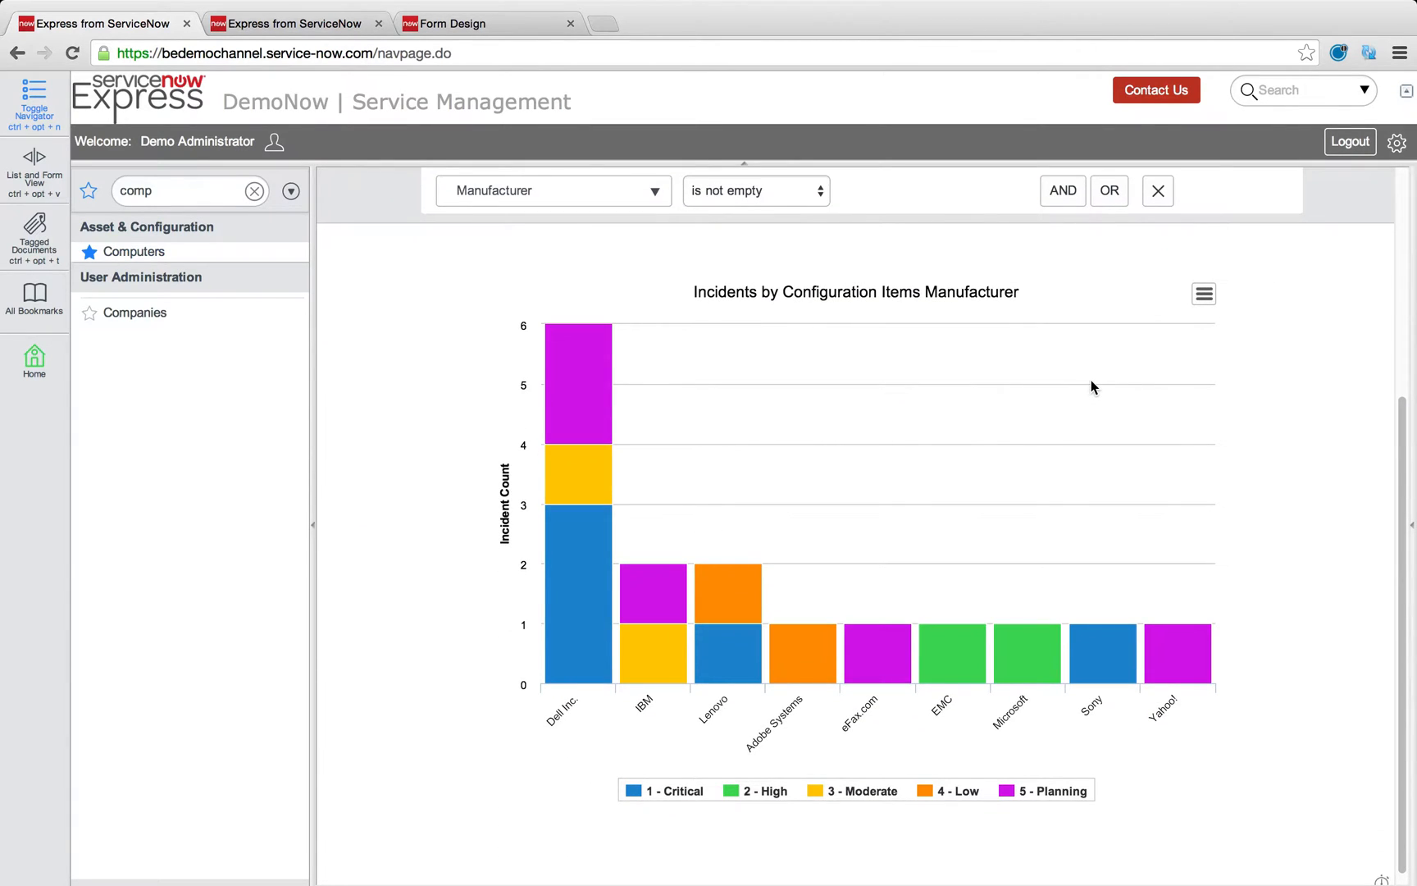
mouse_move(594, 313)
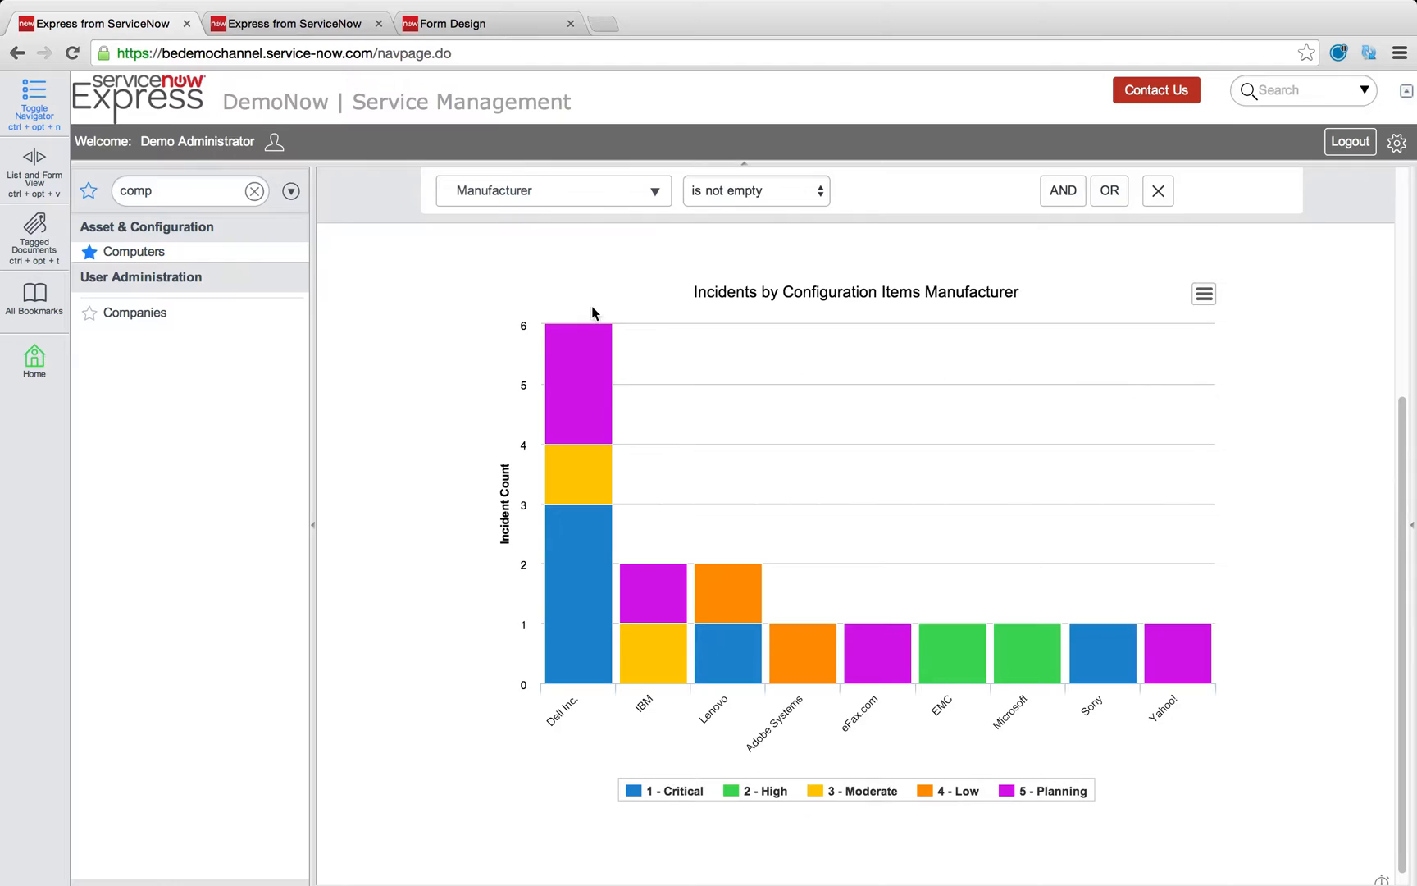
mouse_move(593, 599)
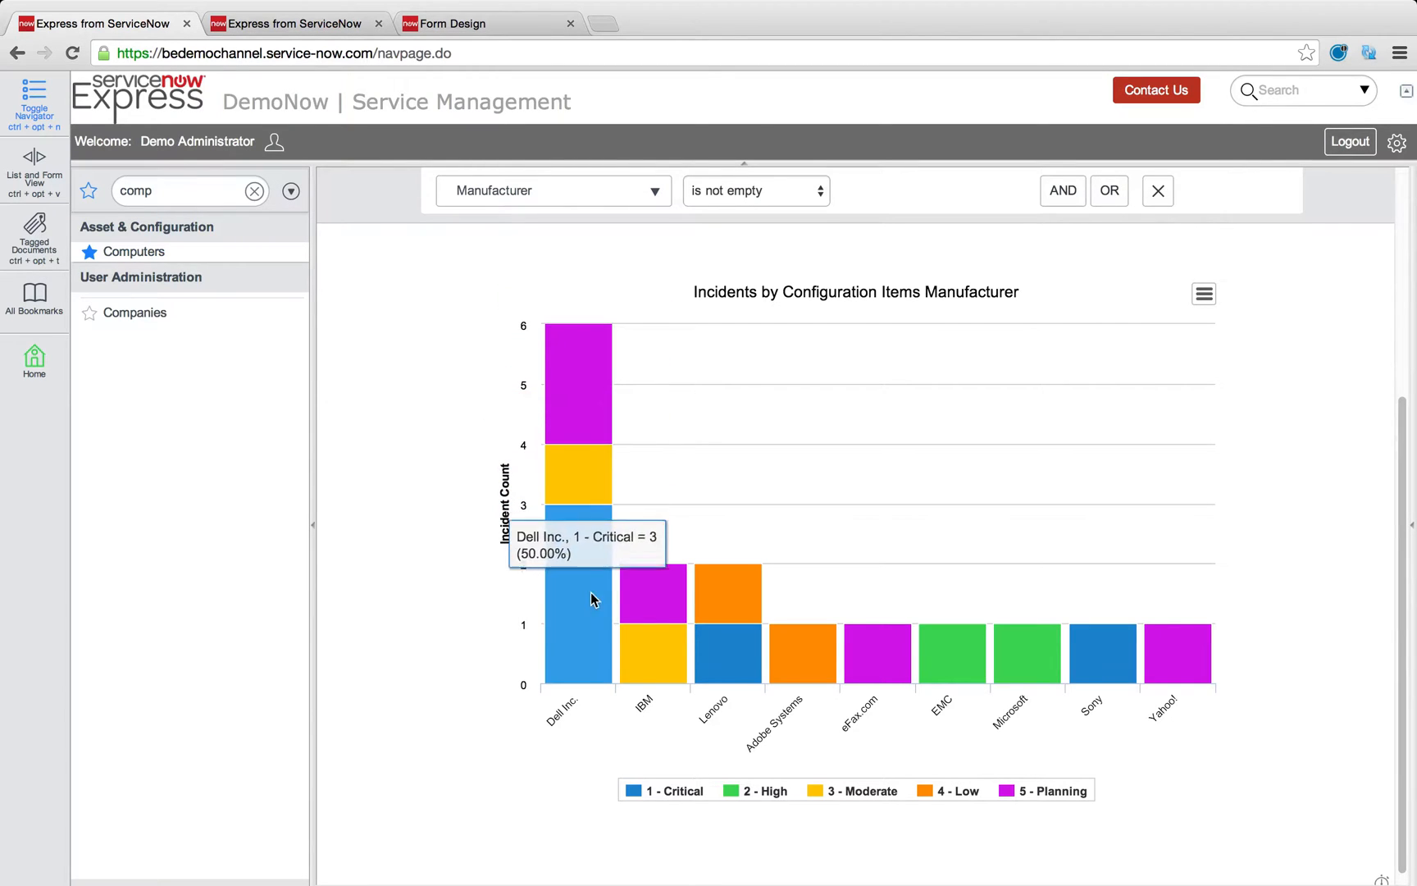
mouse_move(1113, 676)
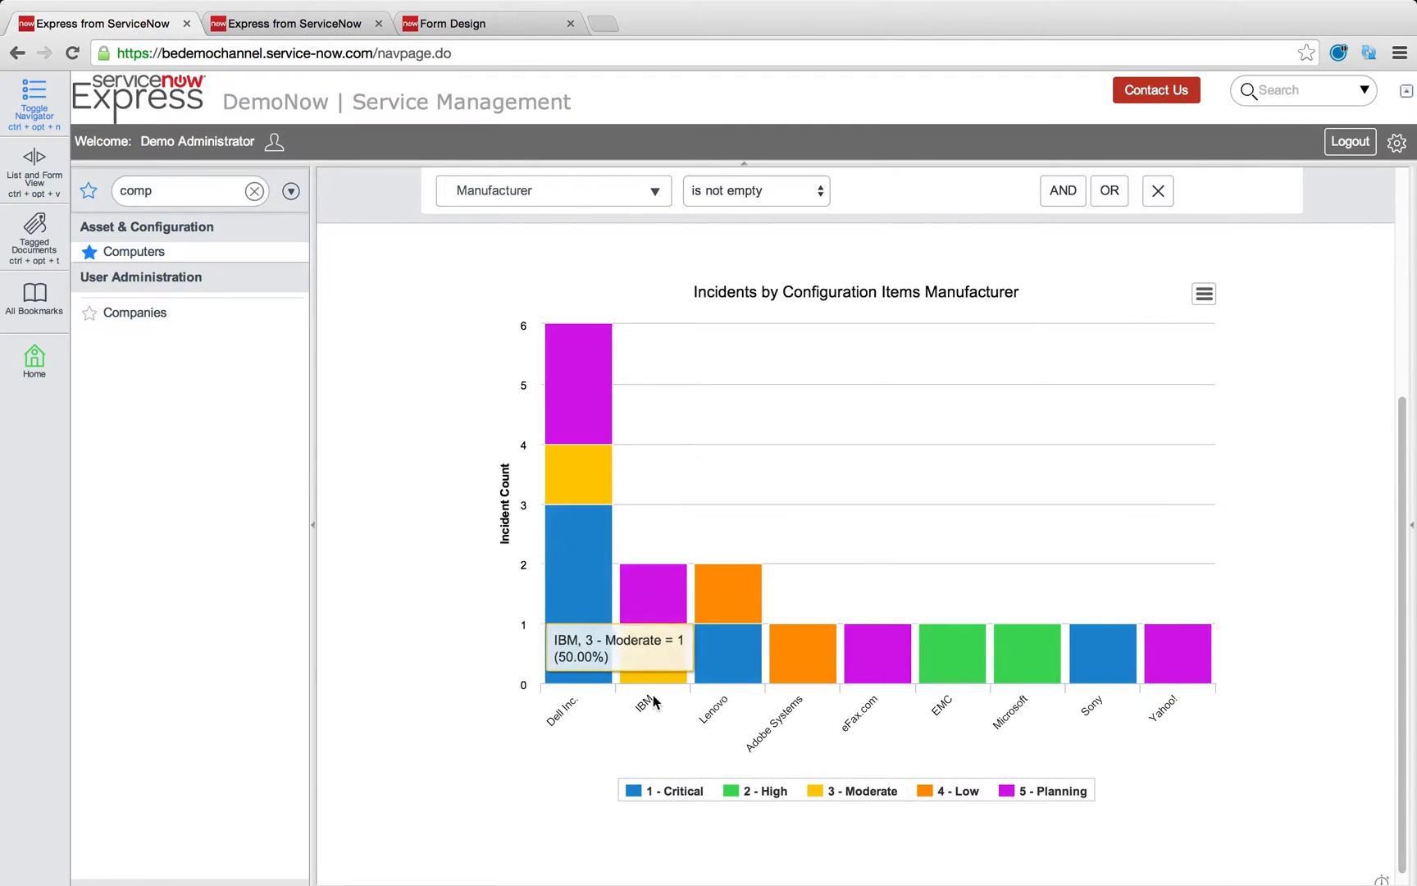
mouse_move(916, 751)
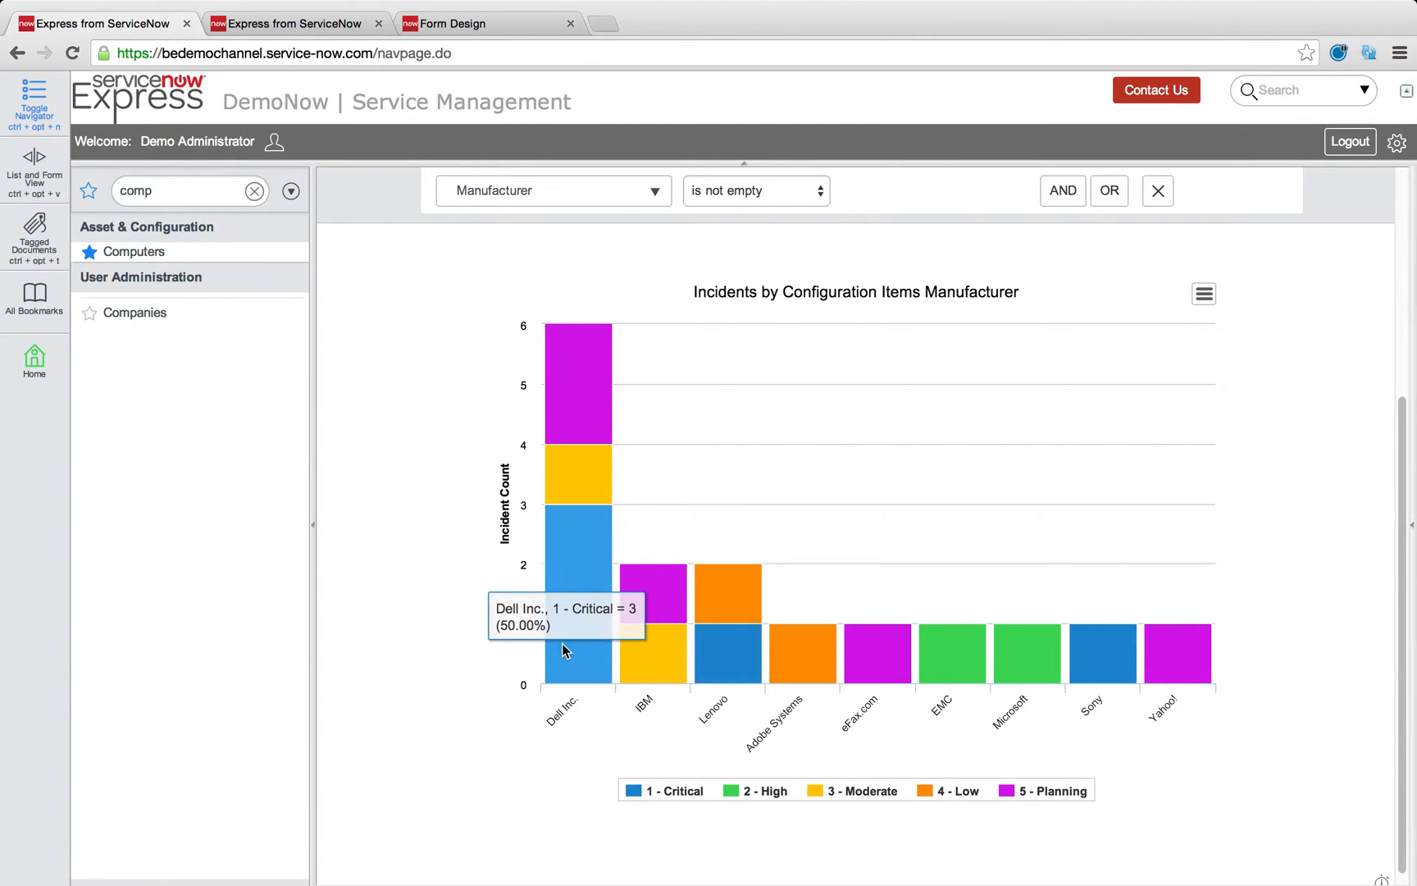
mouse_move(733, 648)
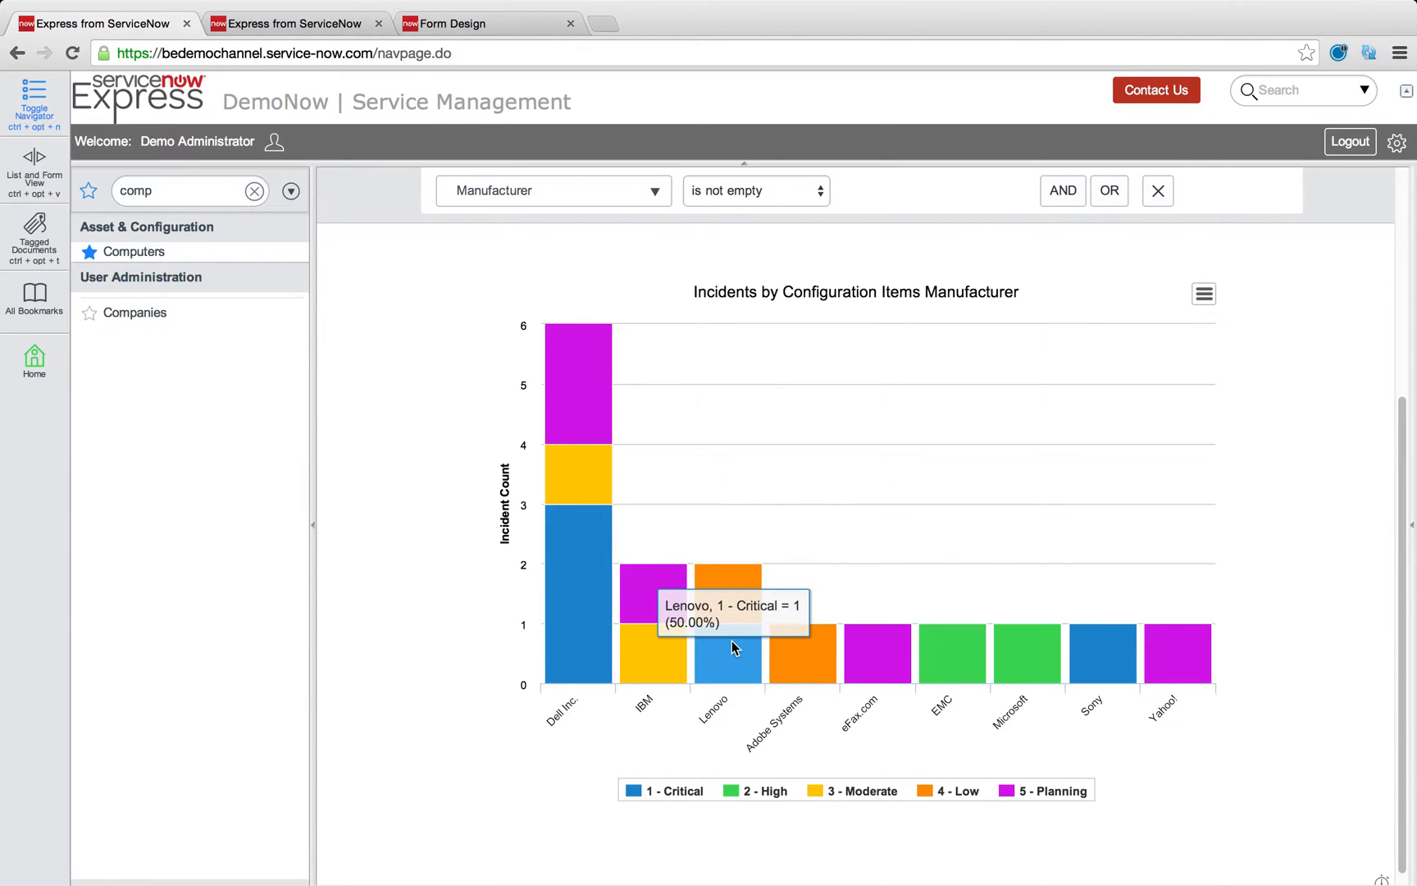
mouse_move(587, 631)
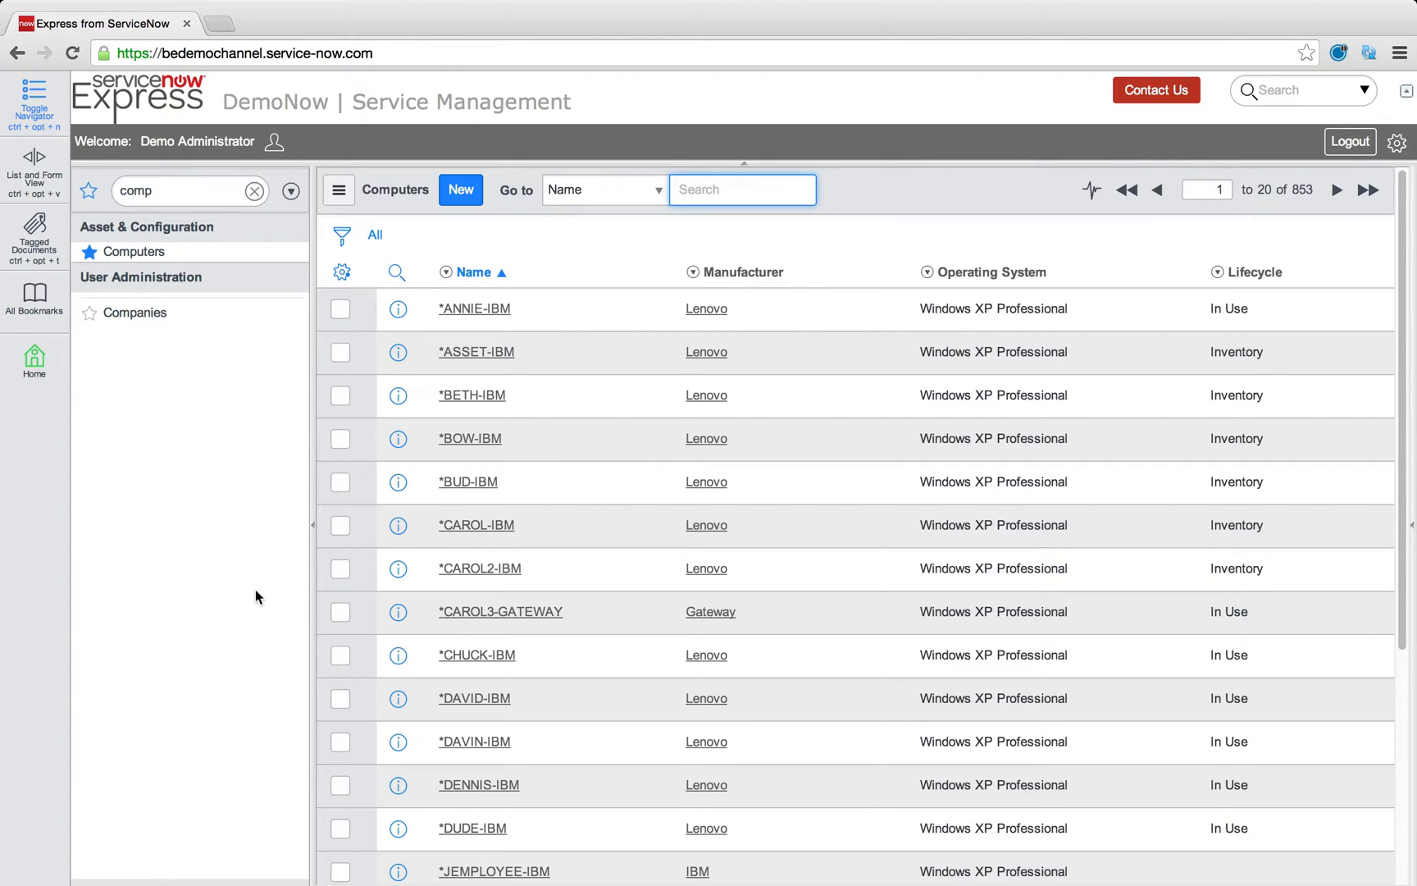
mouse_move(351, 426)
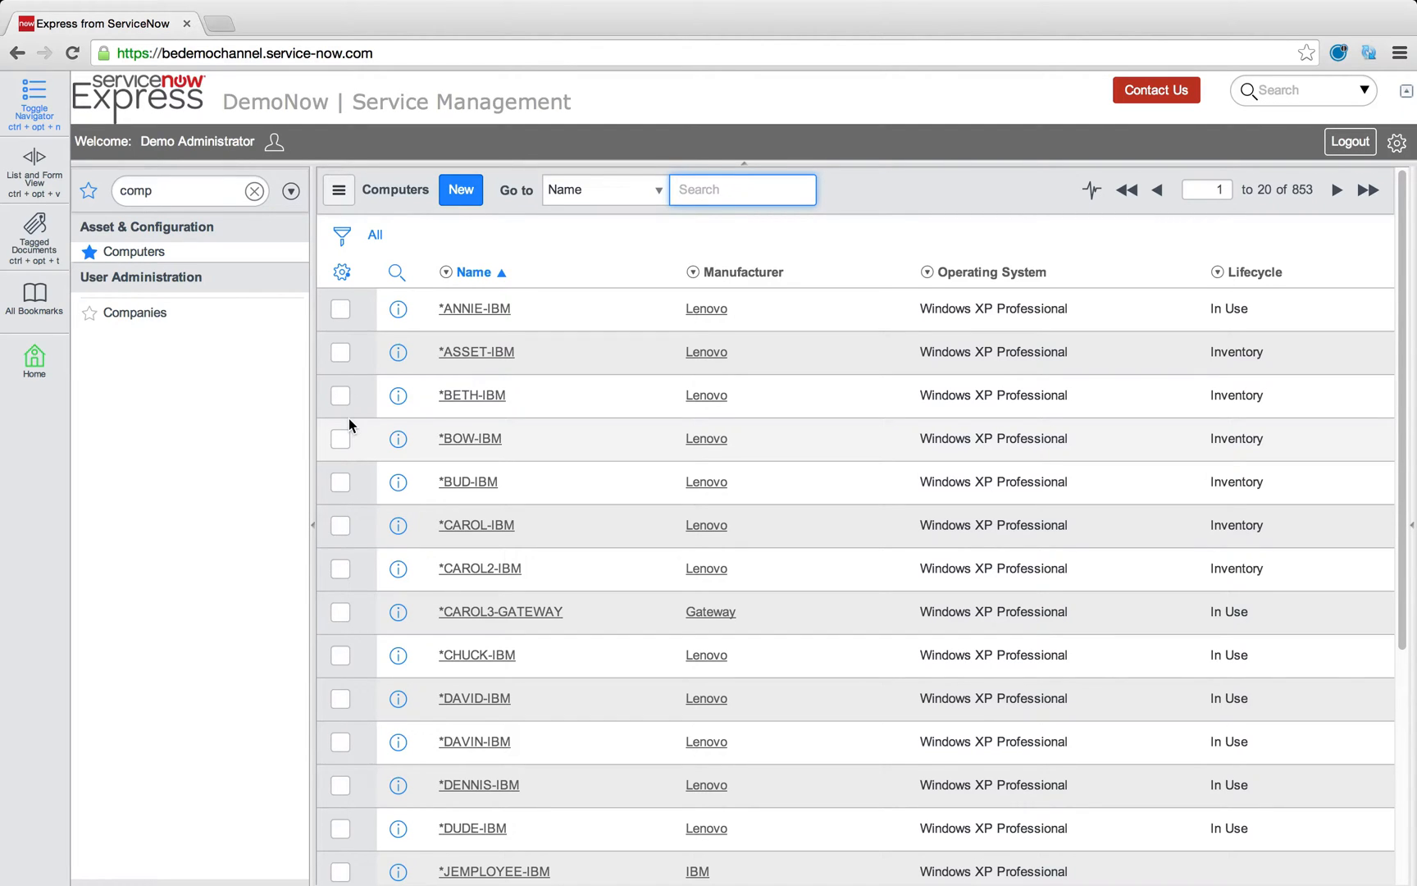
mouse_move(363, 395)
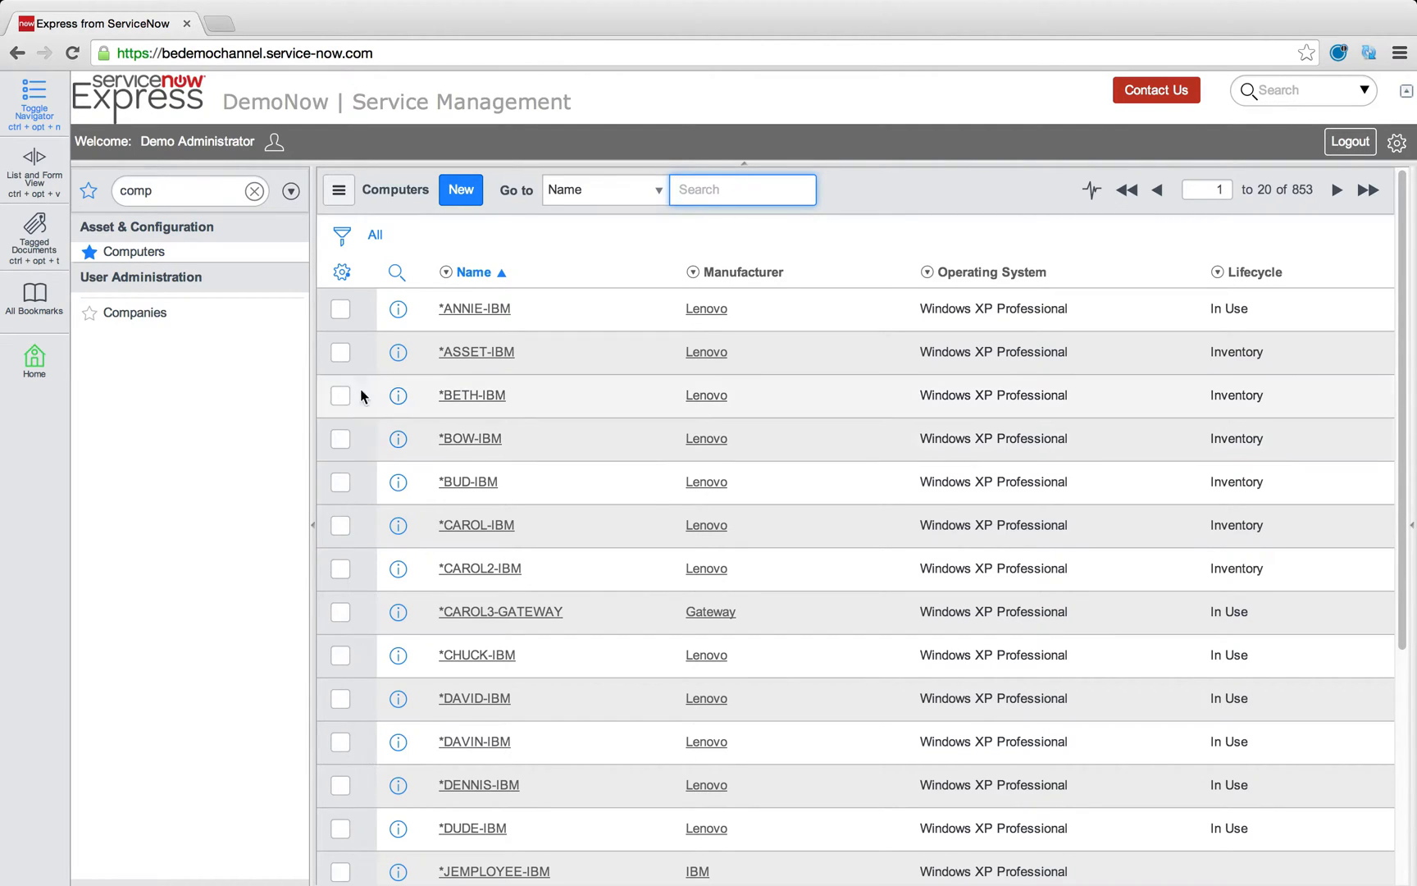
mouse_move(375, 376)
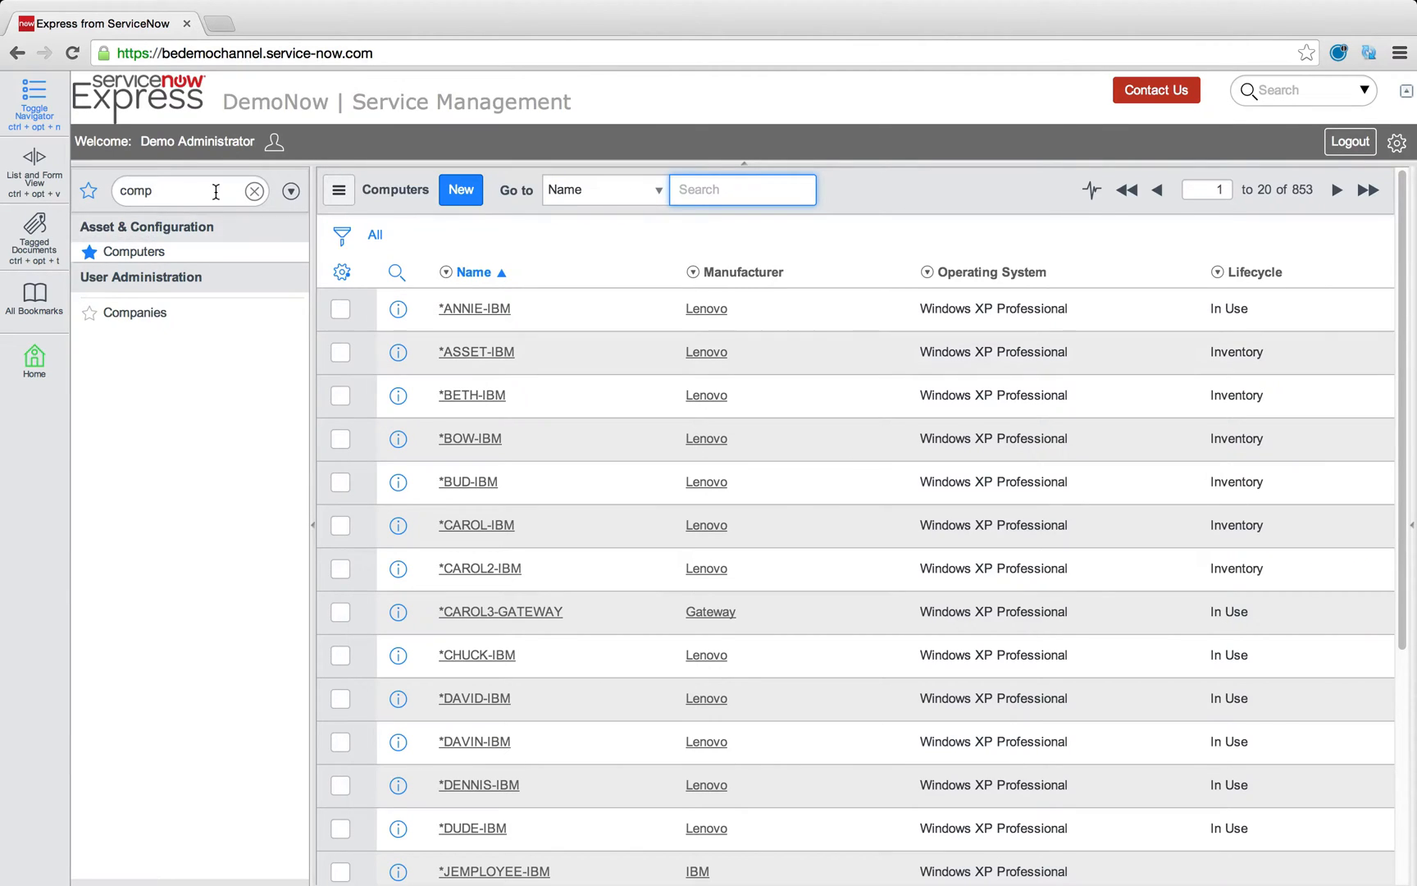
Step: Add the Support group field to the *ANNIE-IBM computer form design, then filter the navigator by inc
left_click(397, 308)
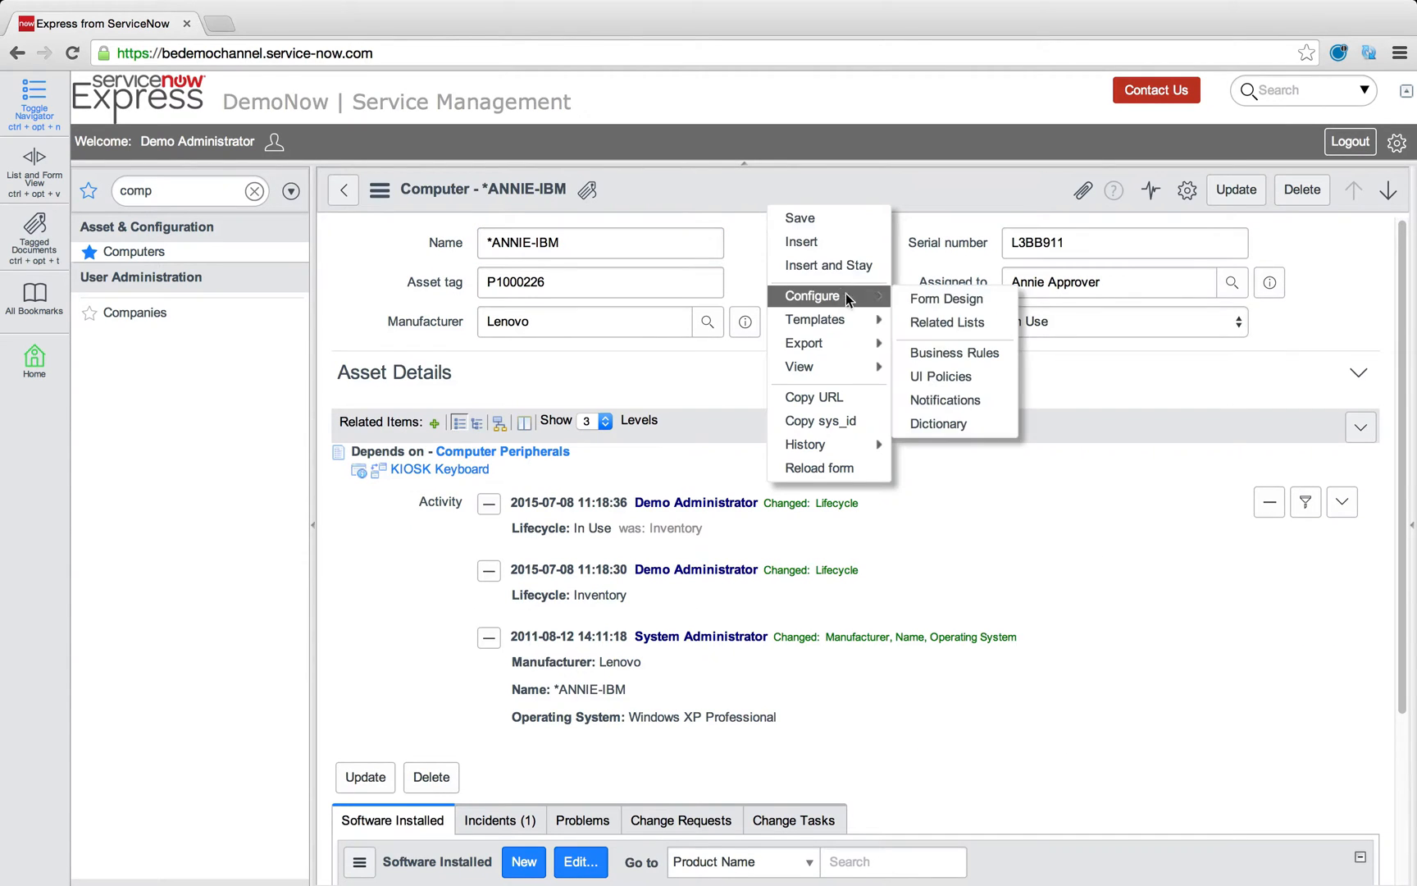
left_click(945, 300)
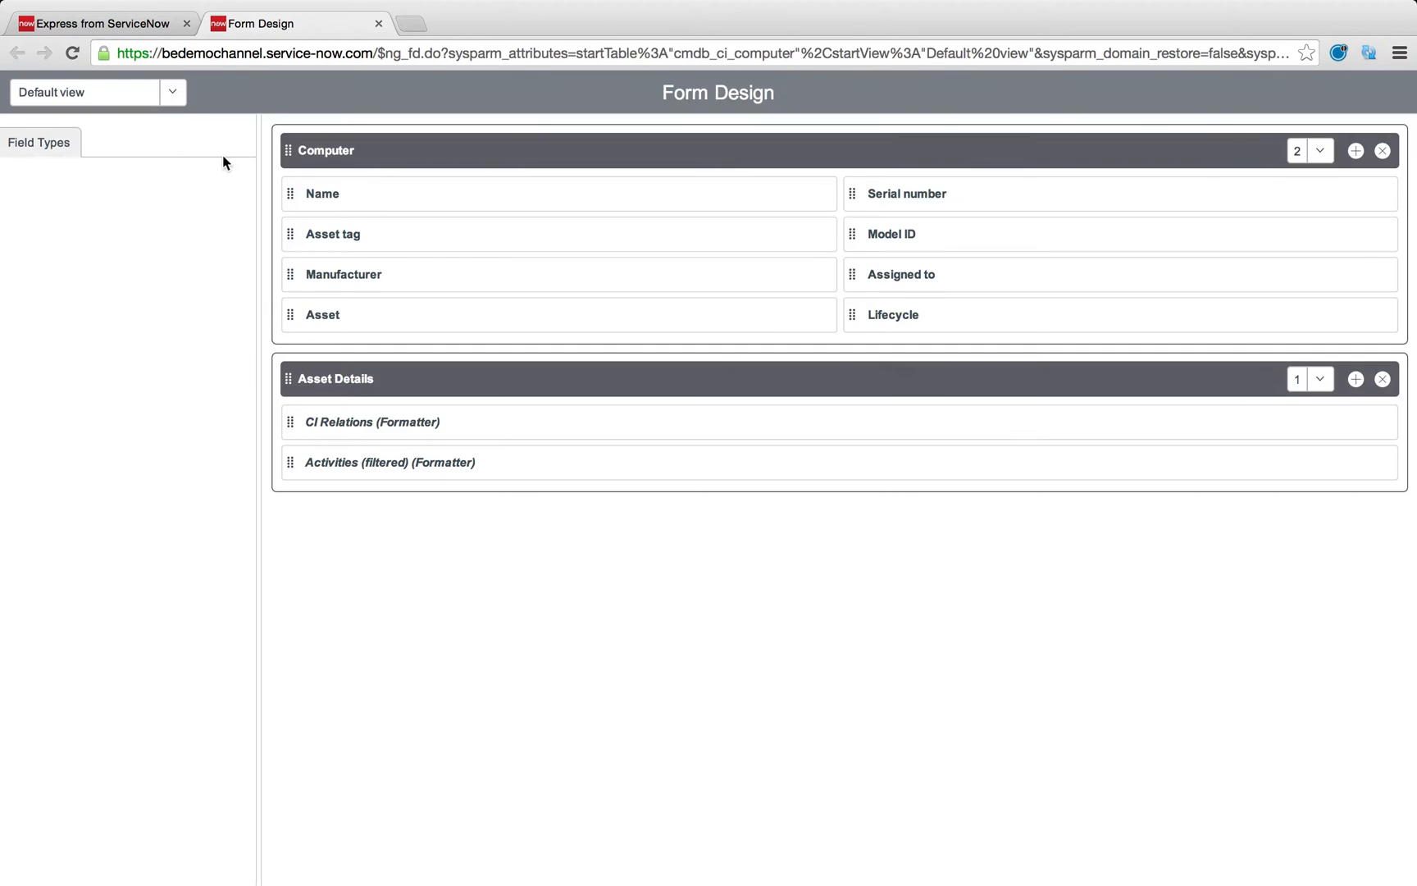
type("sup")
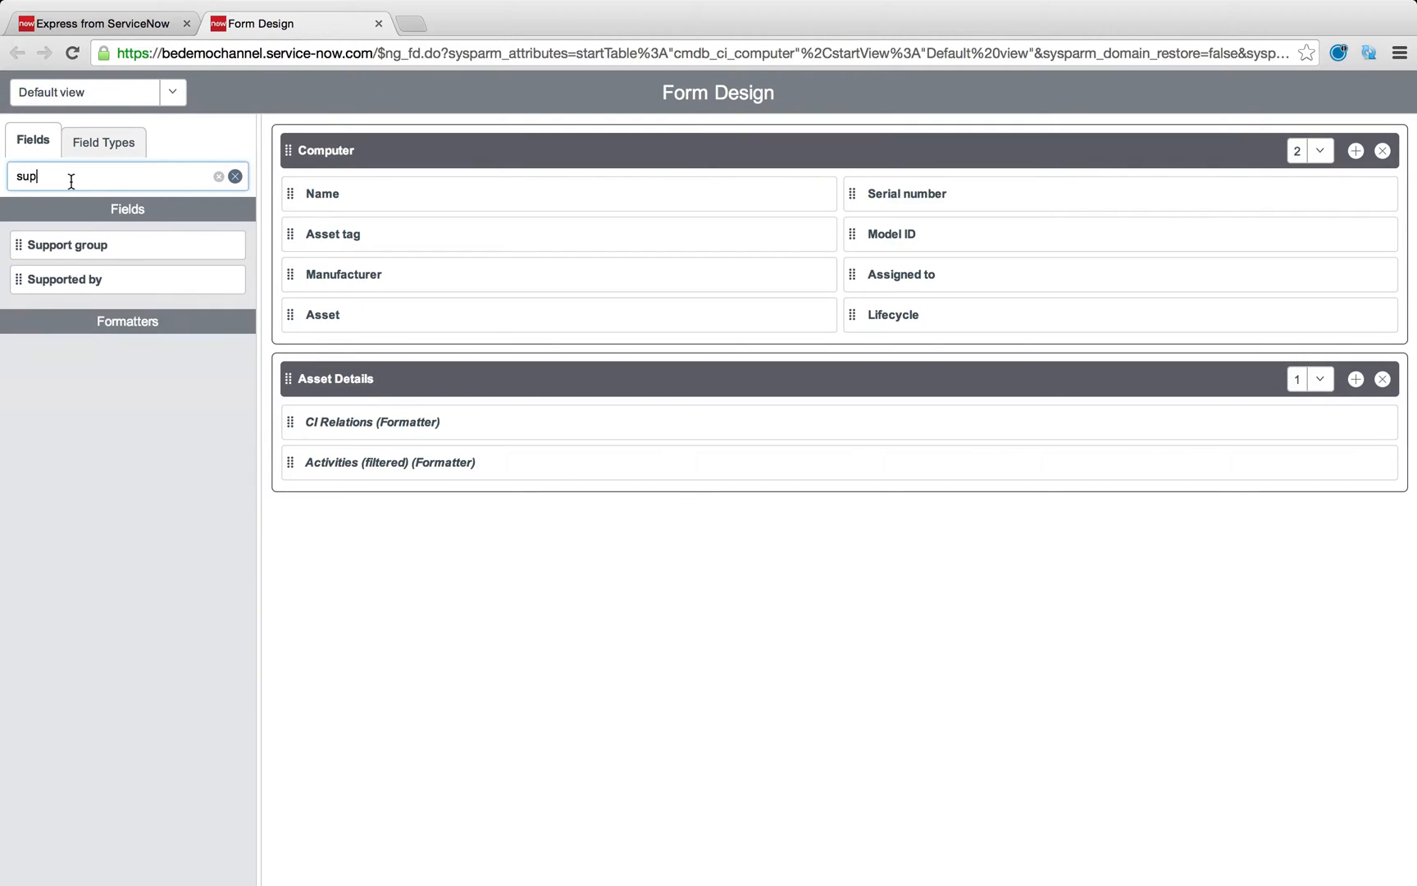
left_click_drag(65, 244, 927, 359)
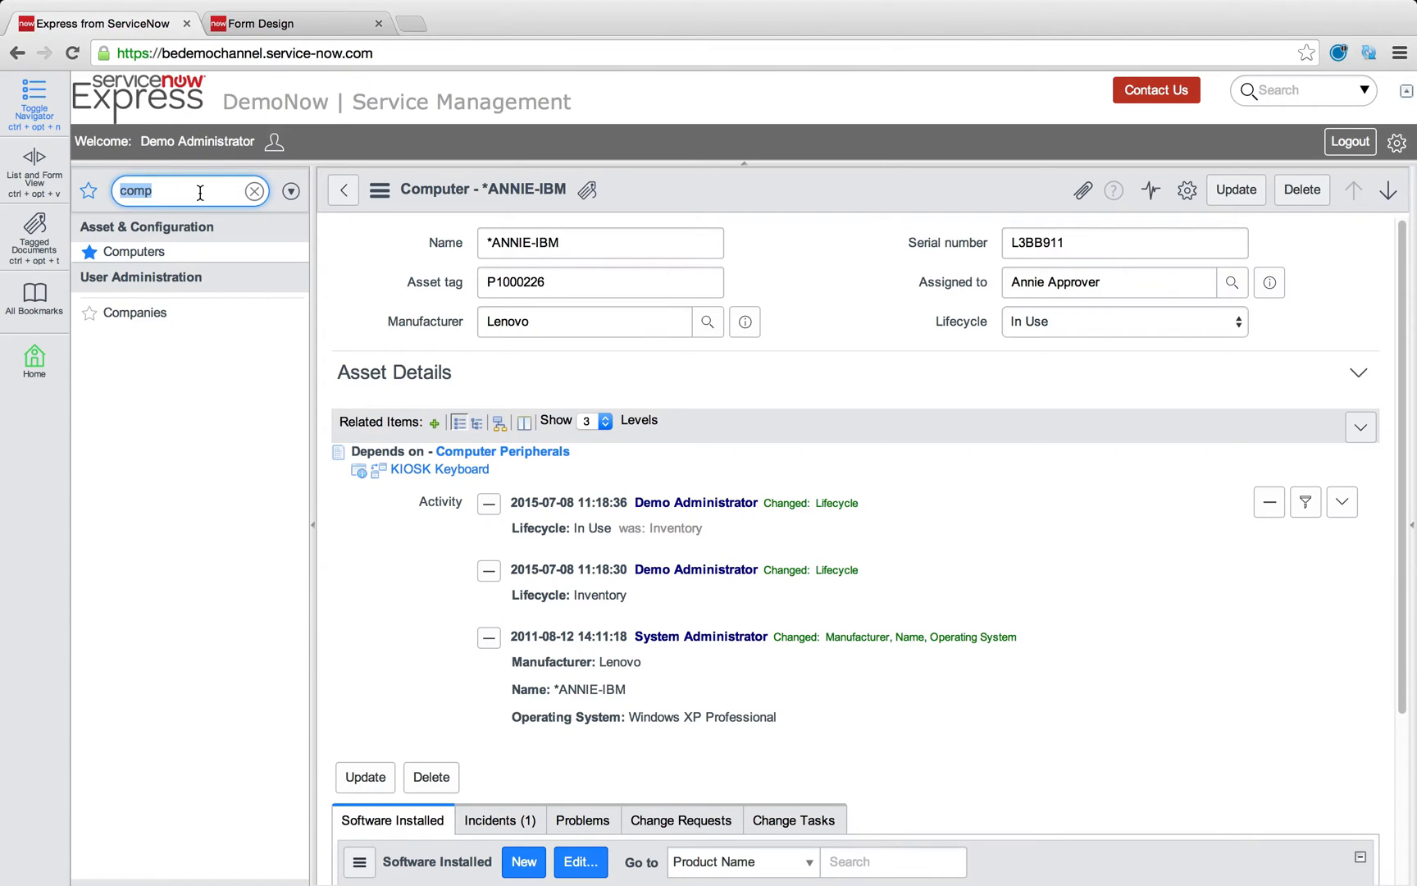
type("inc")
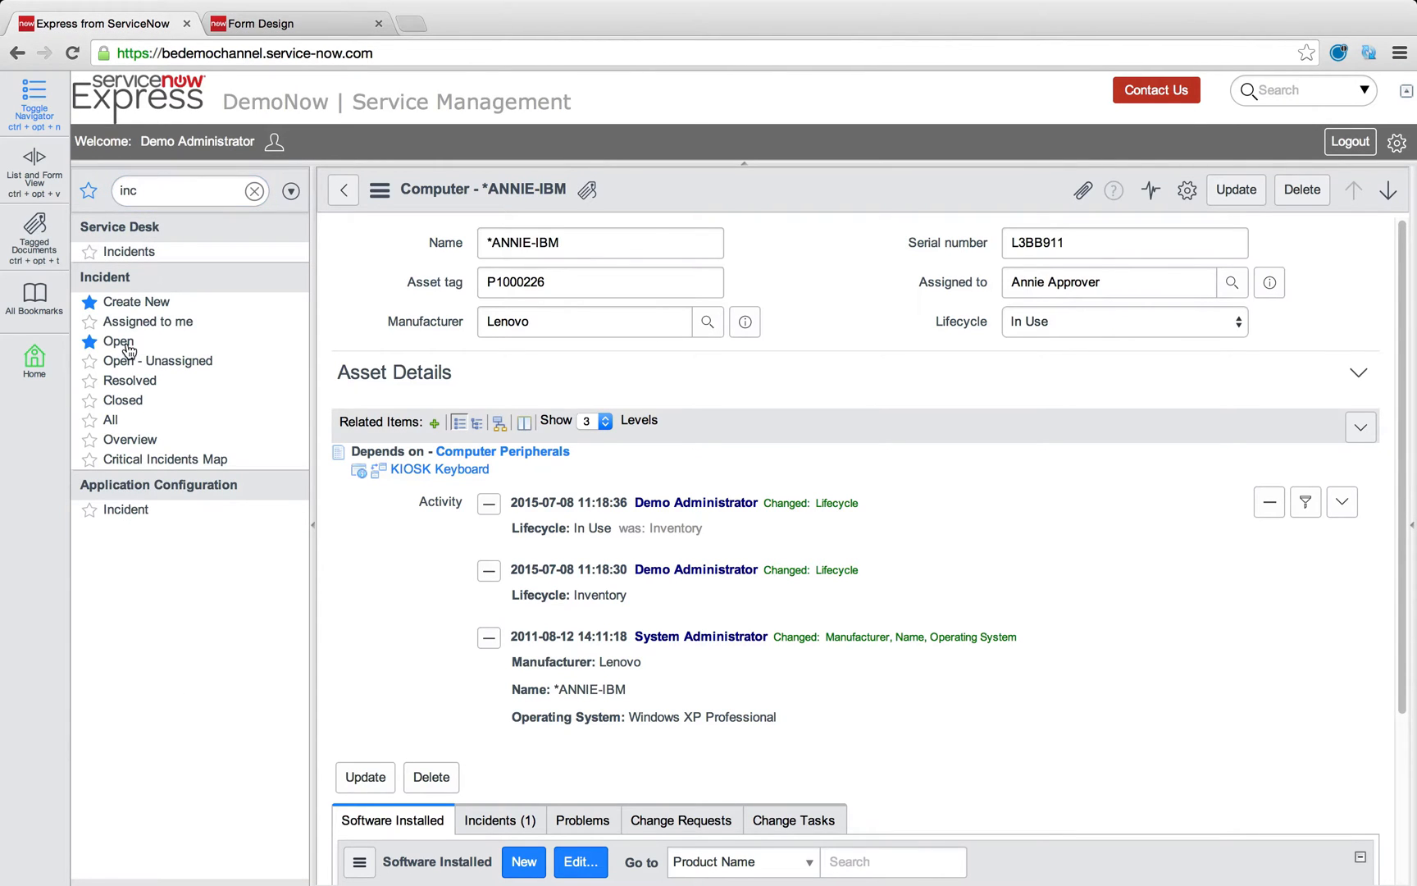
Step: From incident INC0010001's business rules, start a new Incident business rule
left_click(118, 341)
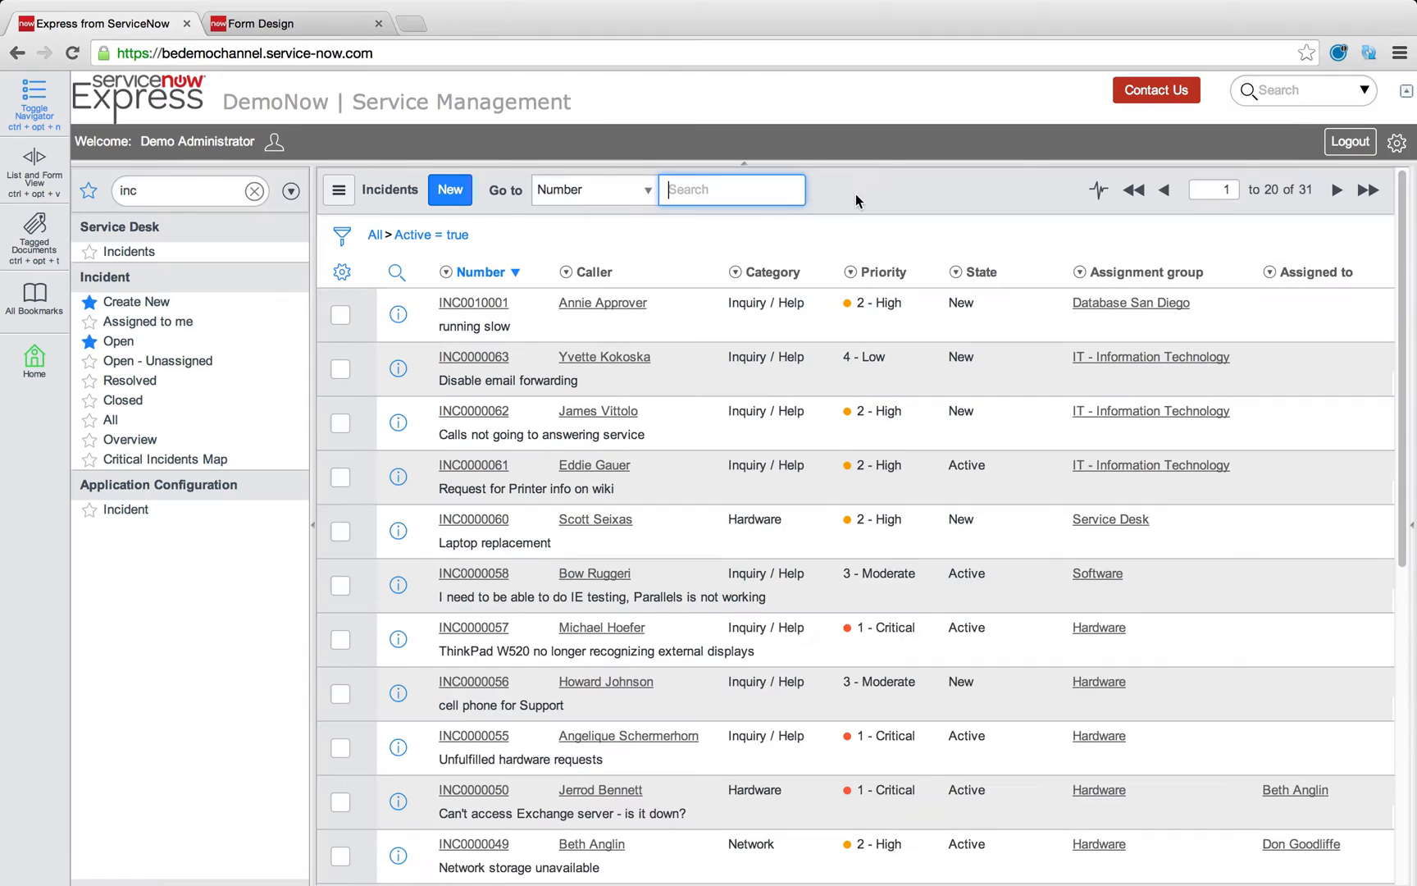
left_click(474, 302)
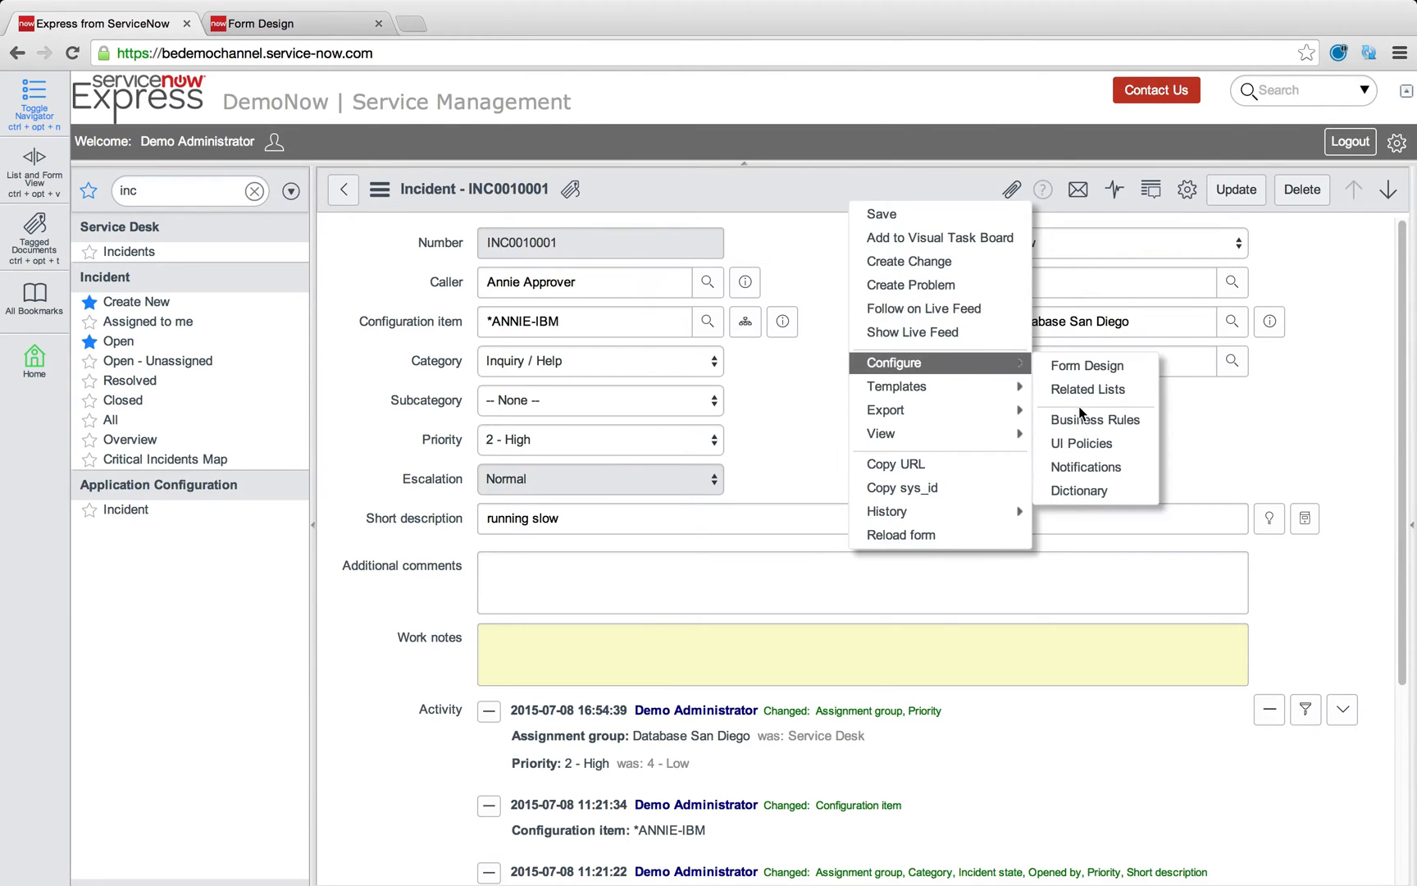
left_click(1094, 419)
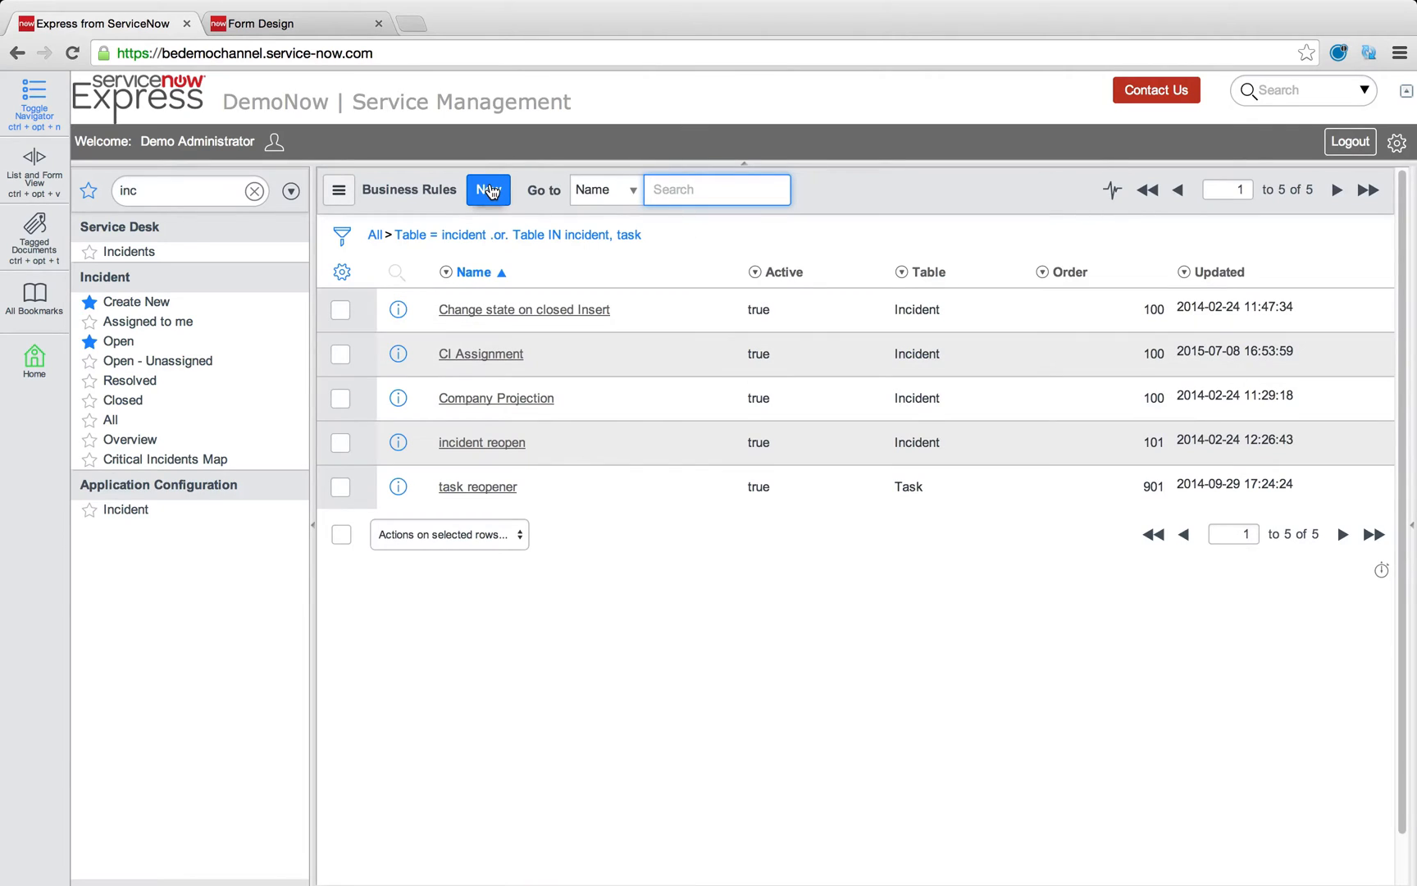
left_click(487, 189)
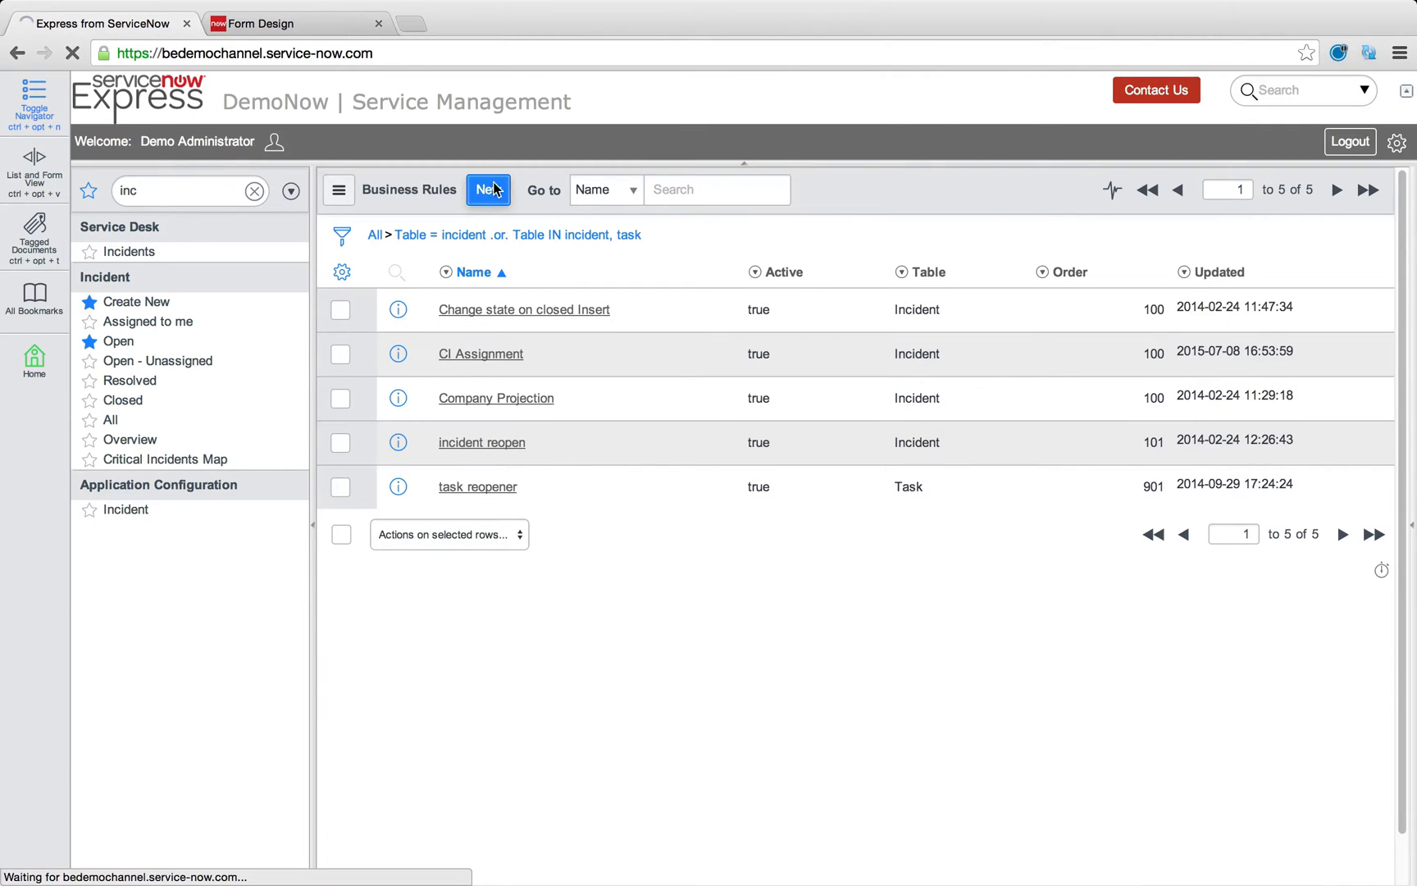
left_click(488, 190)
type("CI Auto A")
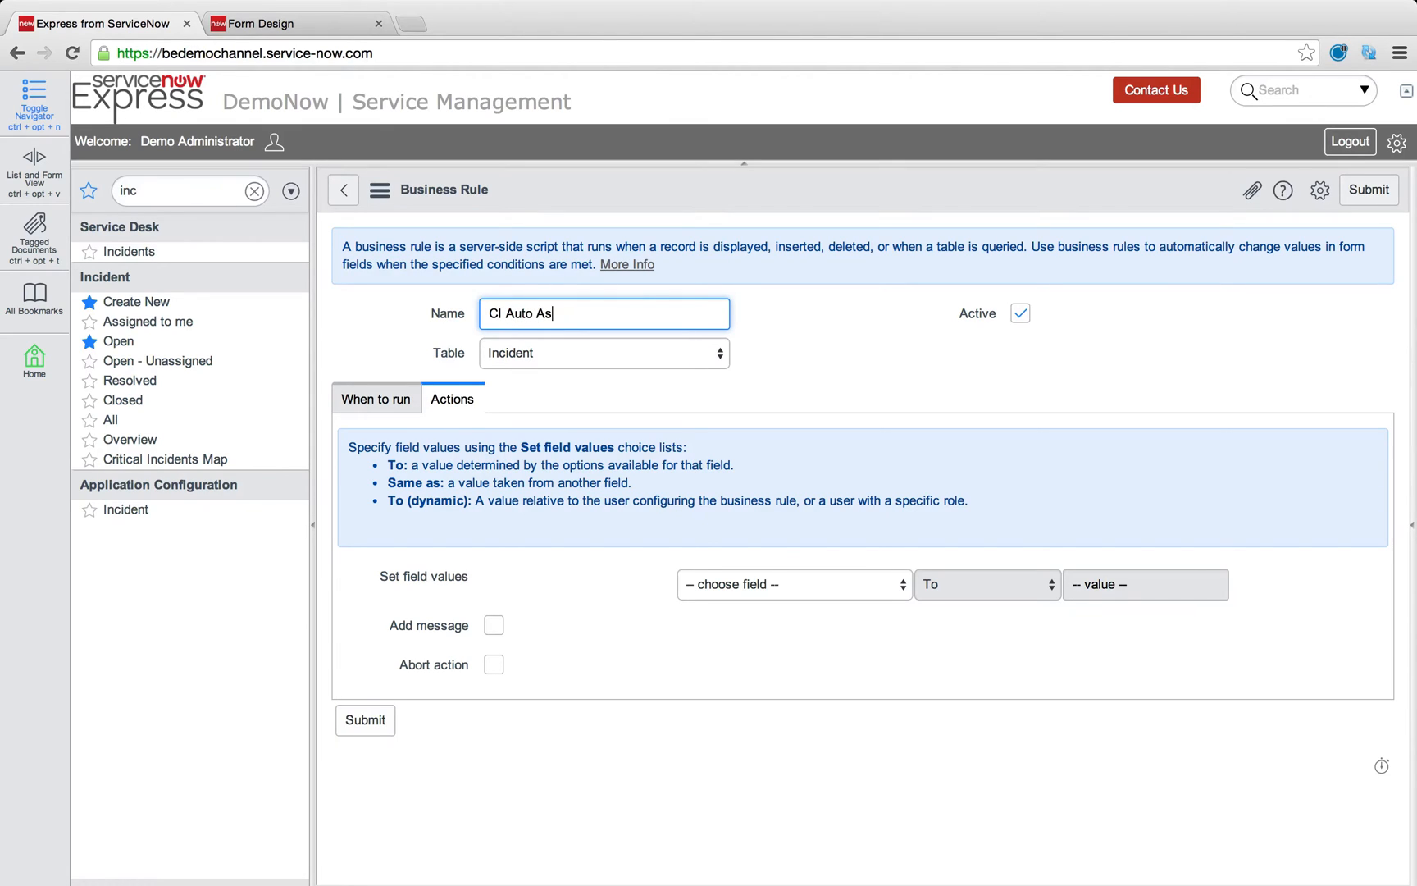
Step: Name the rule CI Auto Assignment, run on insert and update, with a Configuration item filter condition
type("signment")
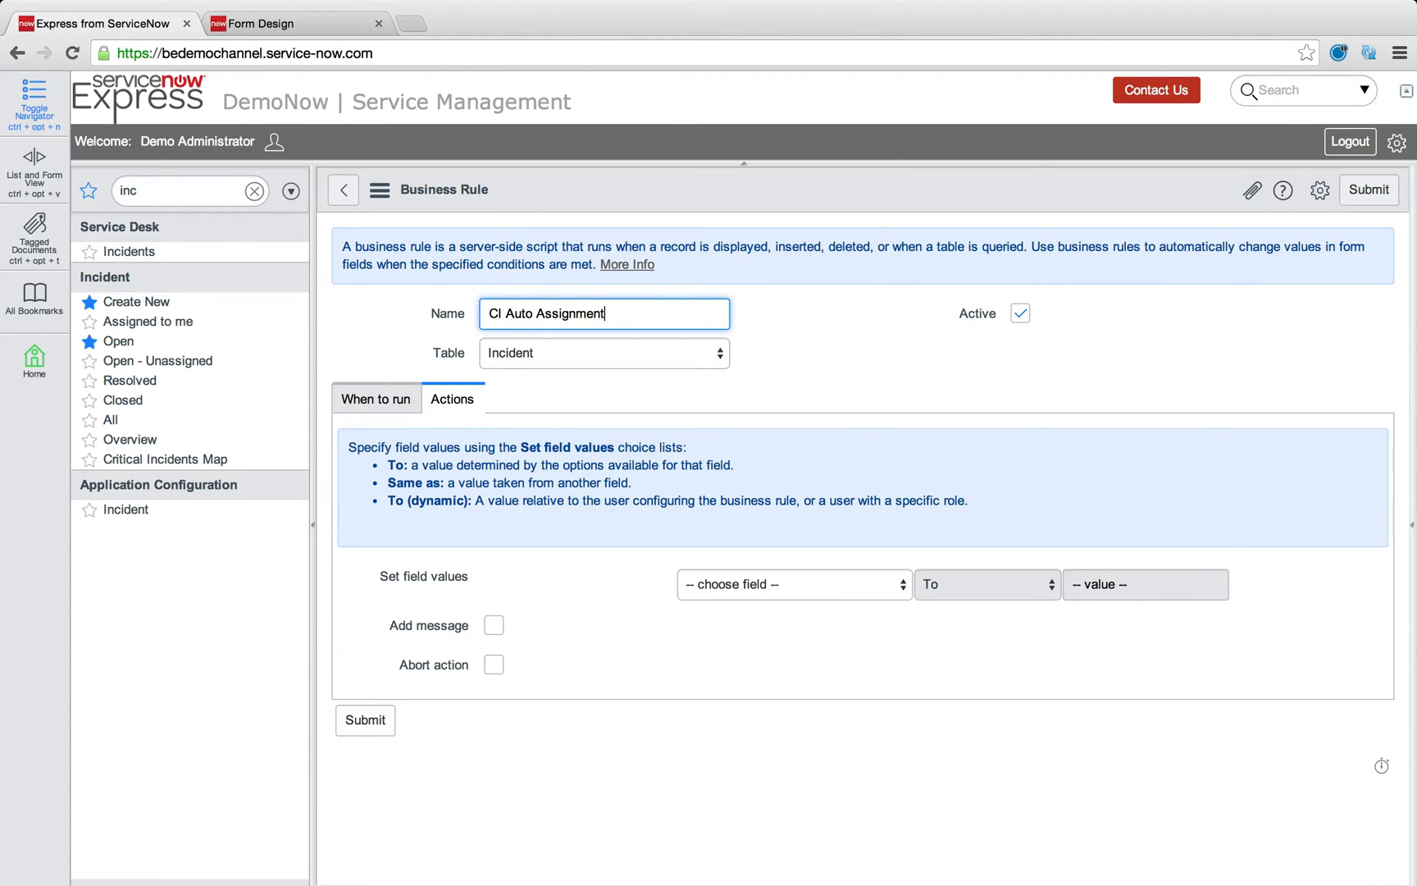
left_click(375, 398)
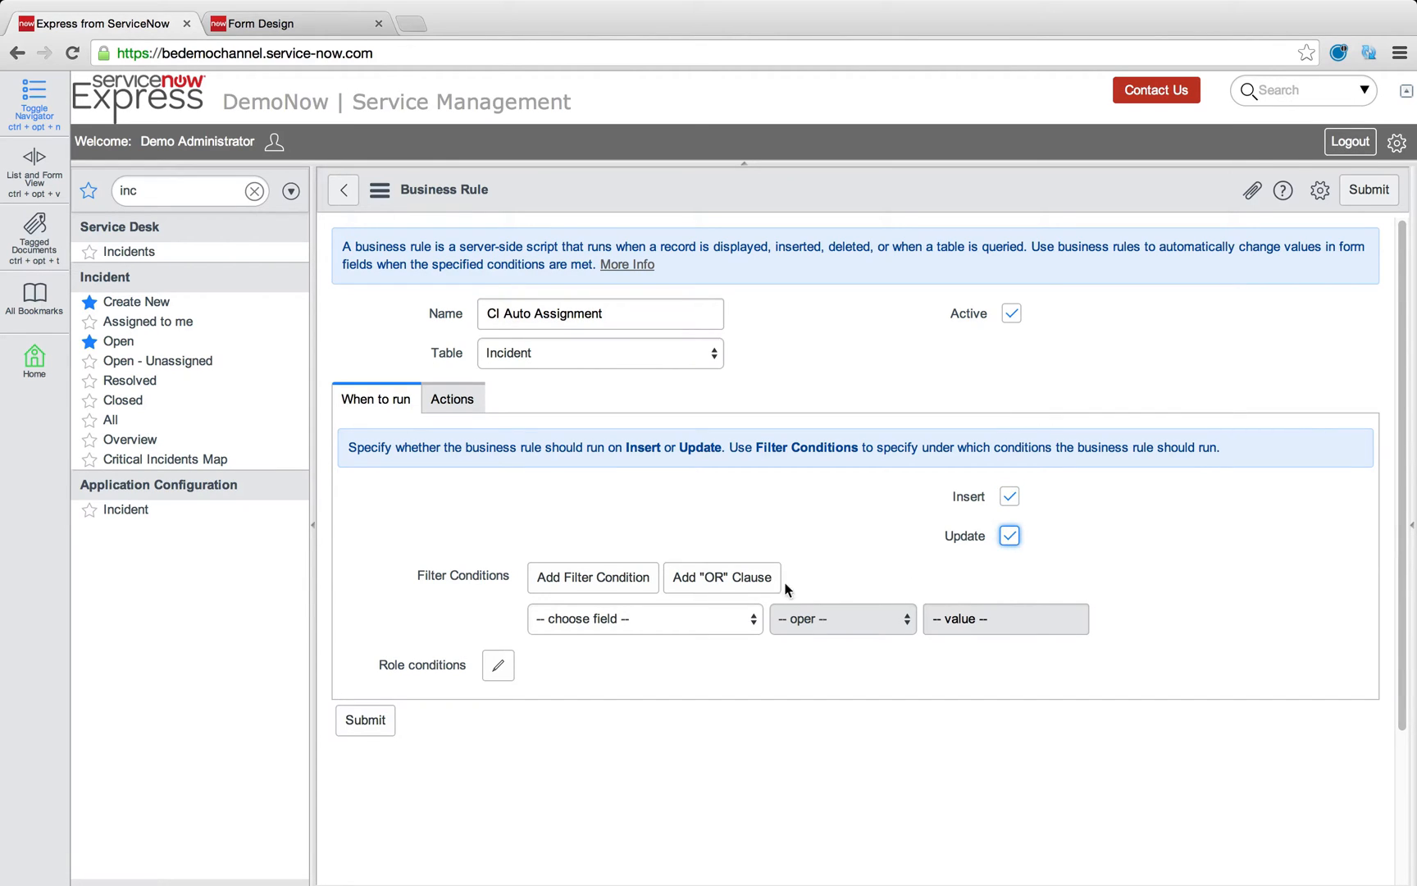
left_click(645, 619)
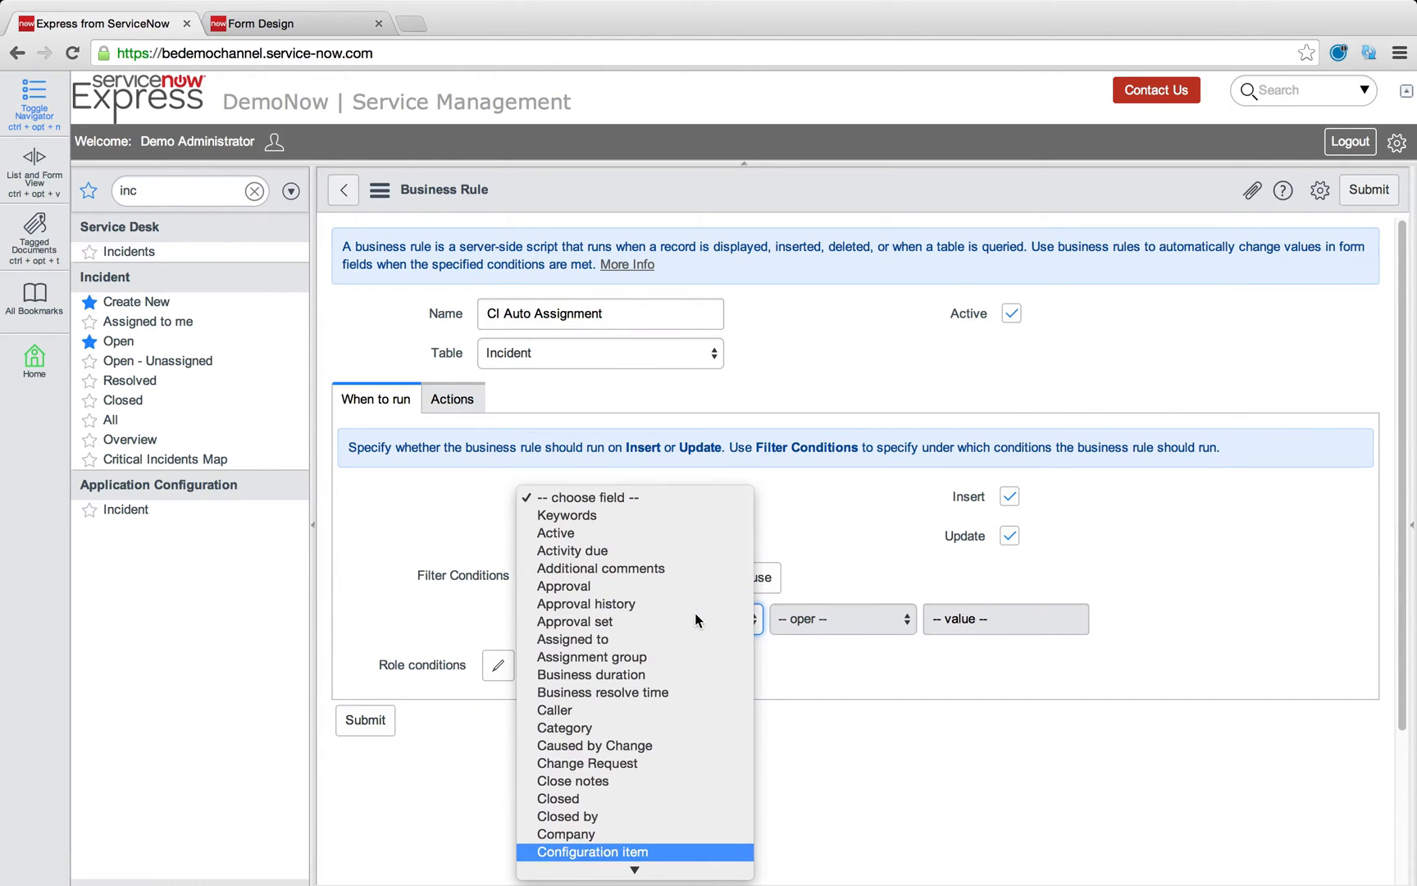
left_click(590, 851)
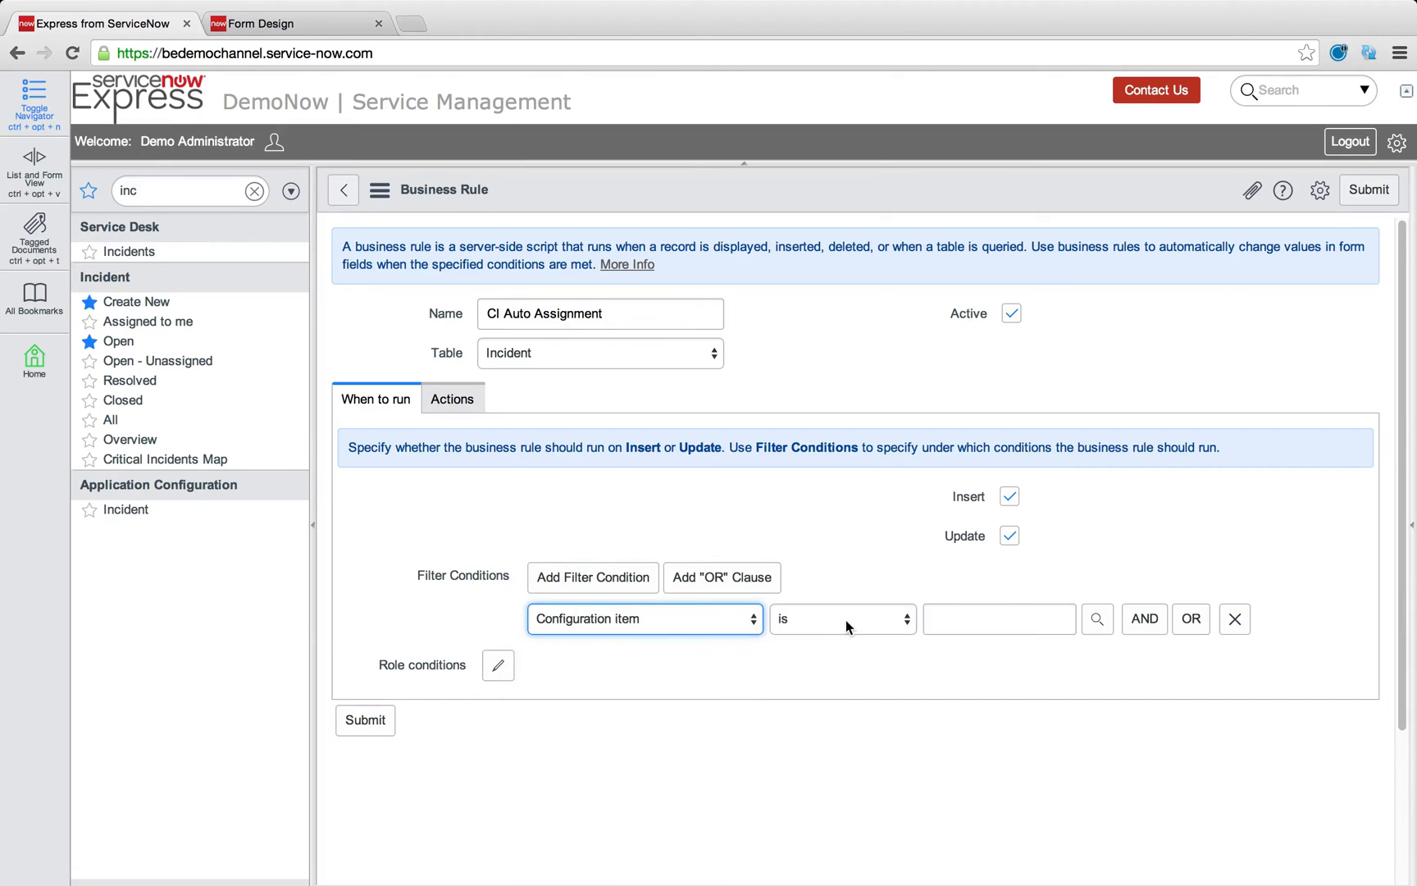
left_click(842, 618)
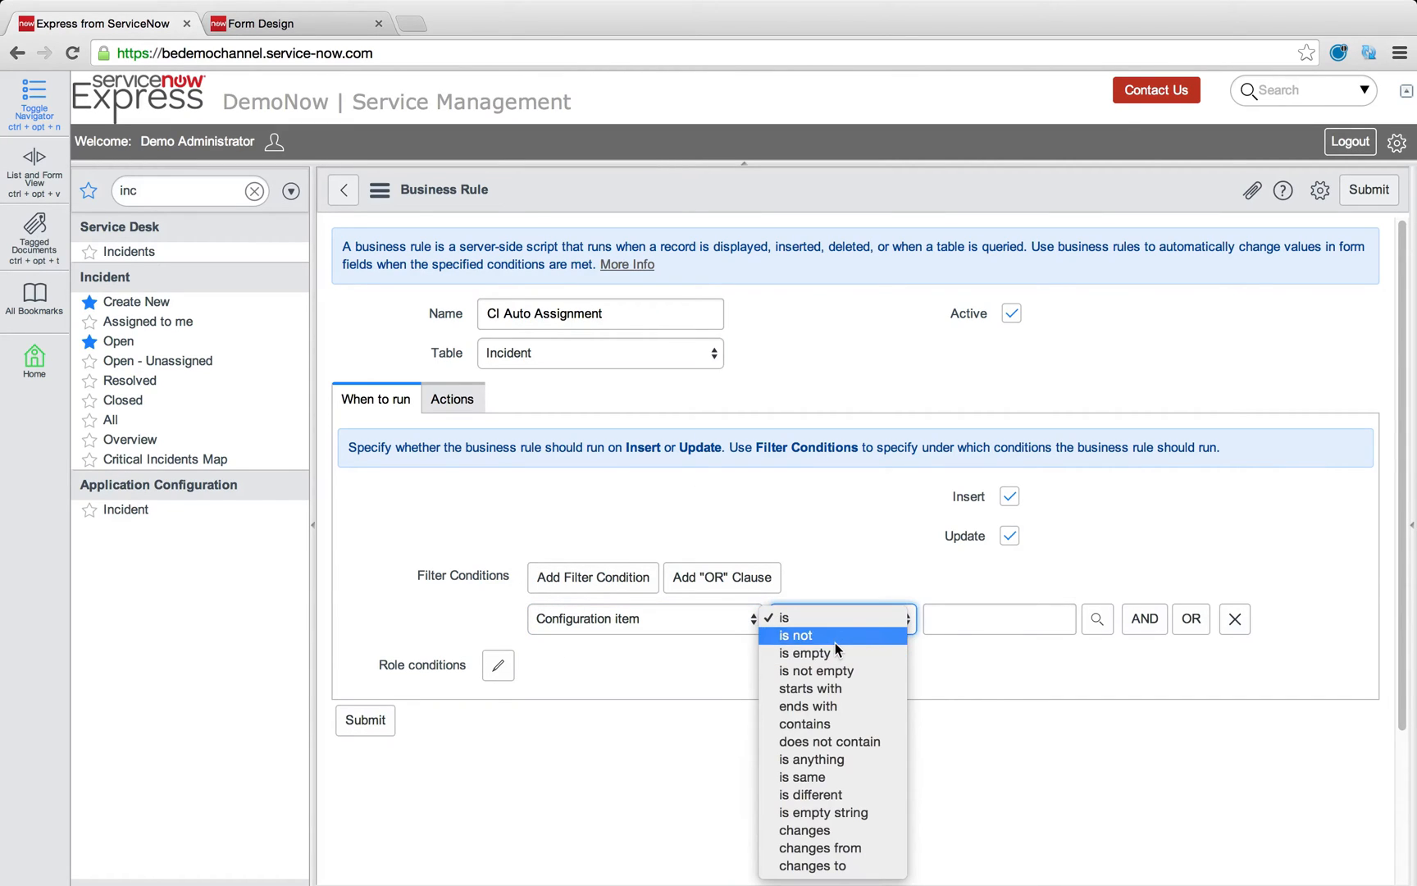
left_click(816, 671)
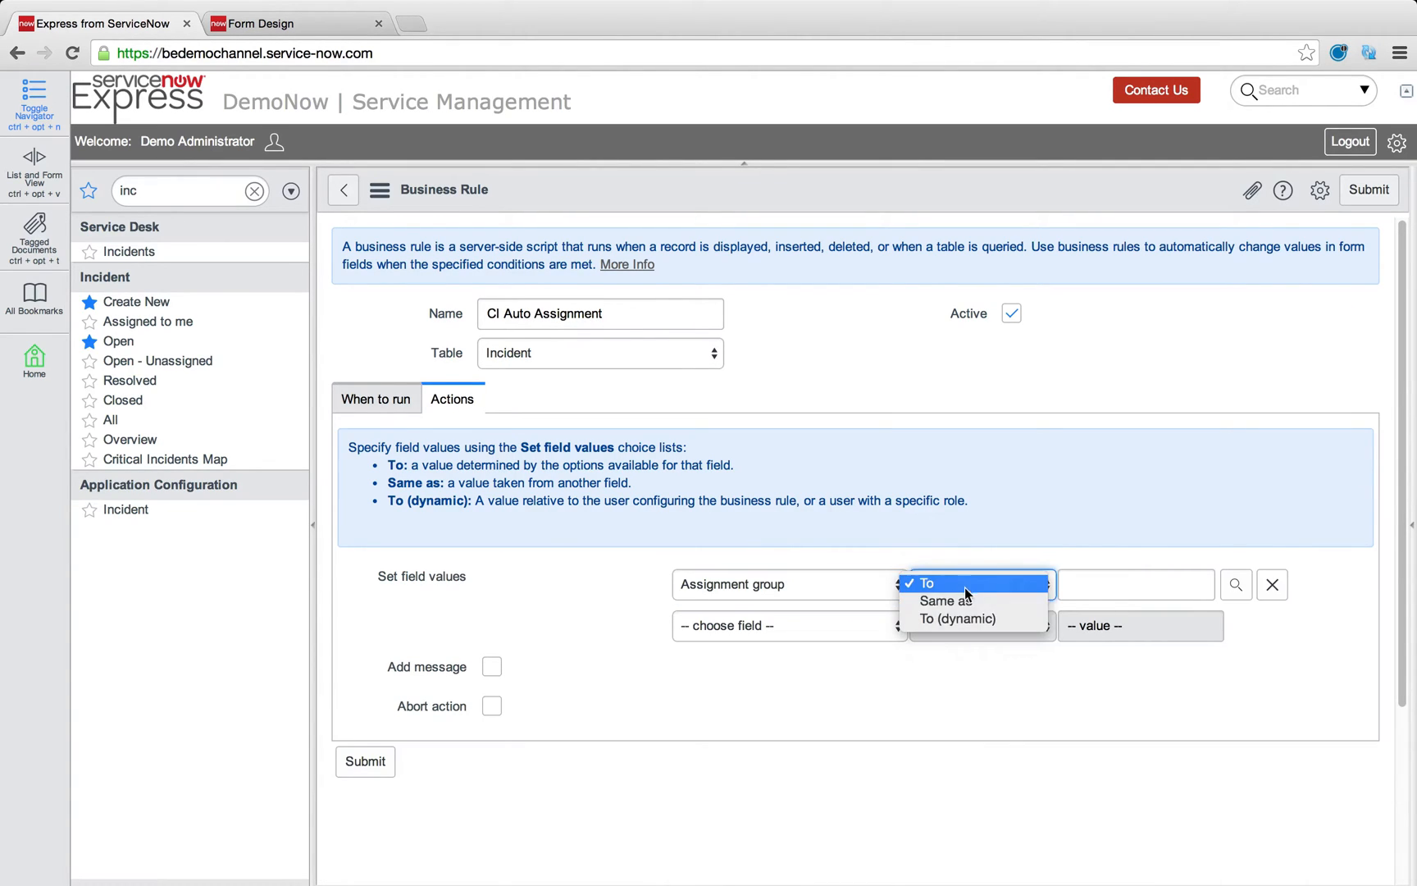
Step: Set Assignment group same as Configuration item's Support group and submit the rule
left_click(945, 601)
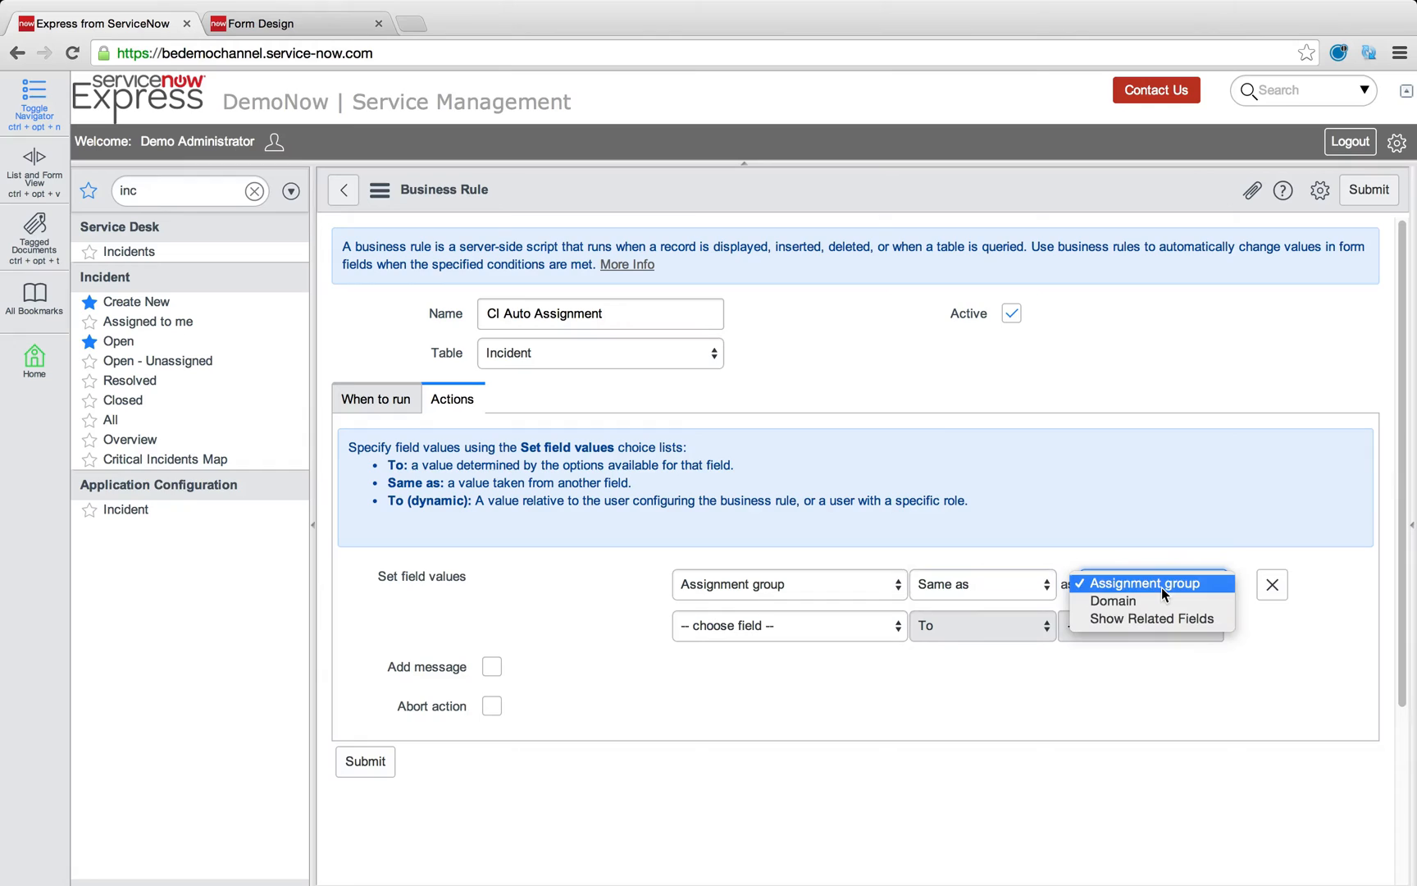
left_click(1151, 584)
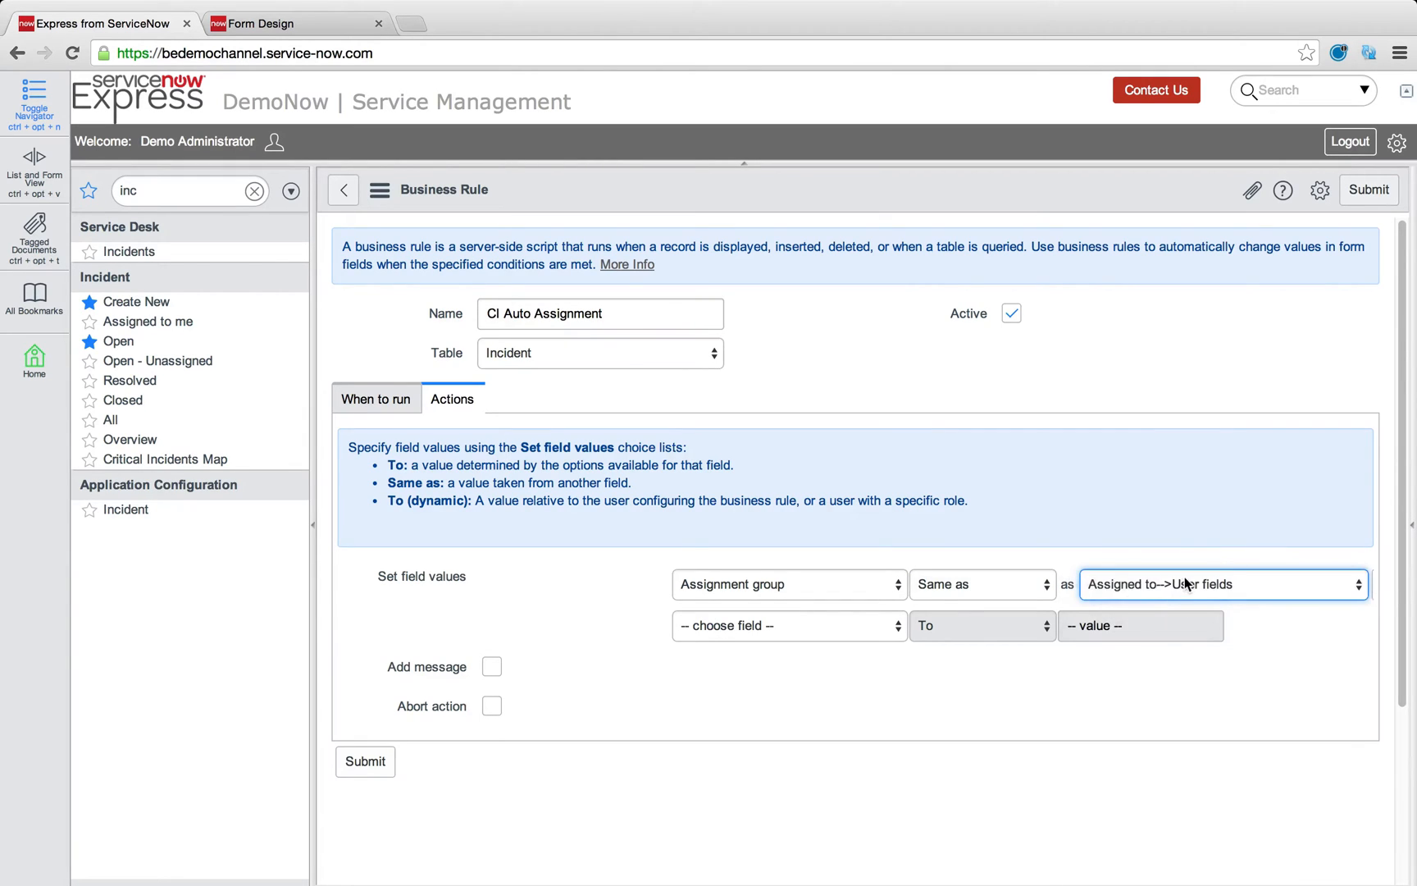
left_click(1222, 584)
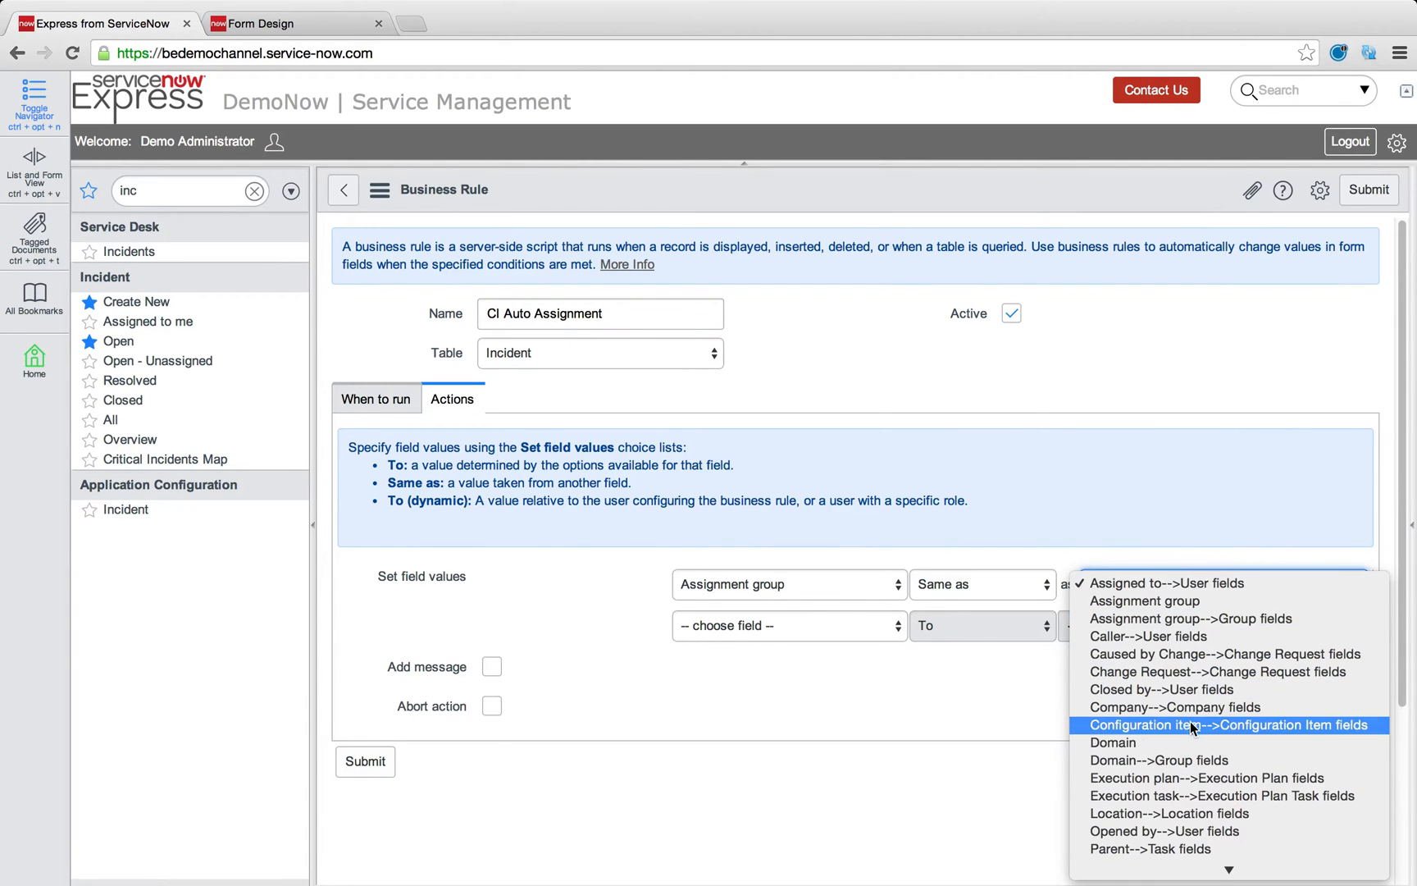
mouse_move(1208, 734)
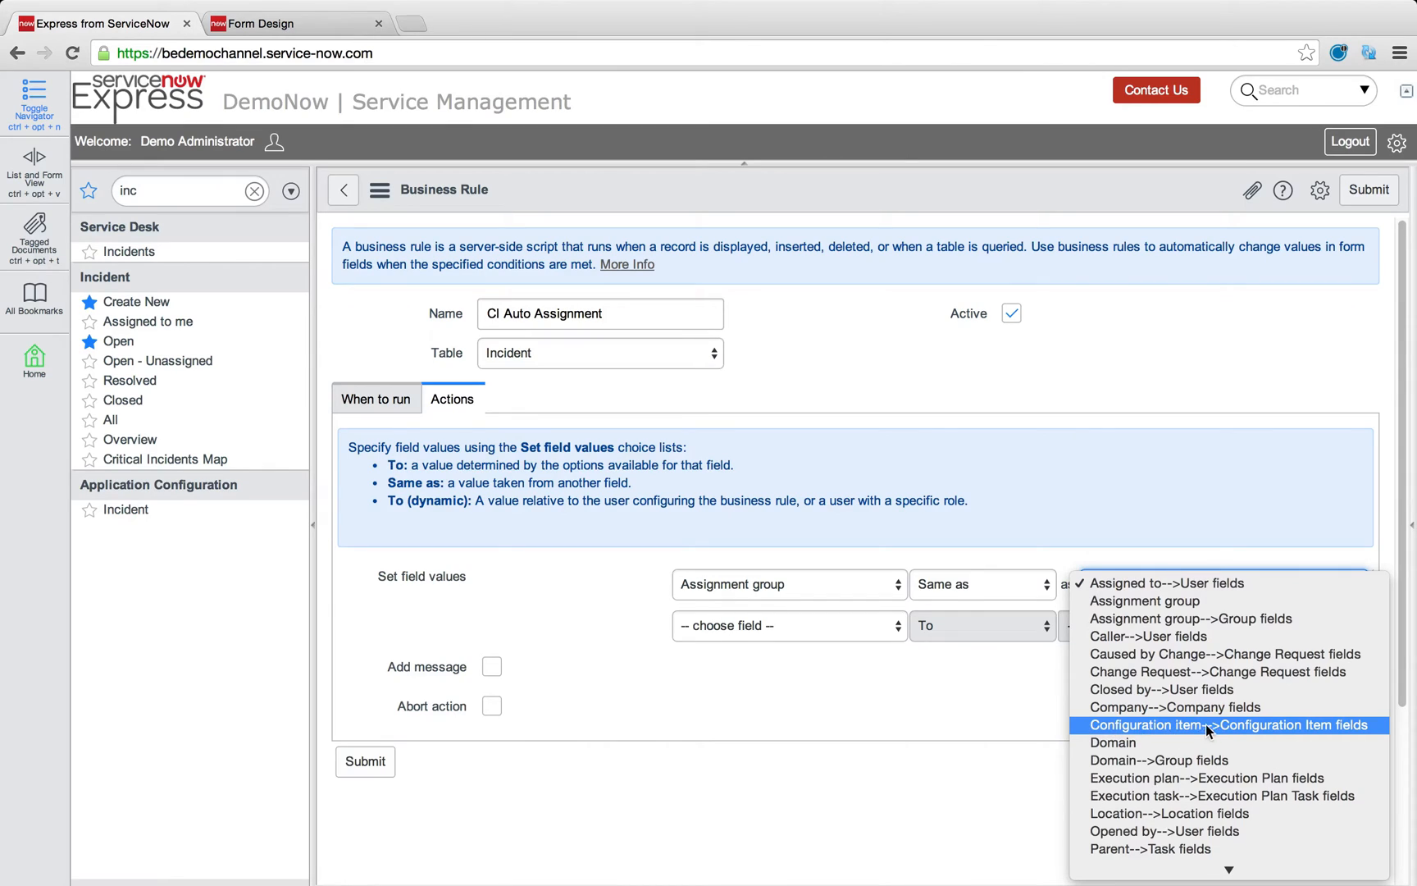
left_click(1233, 725)
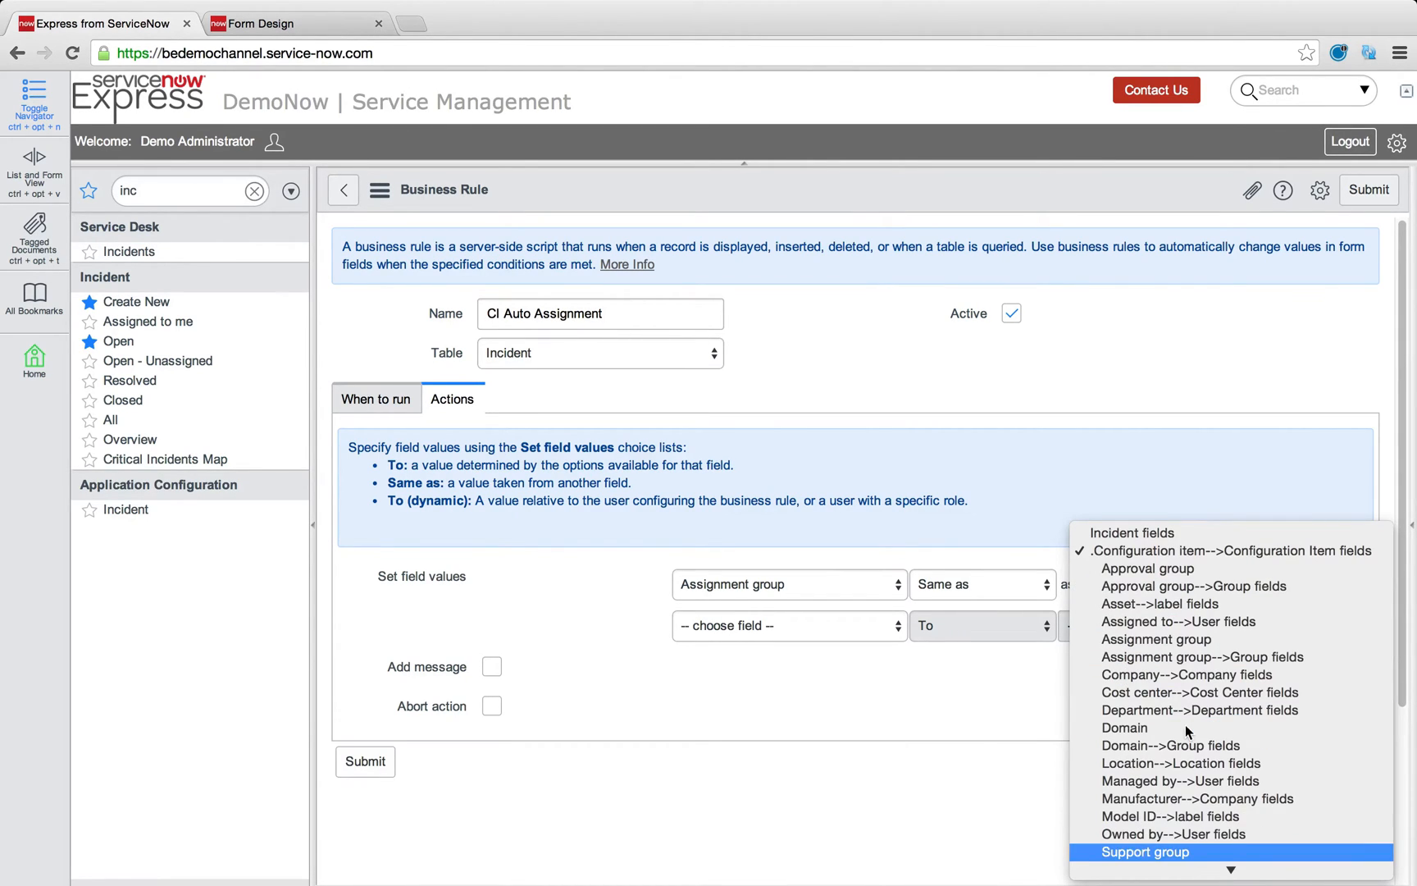
left_click(1144, 851)
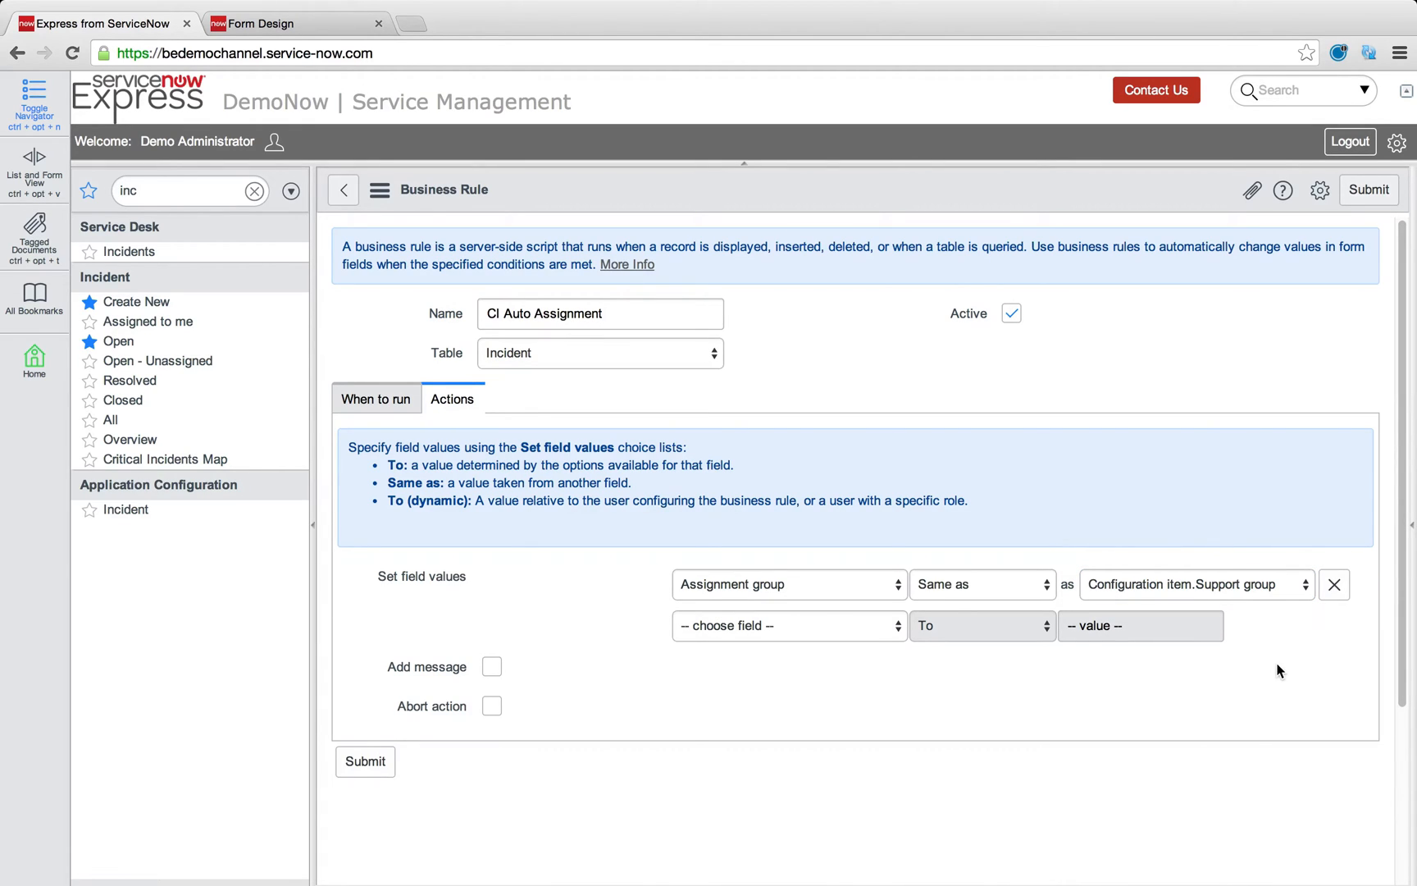
mouse_move(372, 823)
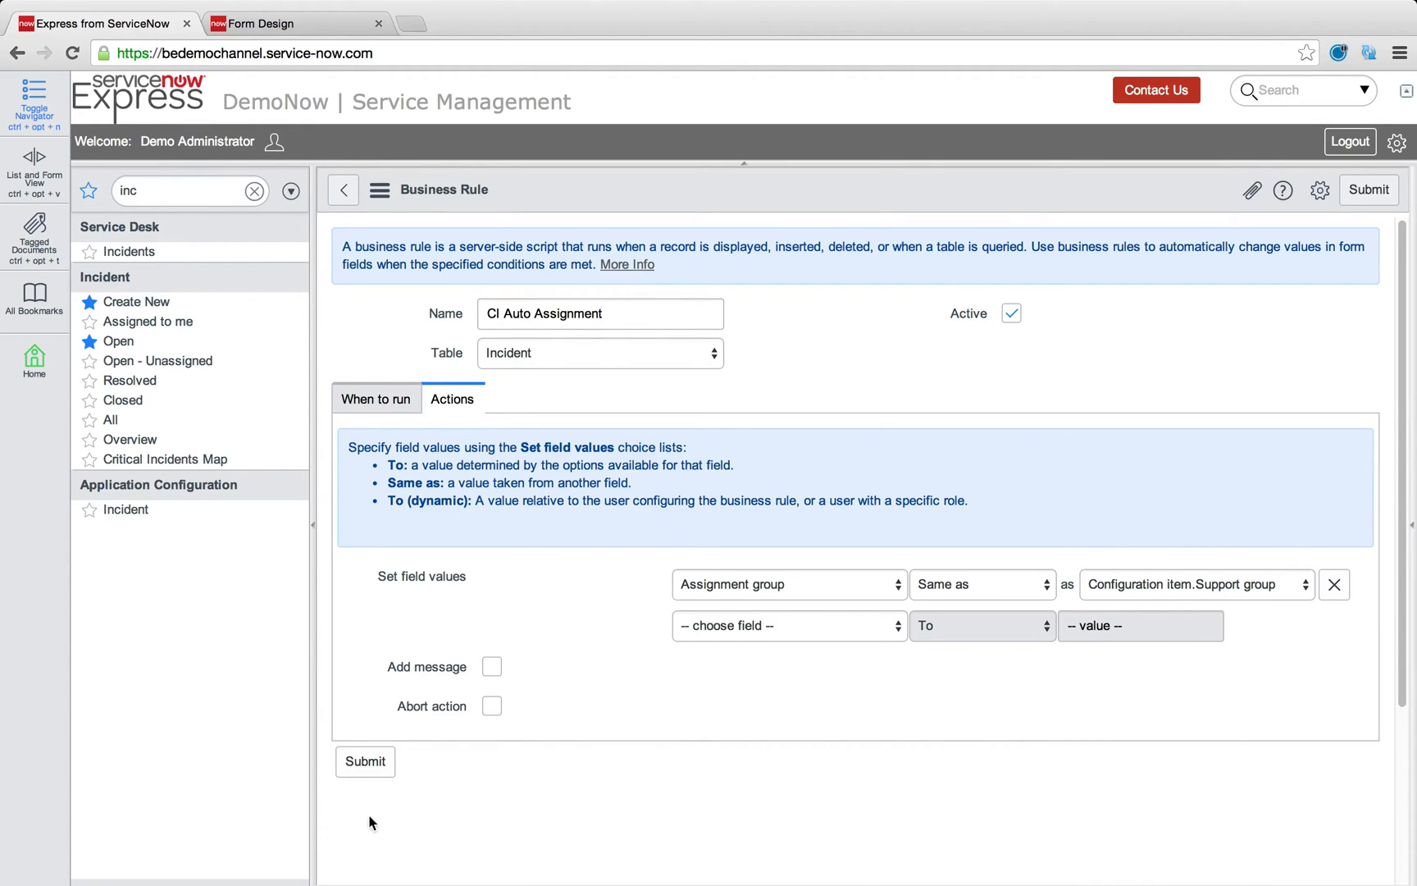
left_click(343, 190)
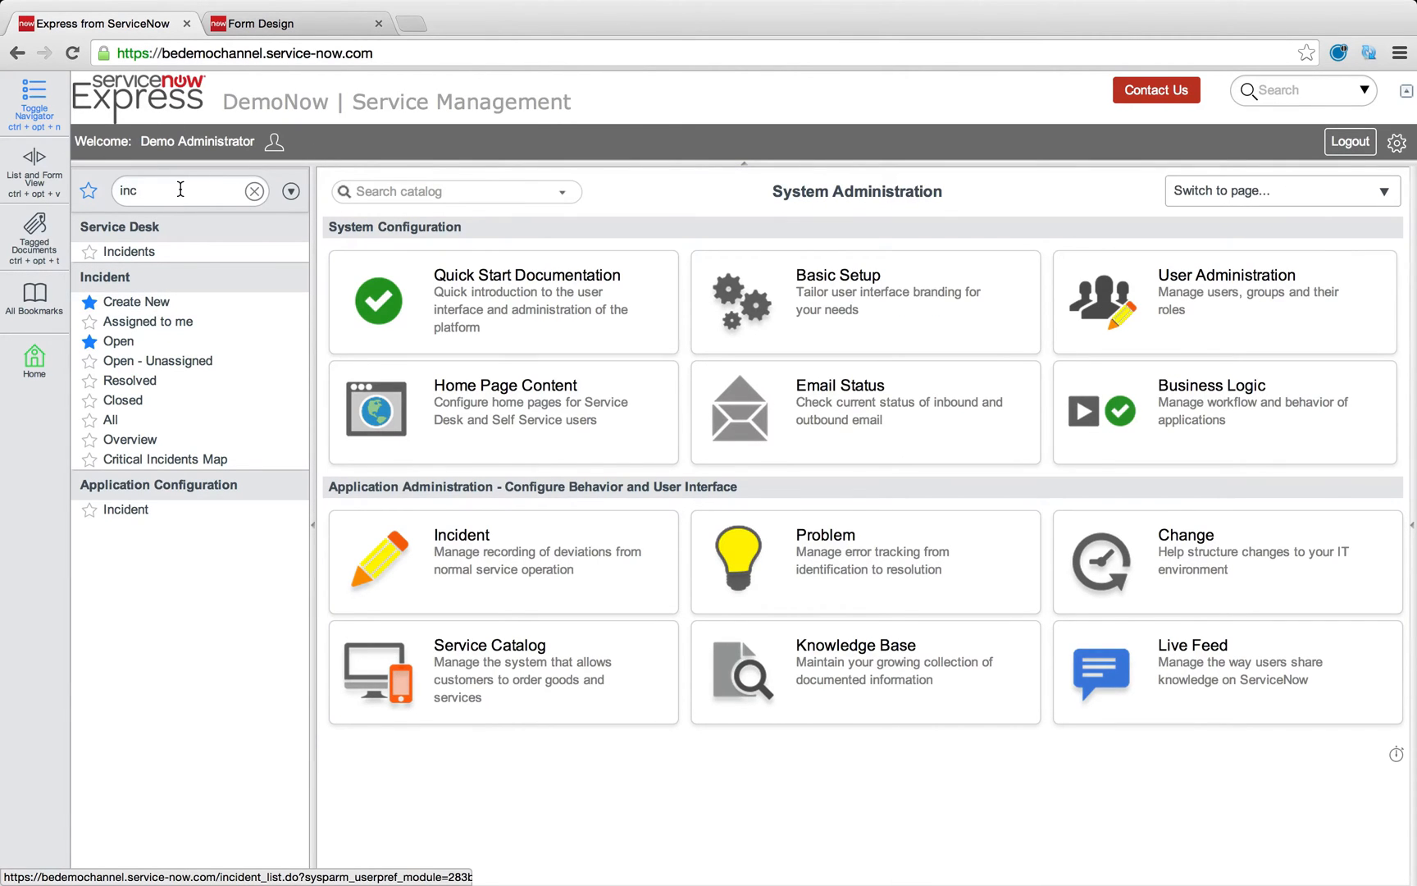
Step: Open the *ANNIE-IBM computer showing Support group Database San Diego, then filter the navigator by inc
type("comp")
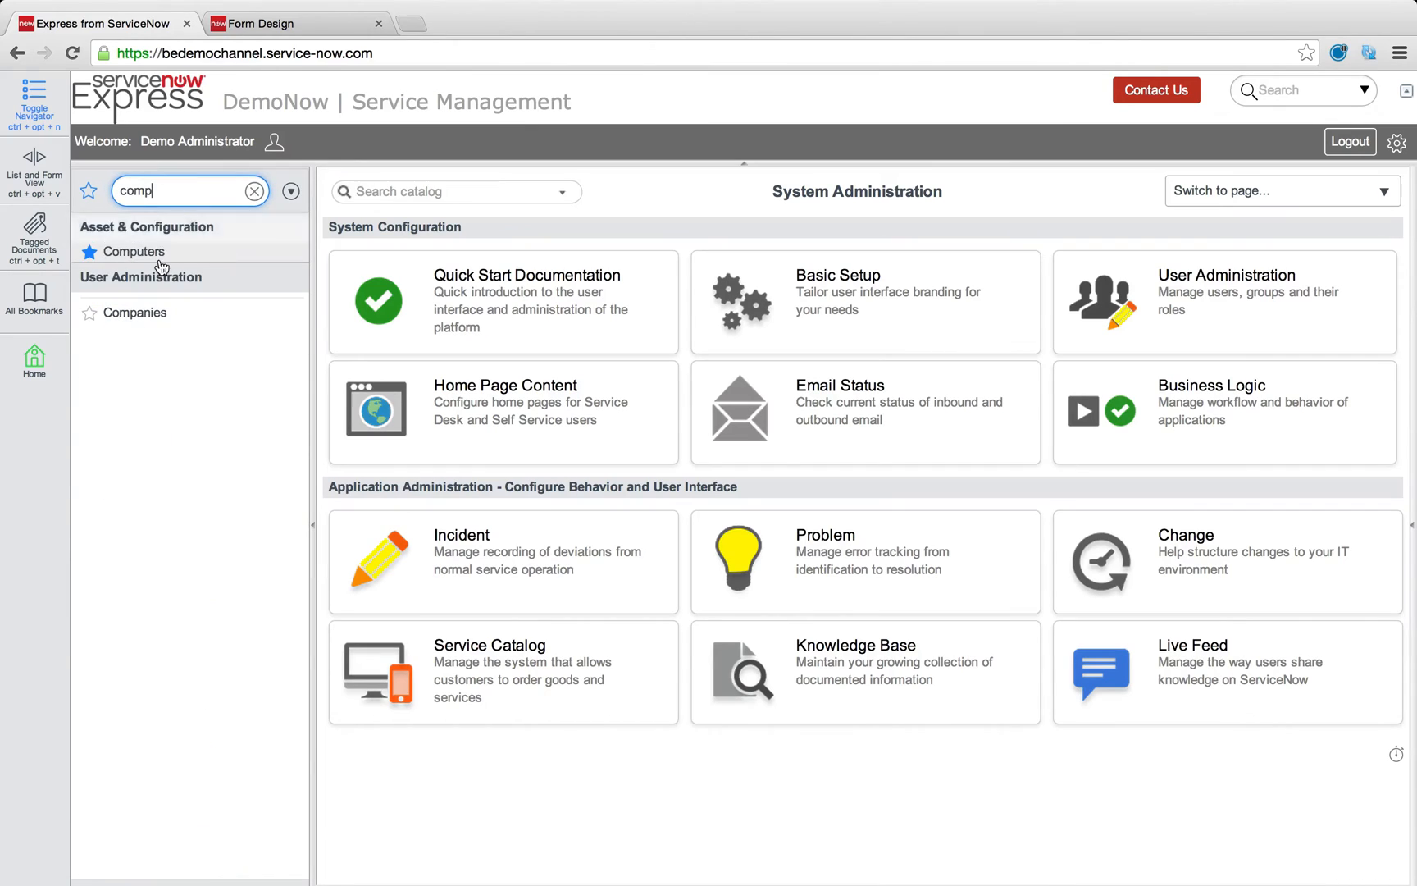
left_click(133, 252)
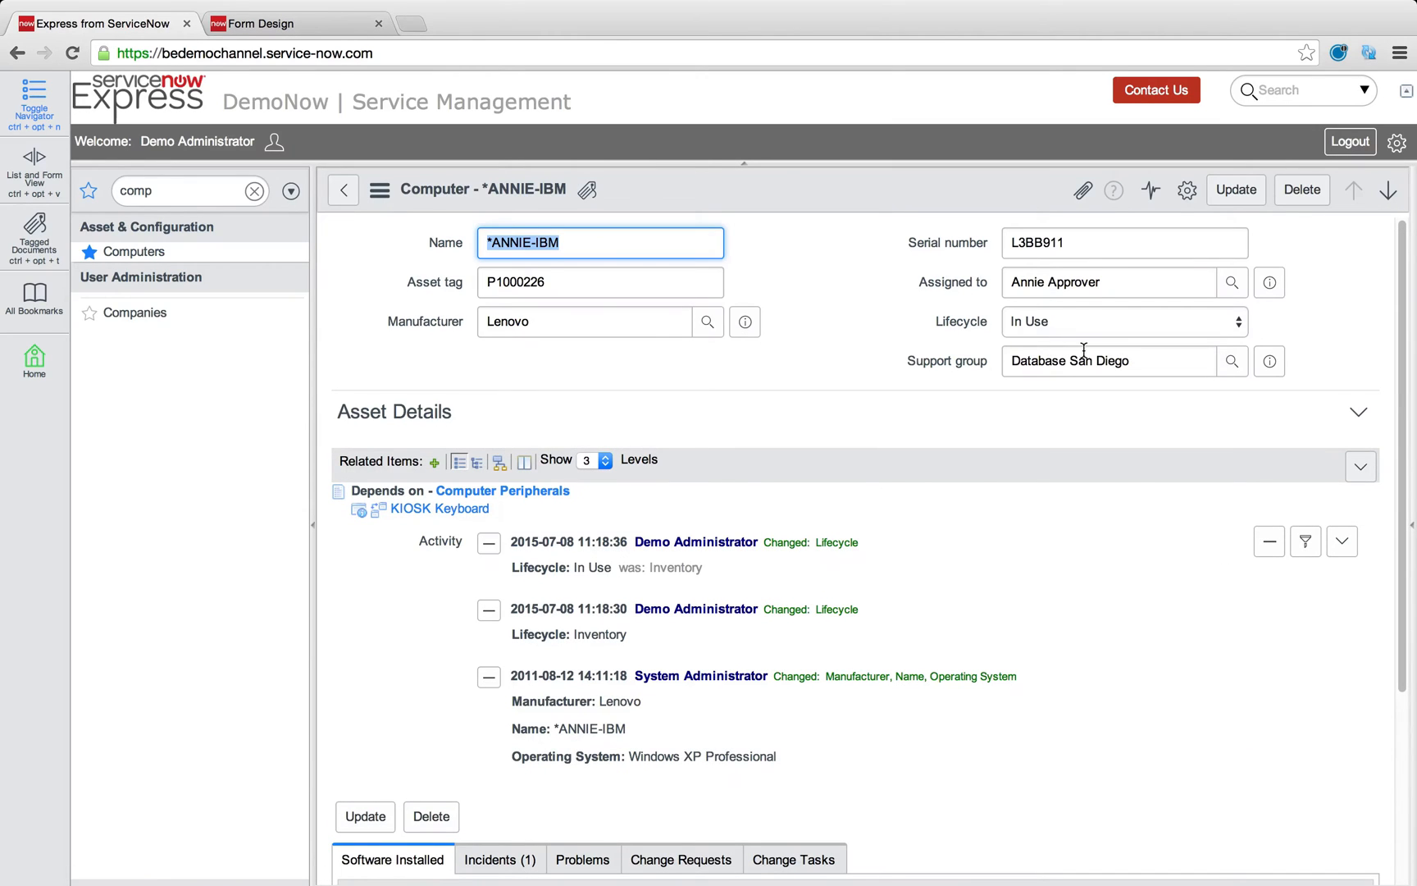
left_click(1109, 361)
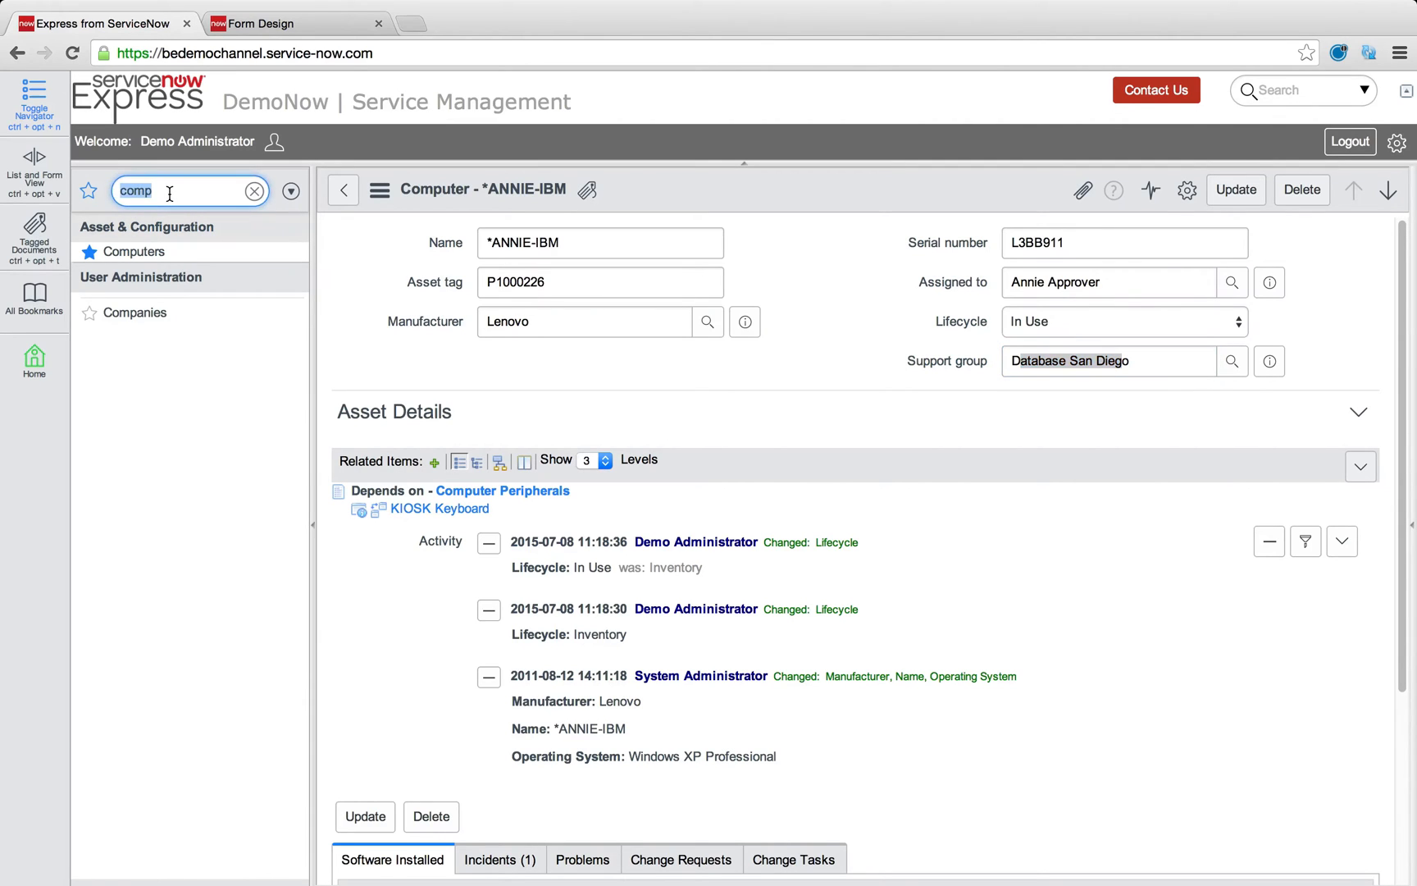
type("inc")
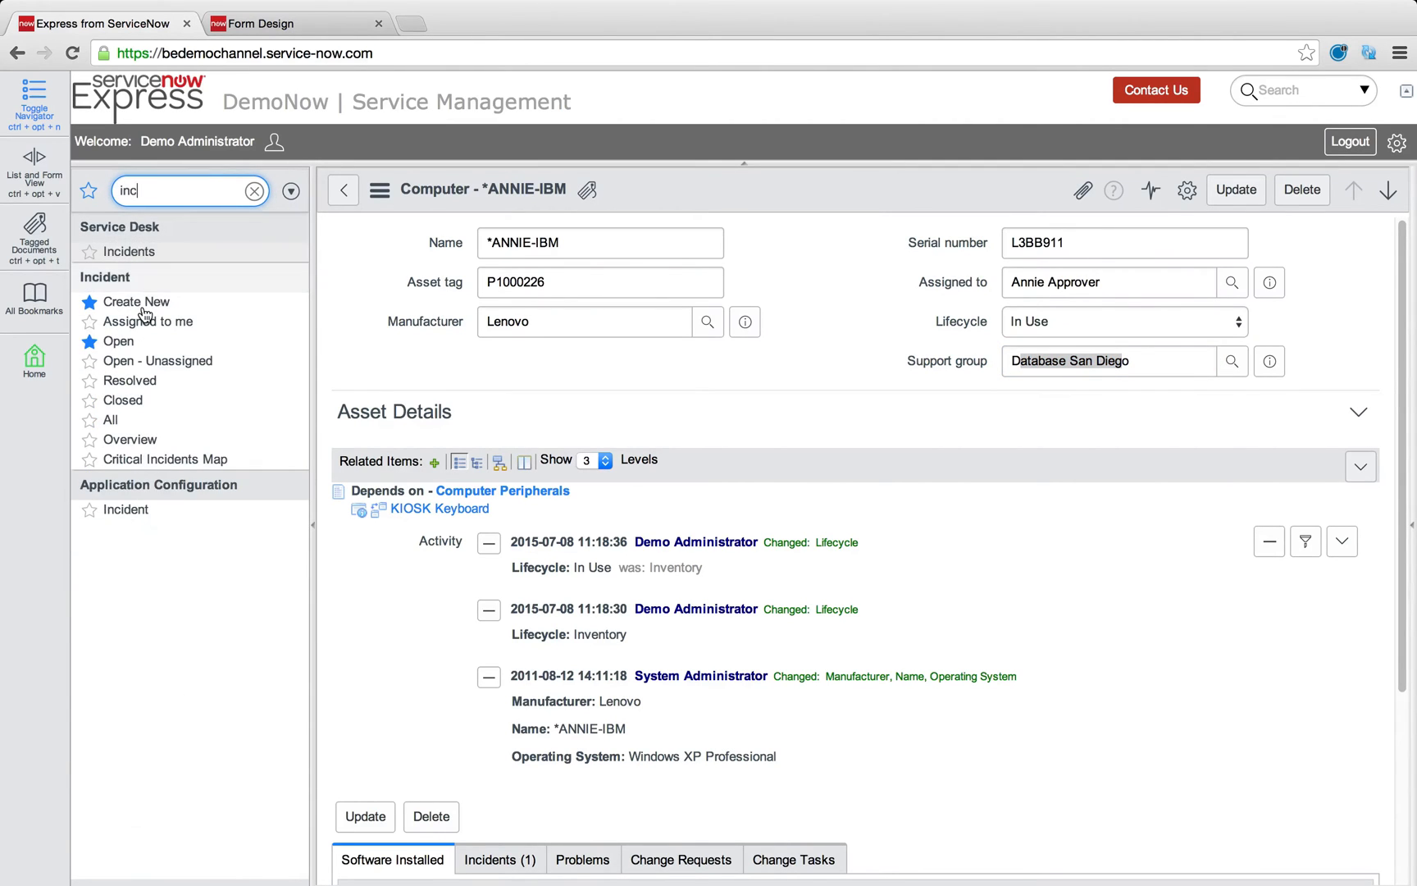
Step: Create and save a new incident with Configuration item *ANNIE-IBM, then preview the linked computer's details
left_click(136, 301)
type("a")
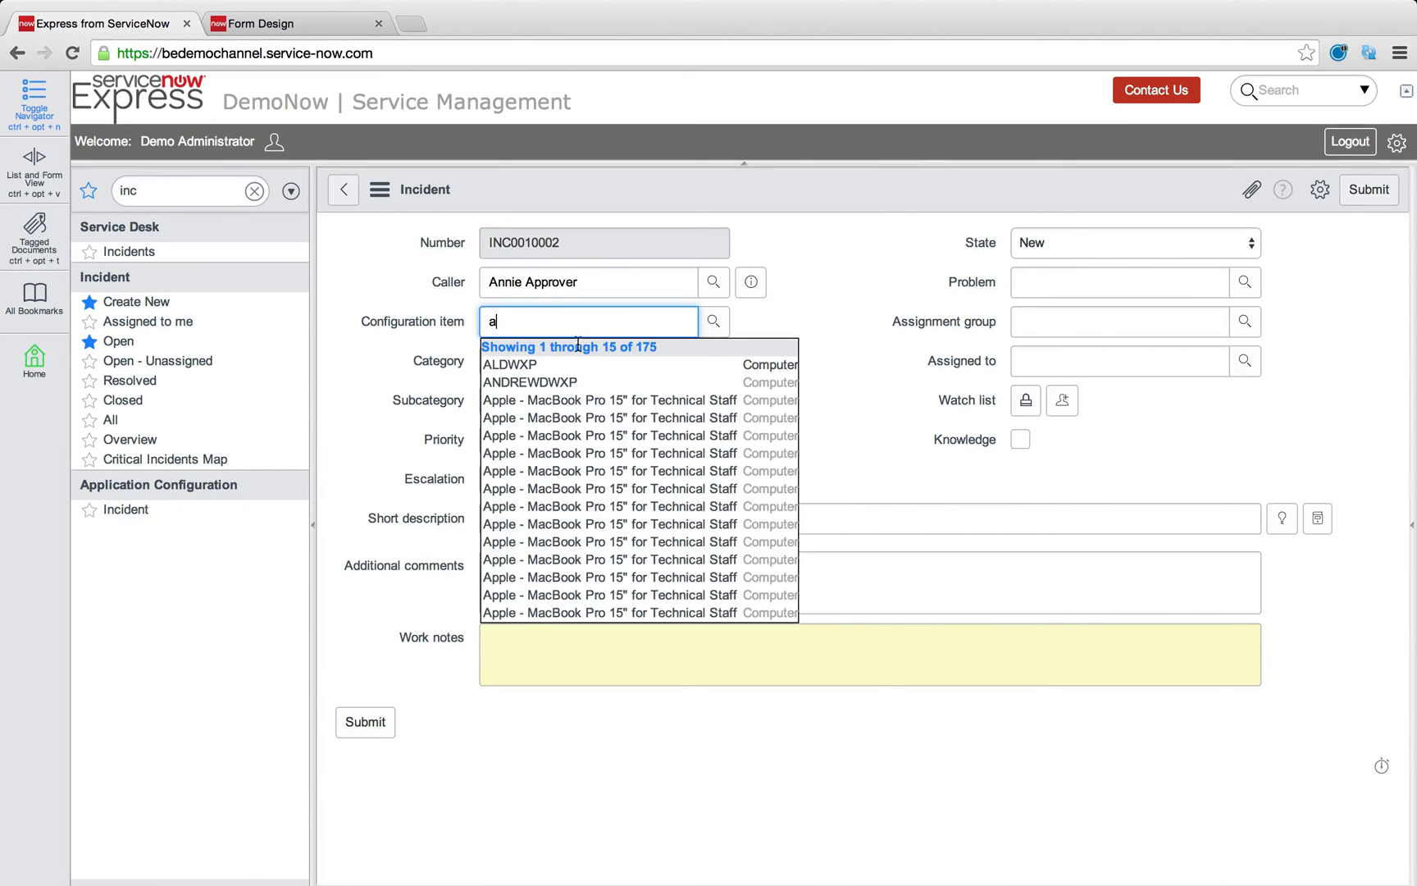
type("*ann")
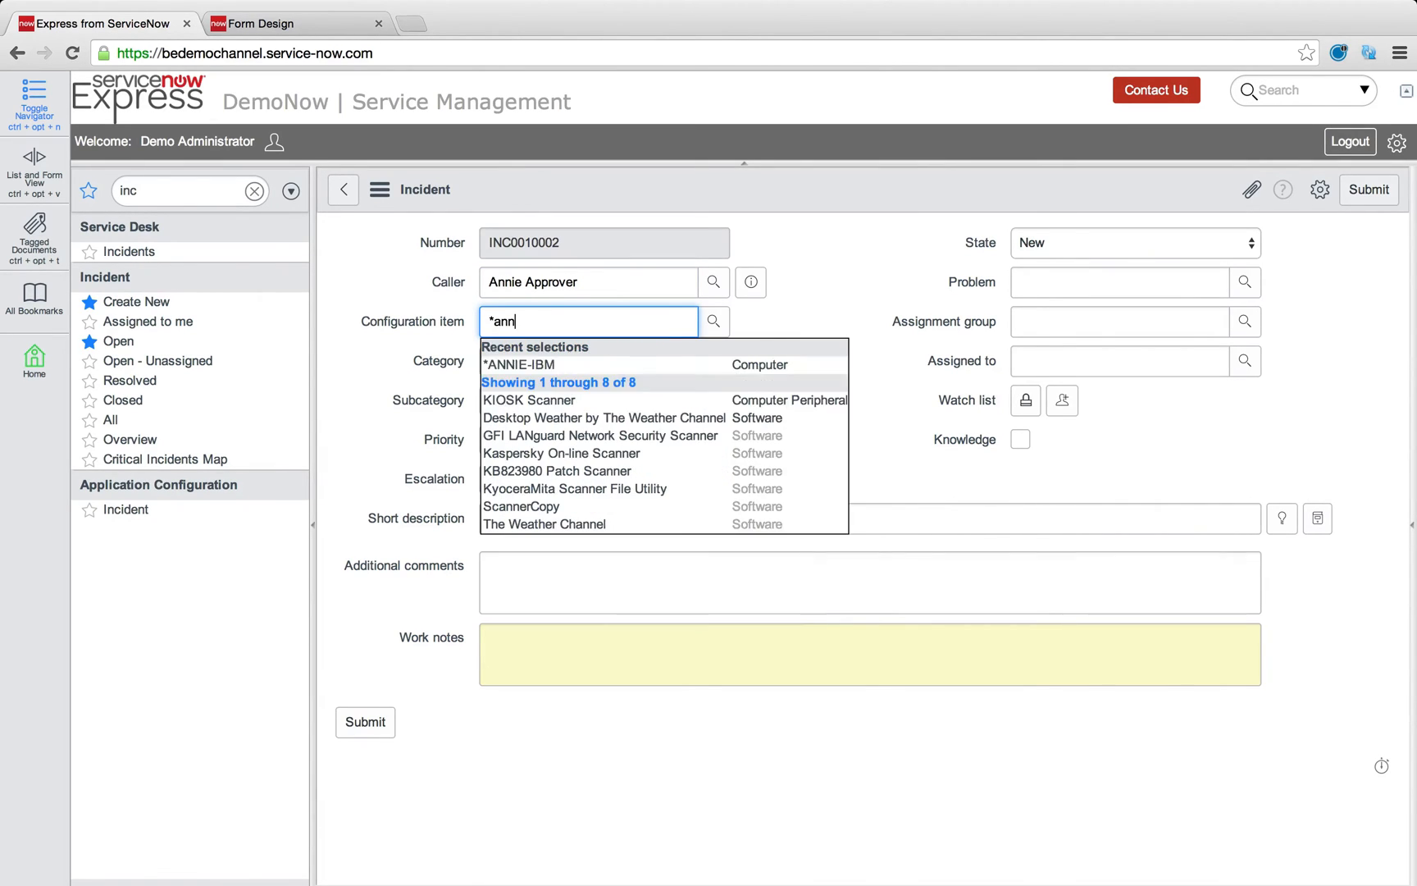
left_click(519, 364)
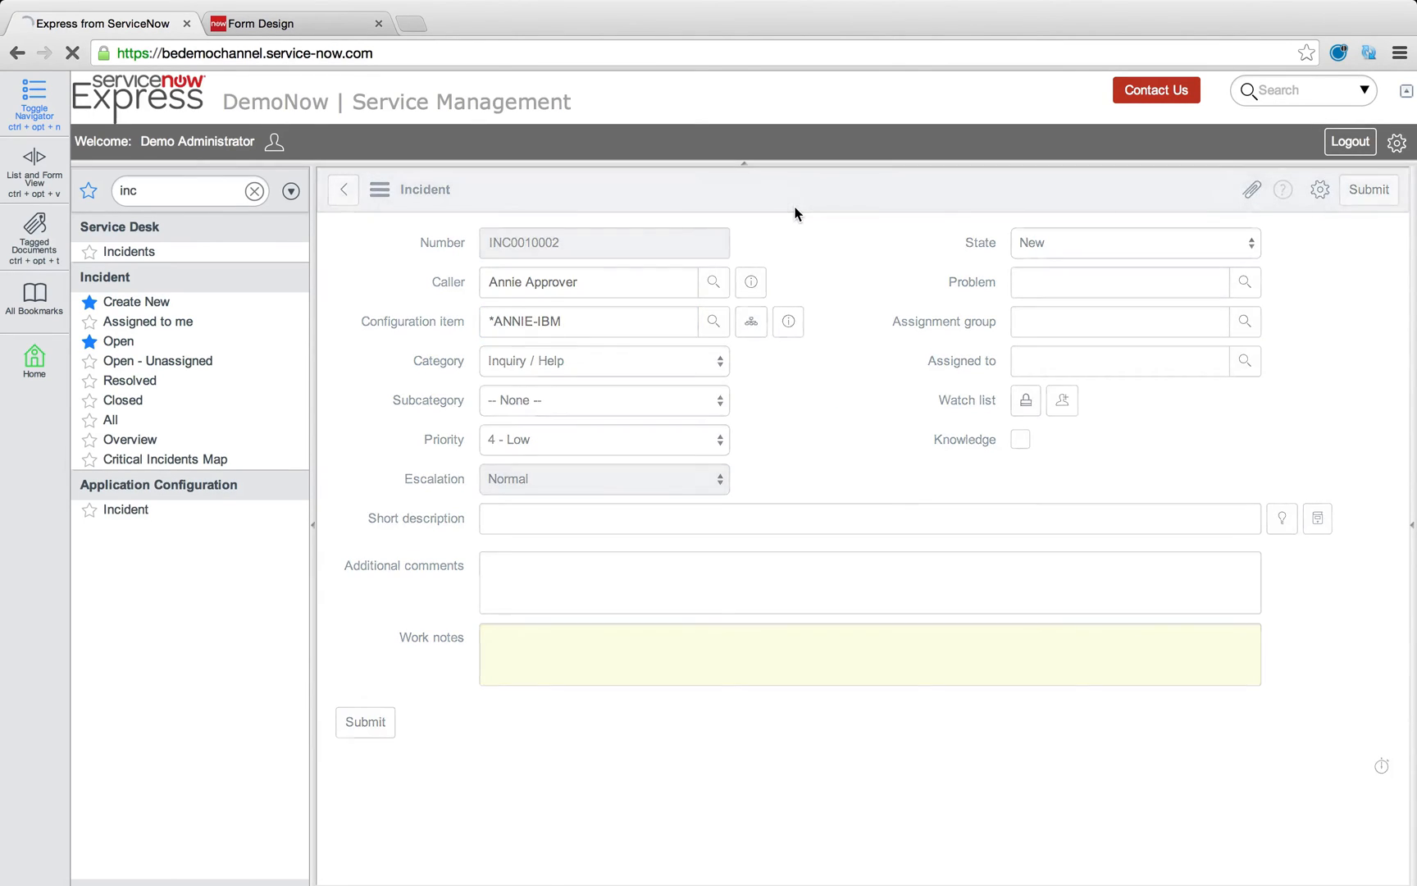
left_click(365, 722)
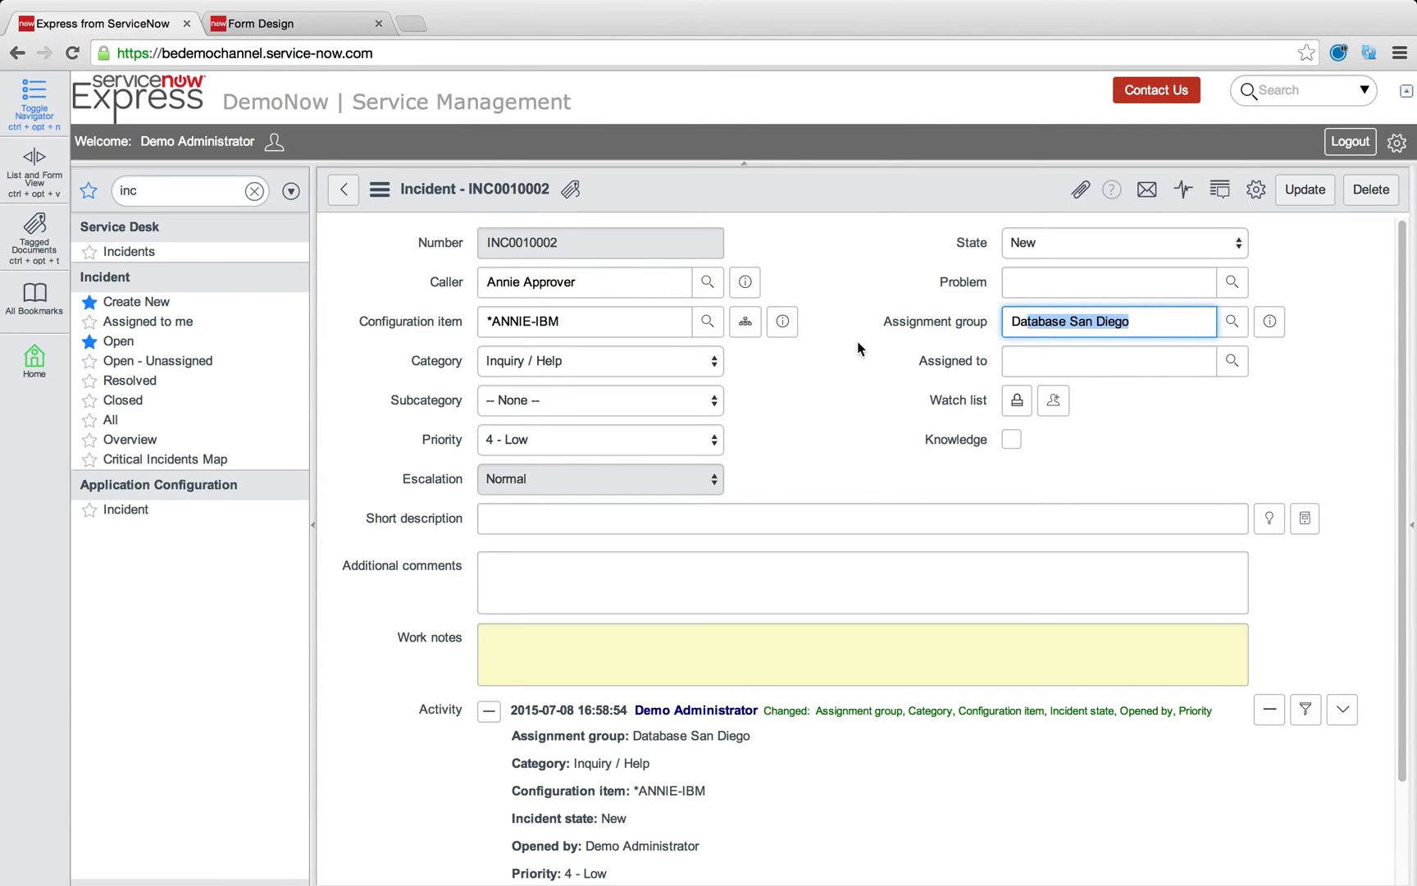
left_click(782, 322)
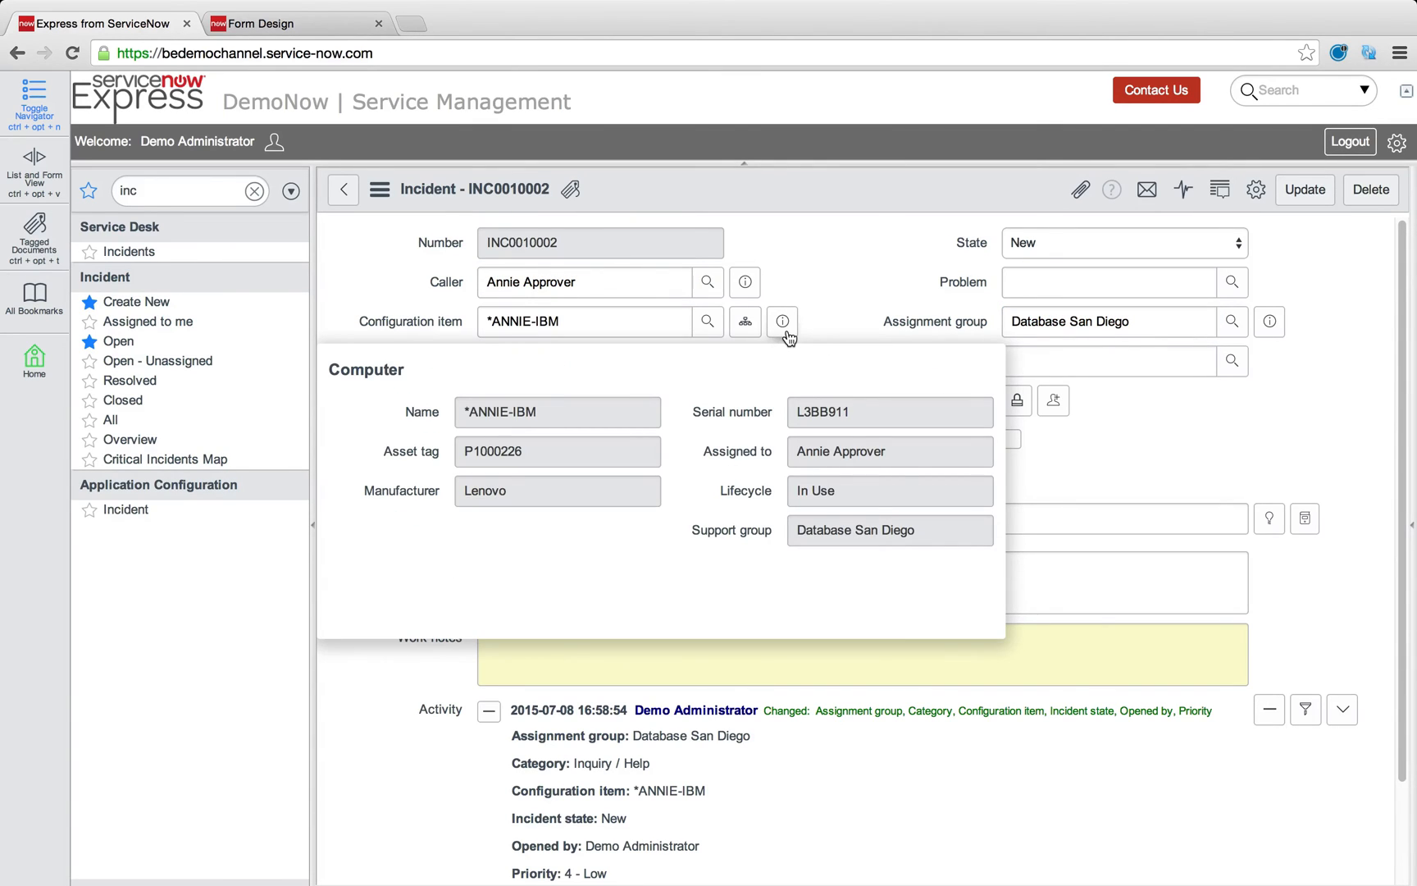